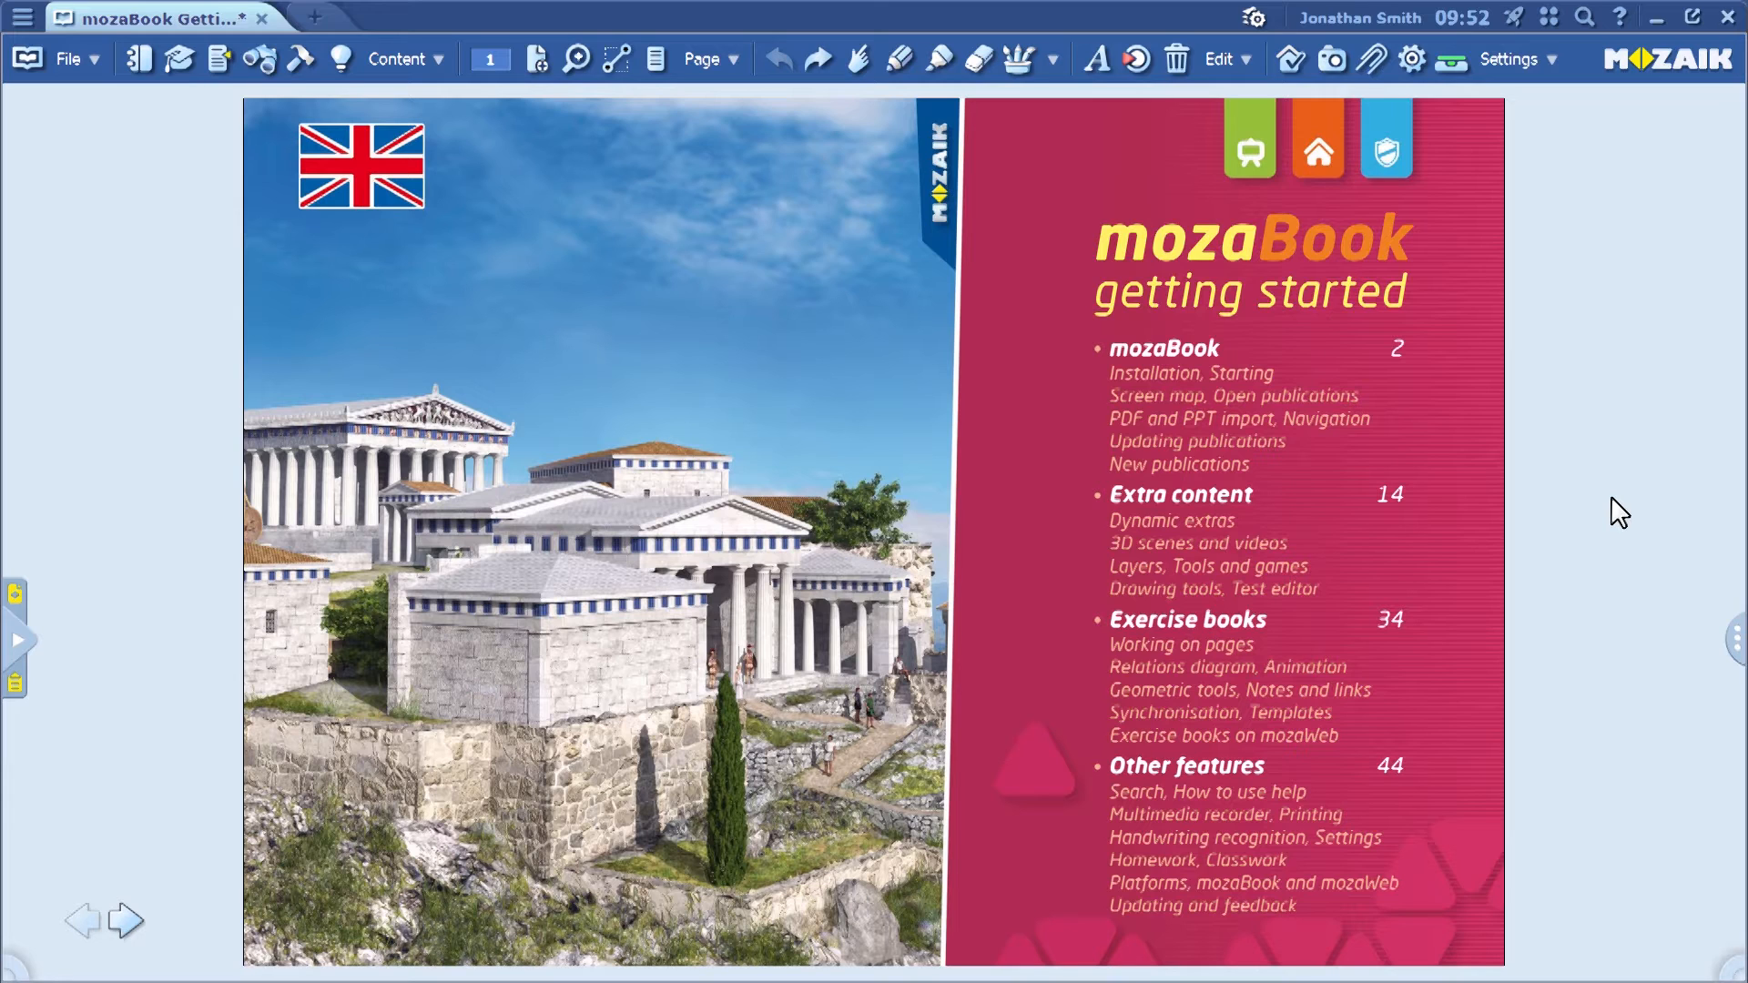
mouse_move(1615, 499)
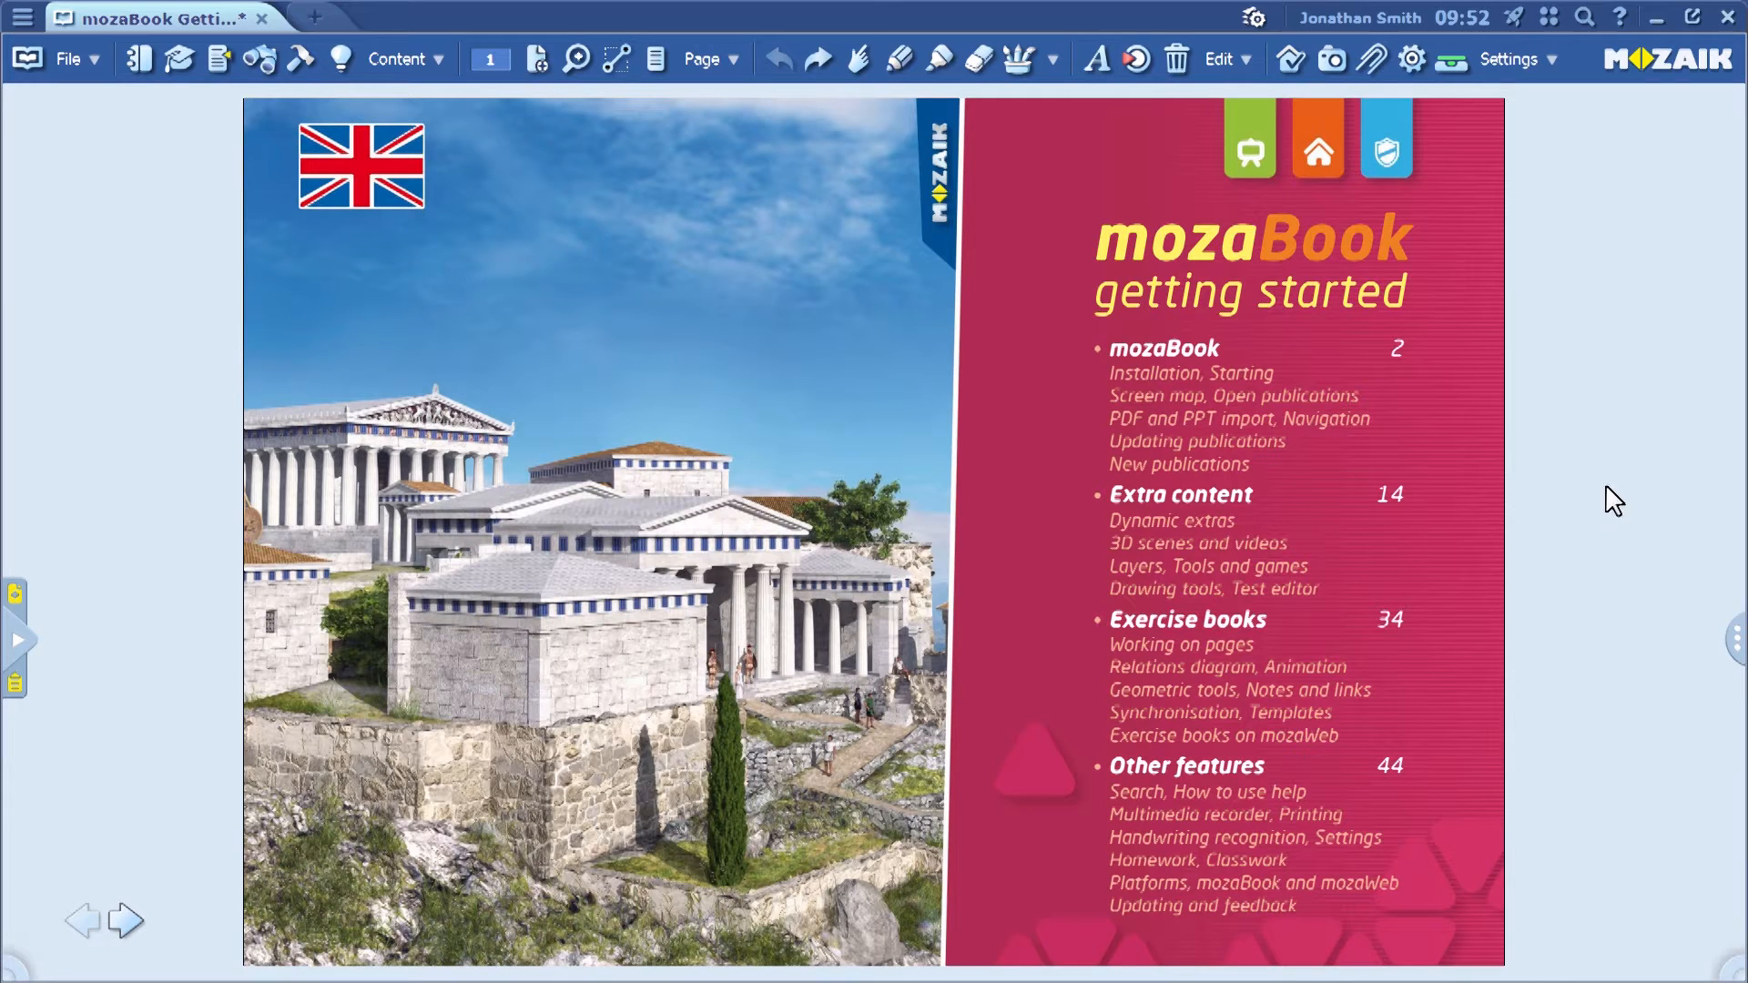
mouse_move(1469, 406)
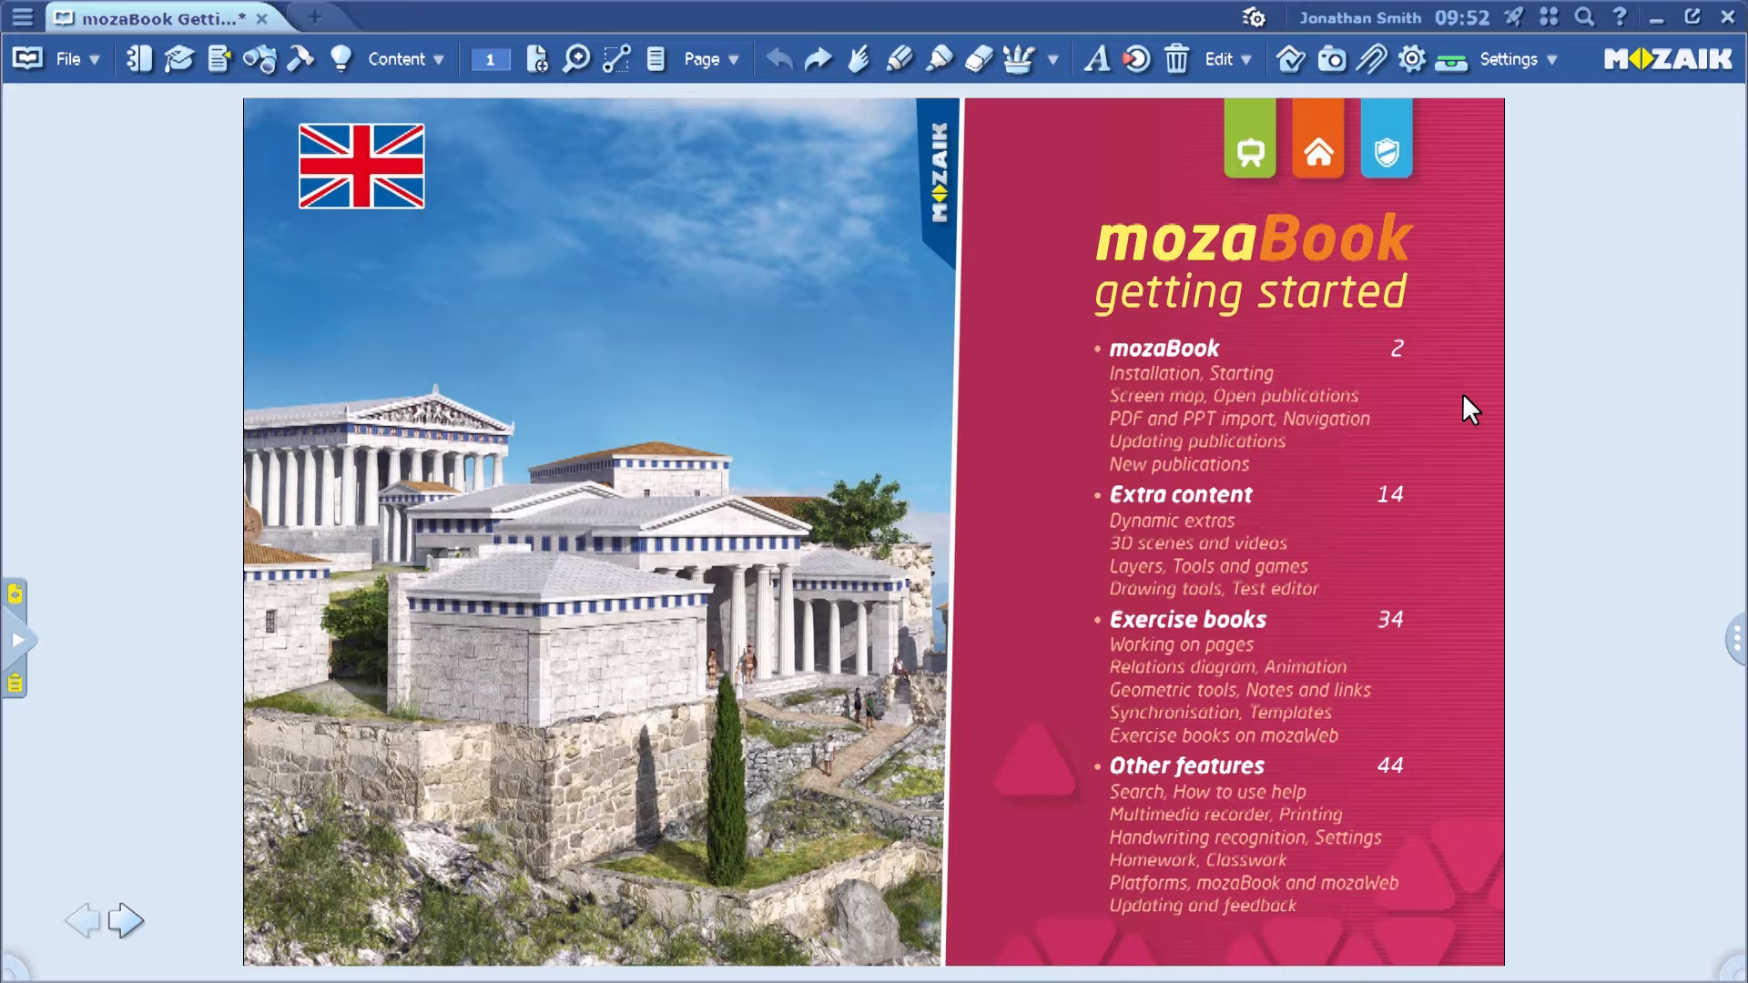
- Show the classwork and homework options from the toolbar
click(1289, 58)
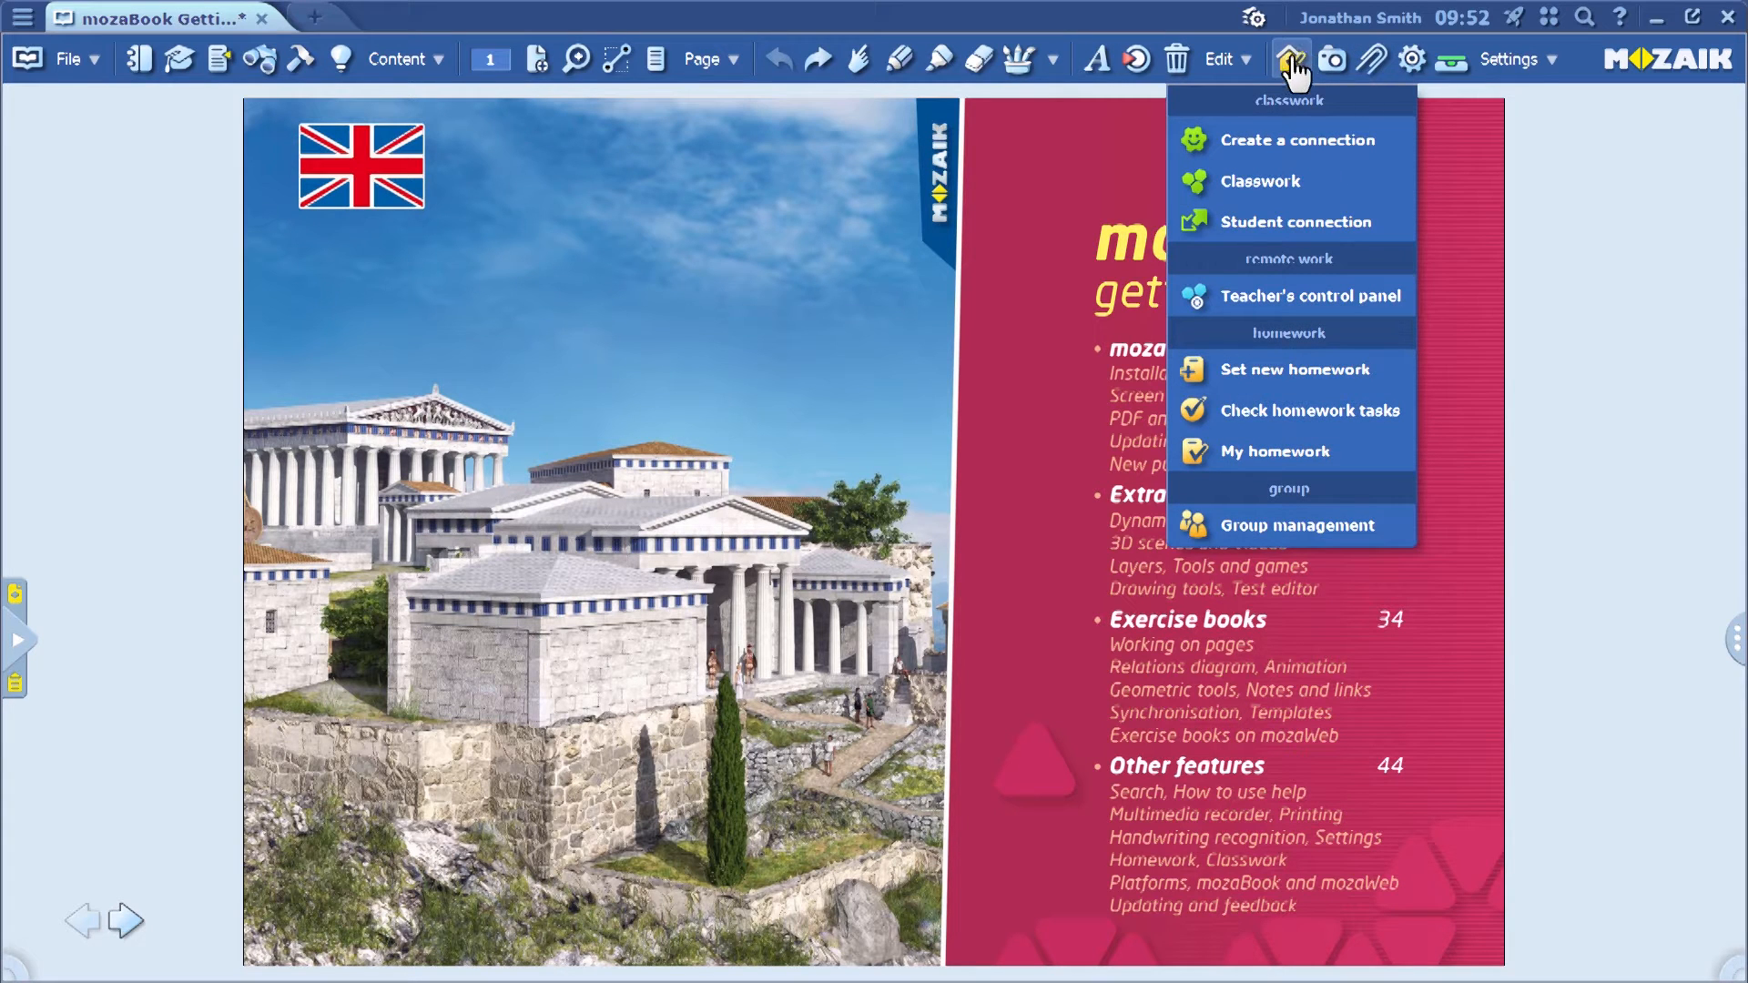
mouse_move(1302, 413)
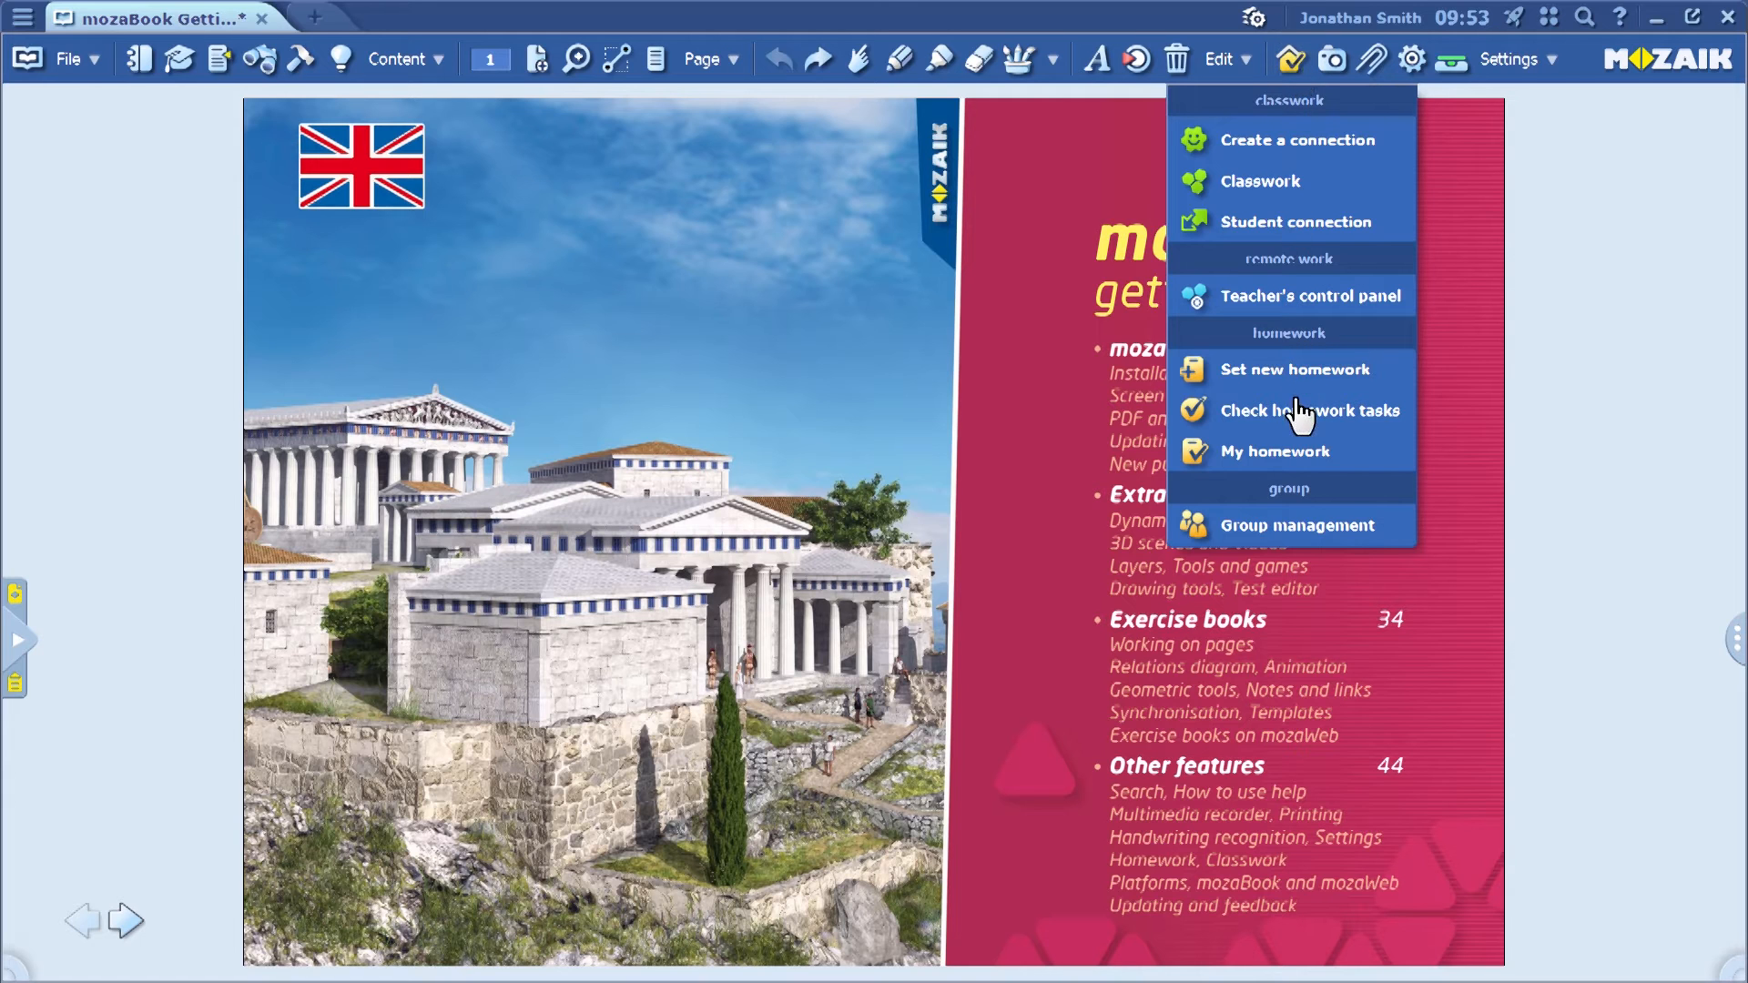
mouse_move(1243, 385)
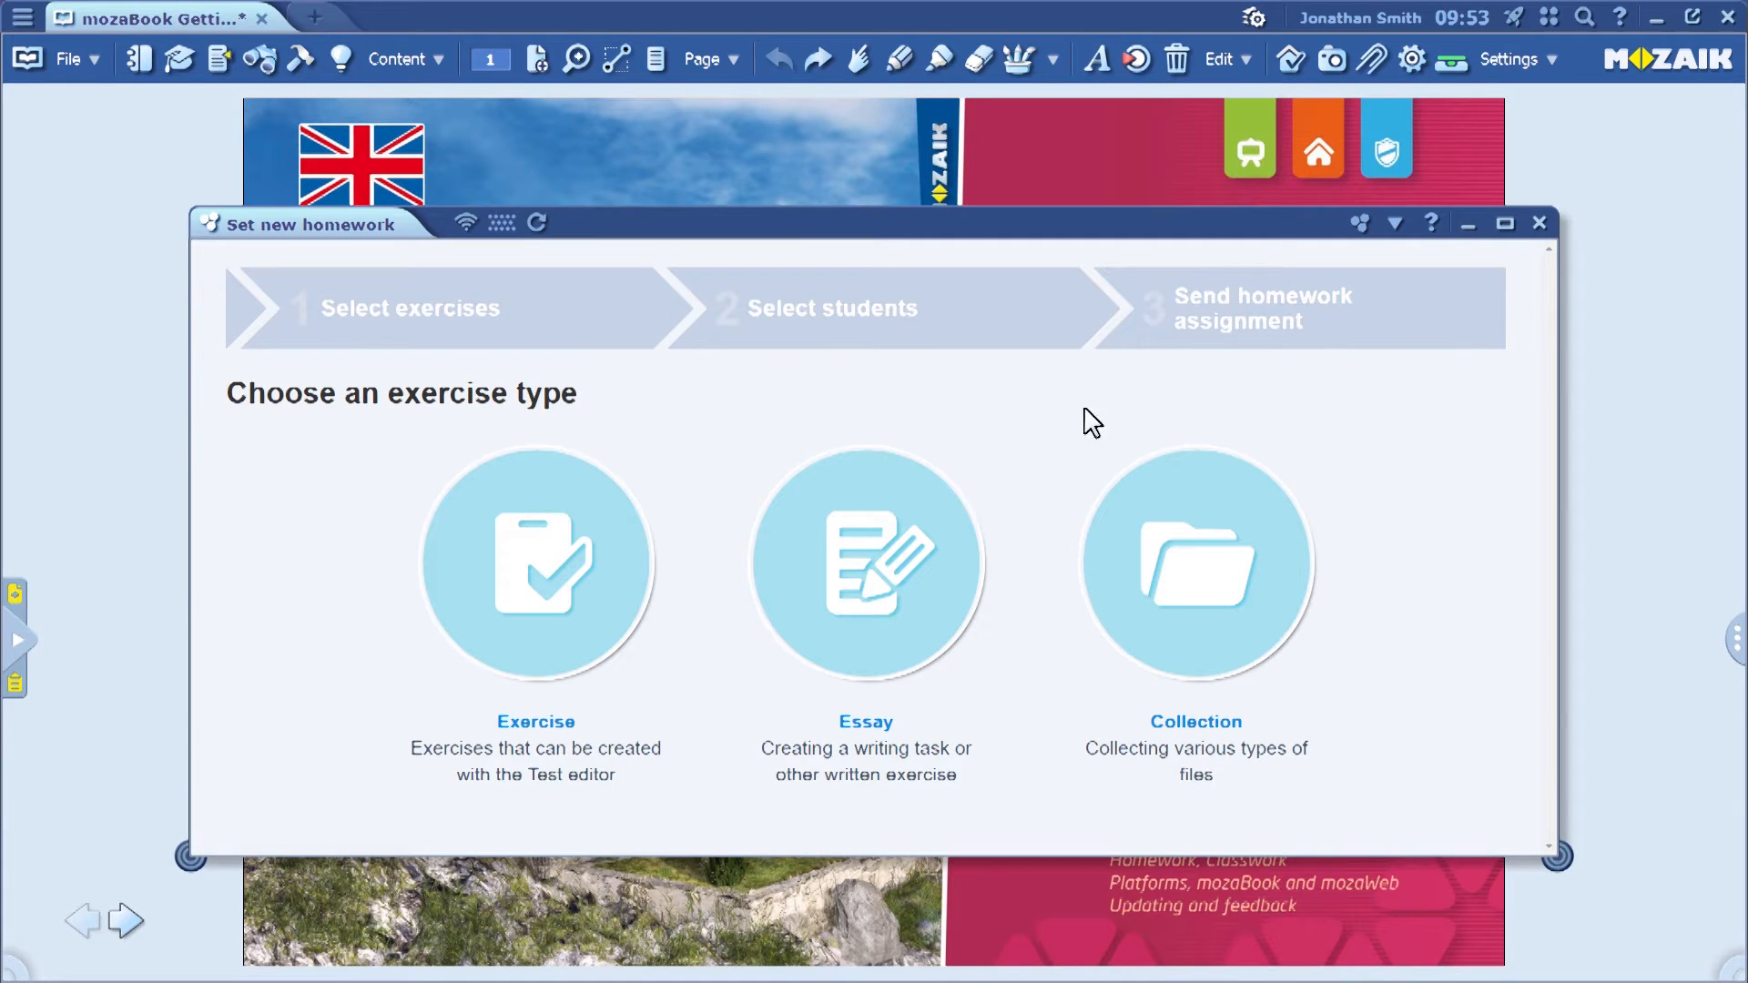
mouse_move(628, 415)
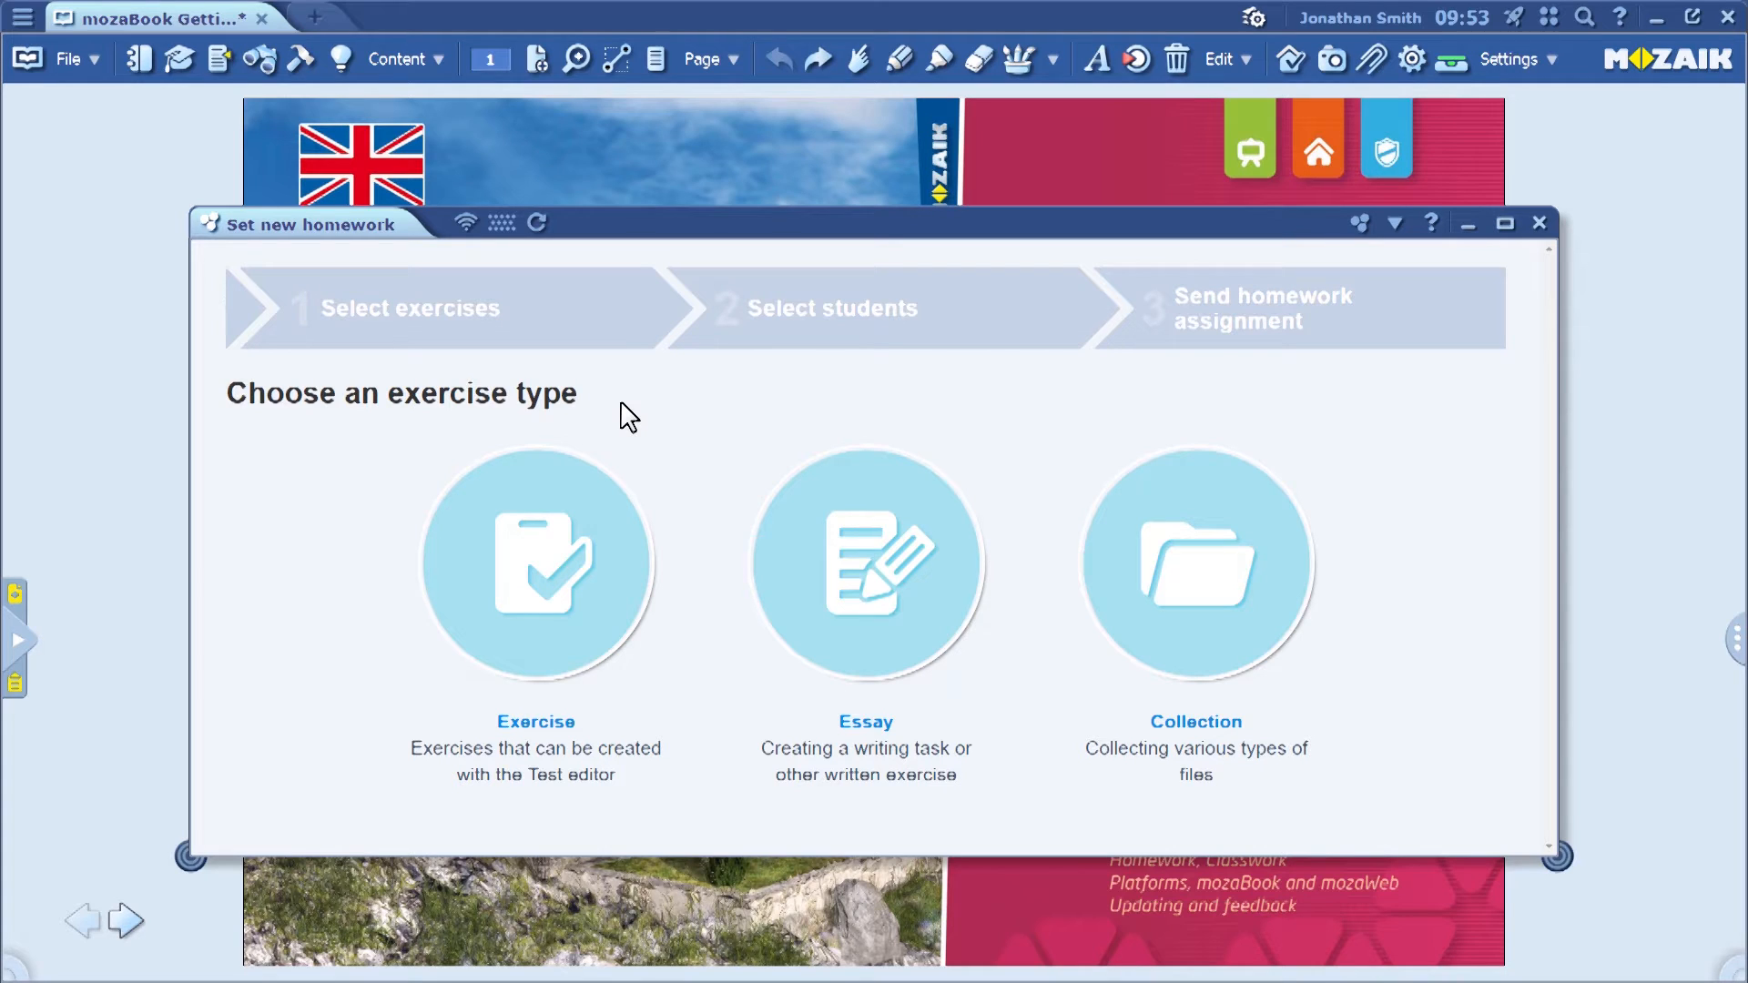
mouse_move(535, 568)
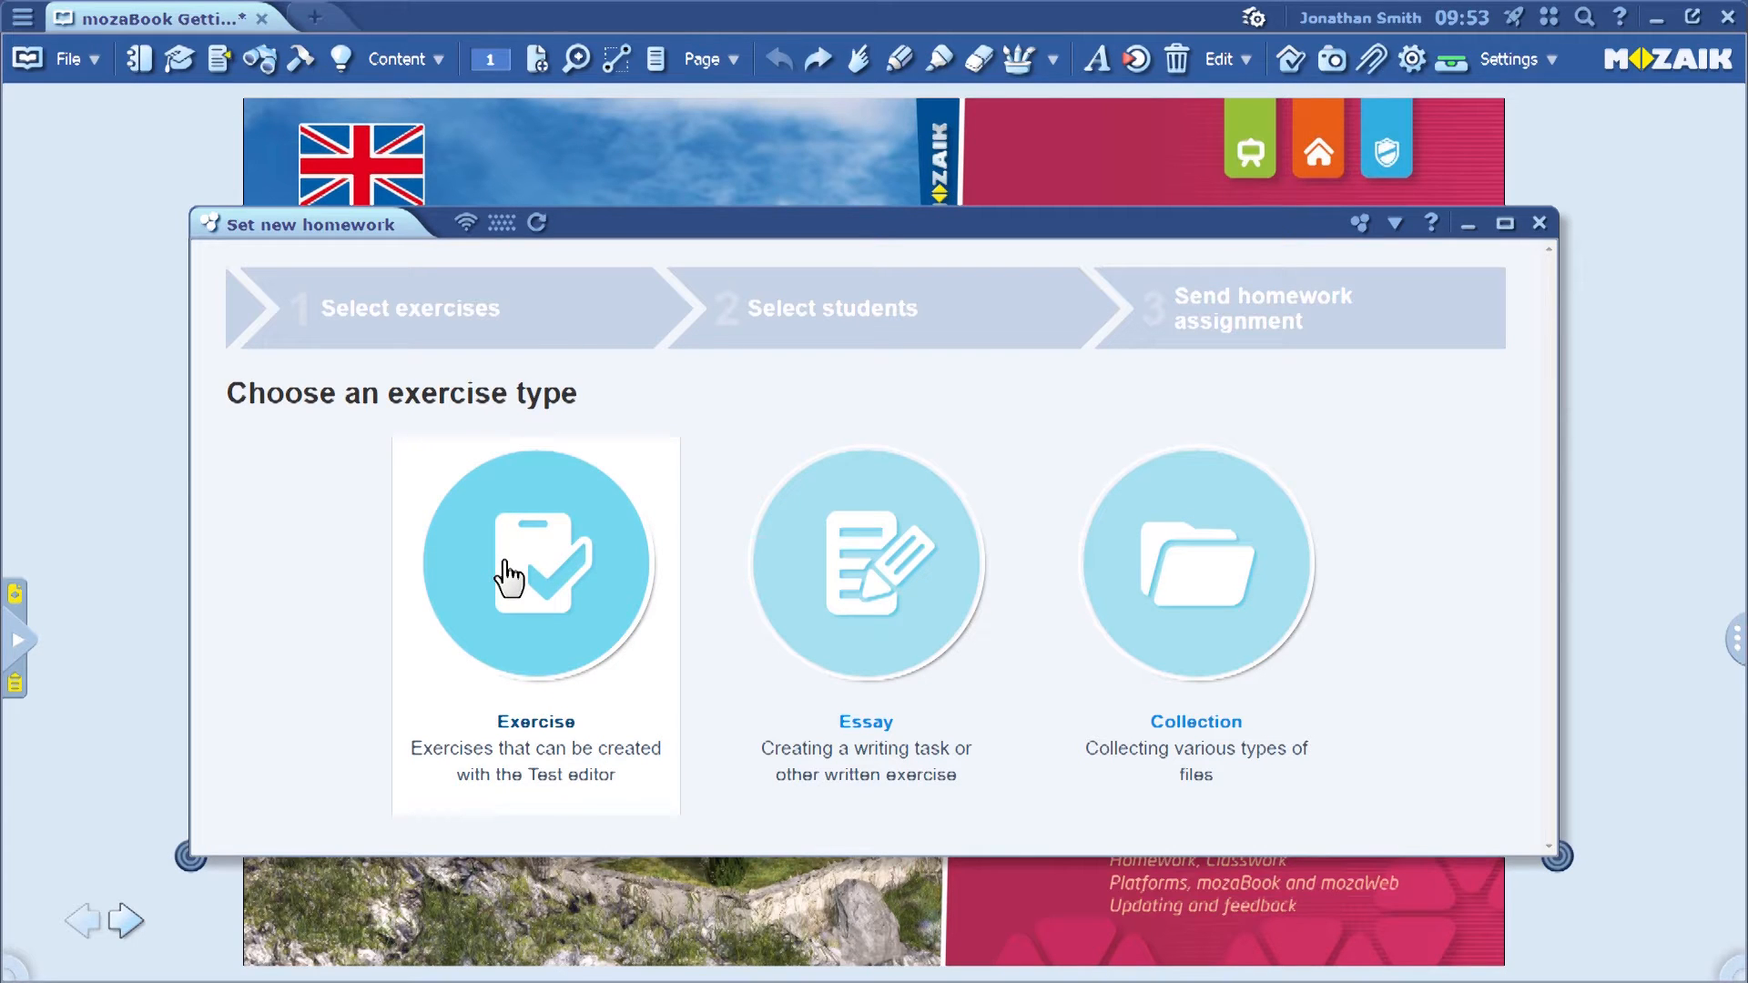
- Choose an Exercise-type homework, browse Shared with me, then return to My exercises sorted by title
click(536, 568)
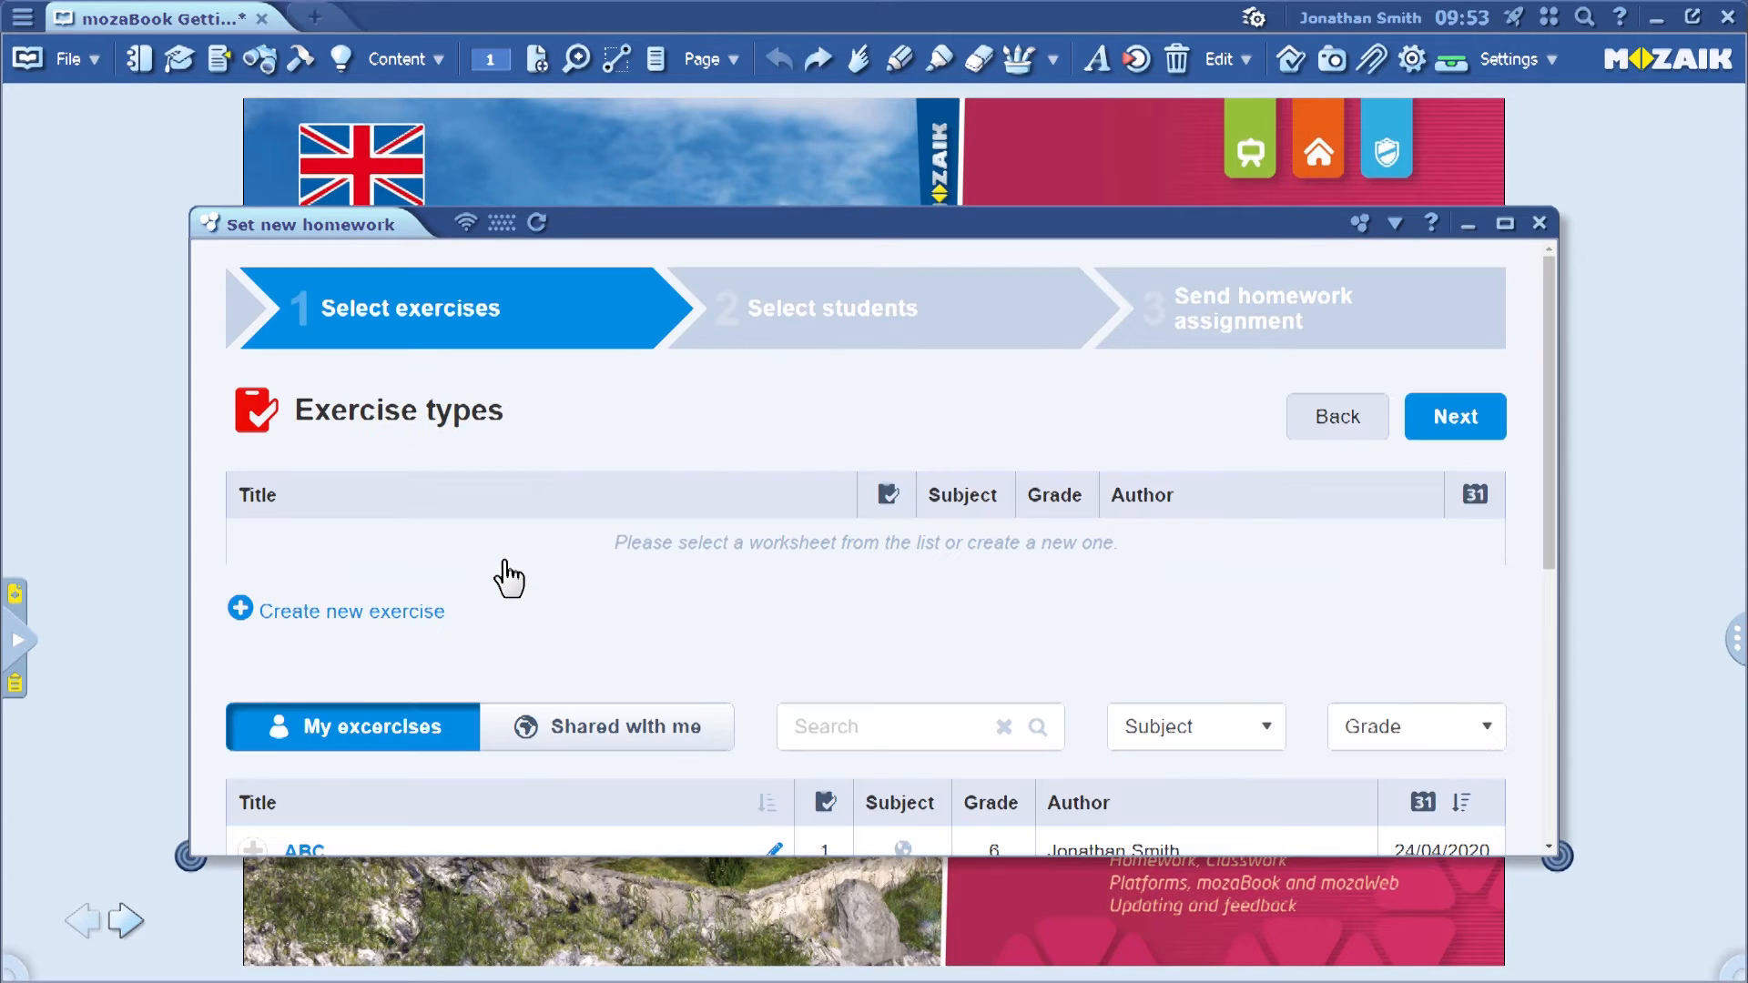
mouse_move(806, 335)
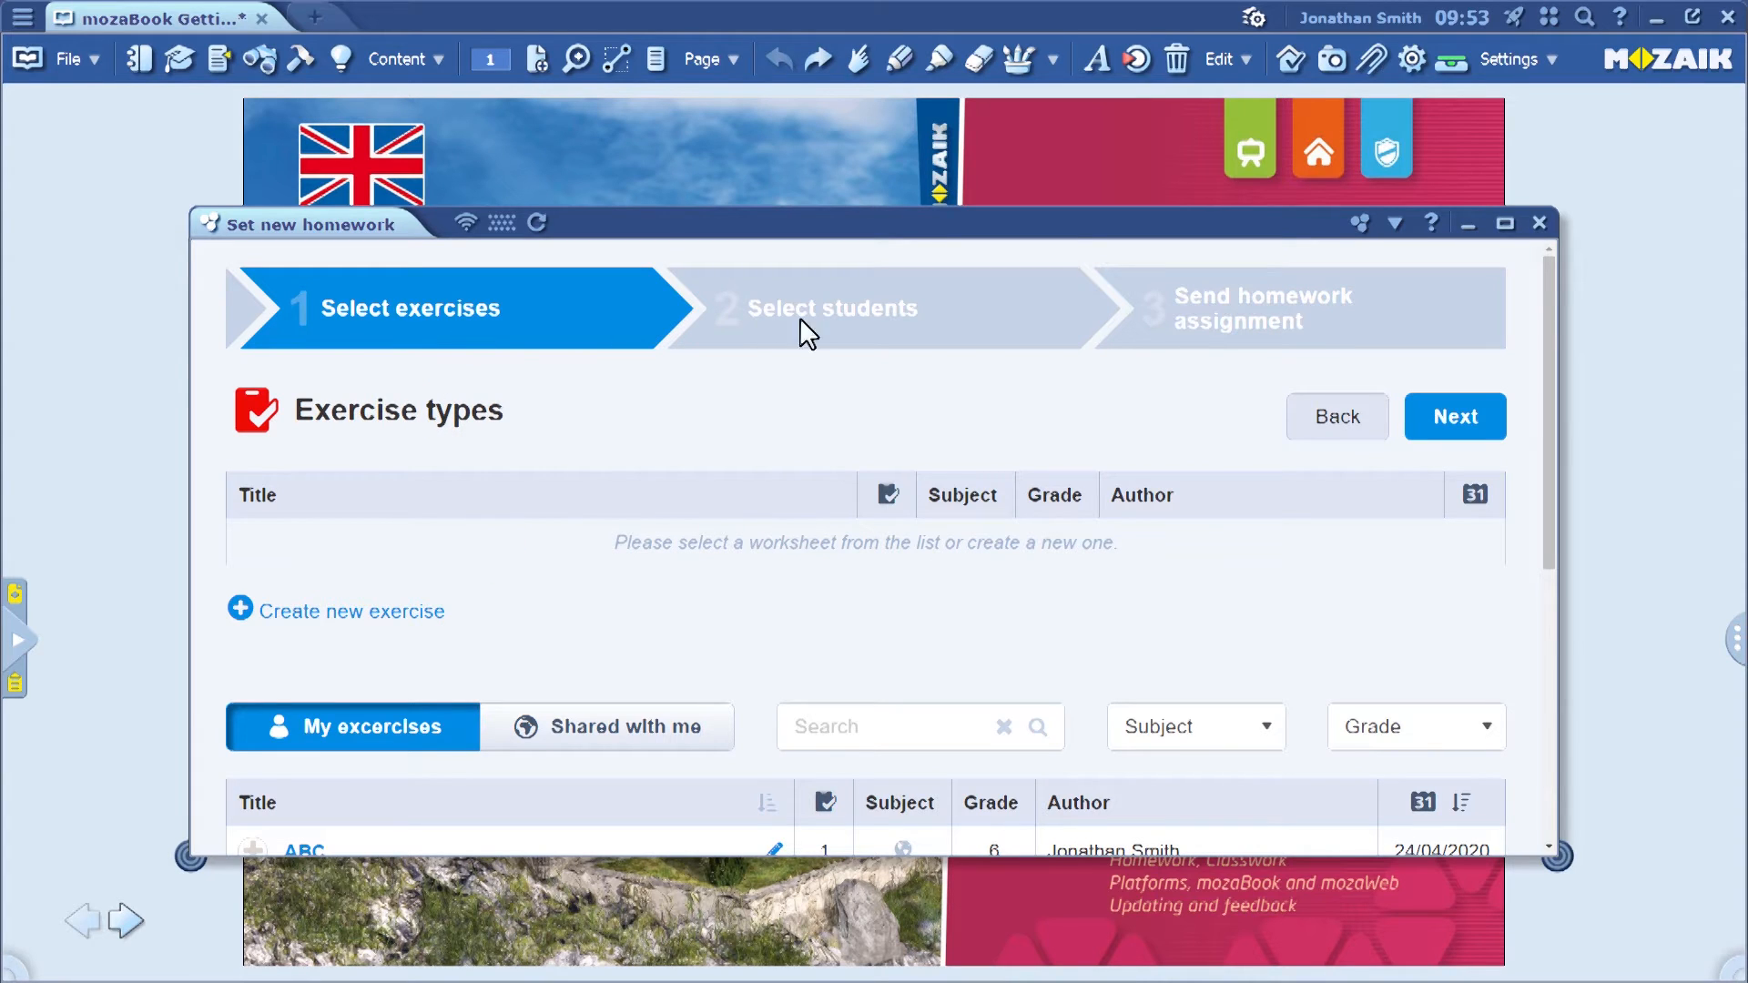
mouse_move(666, 325)
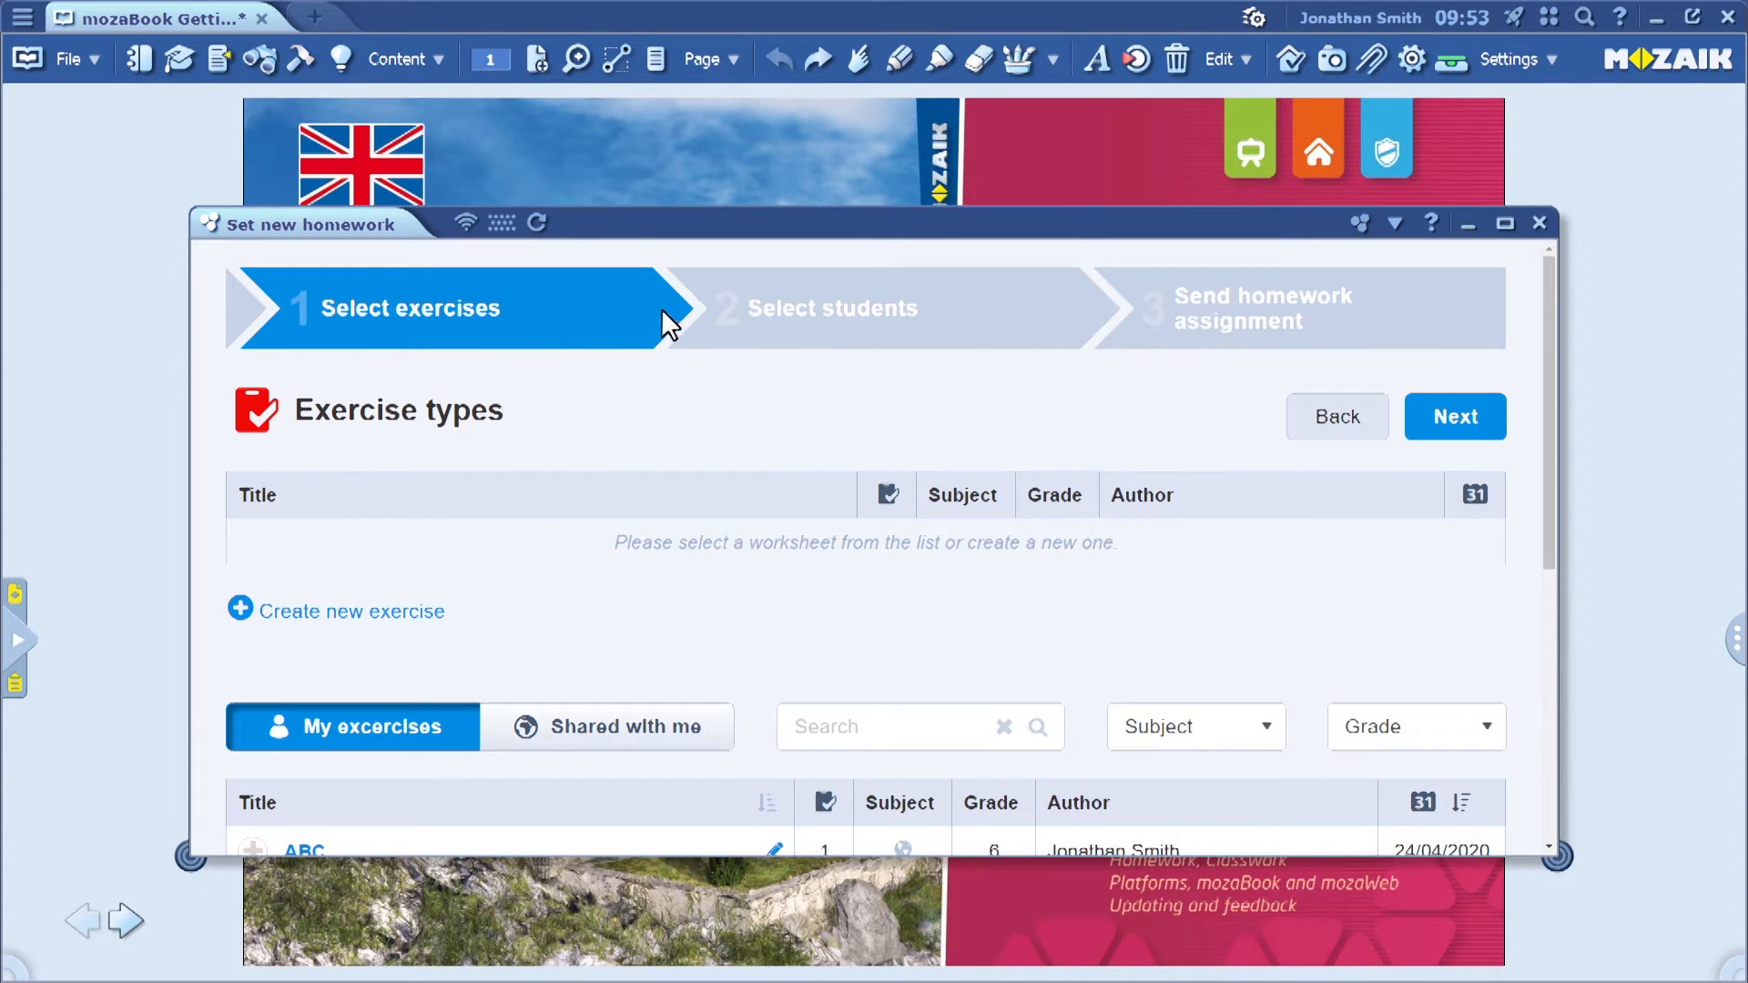
scroll(down, 3)
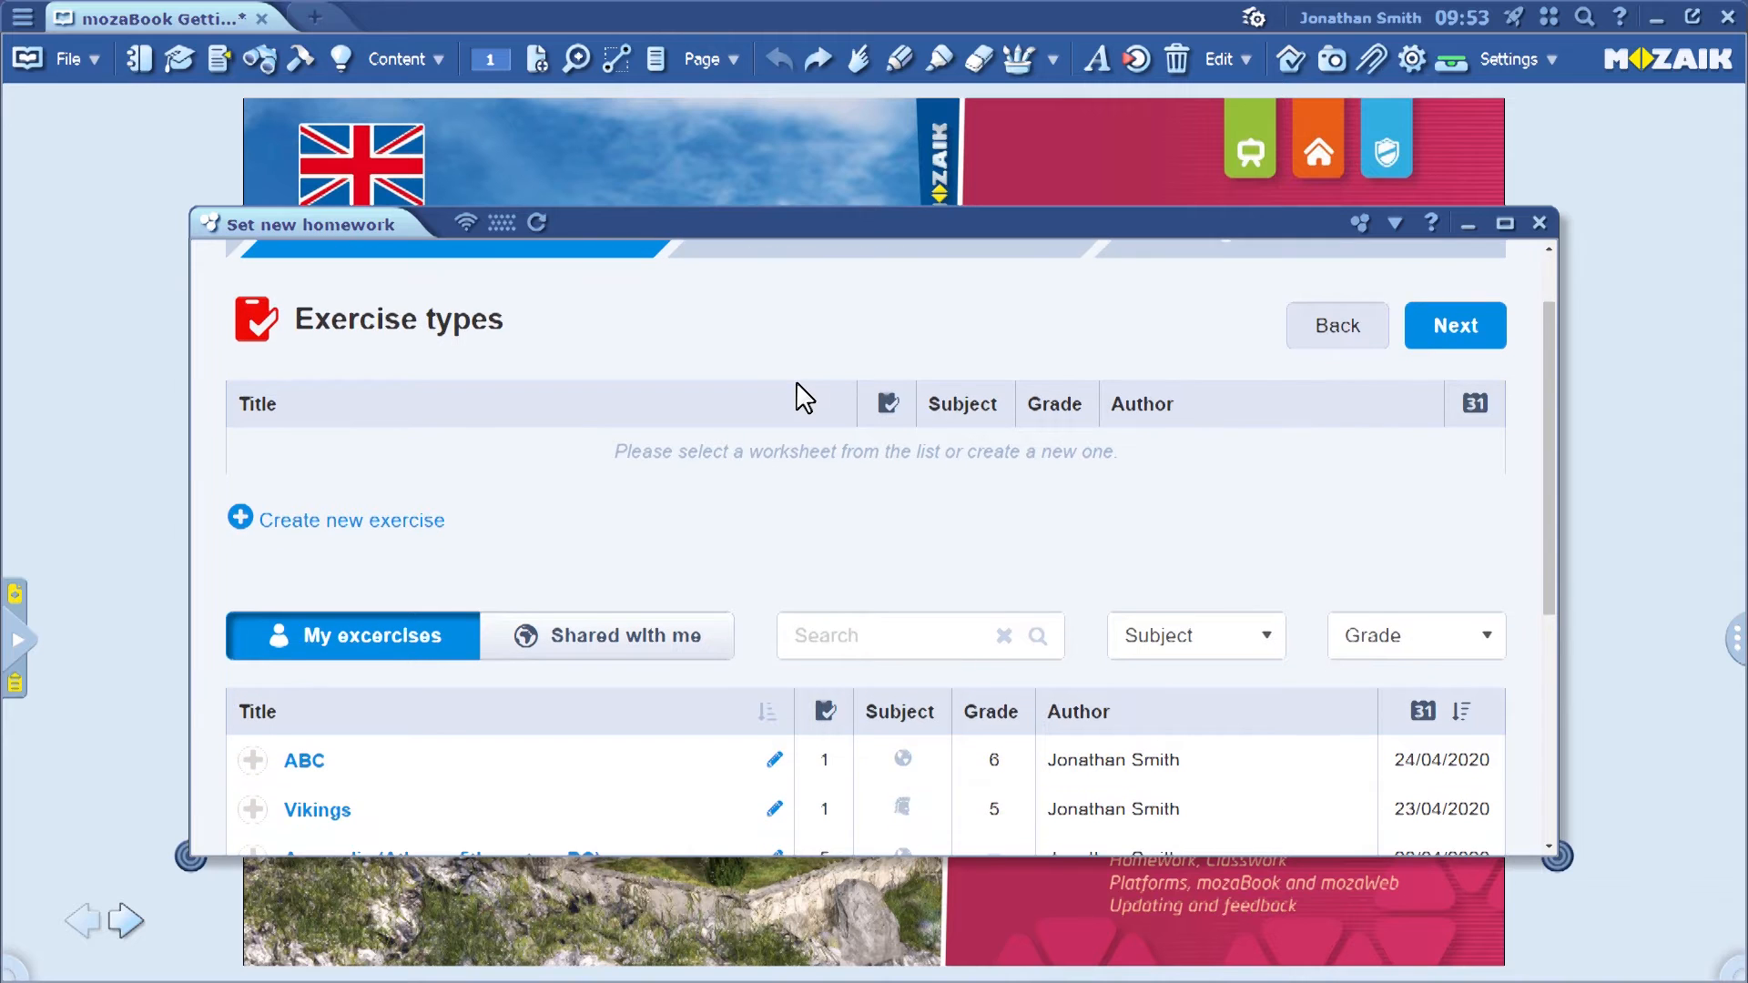
scroll(down, 3)
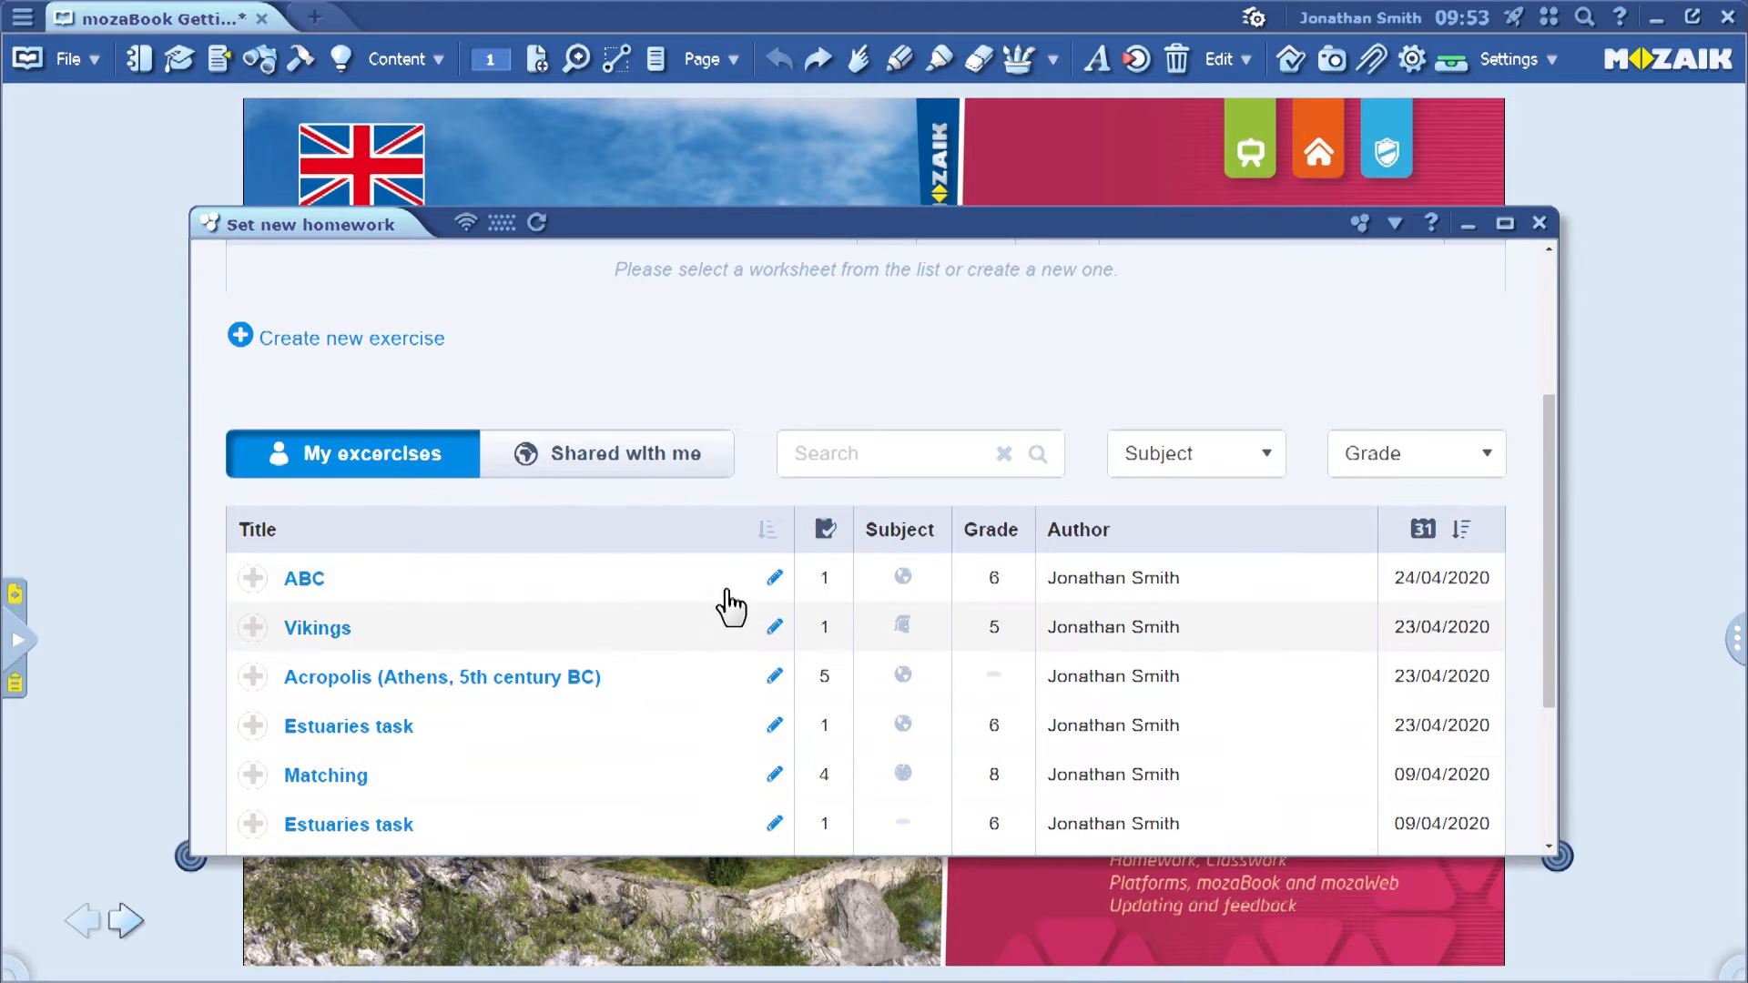
mouse_move(360, 590)
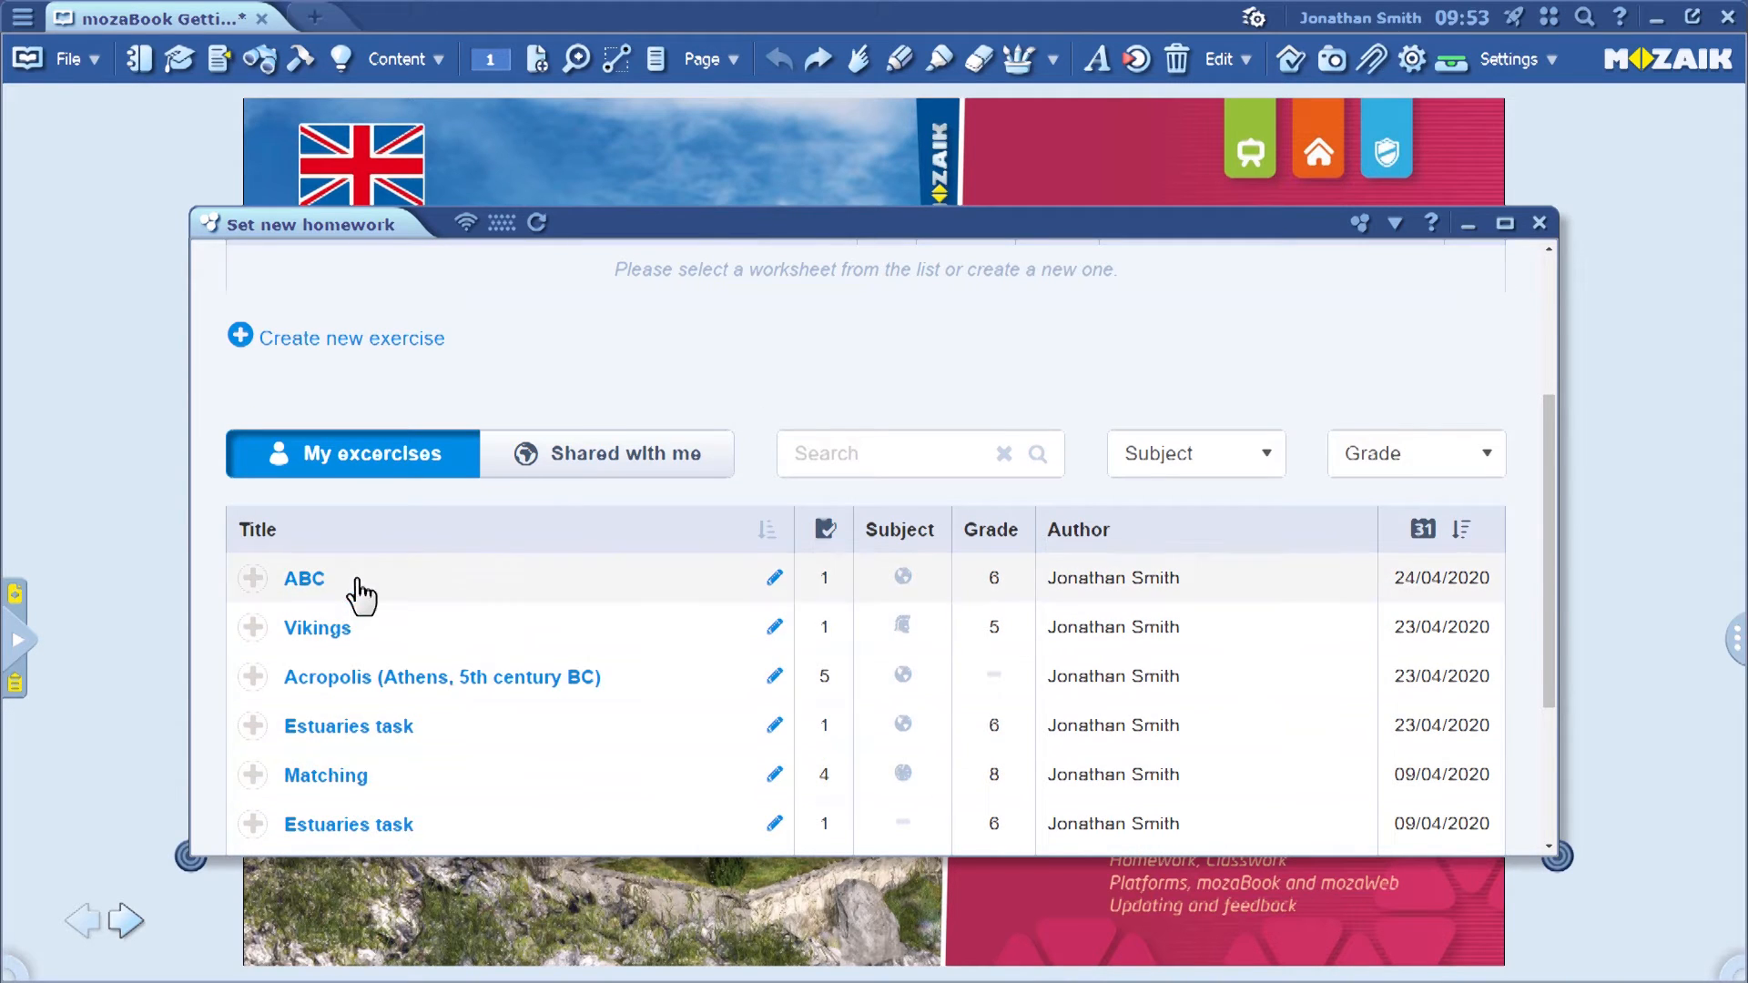
mouse_move(432, 581)
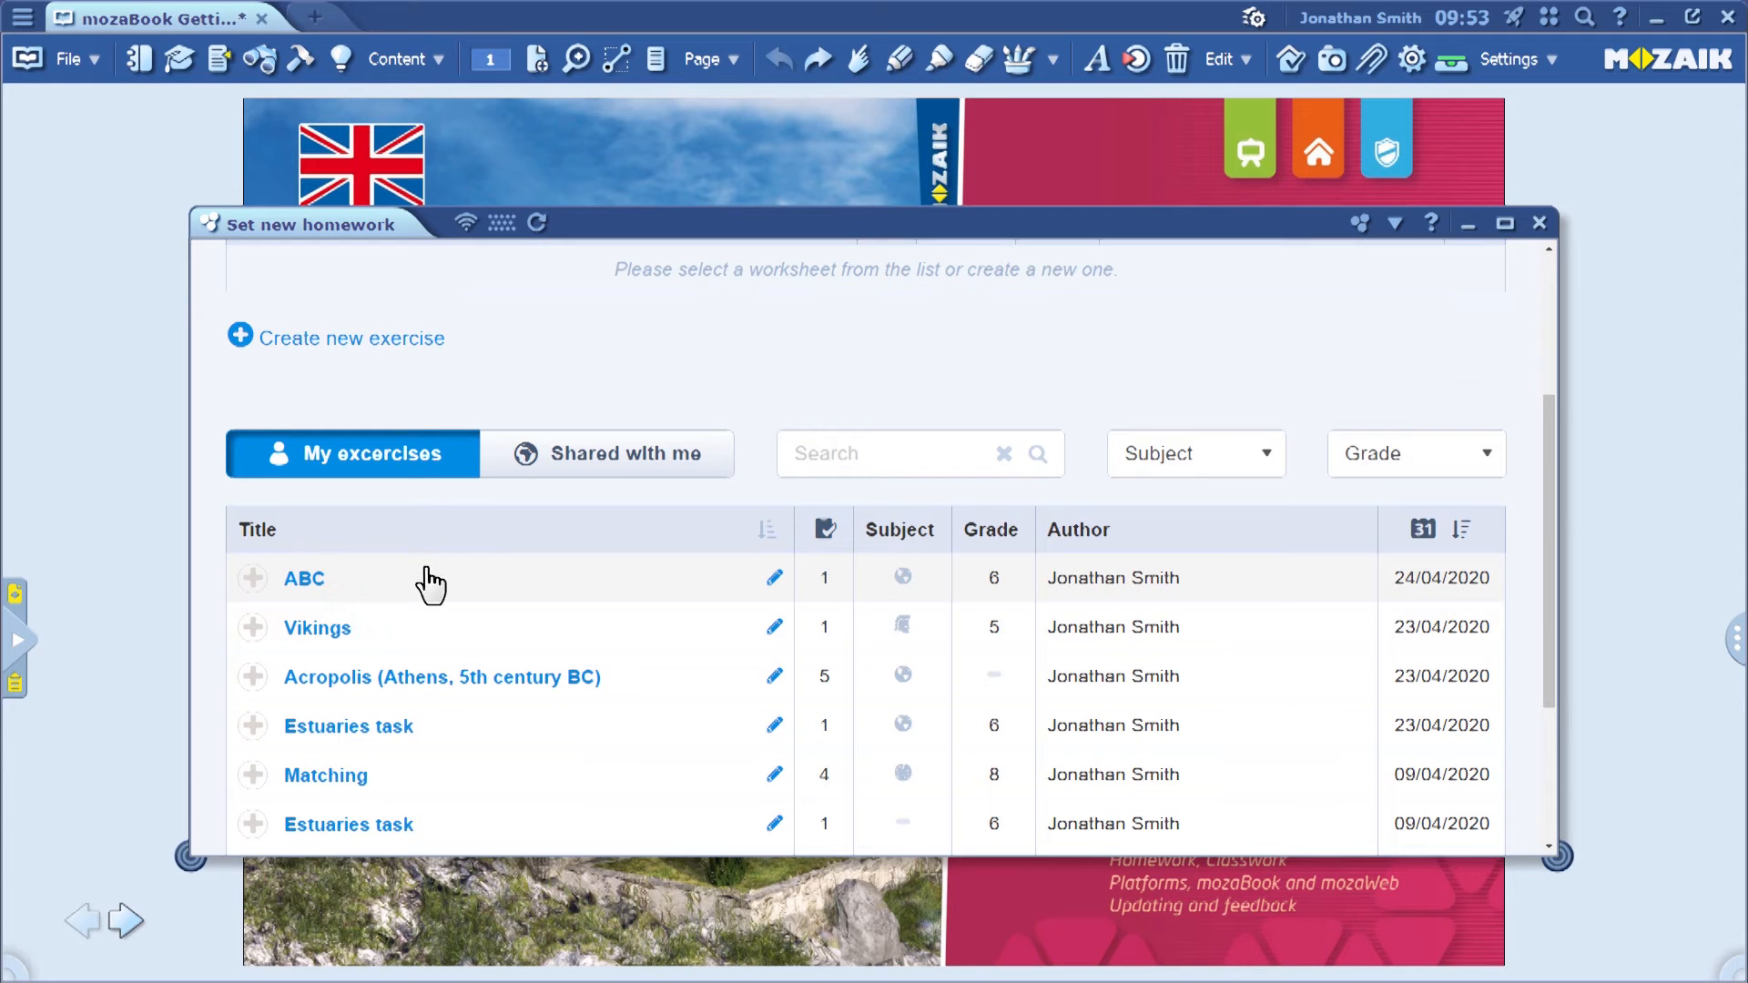
mouse_move(599, 468)
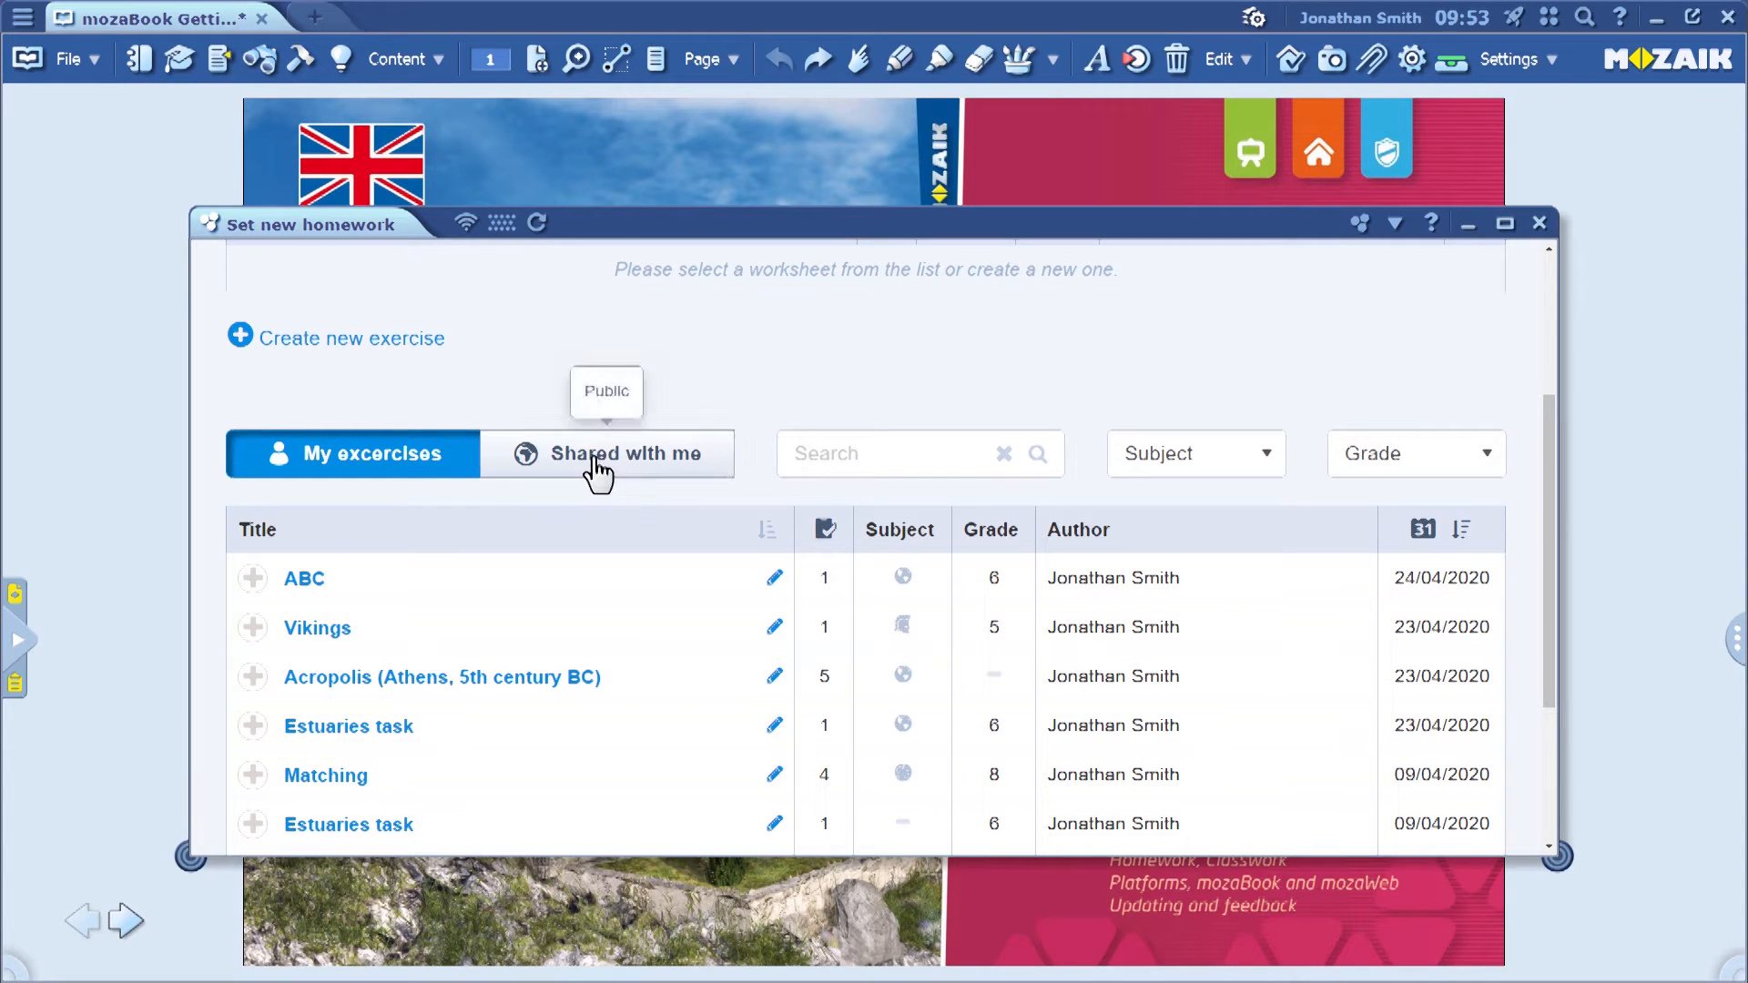
click(606, 454)
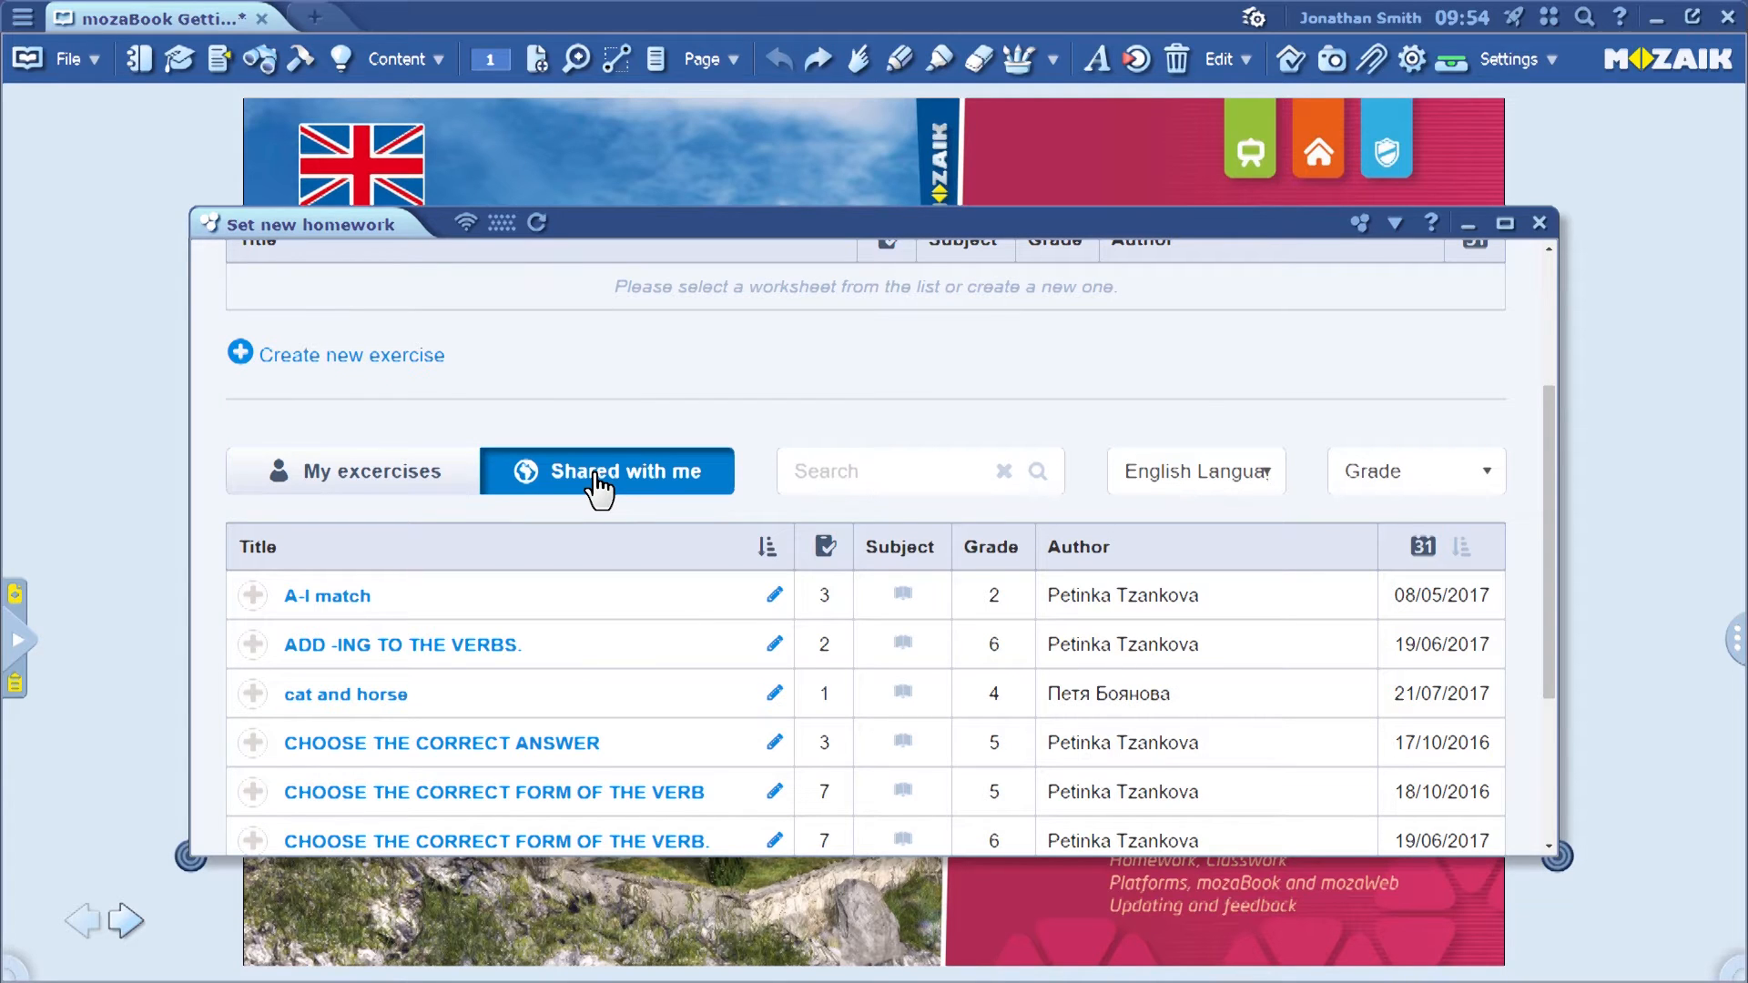
mouse_move(355, 488)
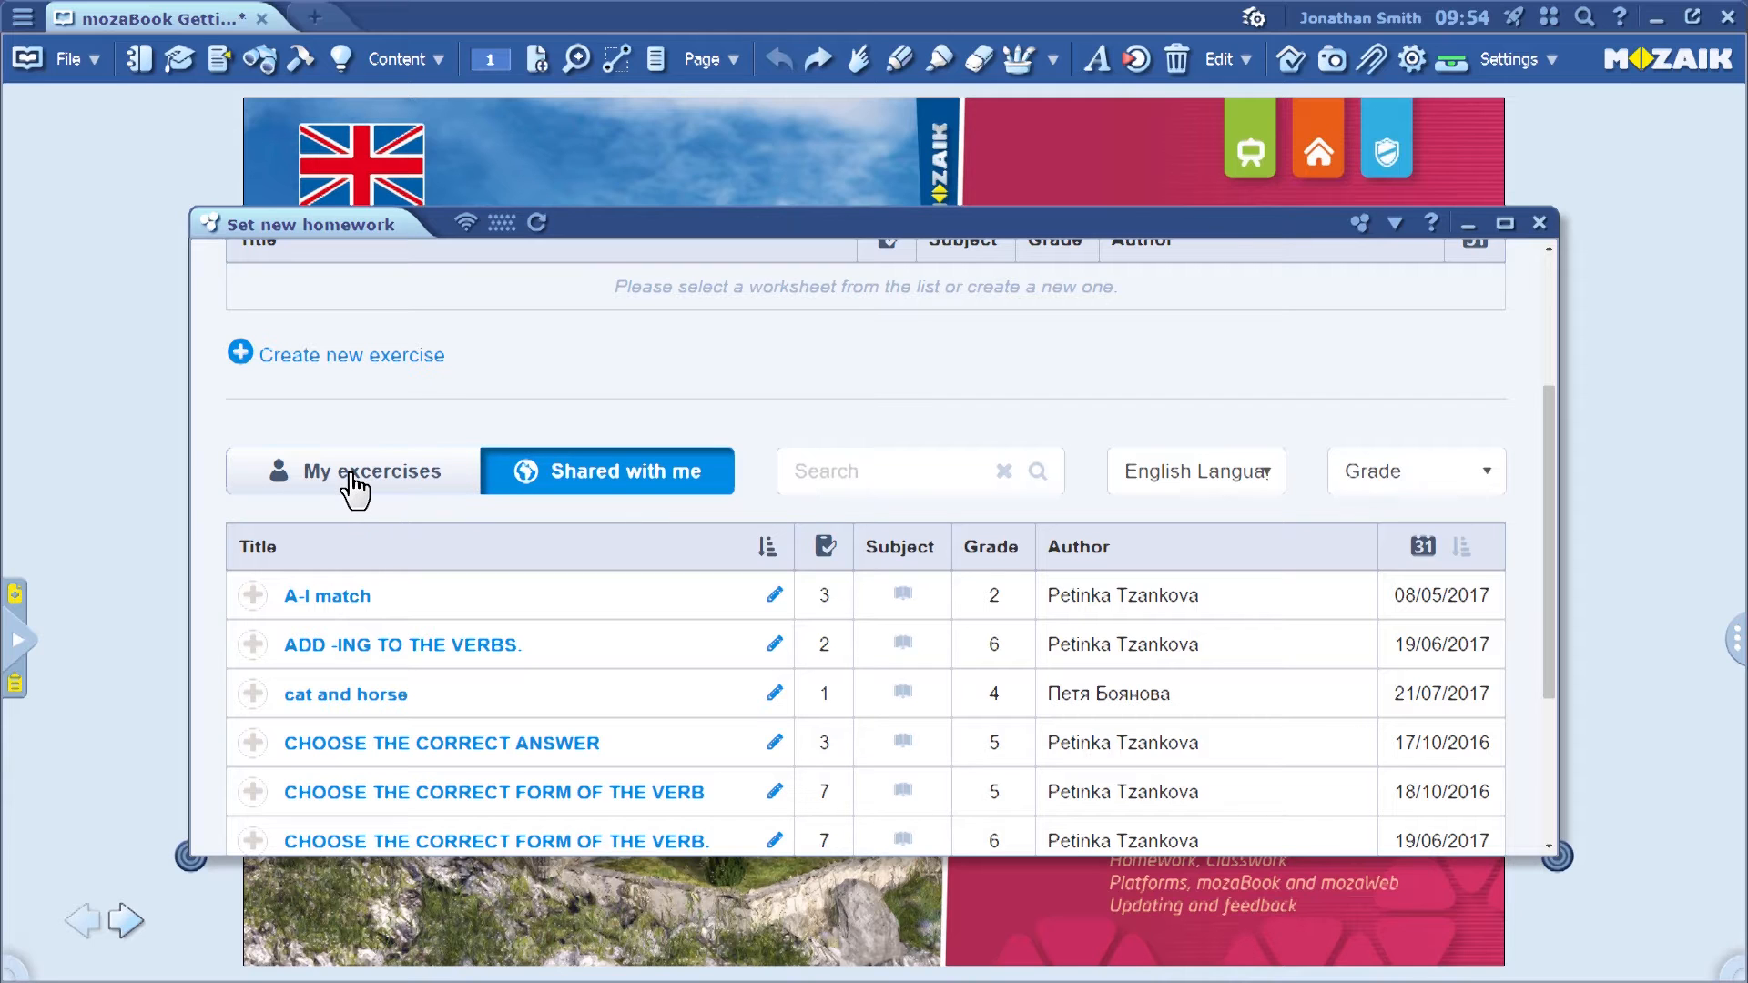
click(351, 469)
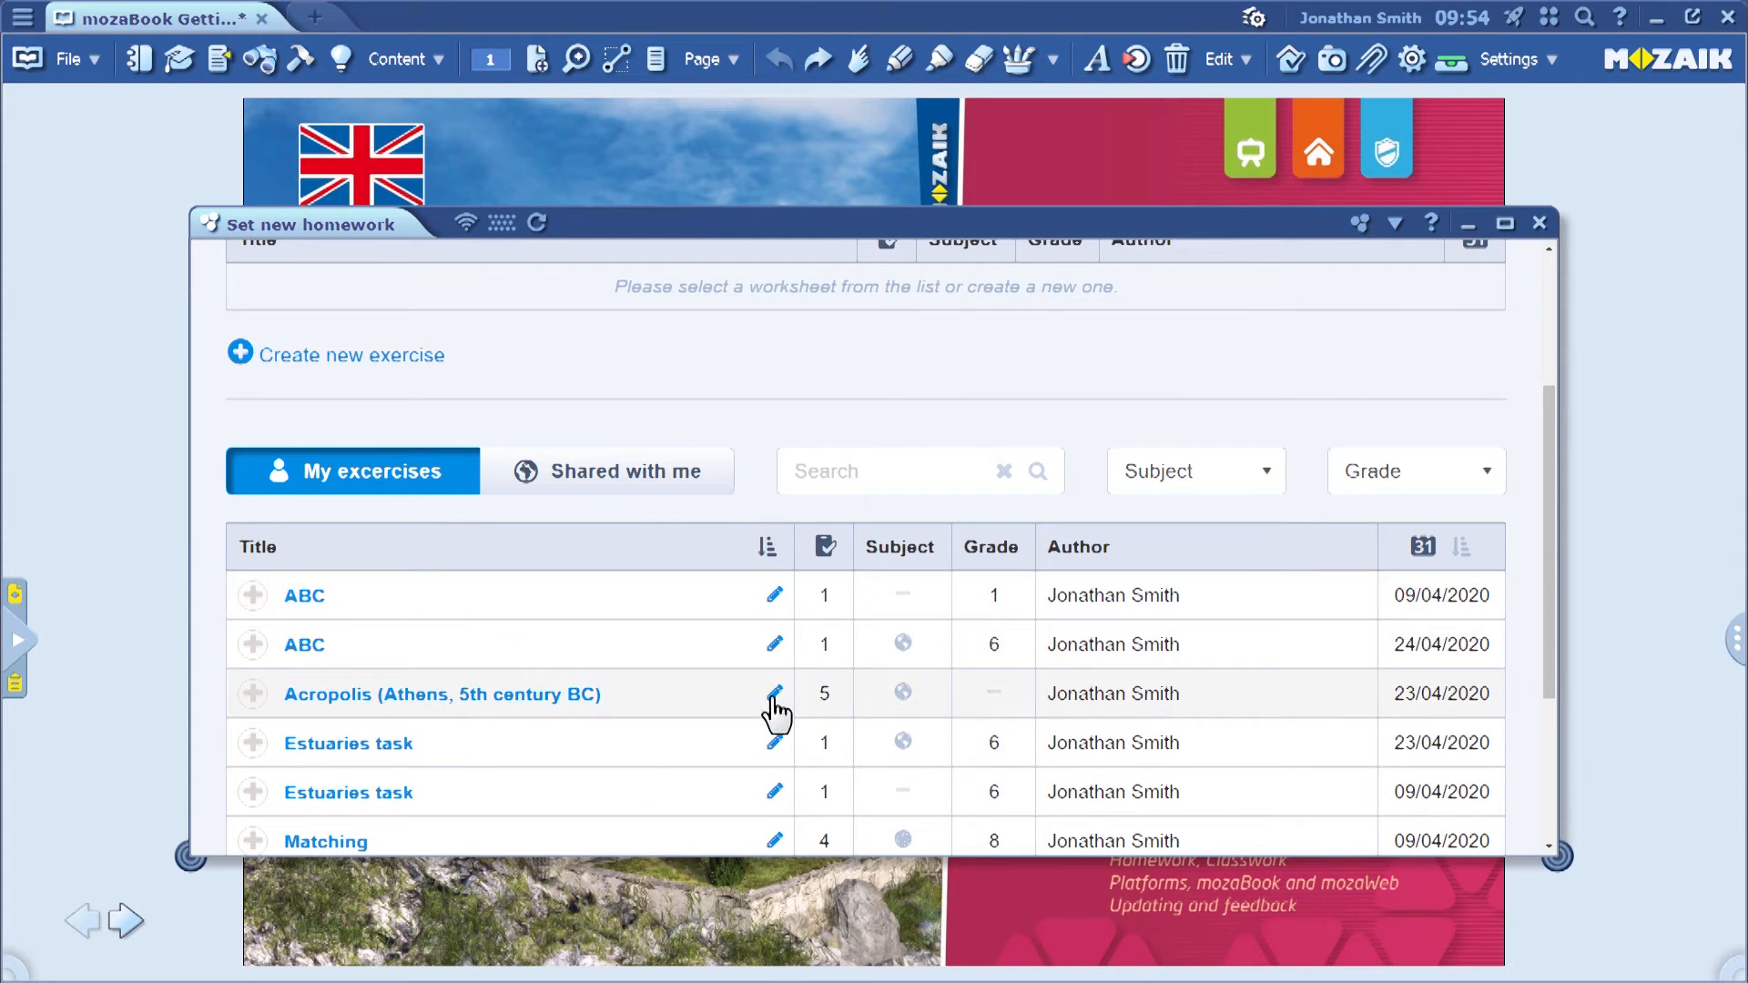
mouse_move(772, 750)
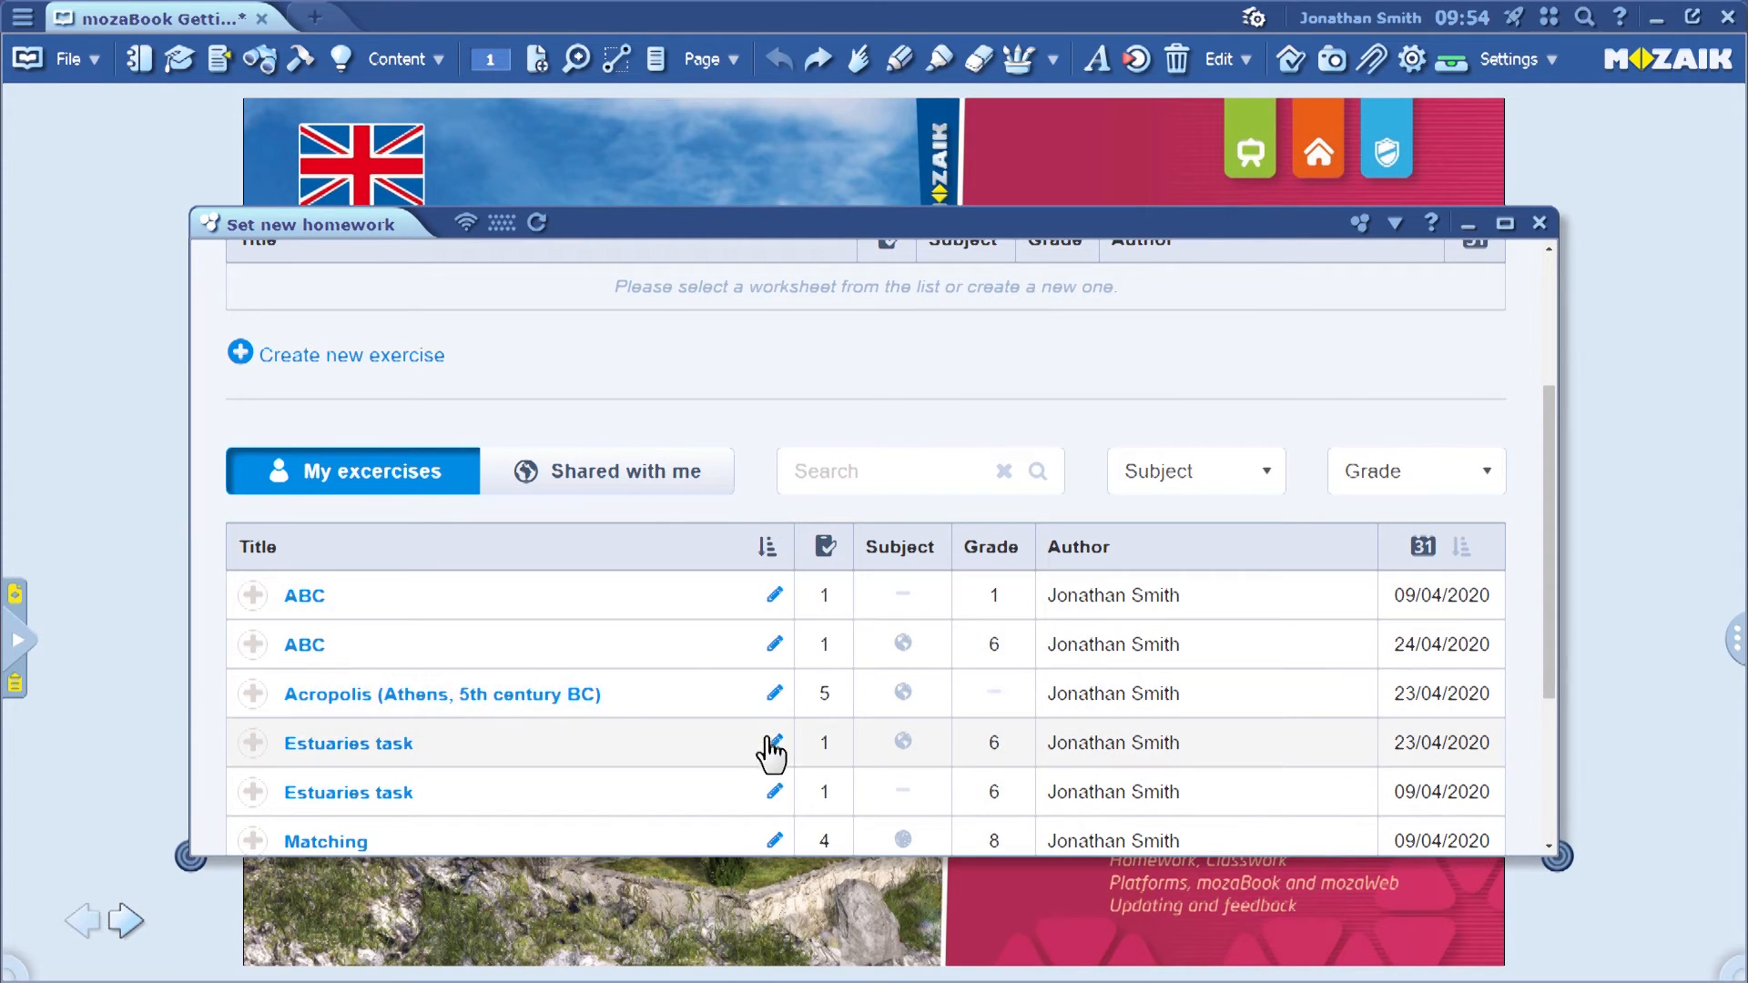
click(772, 743)
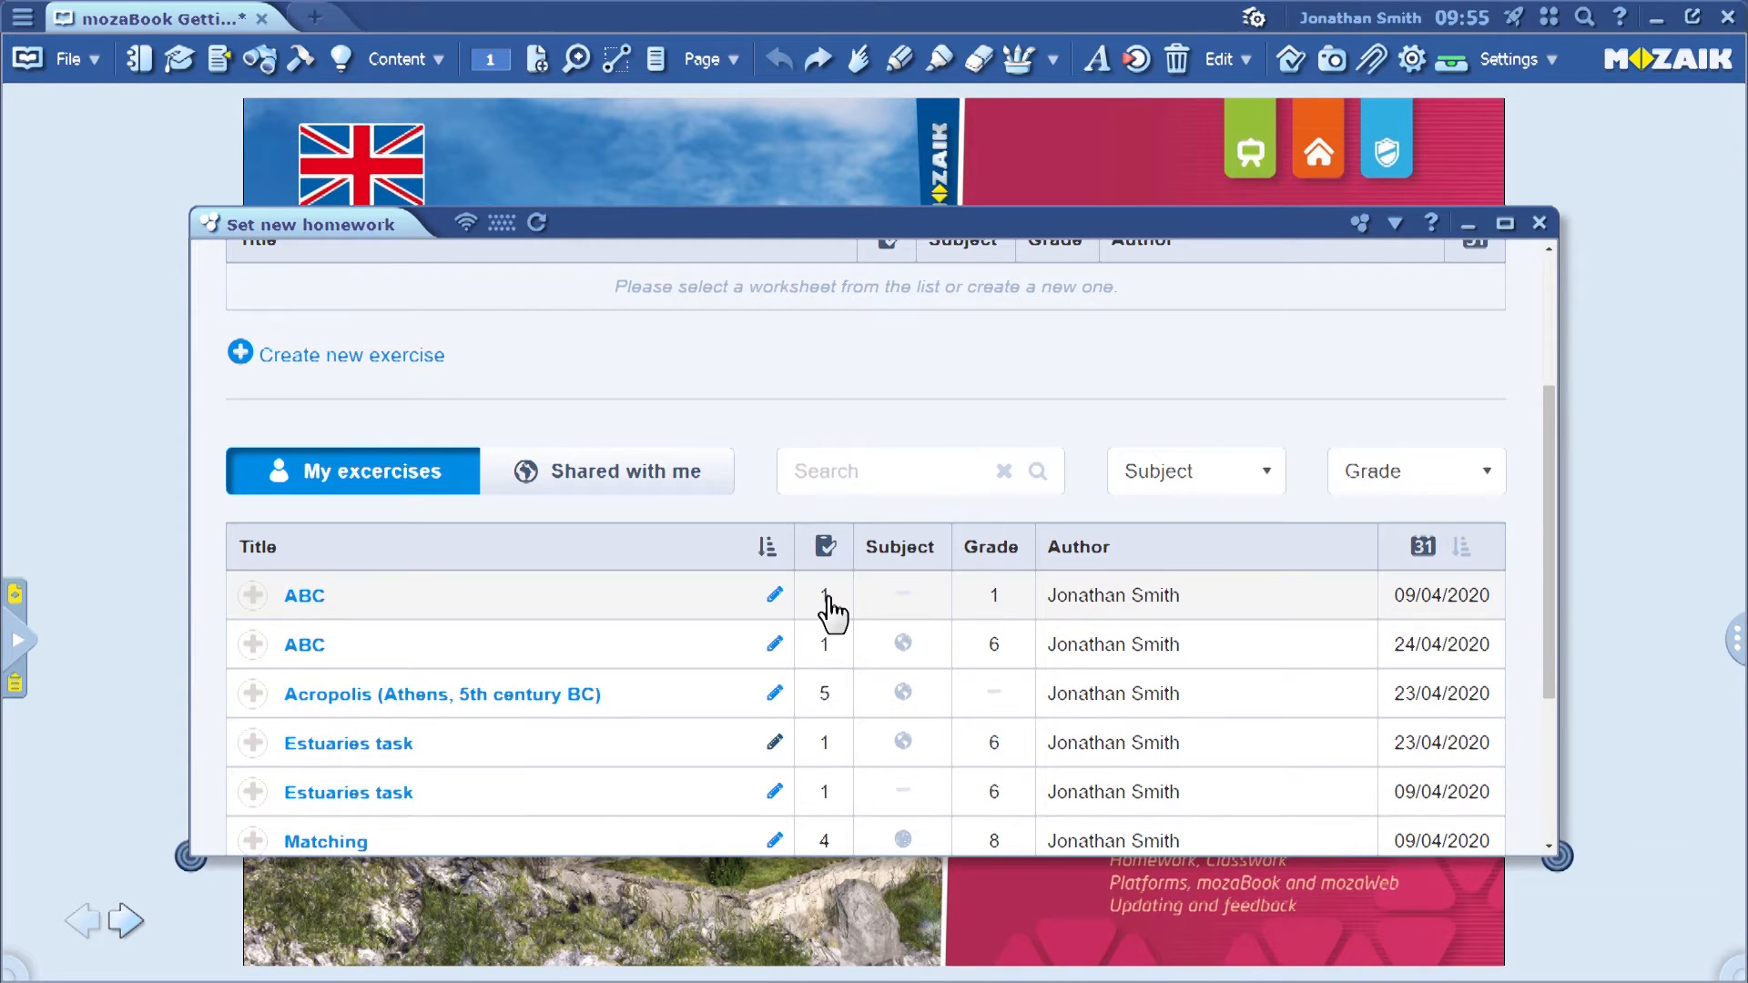
mouse_move(912, 710)
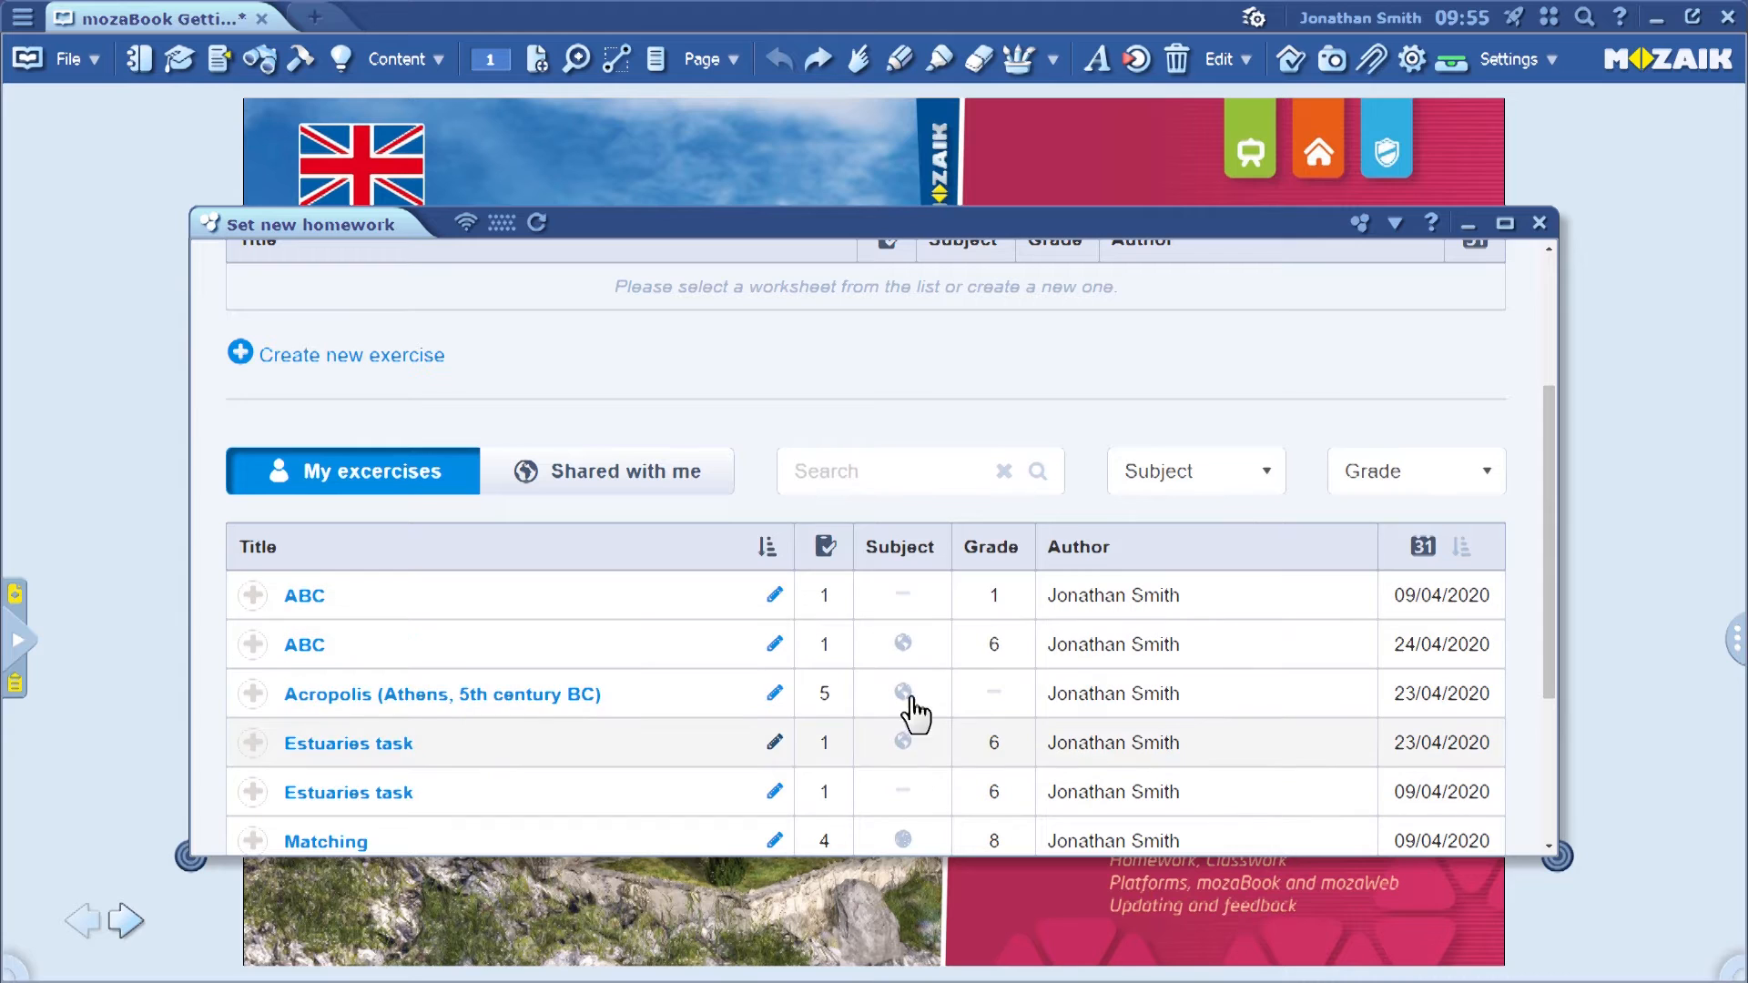
mouse_move(993, 603)
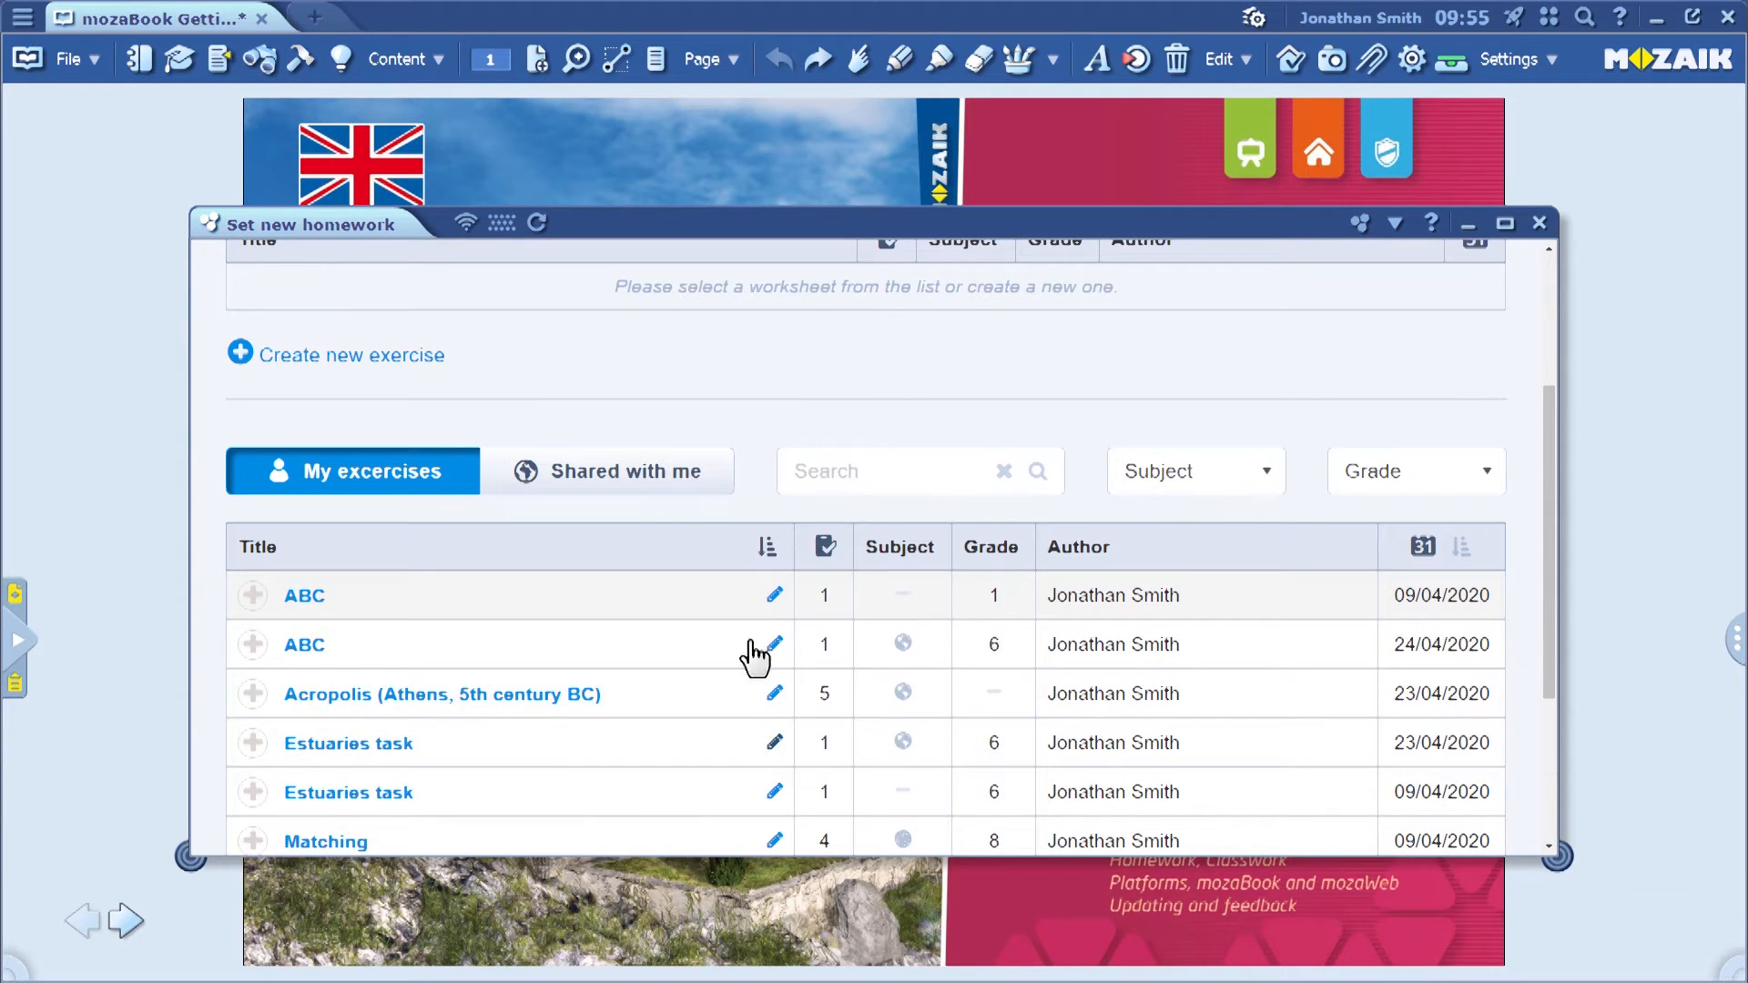
- Add the Estuaries task dated 23/04/2020 to the selected exercises
click(251, 742)
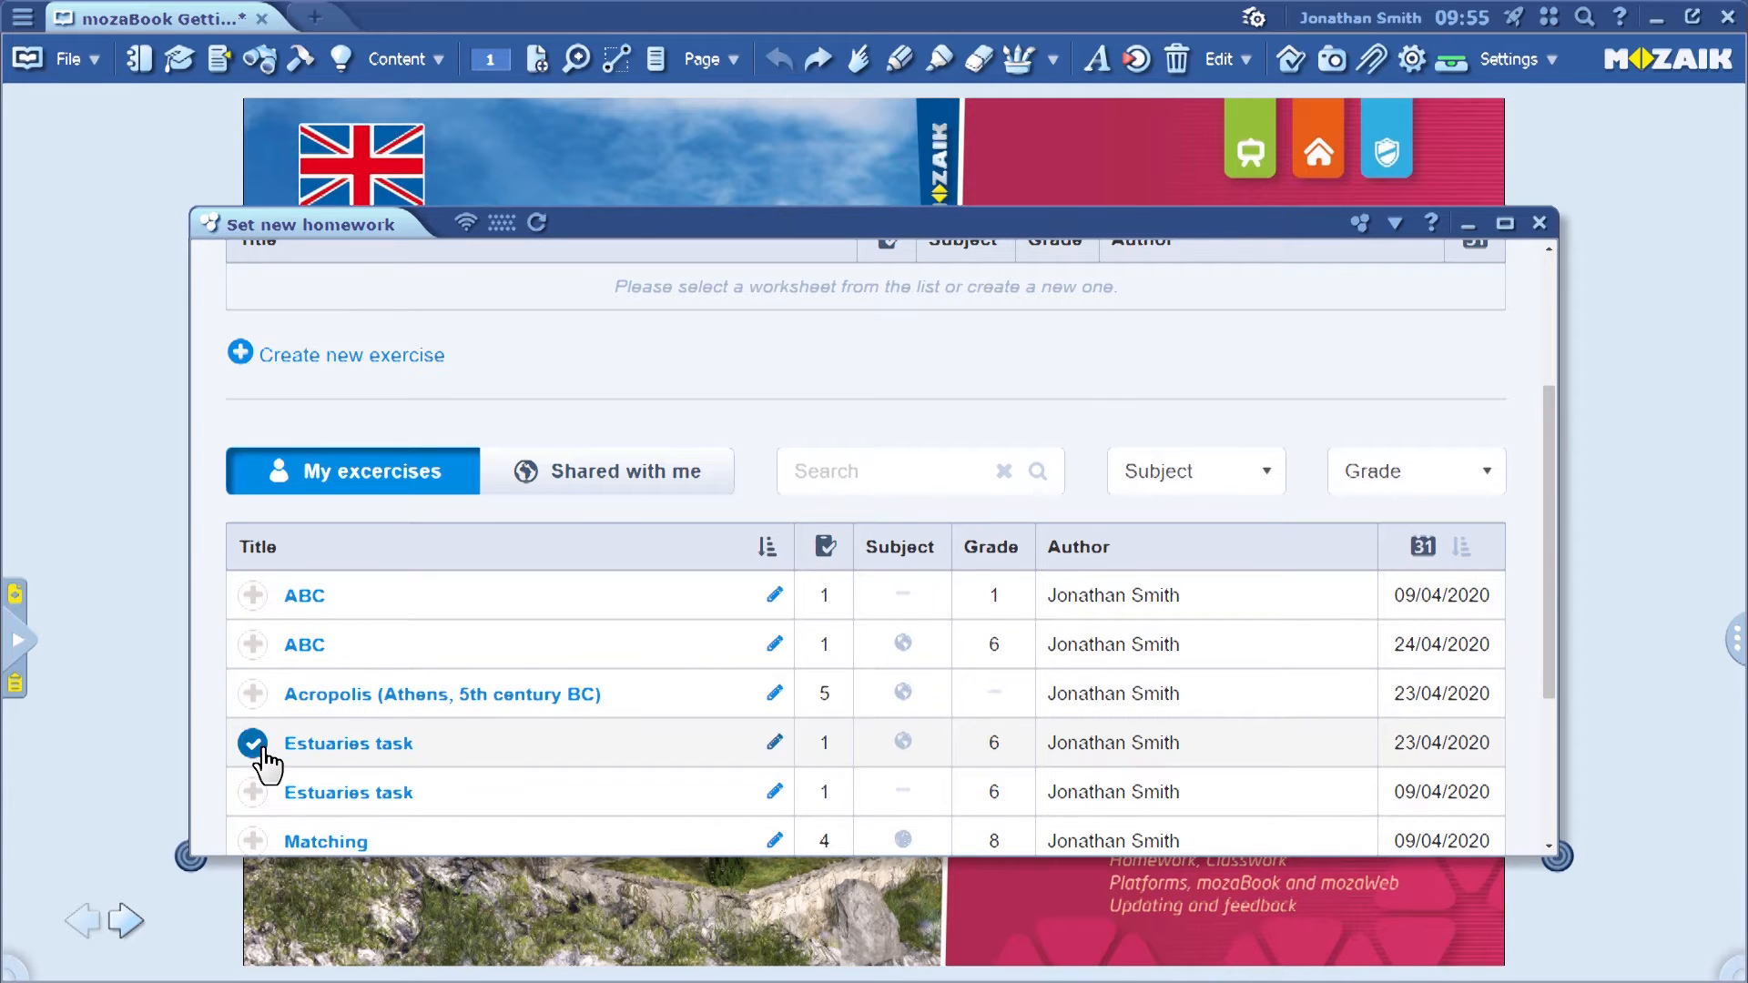
click(251, 743)
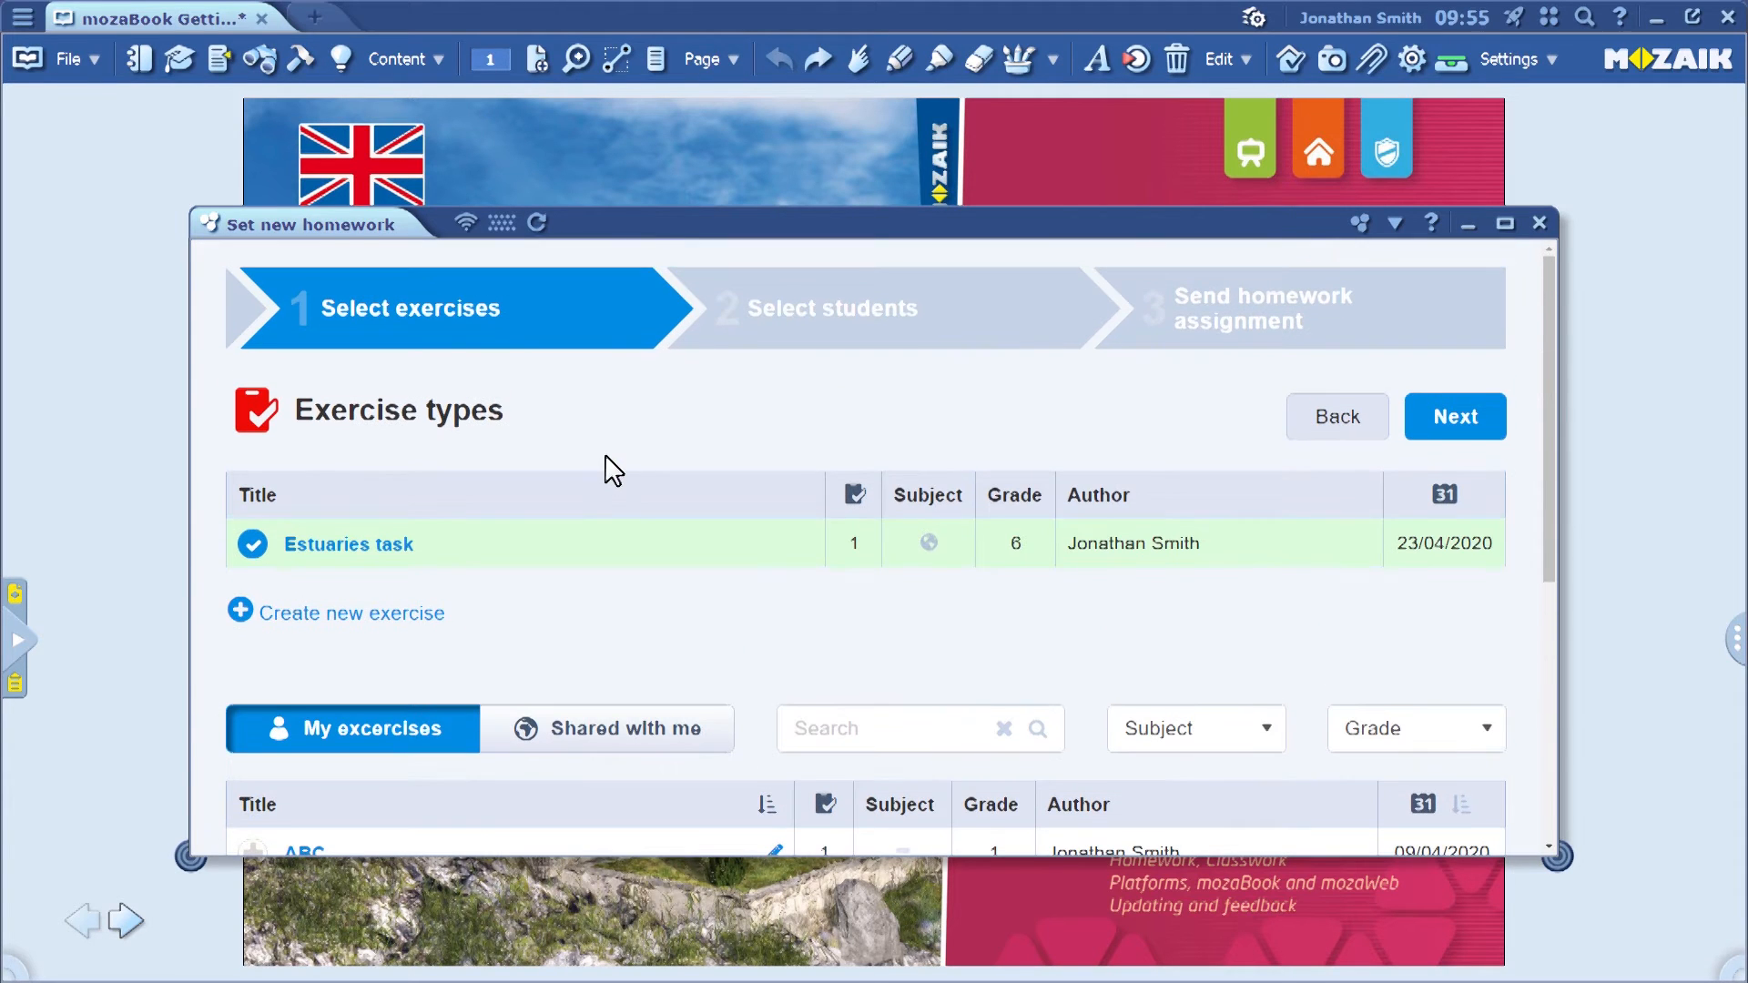
mouse_move(719, 435)
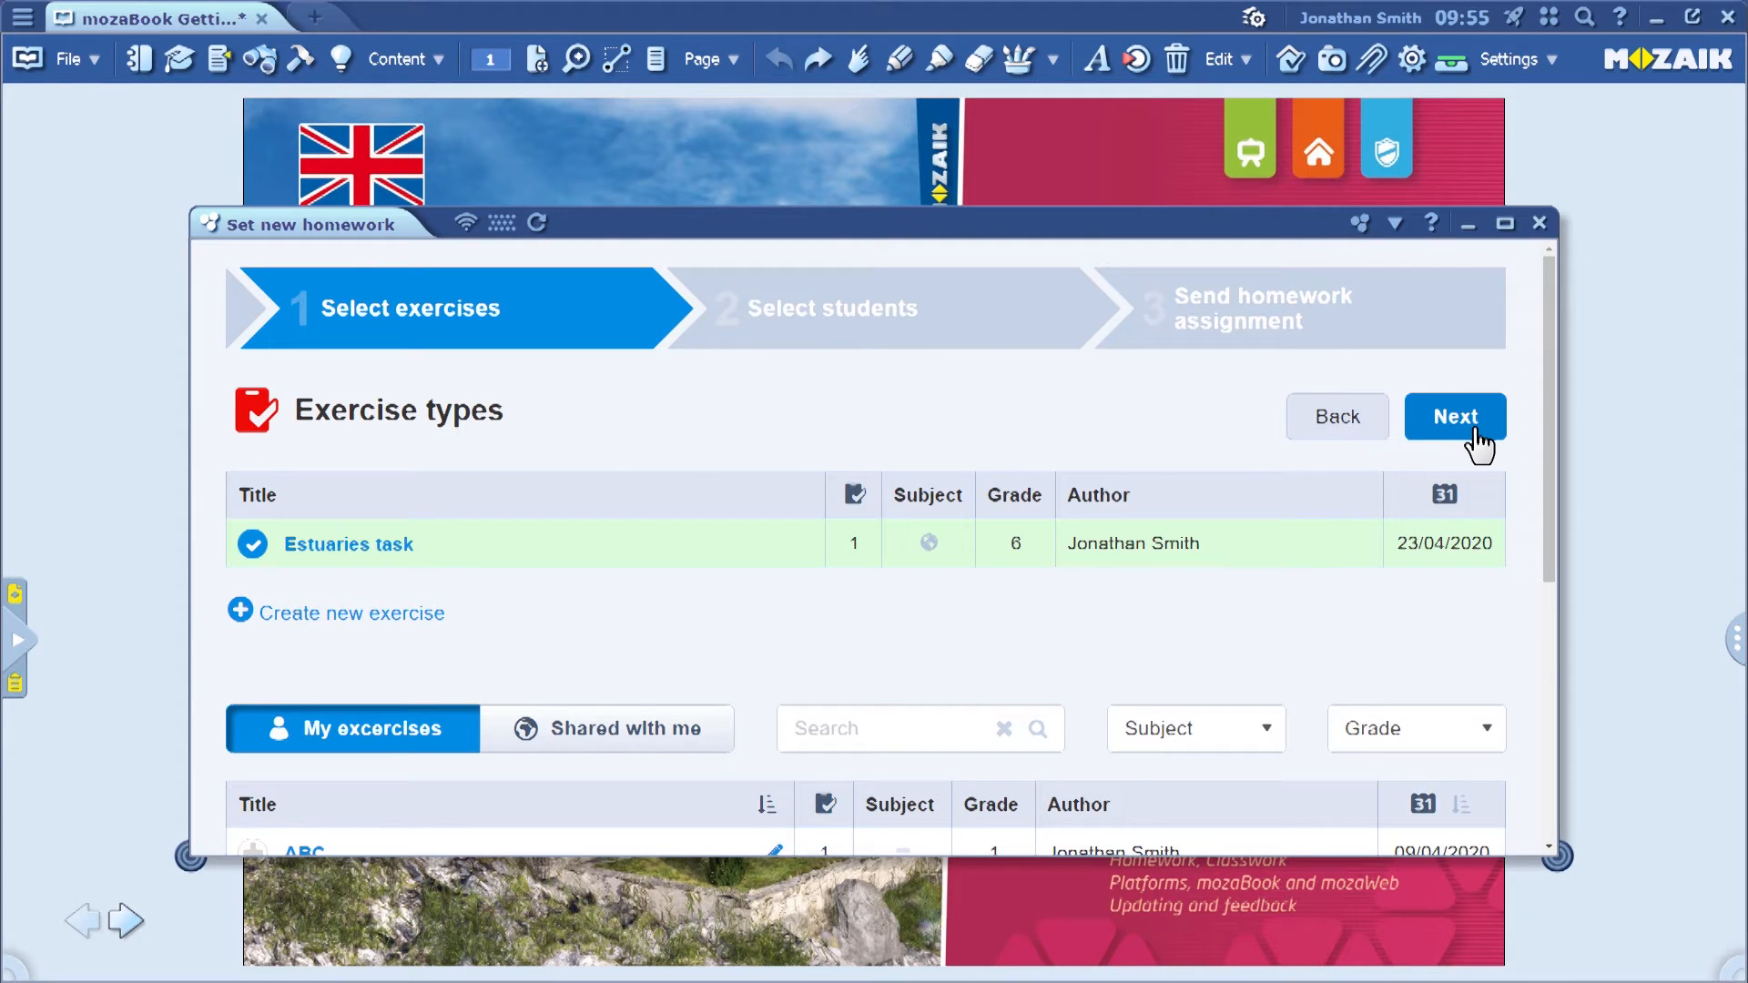
- Move to step two and add the Geography class group as recipients via 'geo'
click(1455, 417)
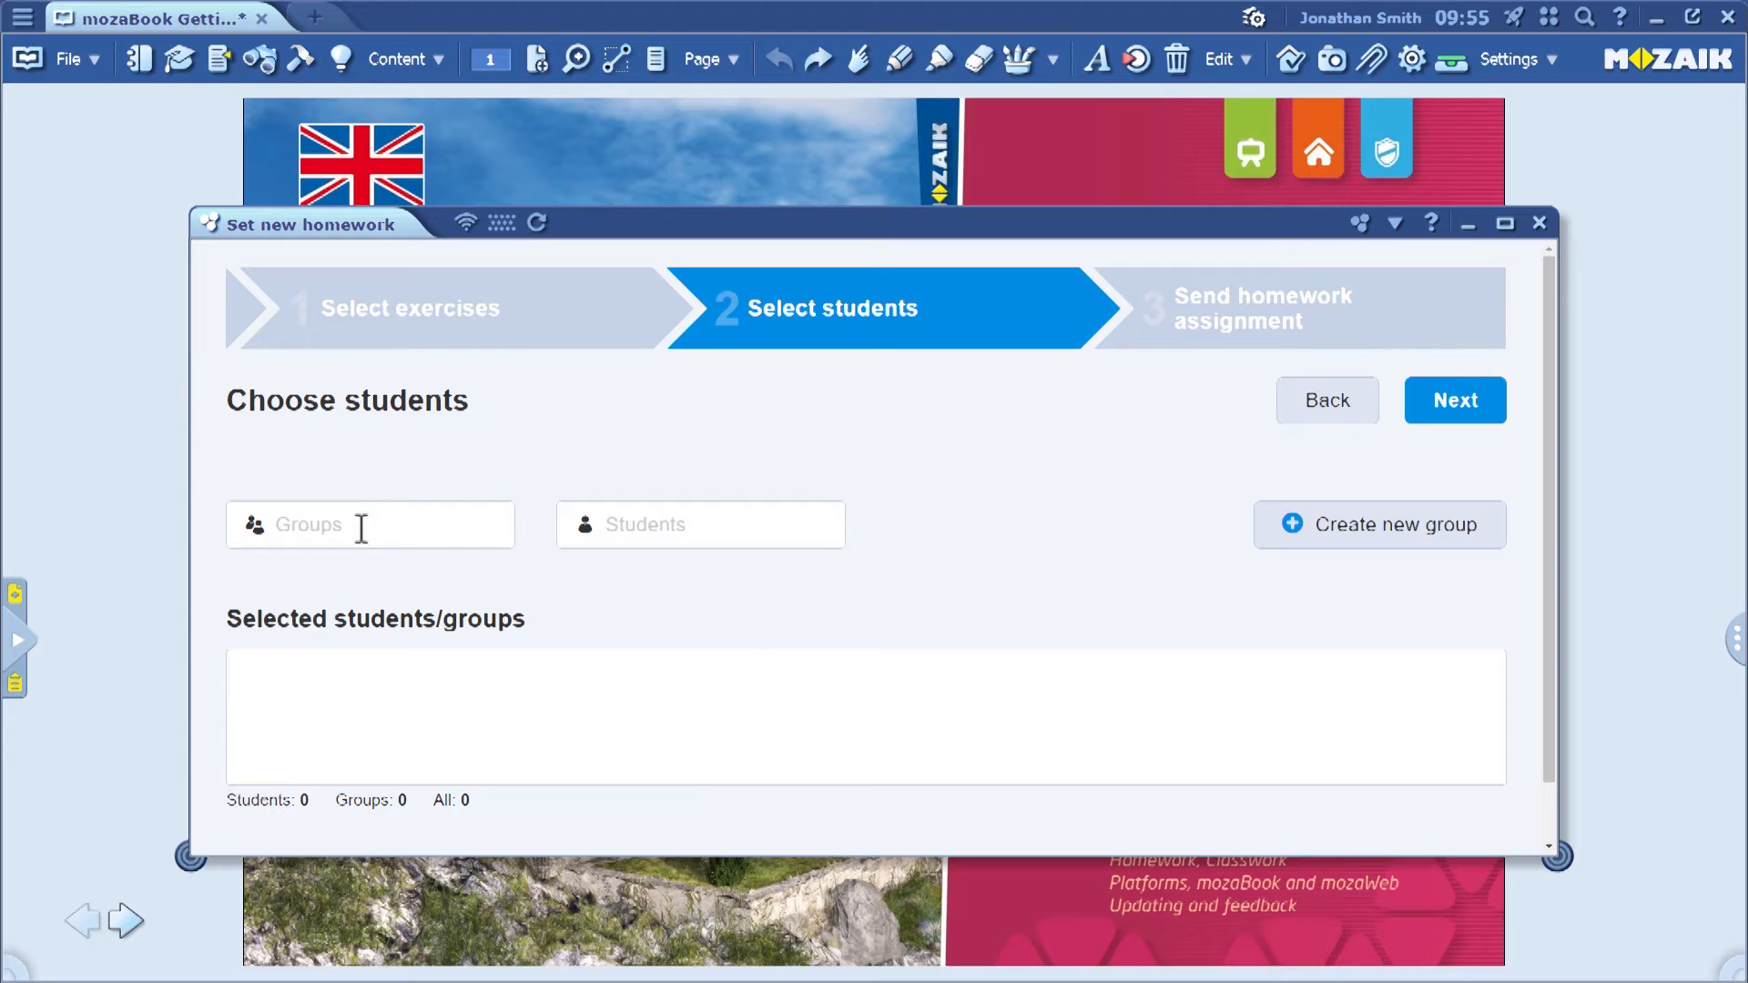
click(370, 525)
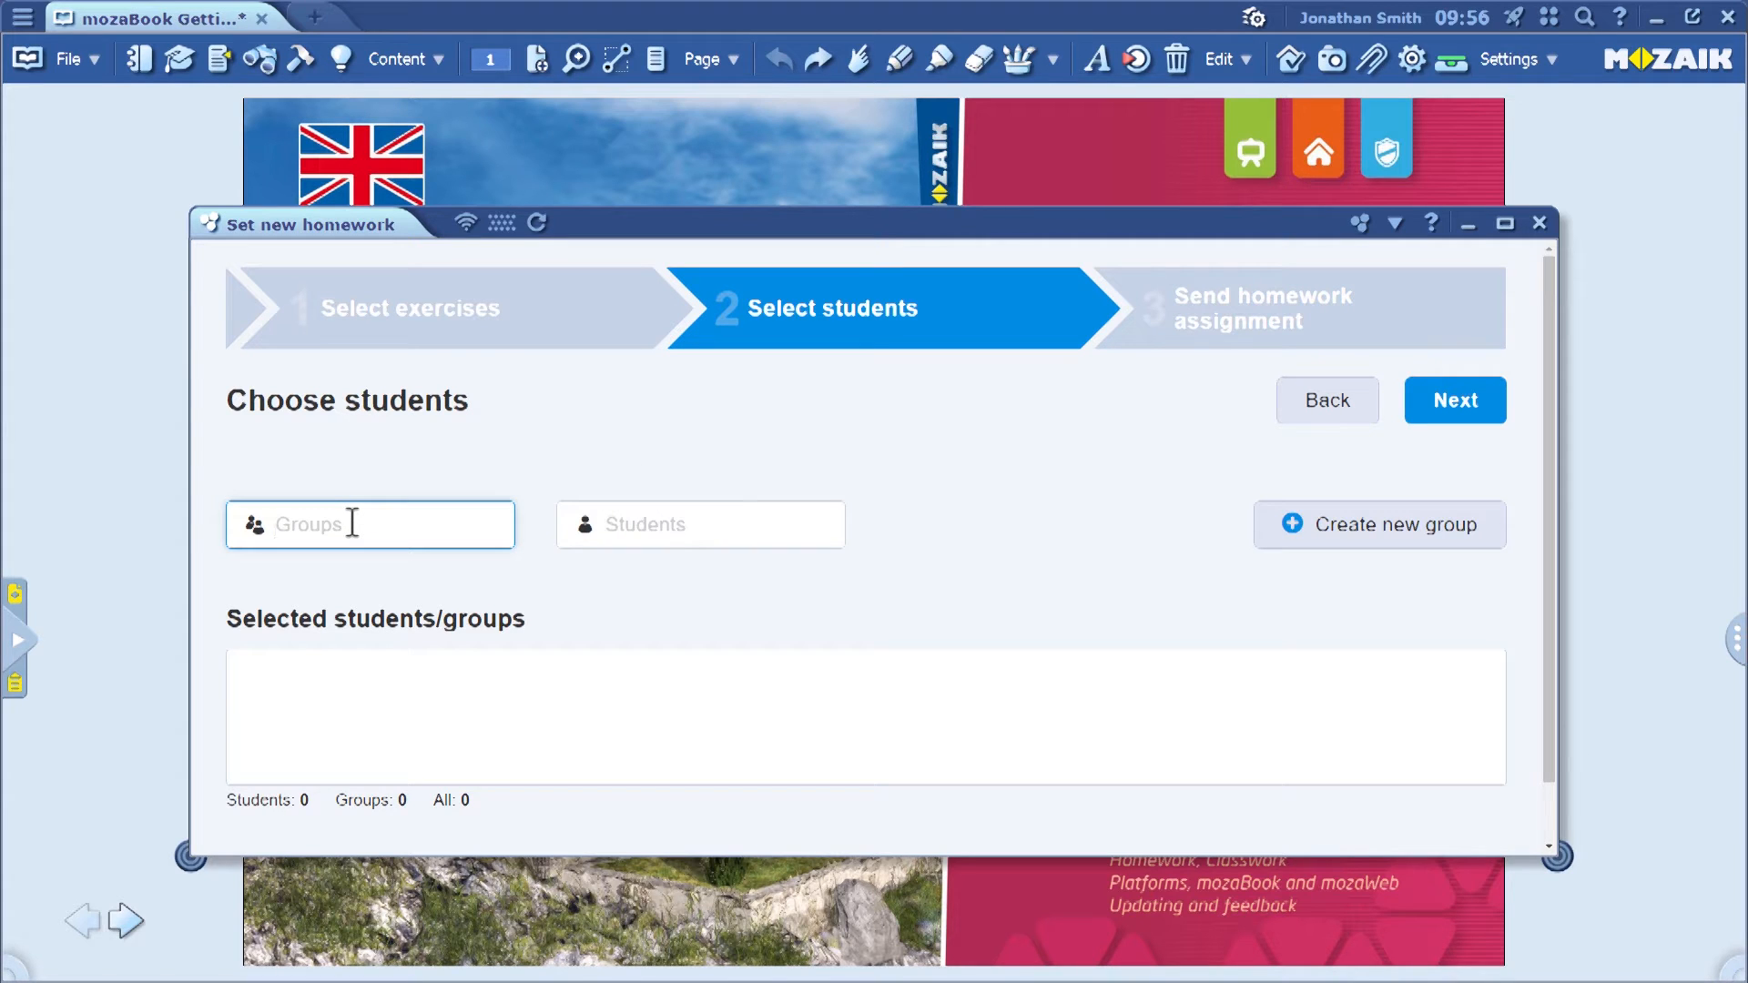
text(geo)
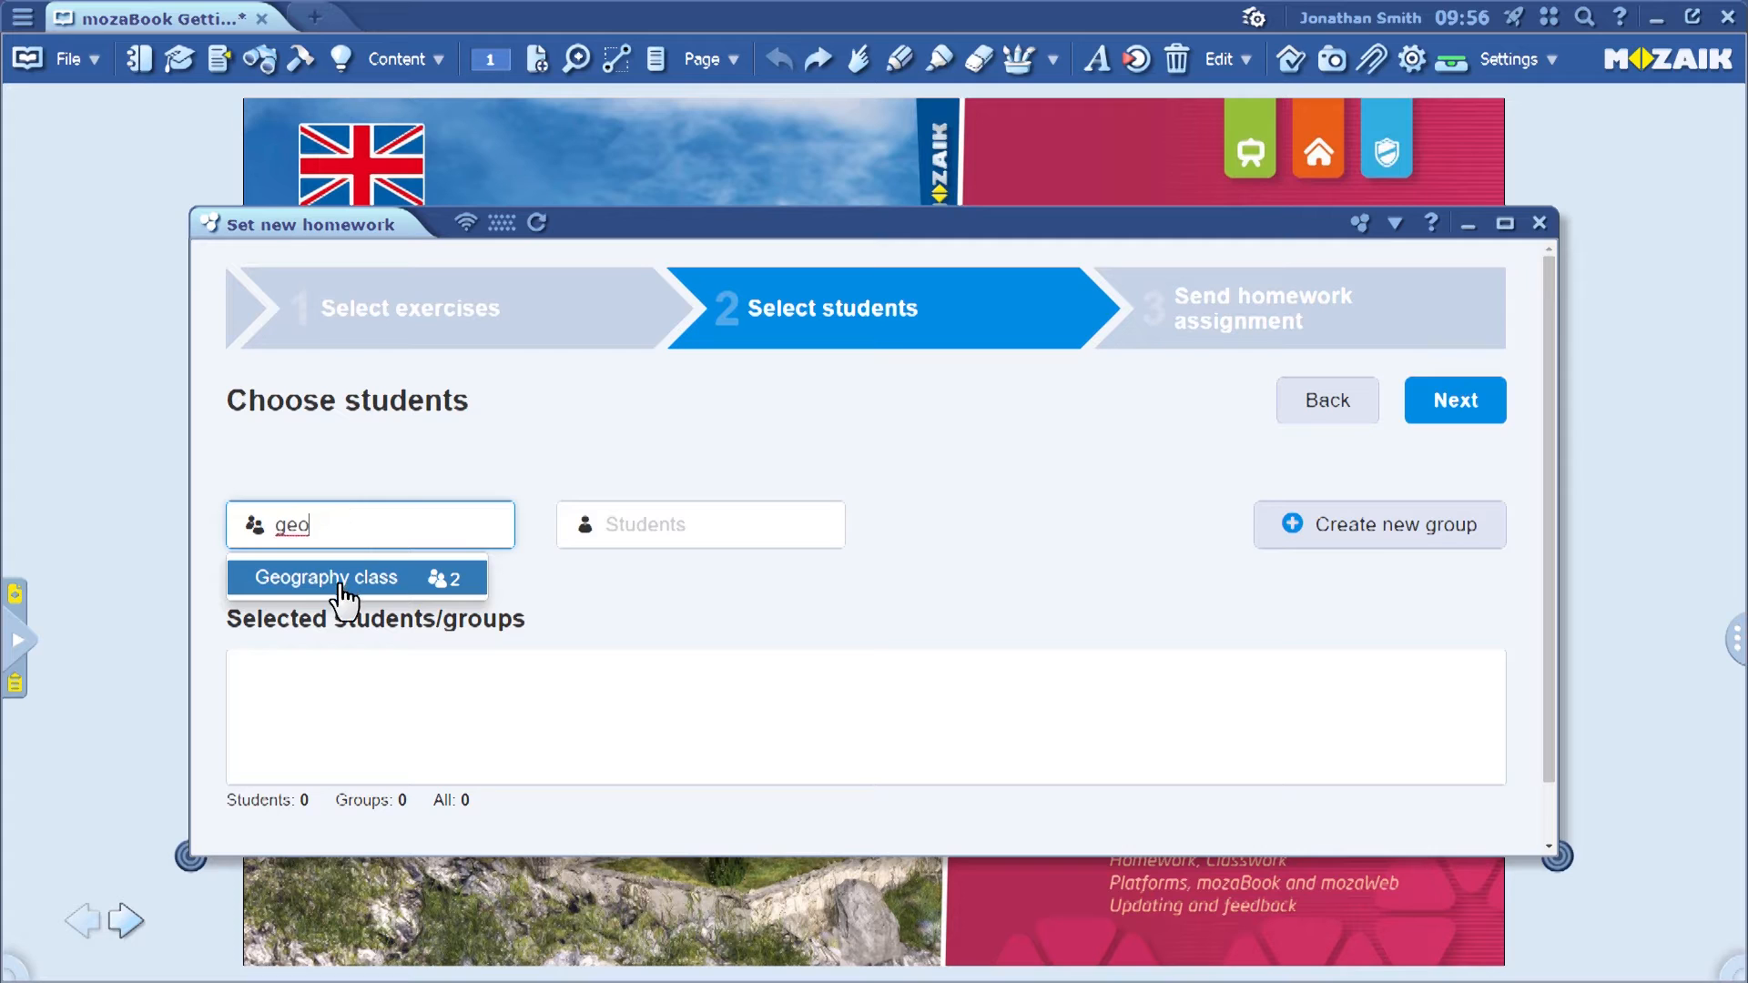
click(324, 577)
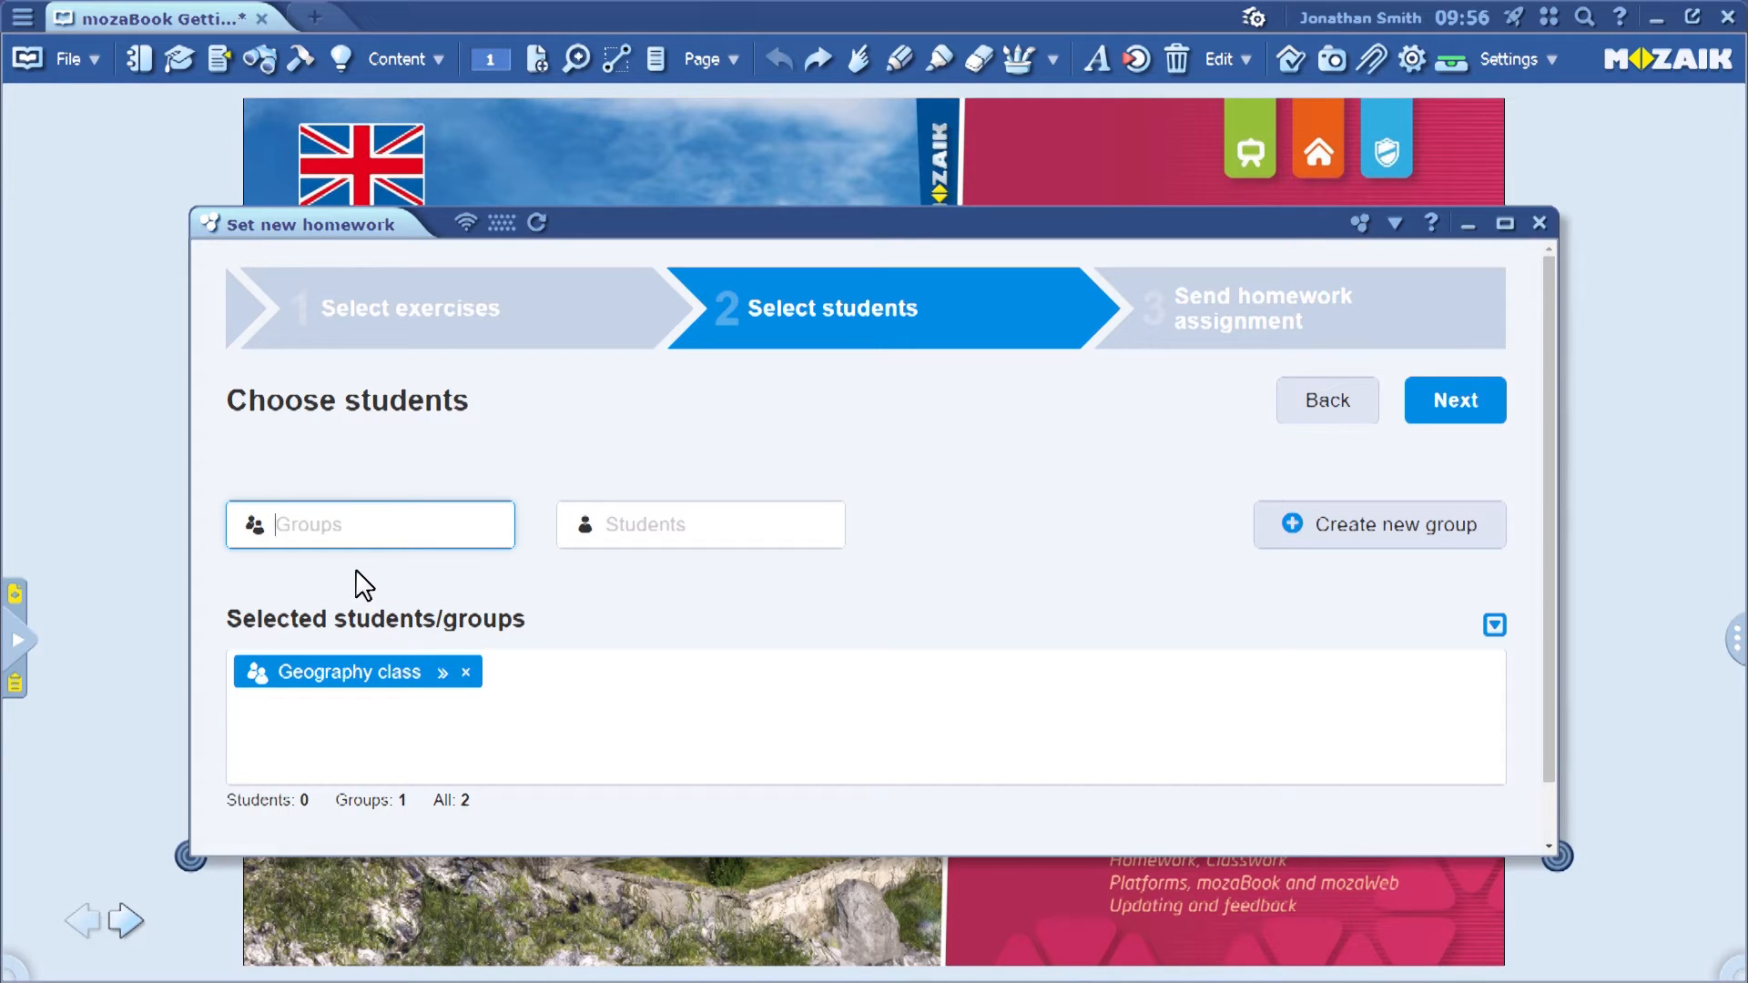
click(699, 525)
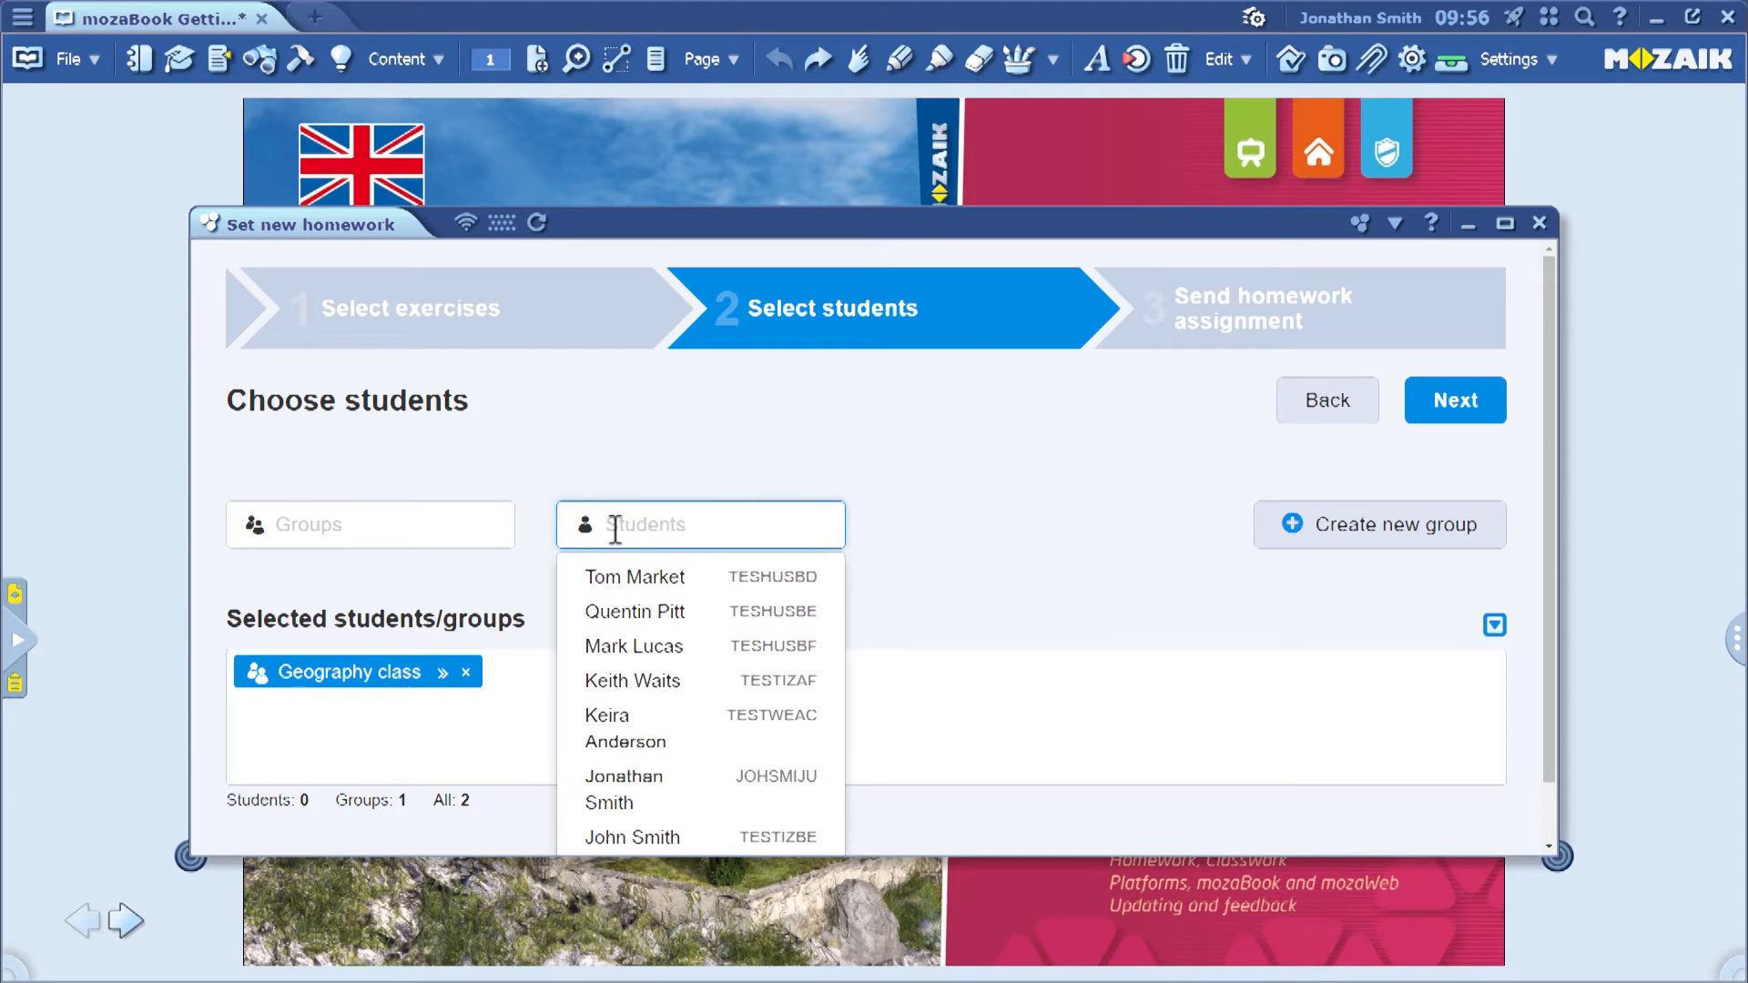
text(edith)
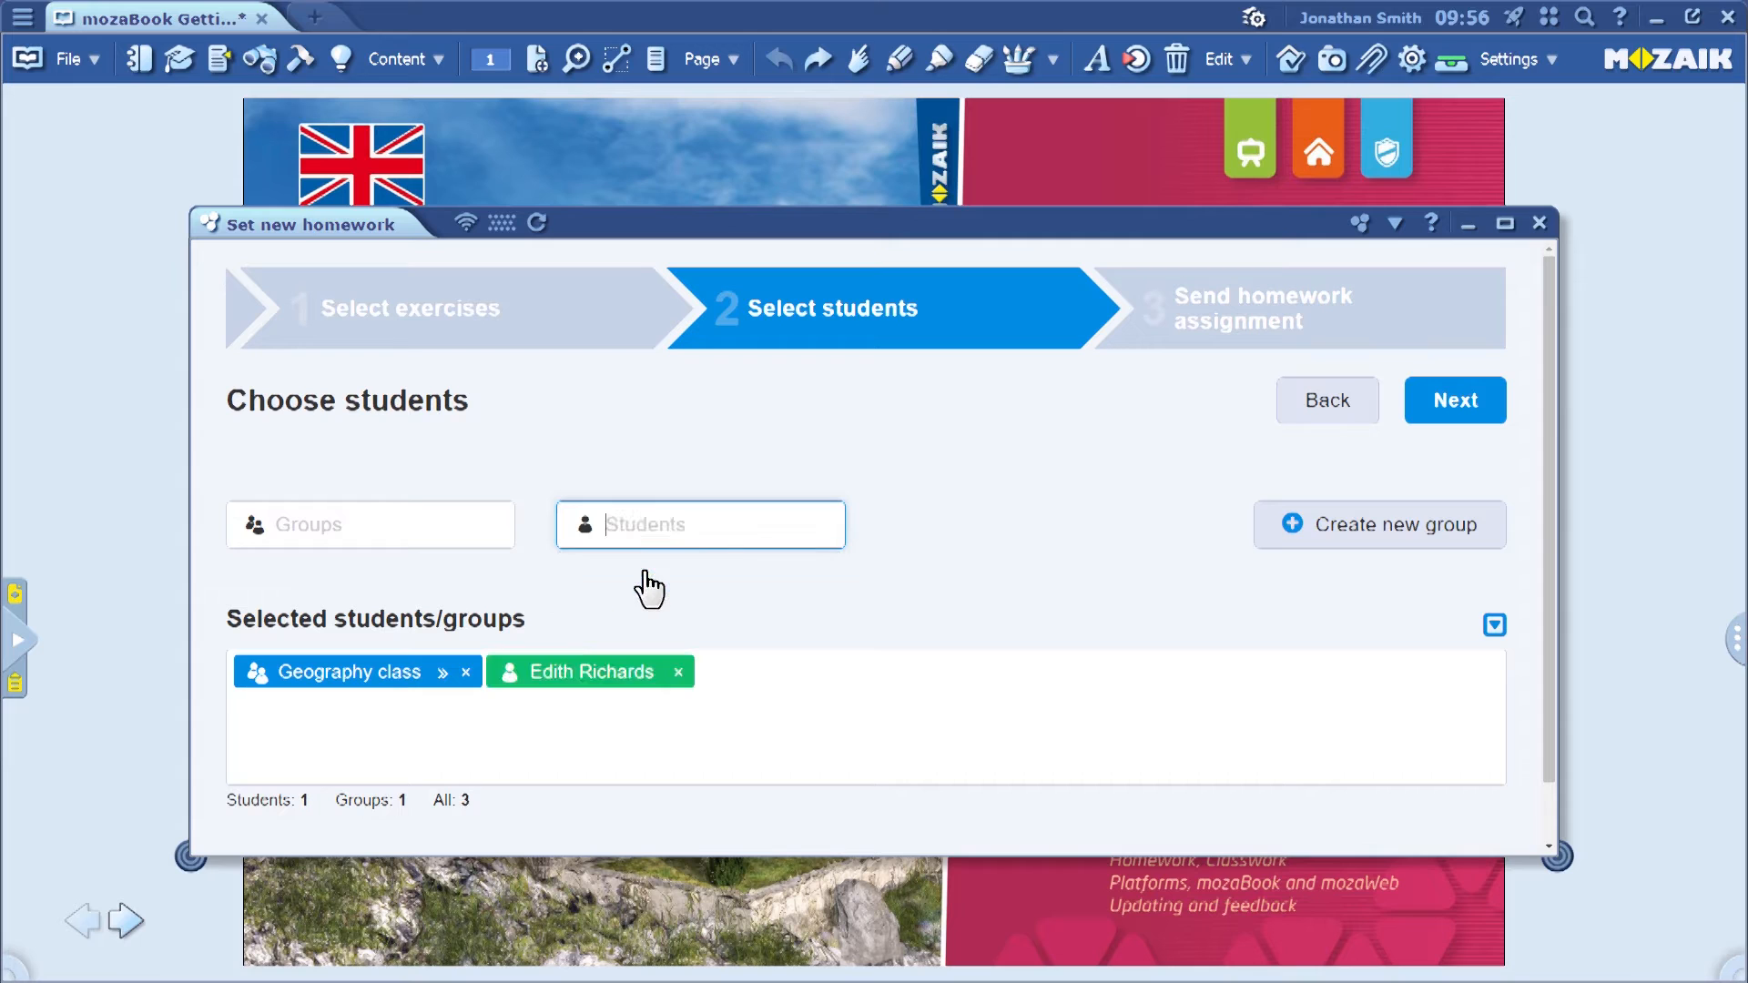
mouse_move(746, 593)
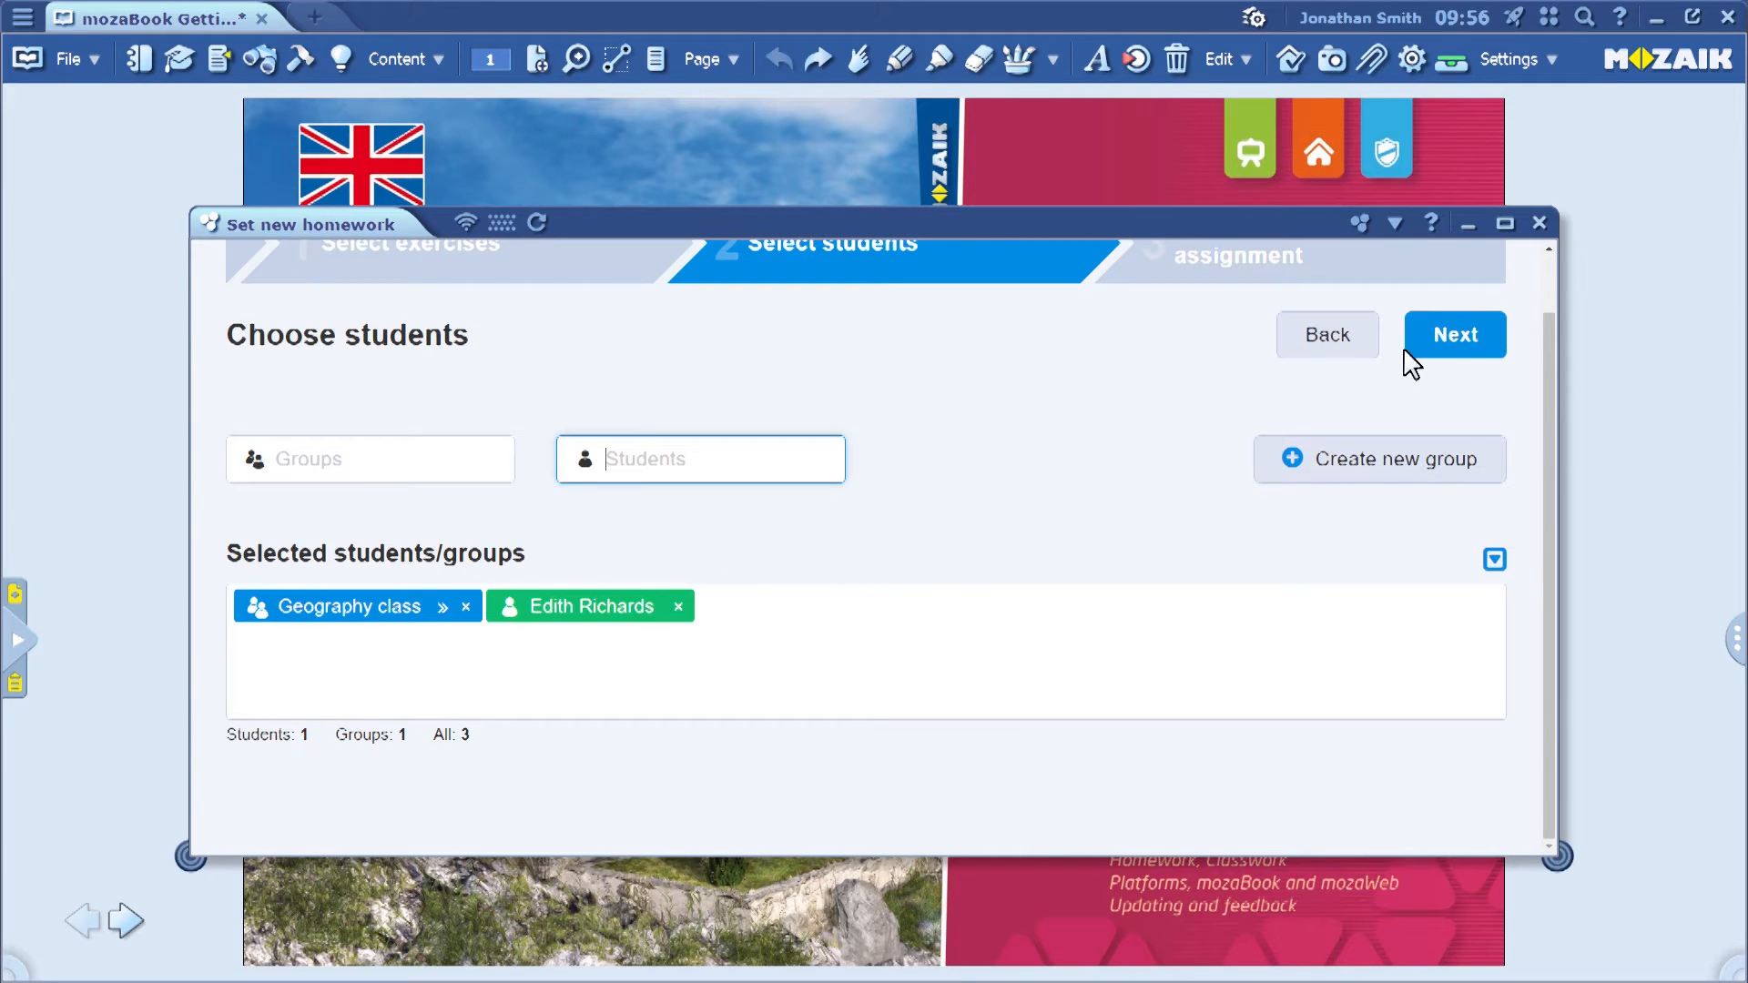
- Advance to step 3 and review title Geography - 2020-04-27, deadline 2020-05-04 and the Estuaries worksheet
click(1453, 335)
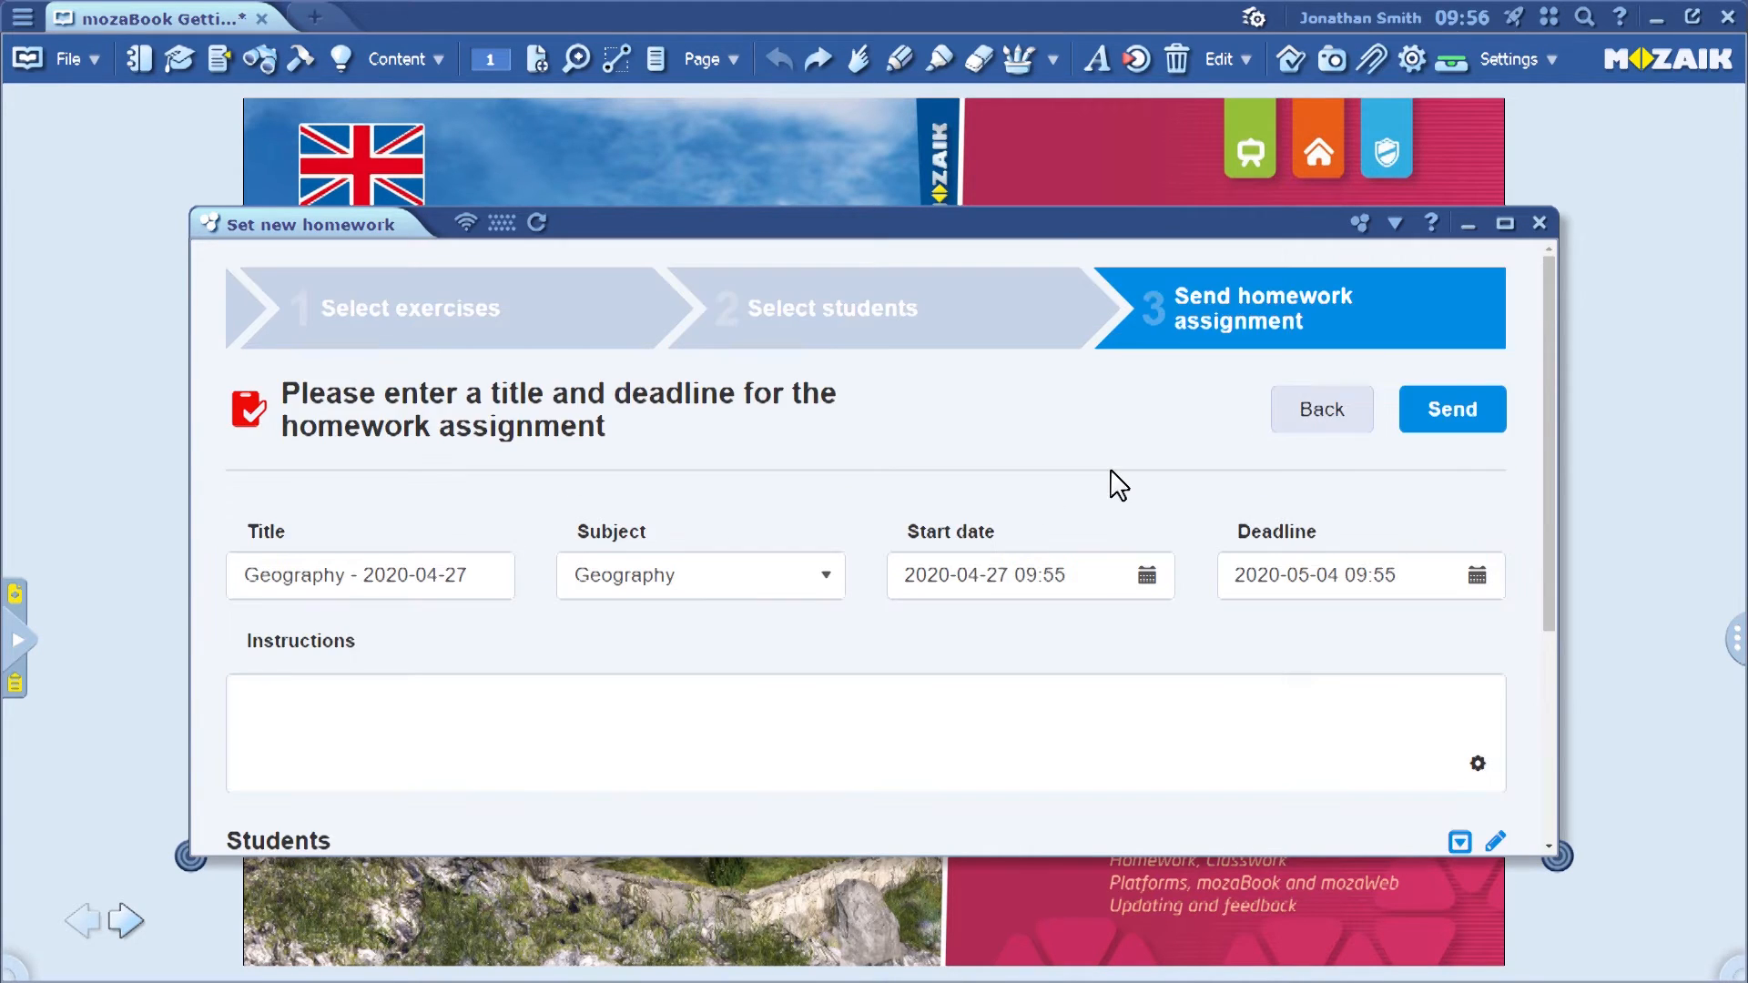
mouse_move(902, 495)
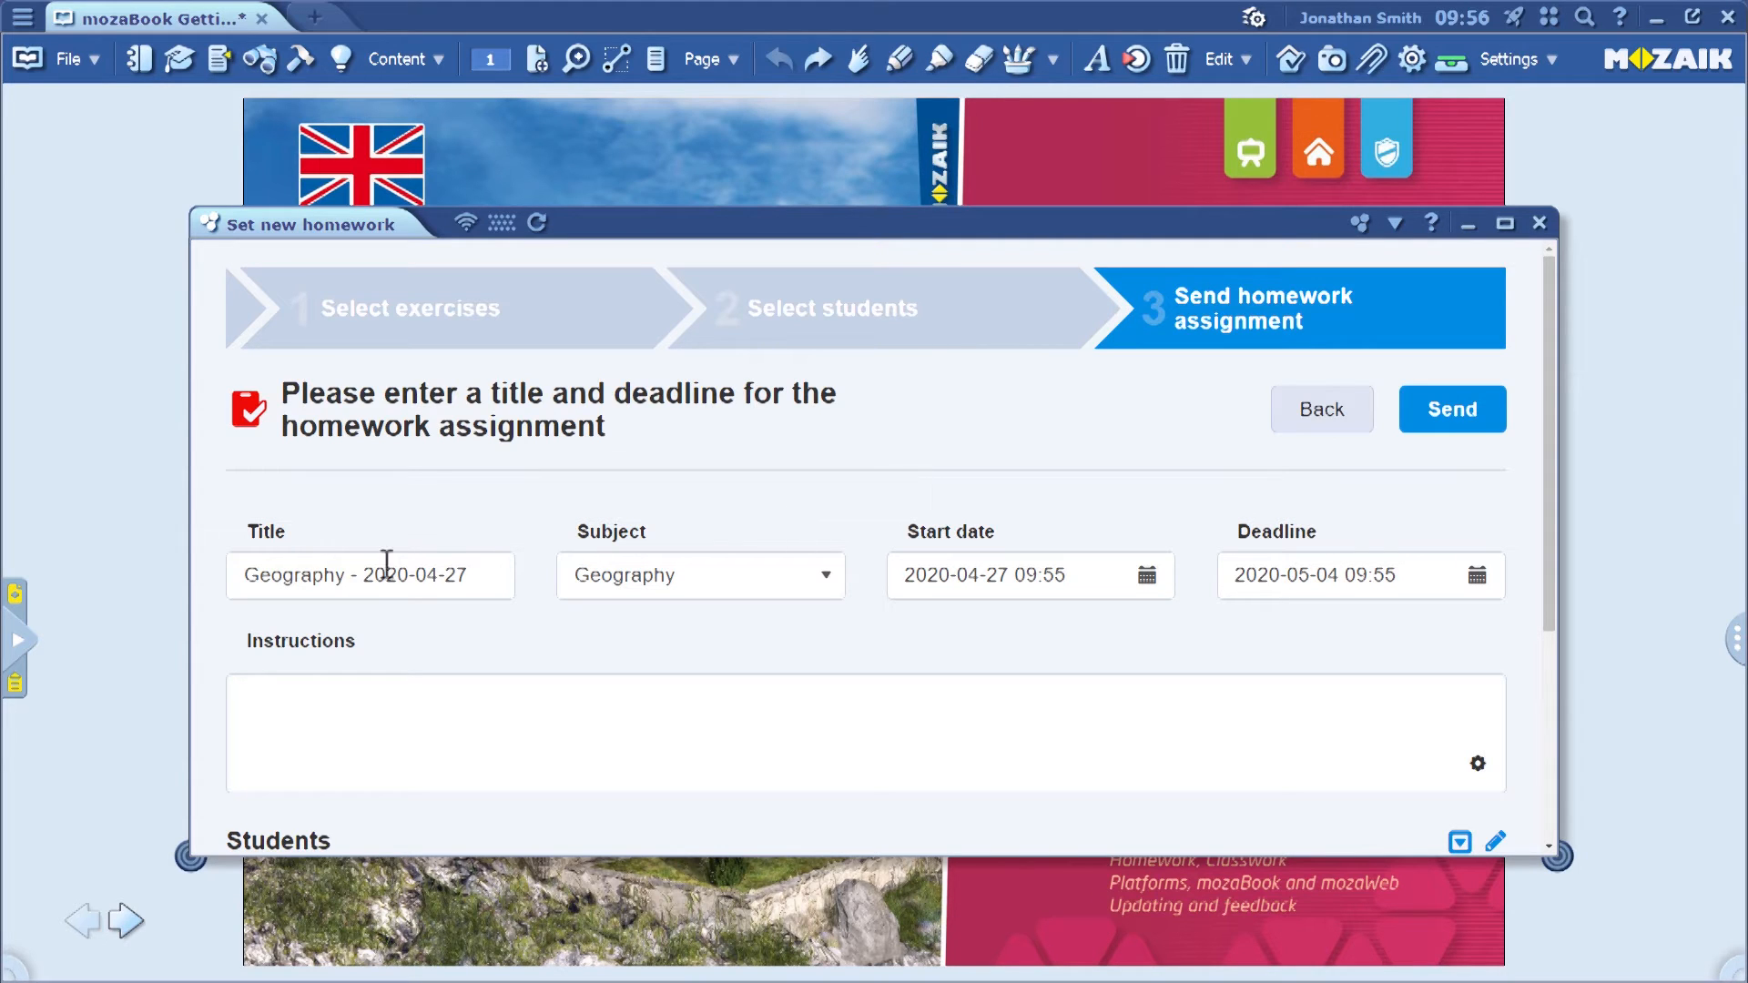
mouse_move(217, 590)
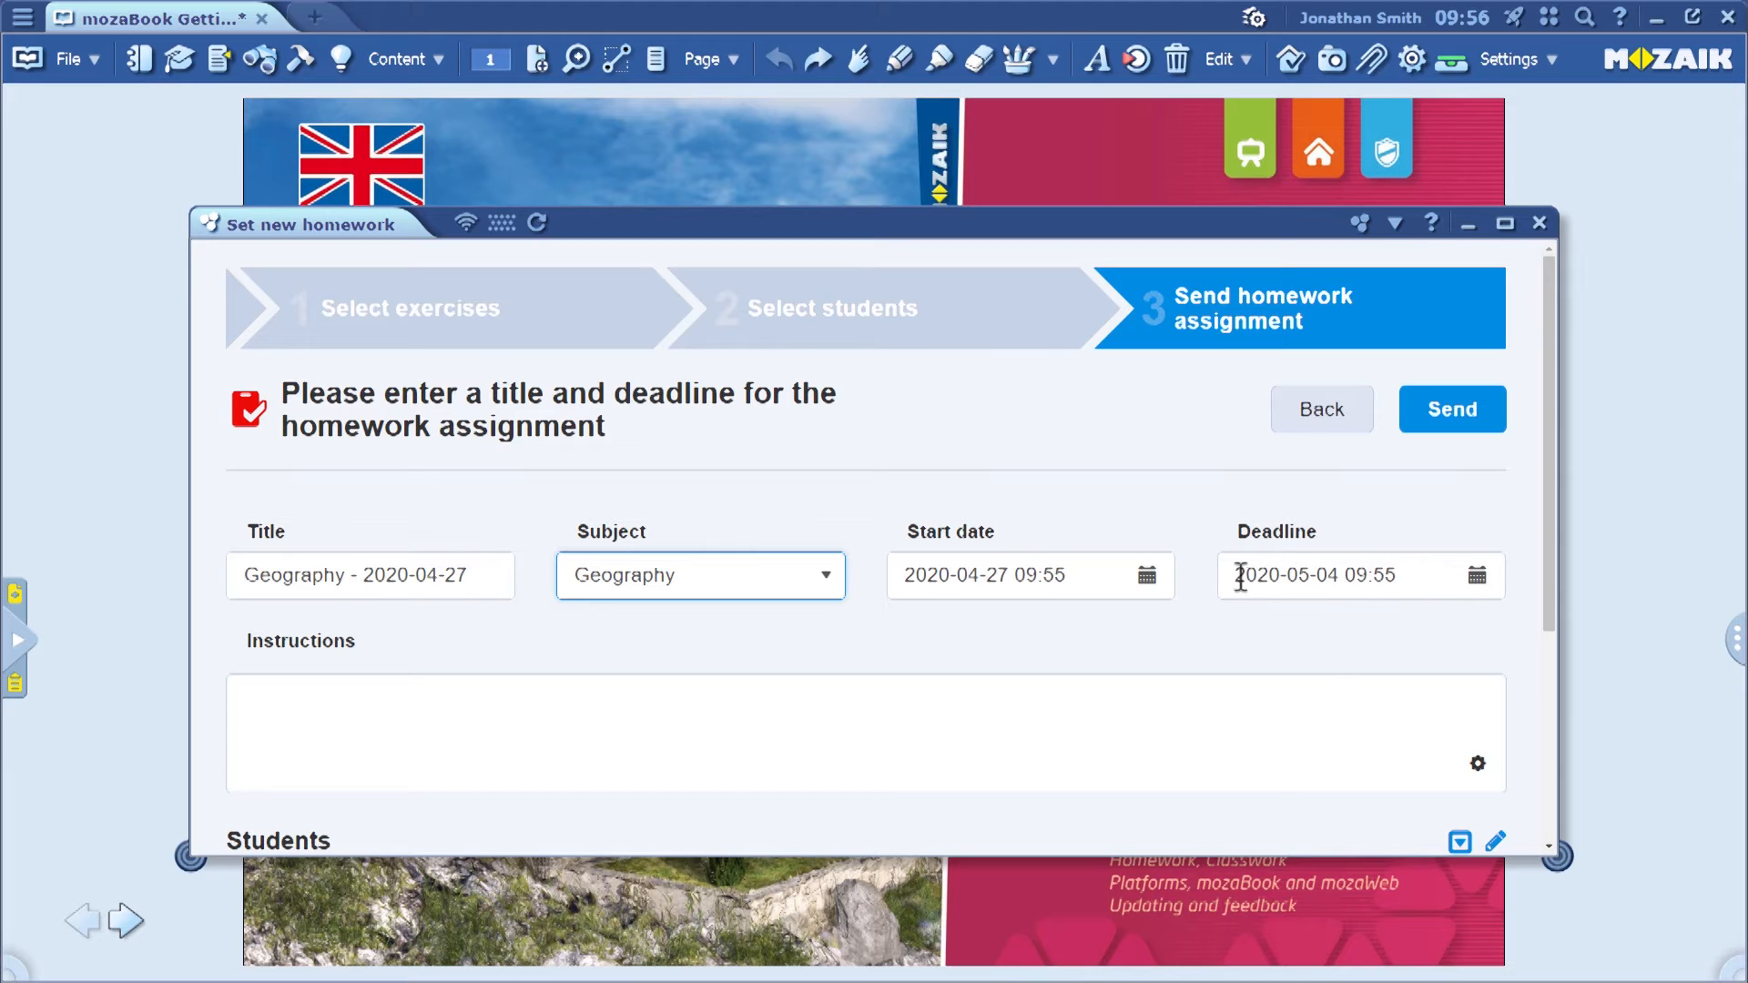
scroll(down, 3)
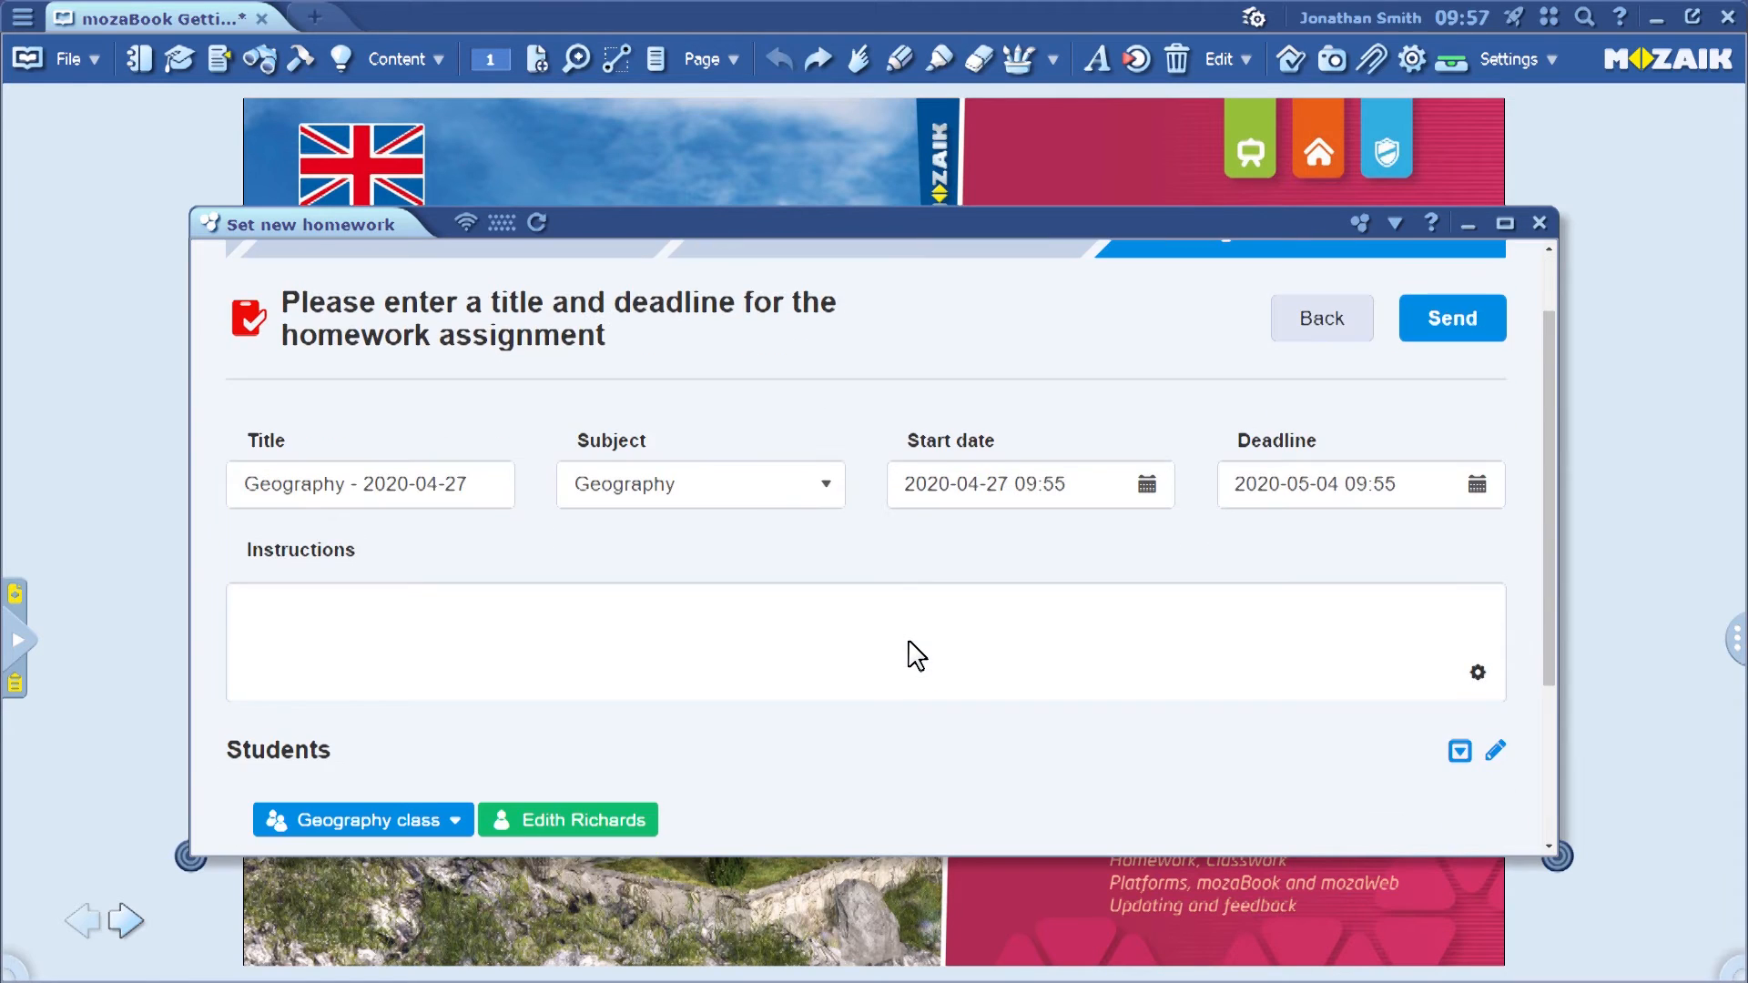
scroll(down, 3)
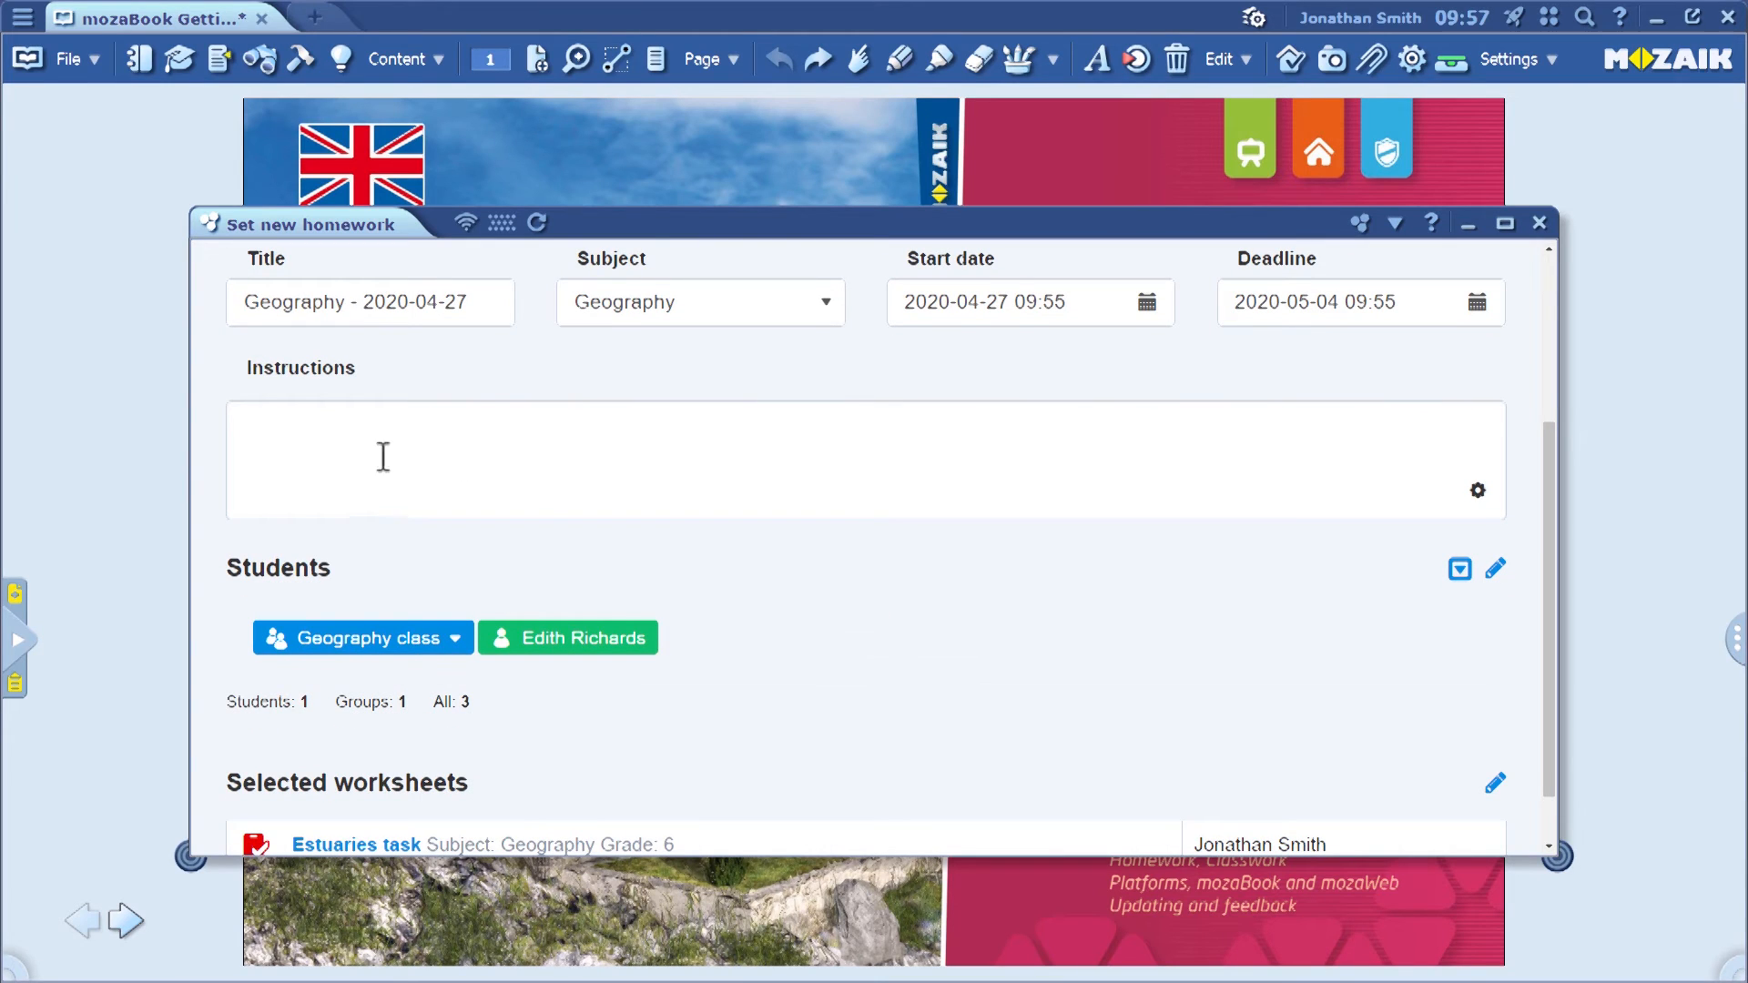
mouse_move(298, 452)
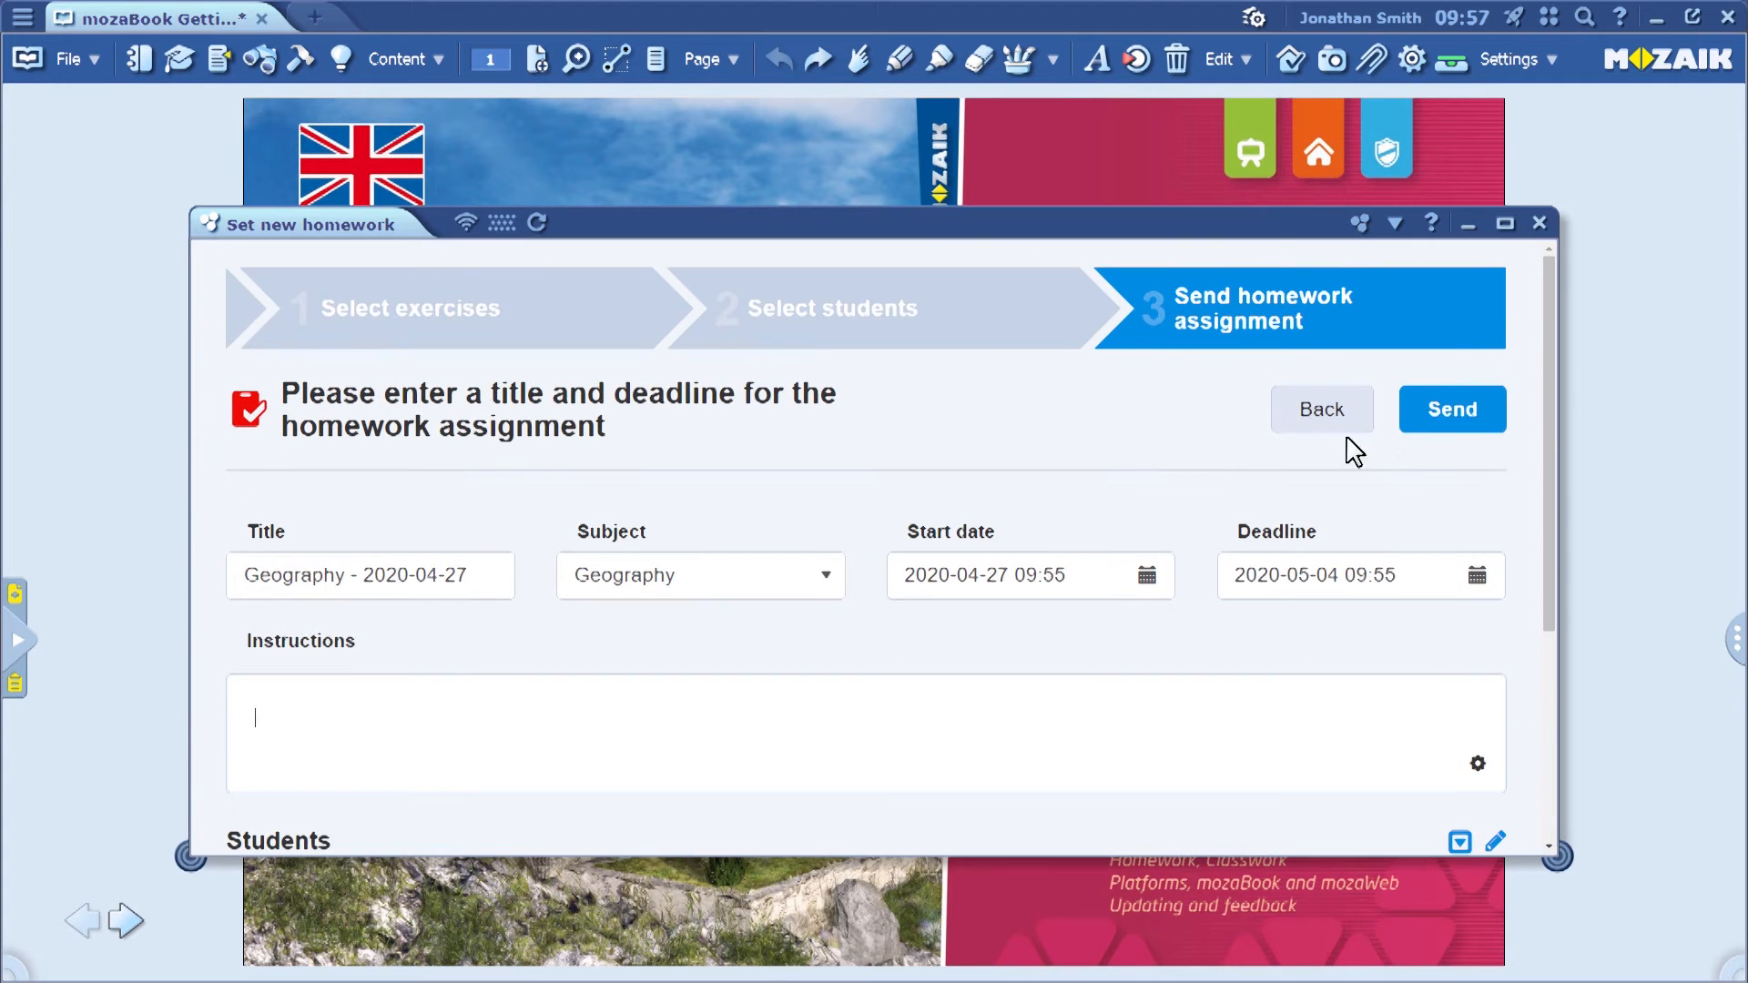
mouse_move(1451, 409)
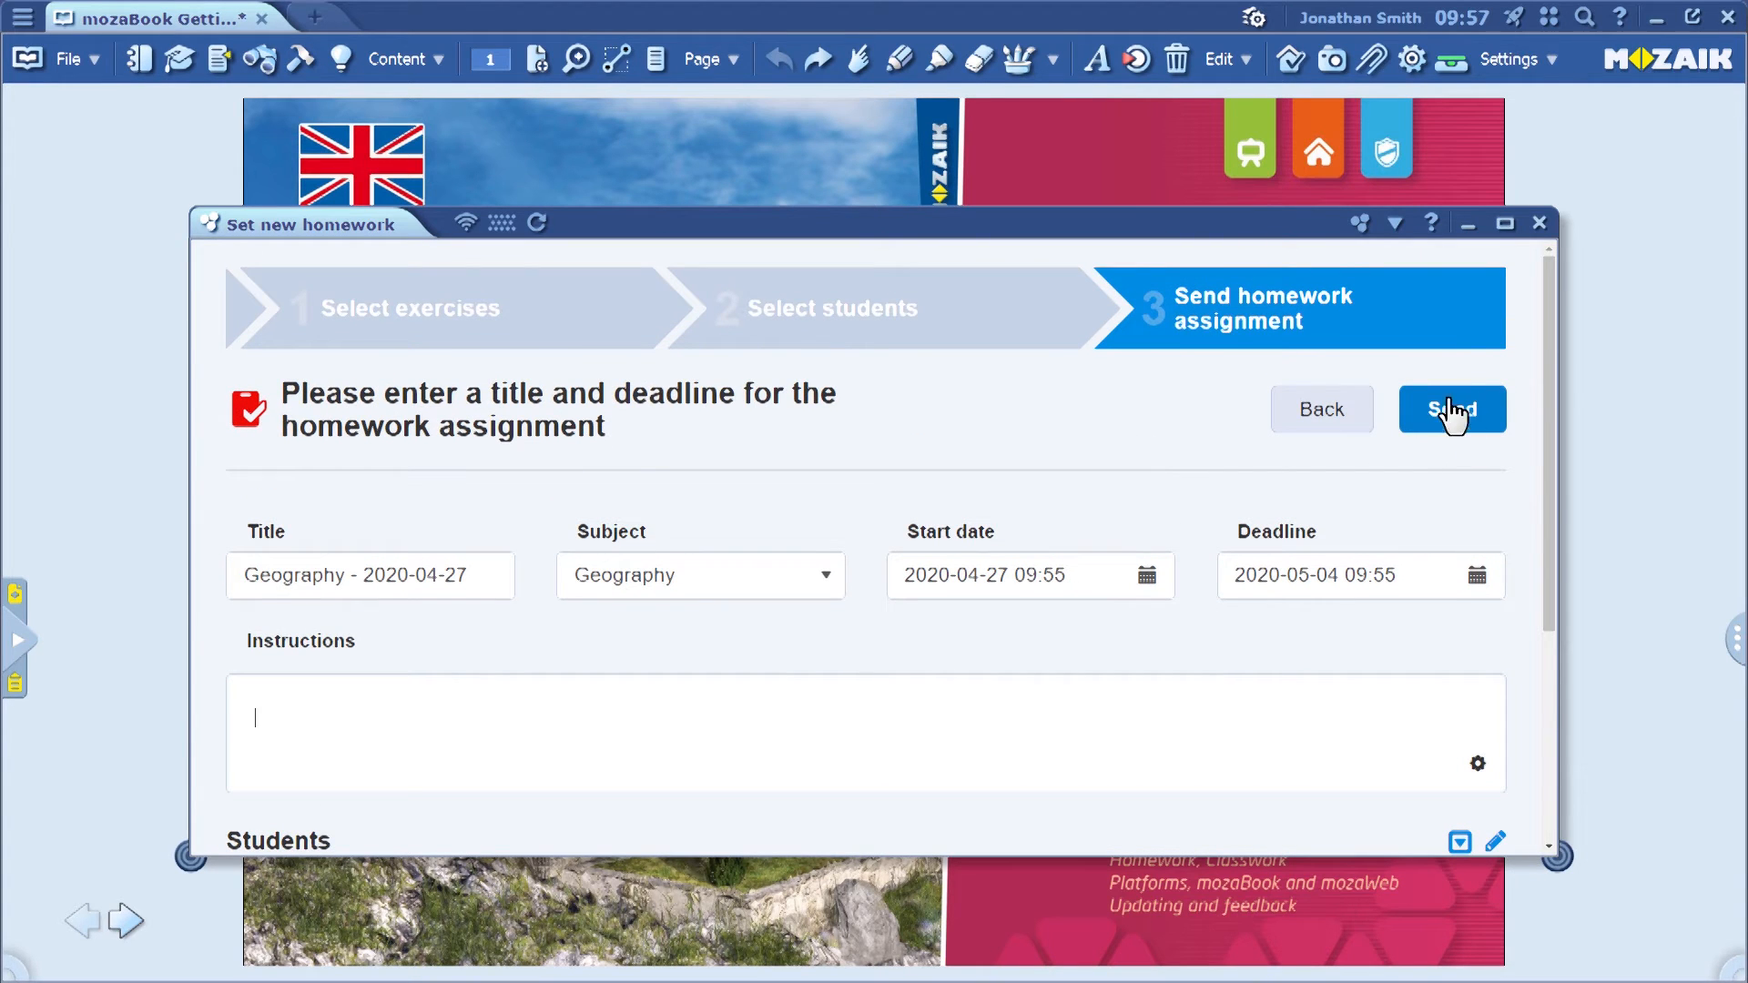
- Send the Geography - 2020-04-27 homework and view the success confirmation
click(1451, 410)
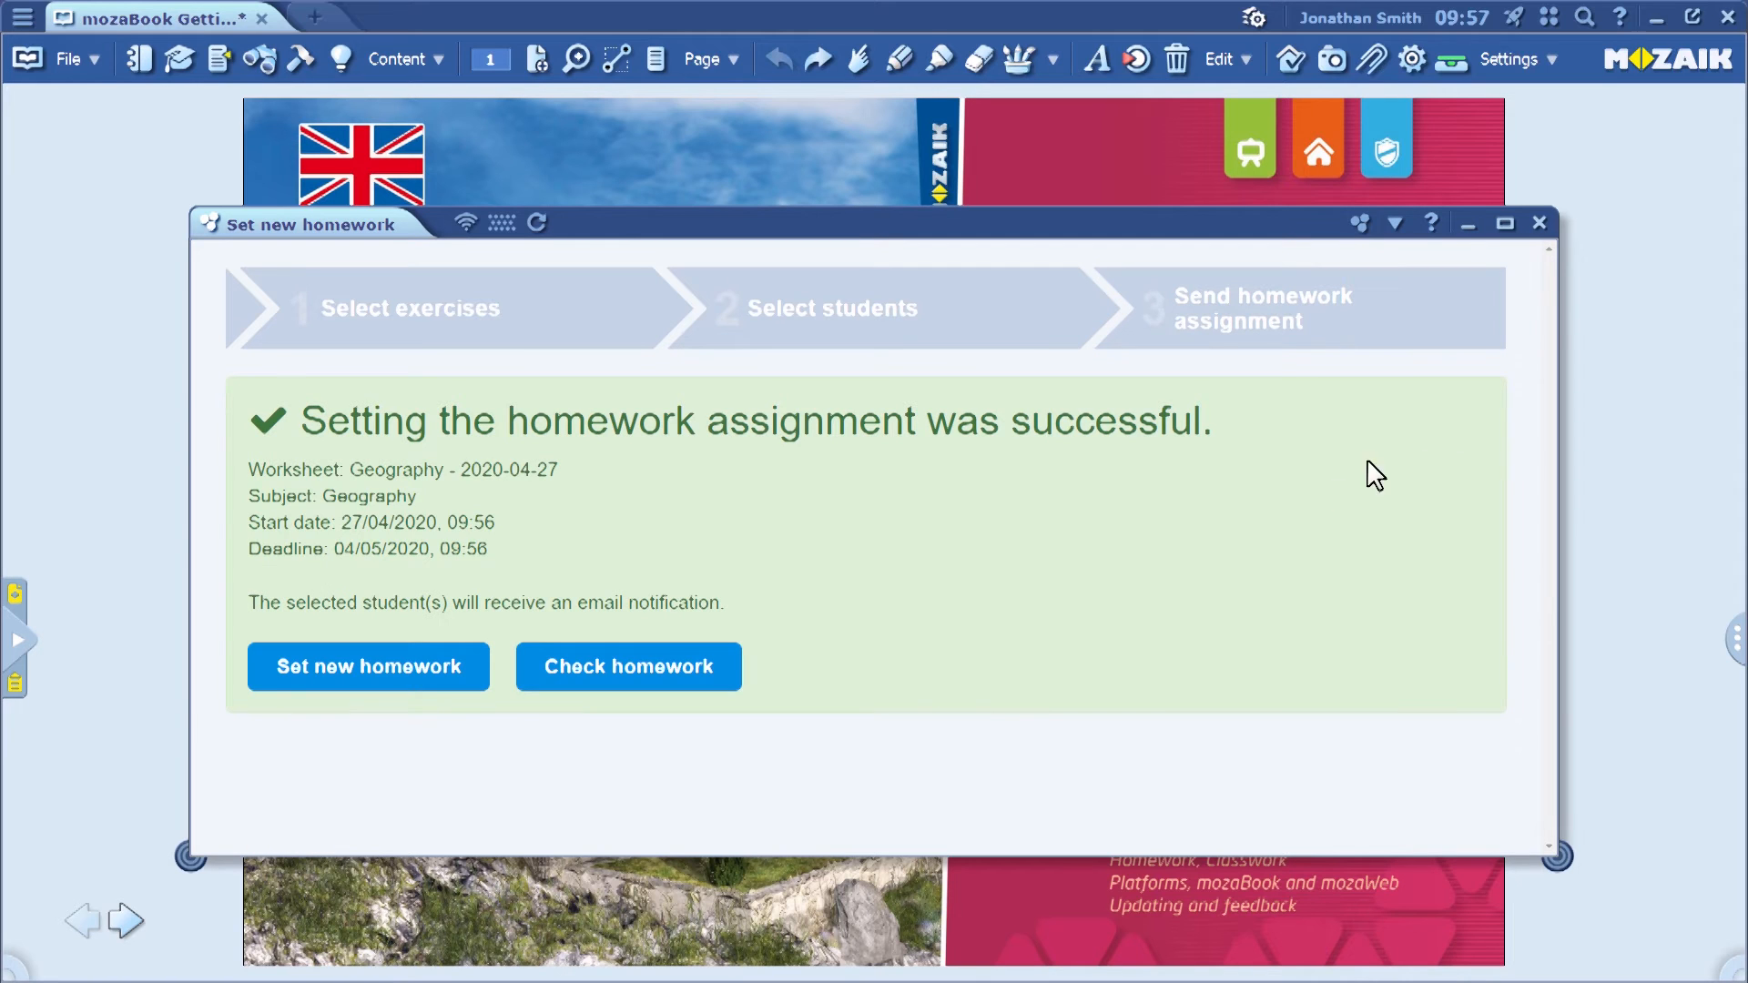
mouse_move(1208, 545)
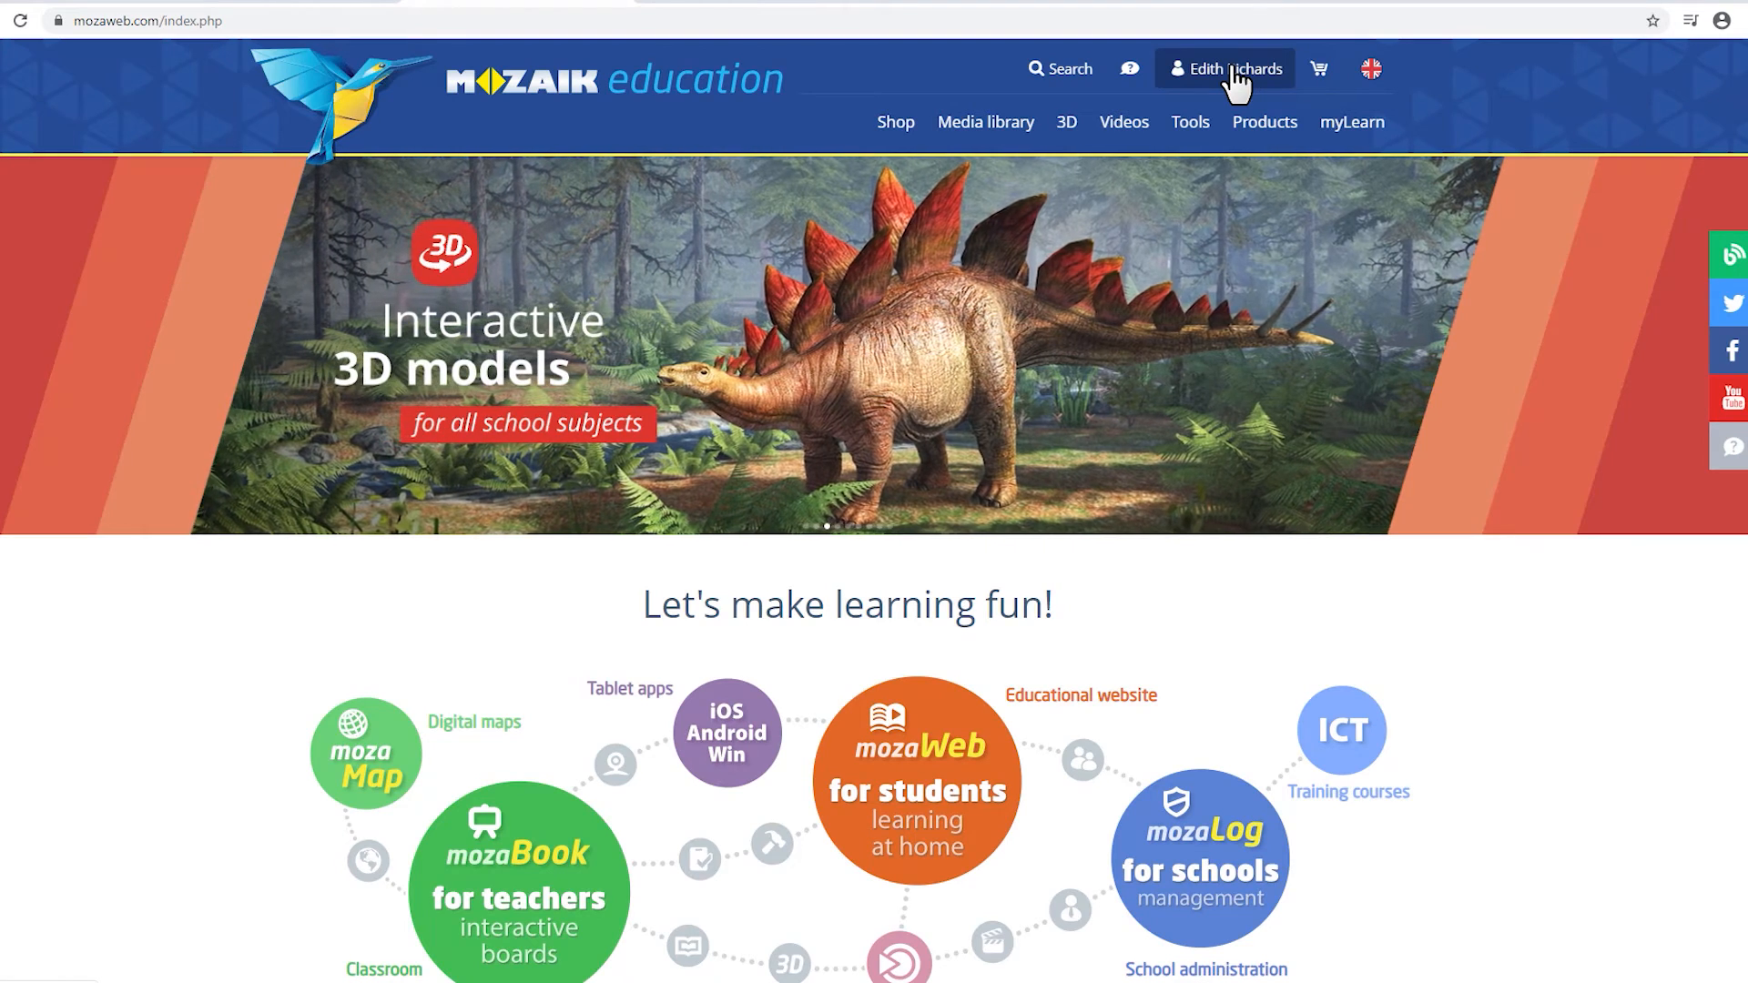
click(1223, 68)
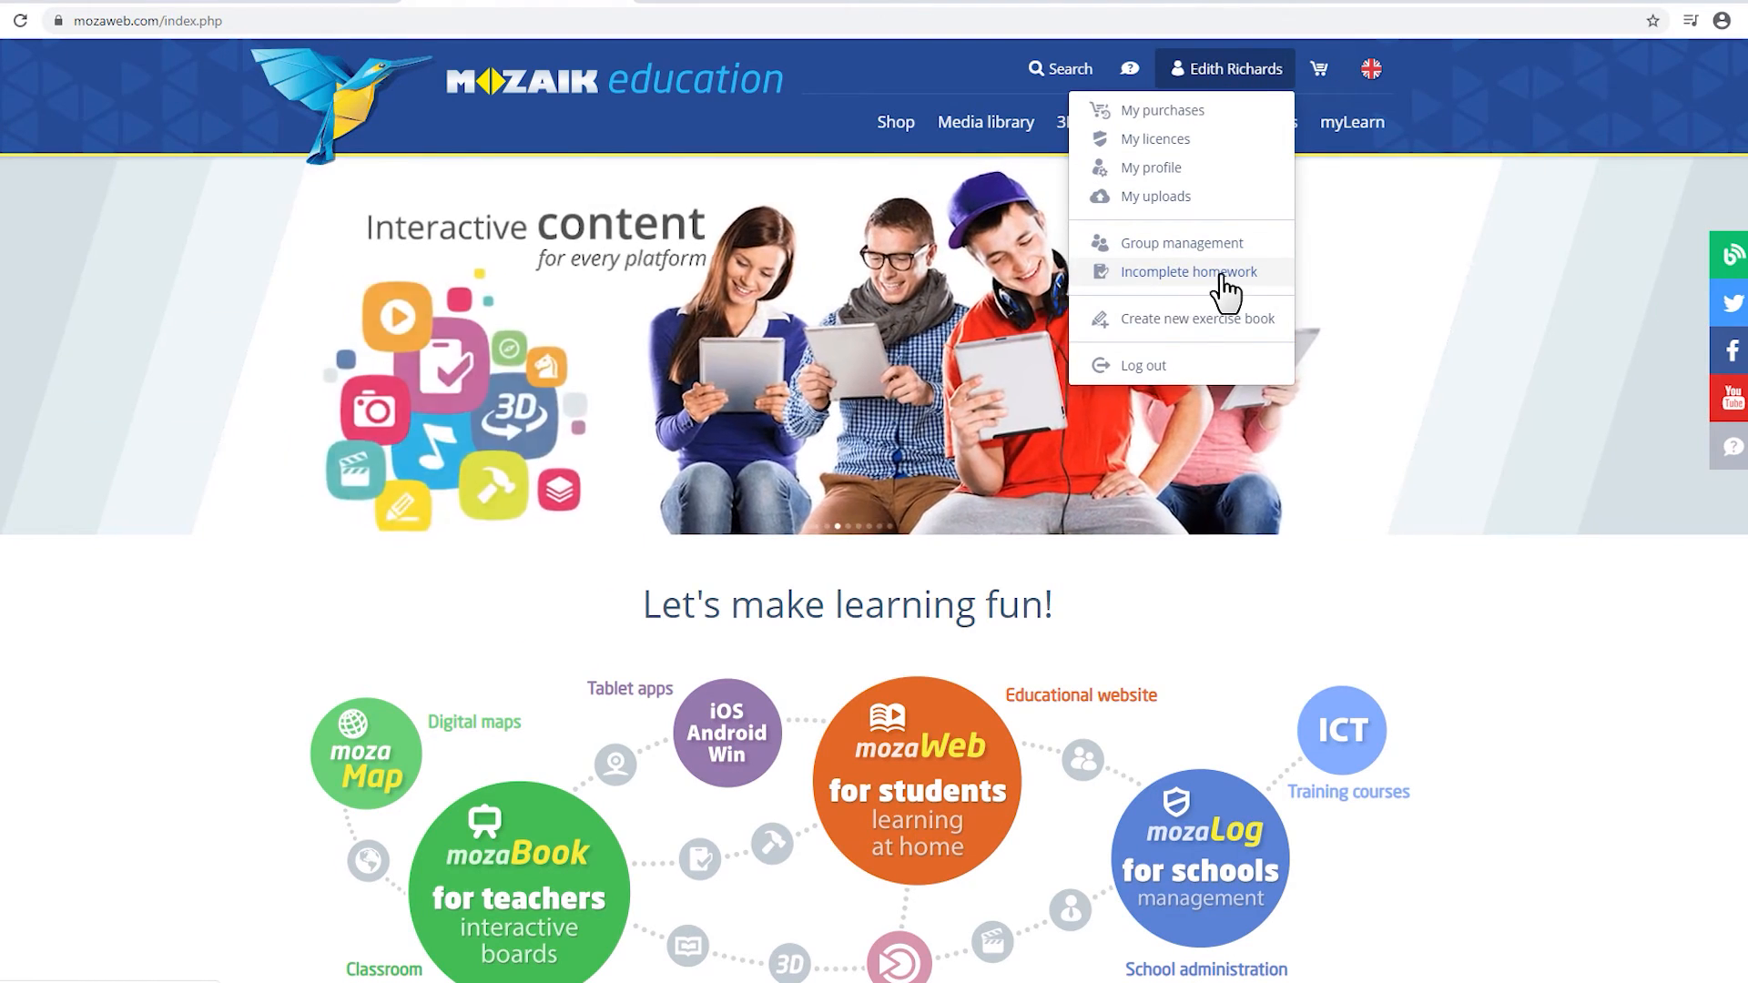
click(1187, 271)
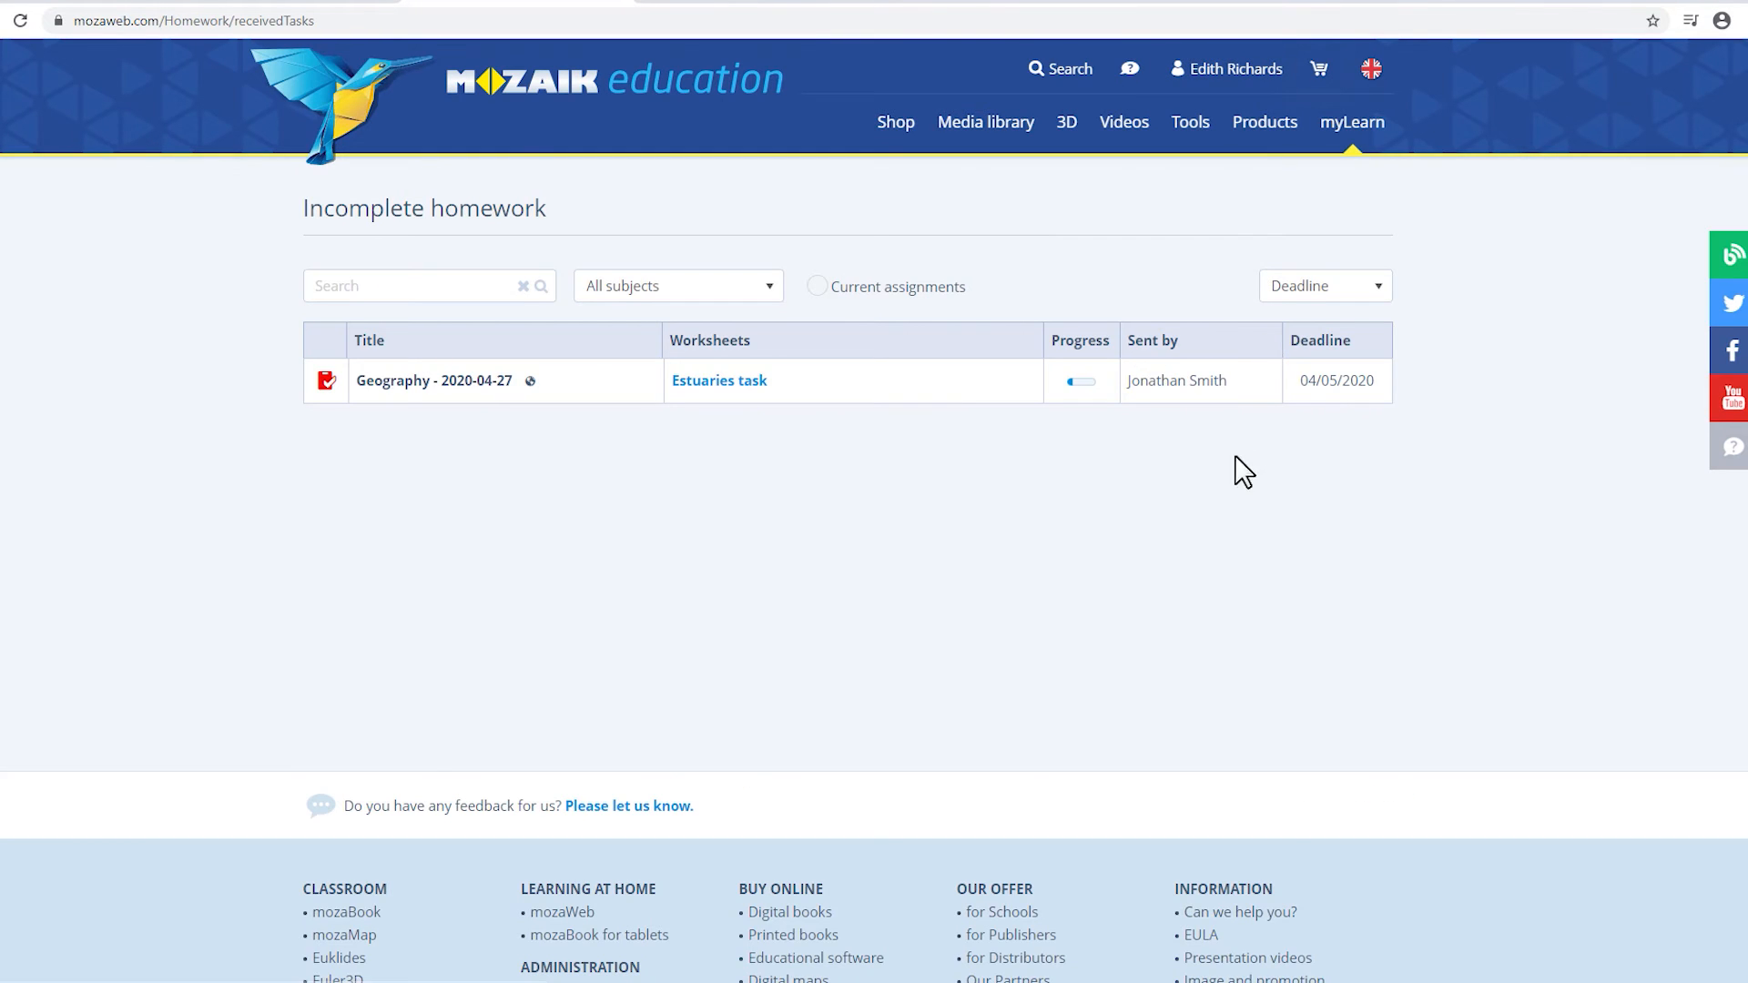
mouse_move(1205, 493)
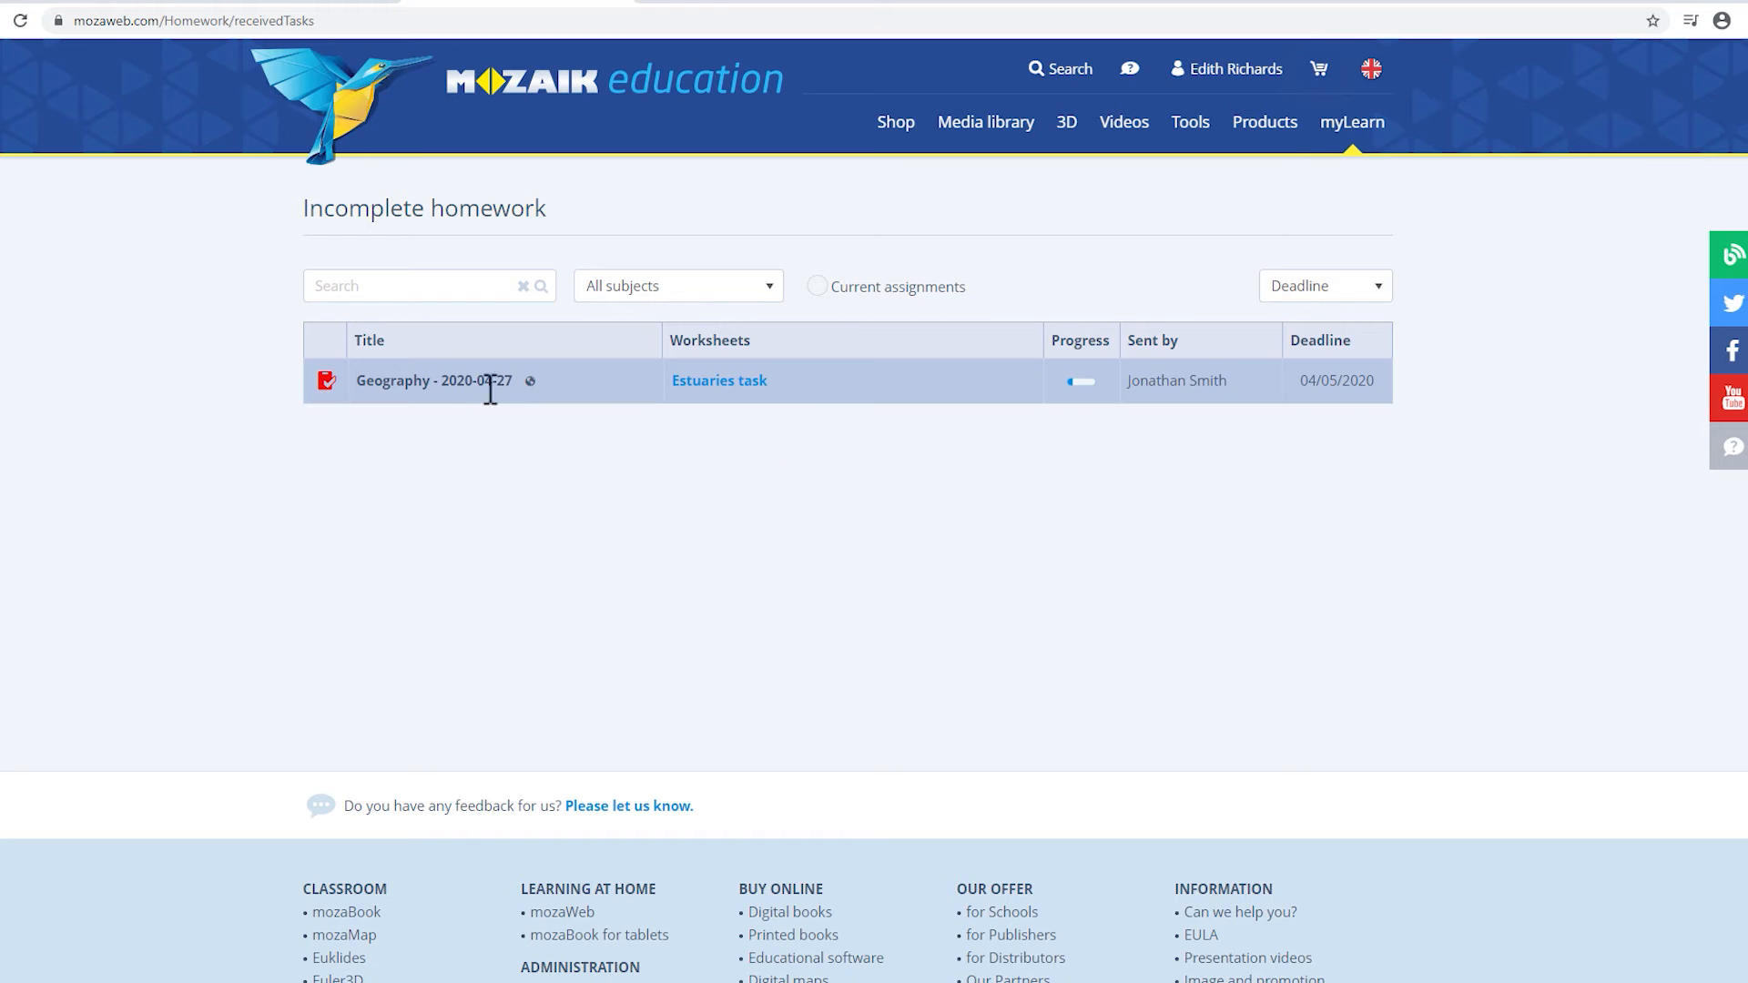
mouse_move(768, 399)
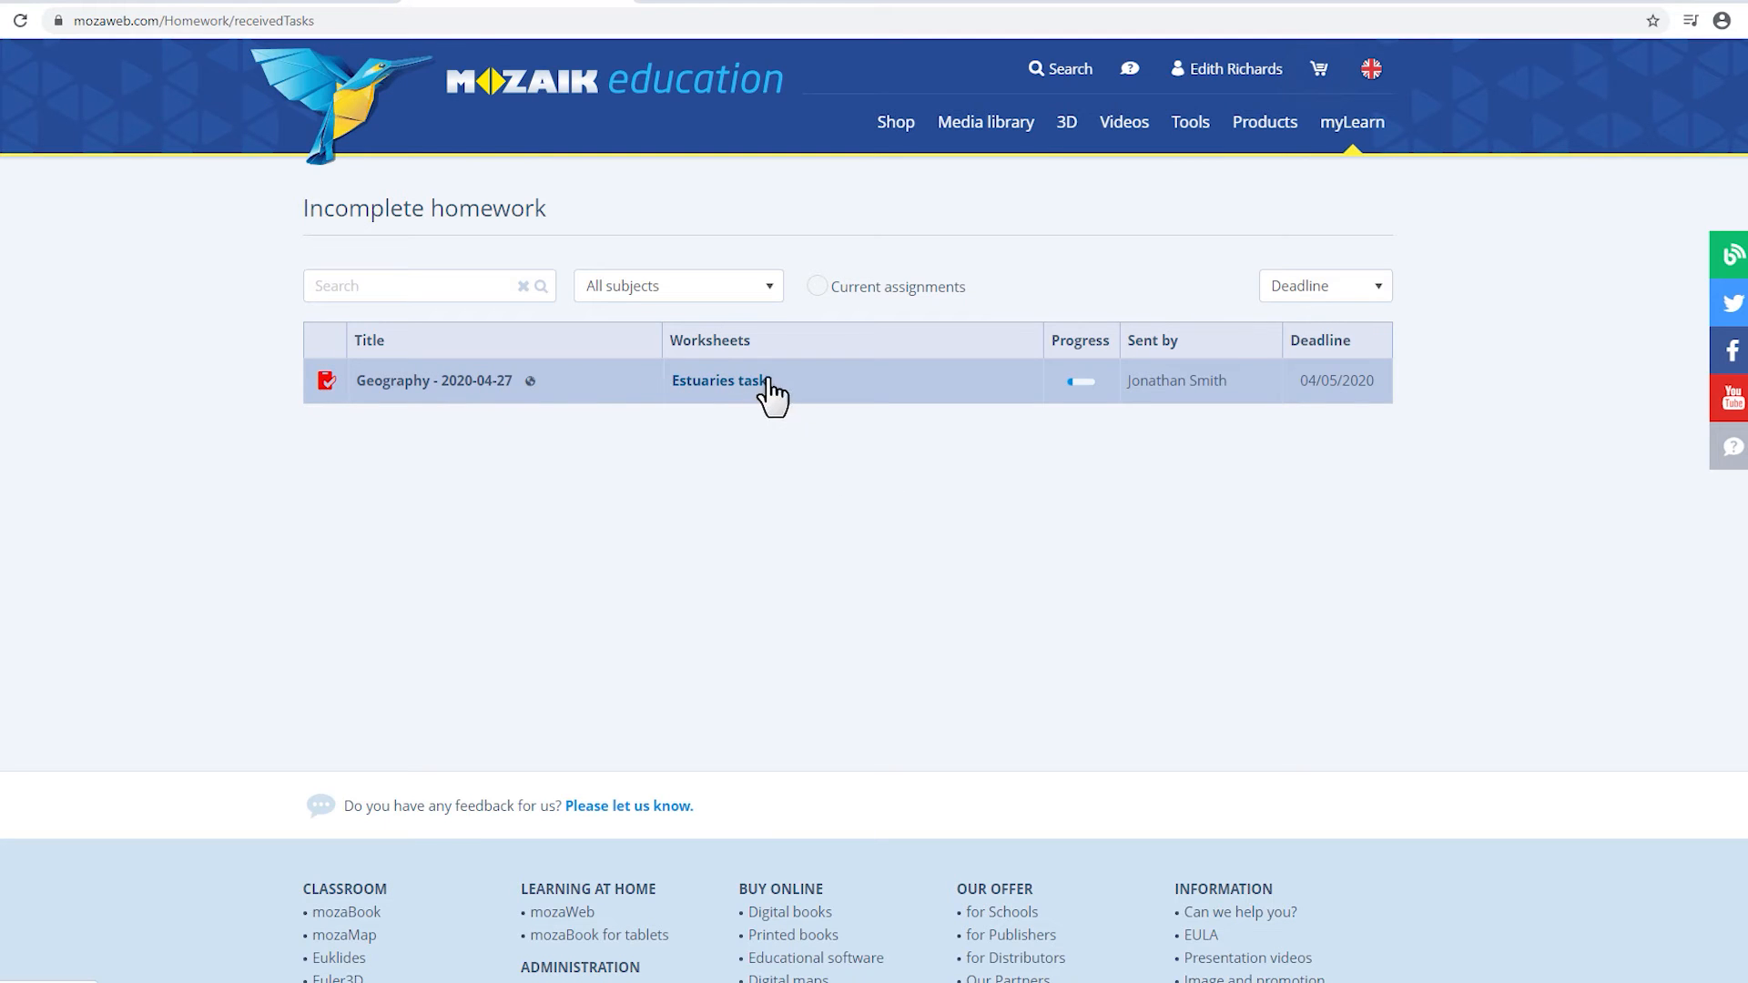
mouse_move(724, 395)
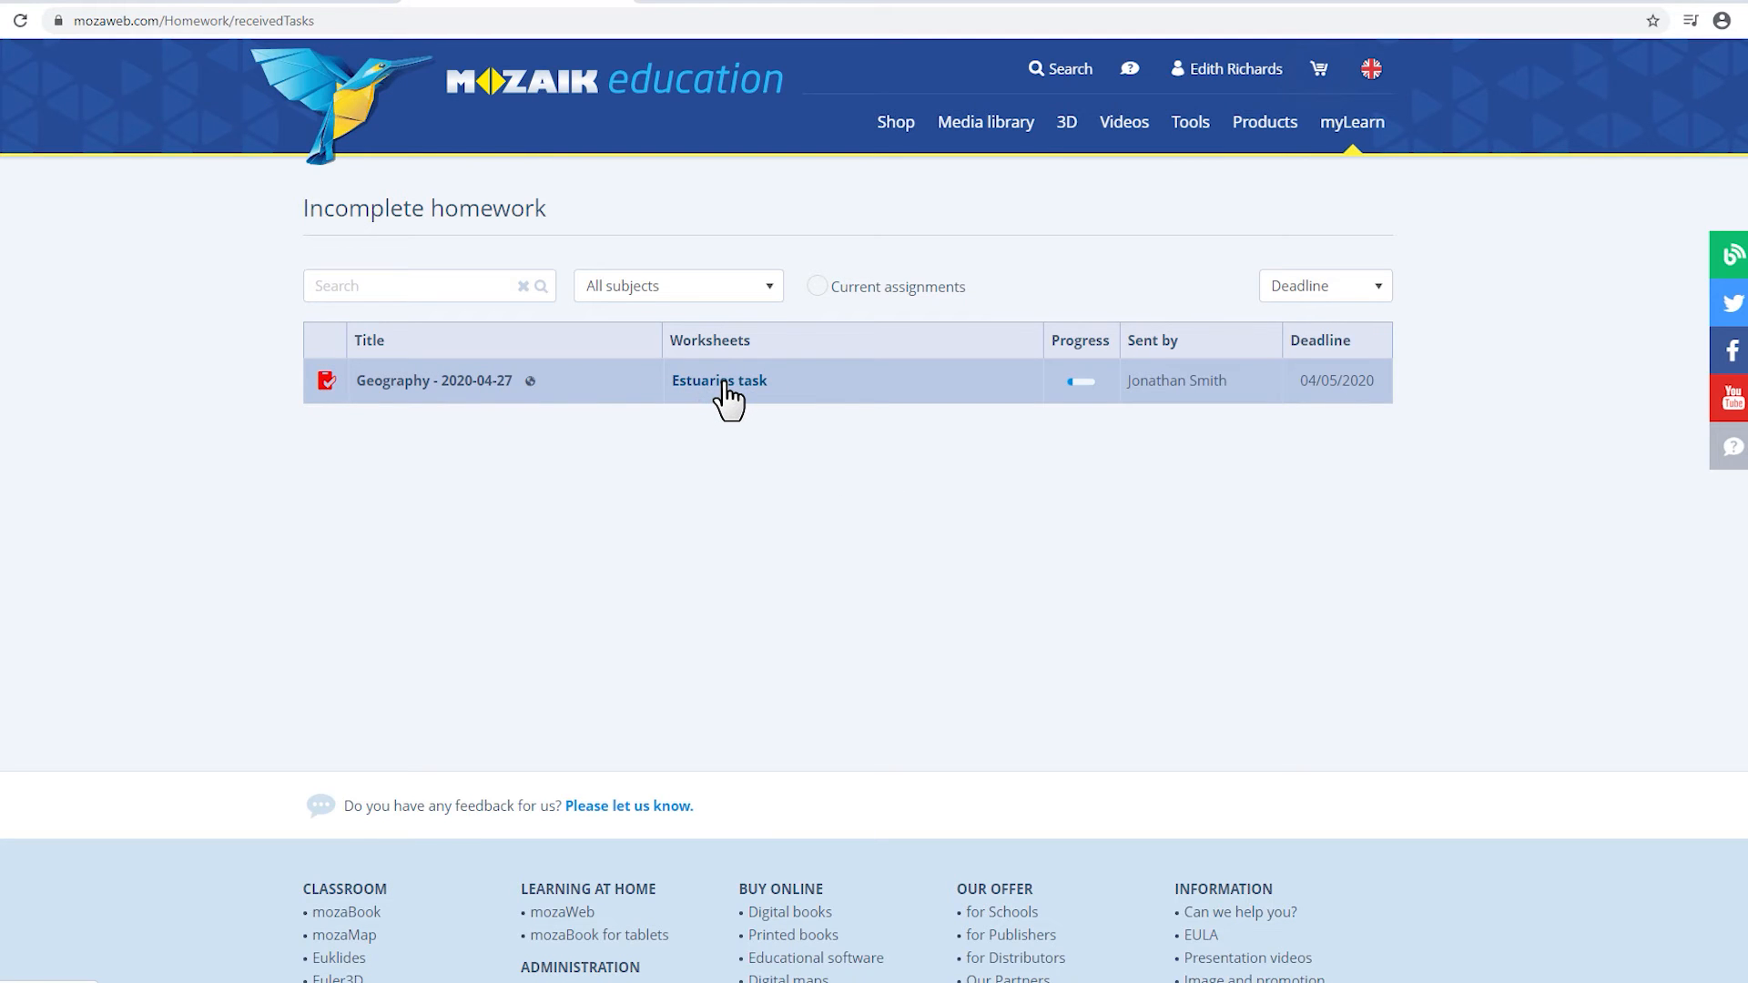
- Open the Estuaries task and mark Tisza, Nile and Danube for the delta estuary question
click(719, 381)
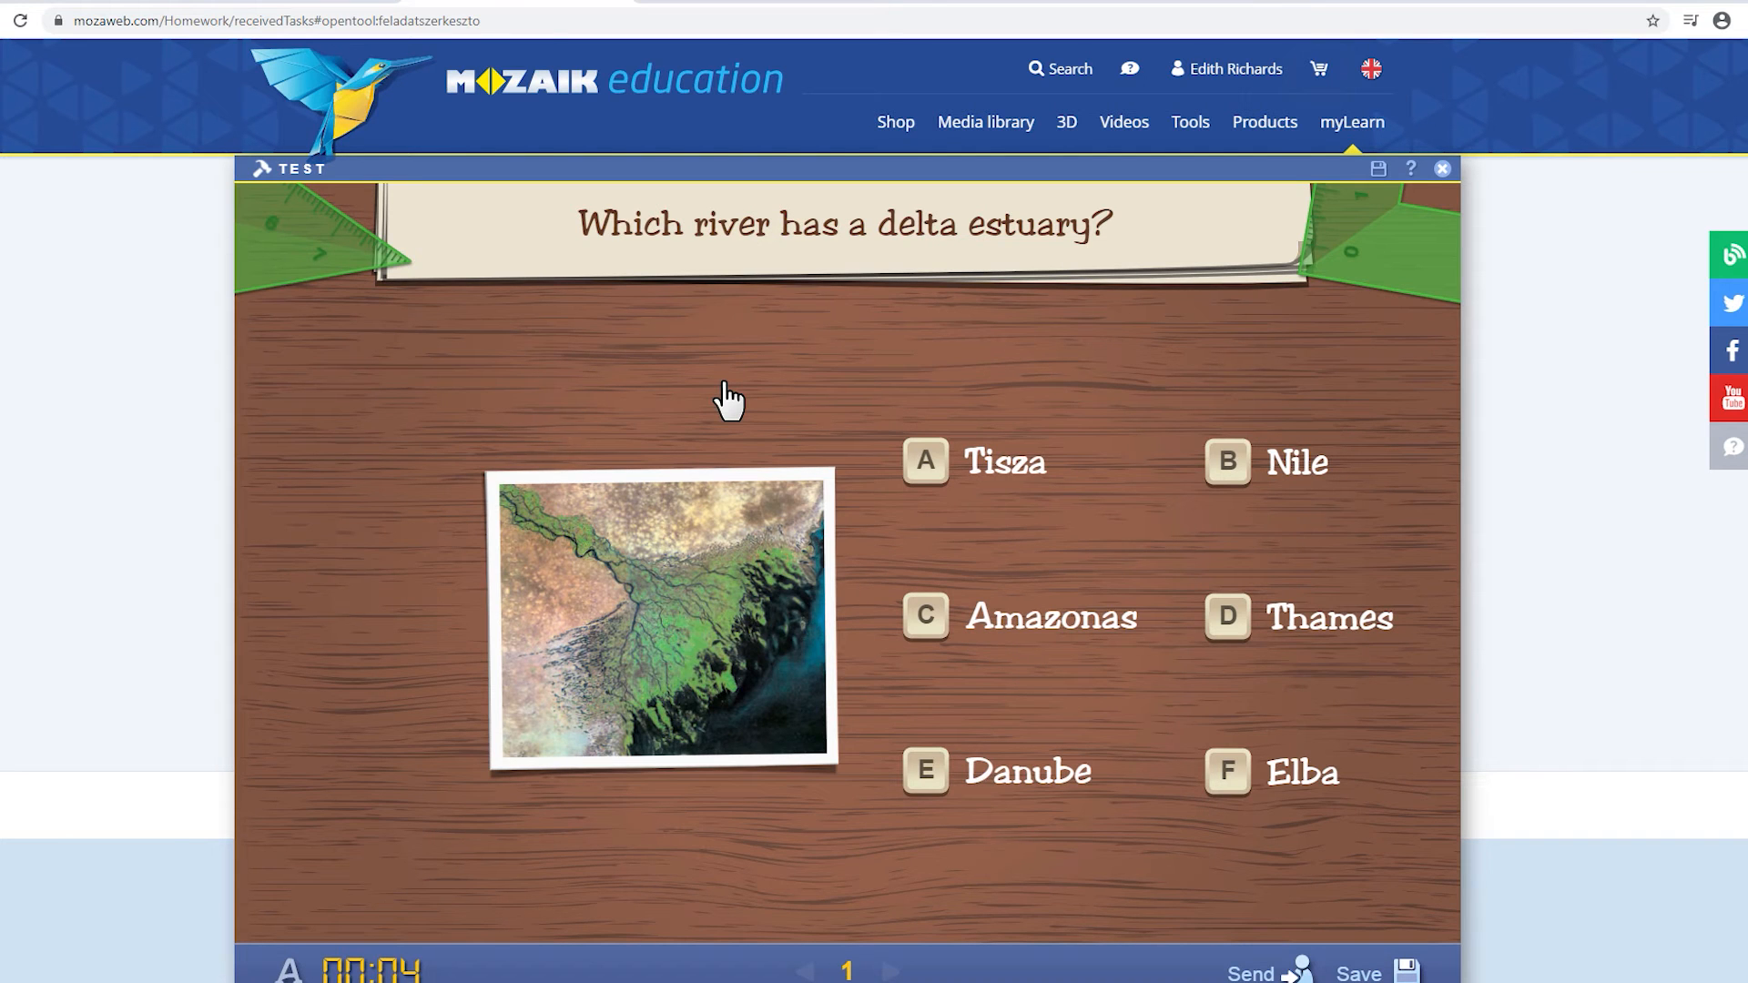
scroll(down, 3)
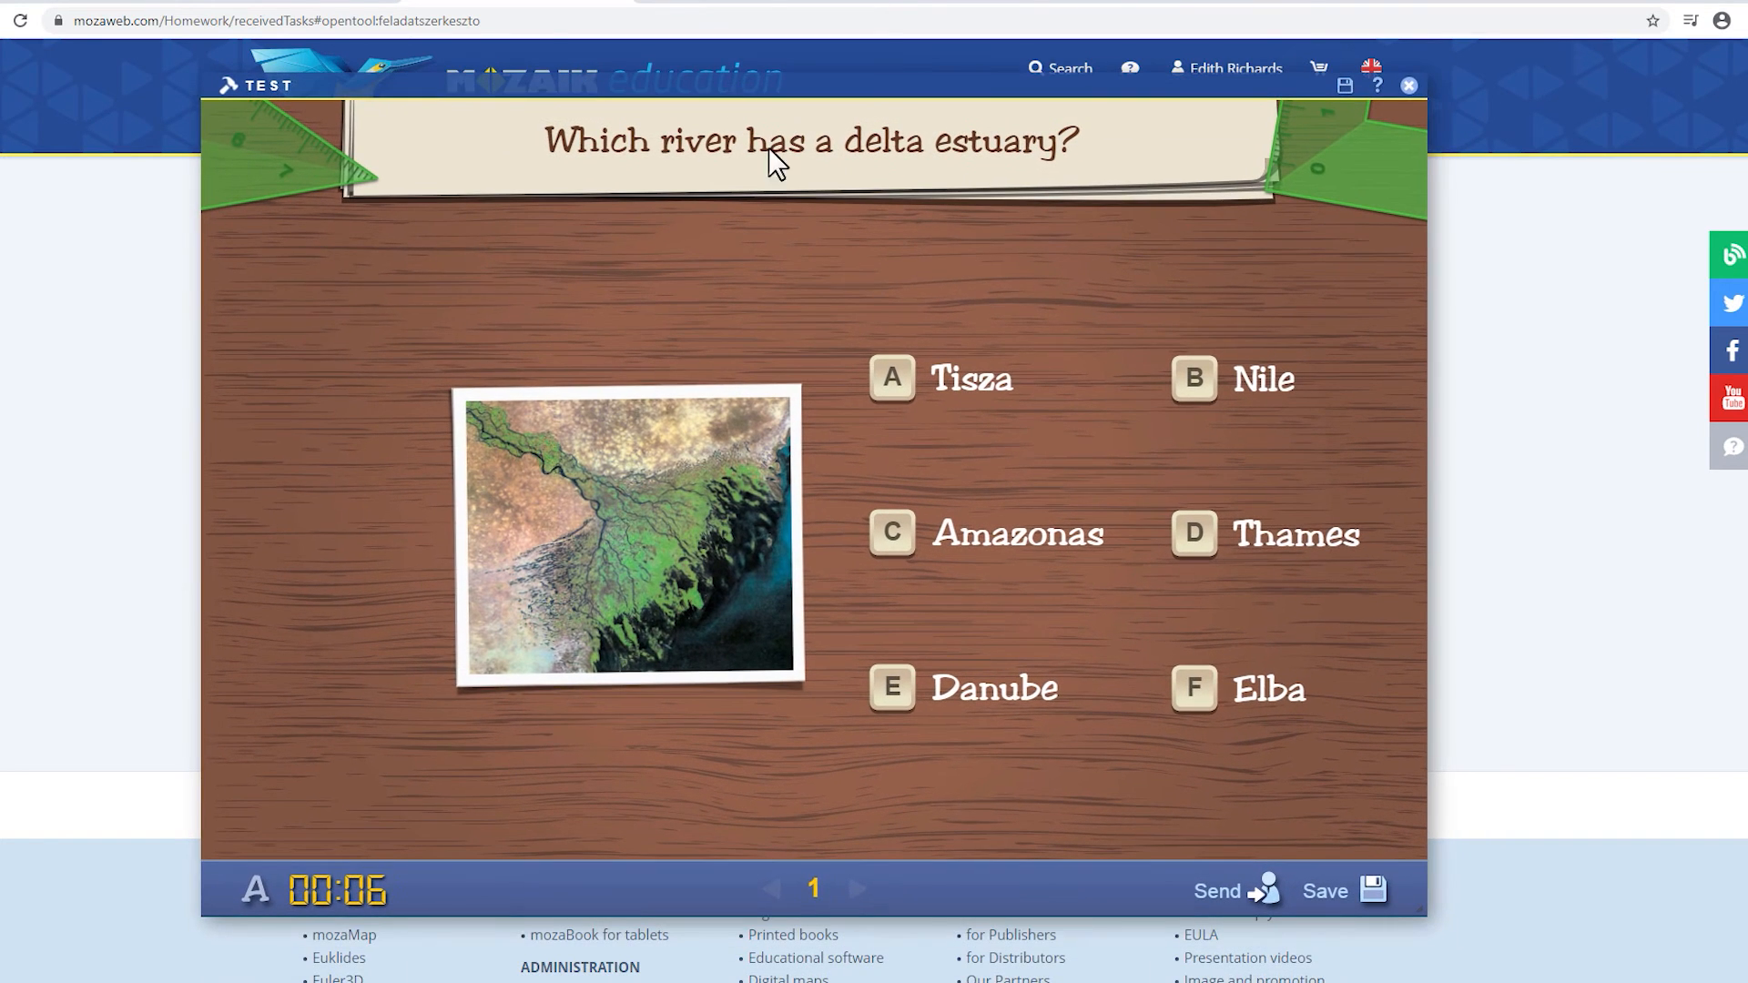
click(1194, 379)
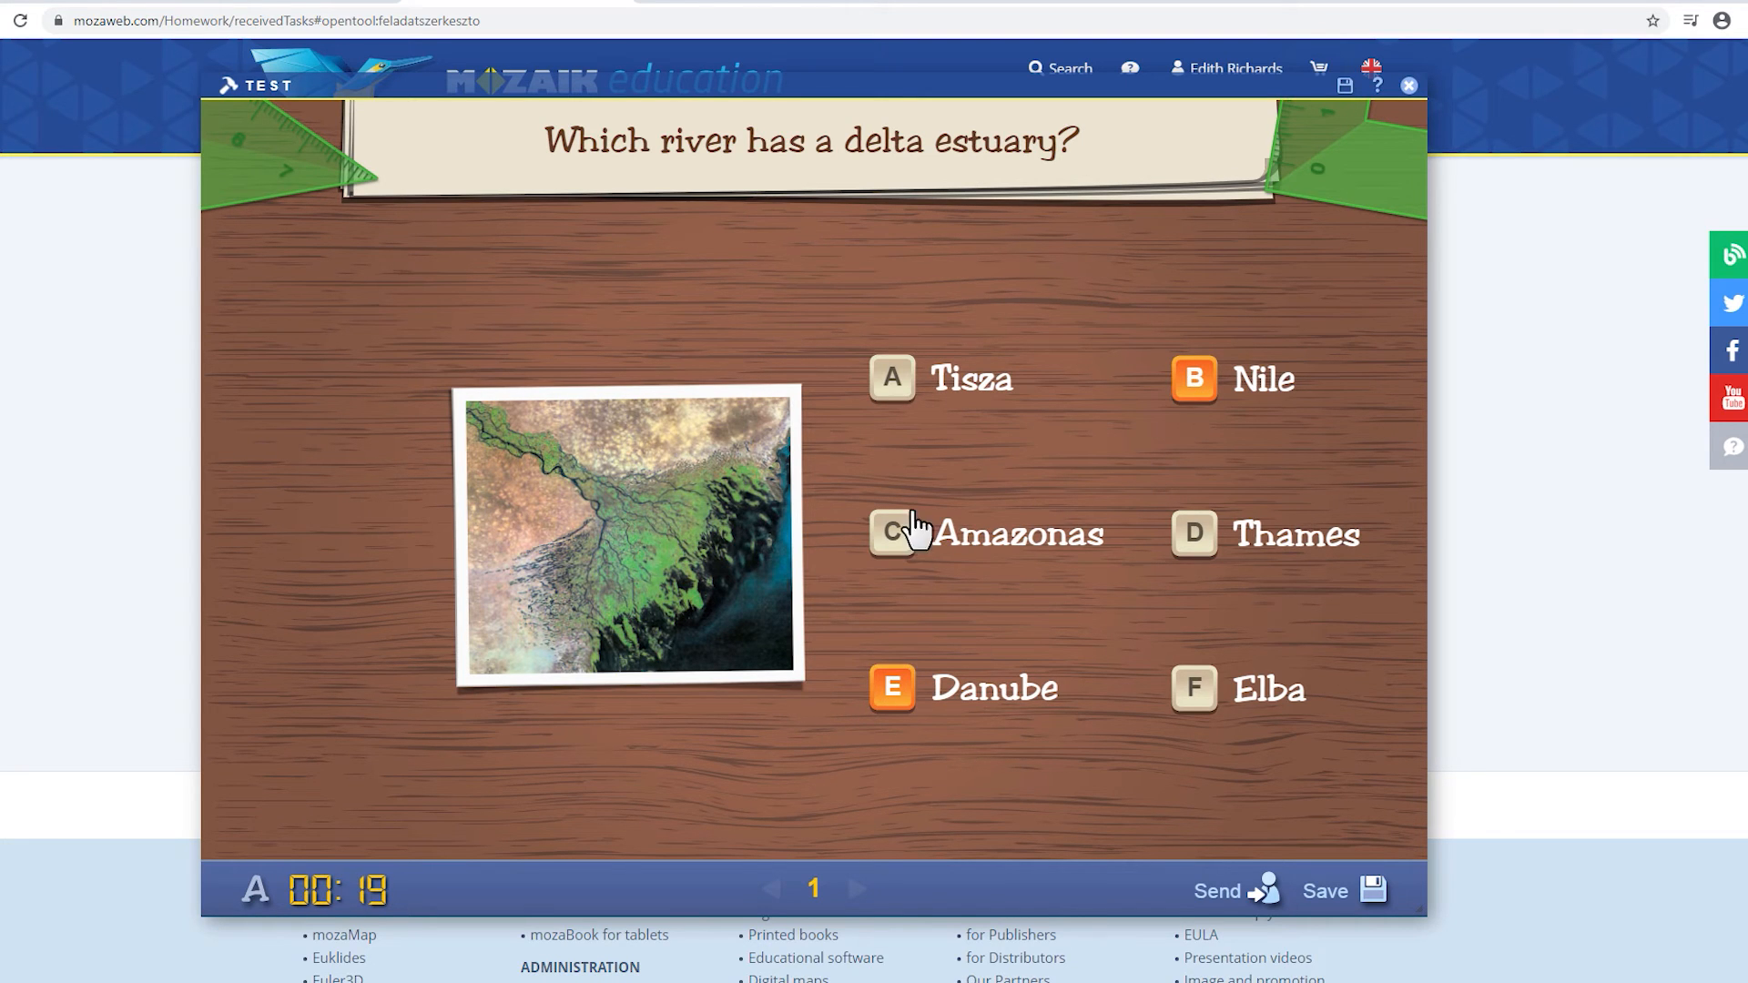
click(891, 379)
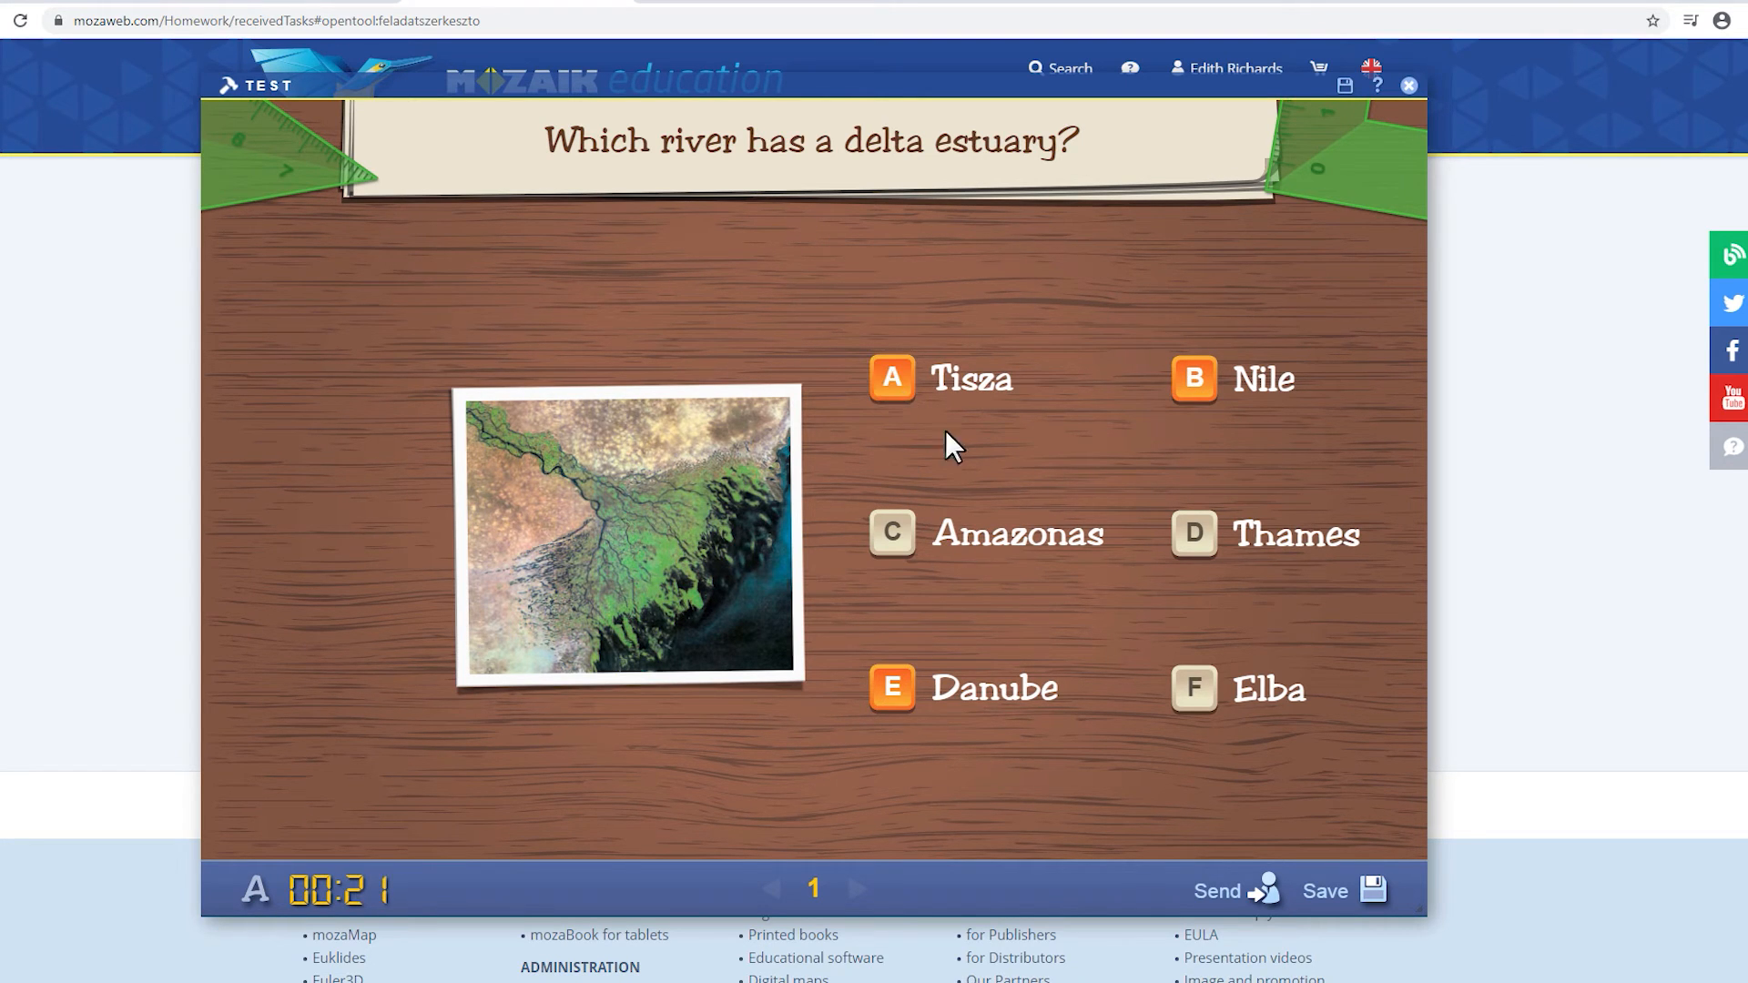
mouse_move(1170, 812)
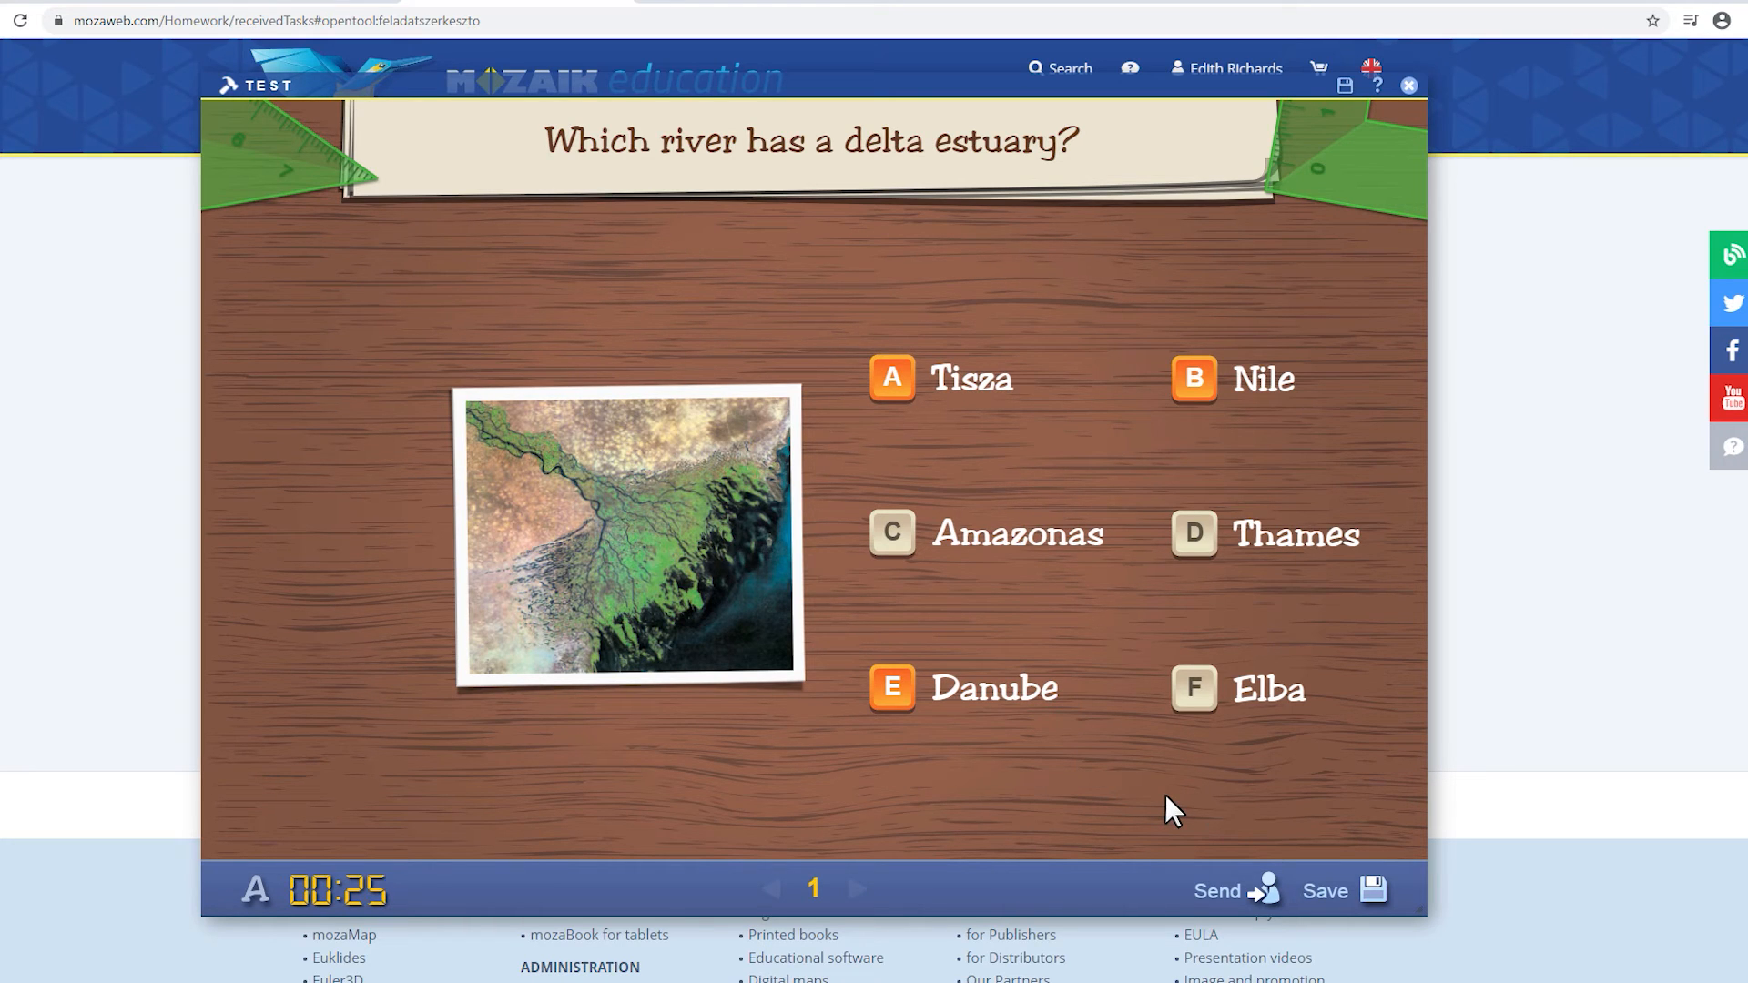
mouse_move(1366, 898)
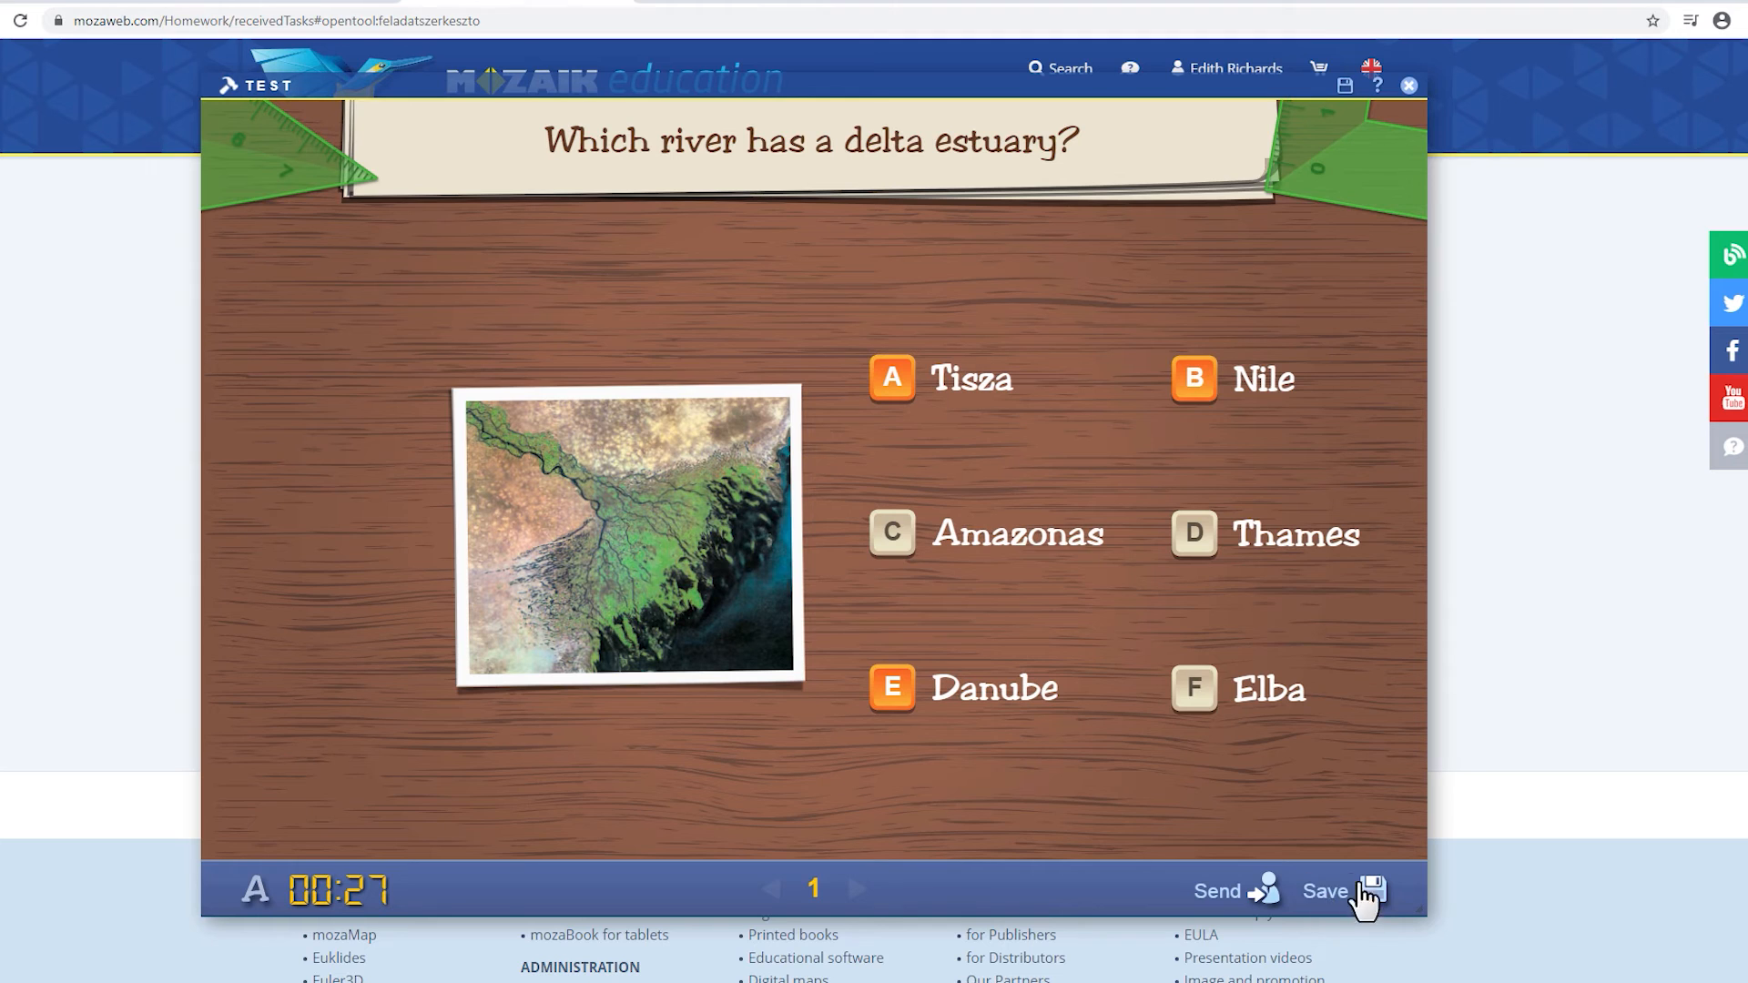
mouse_move(1333, 843)
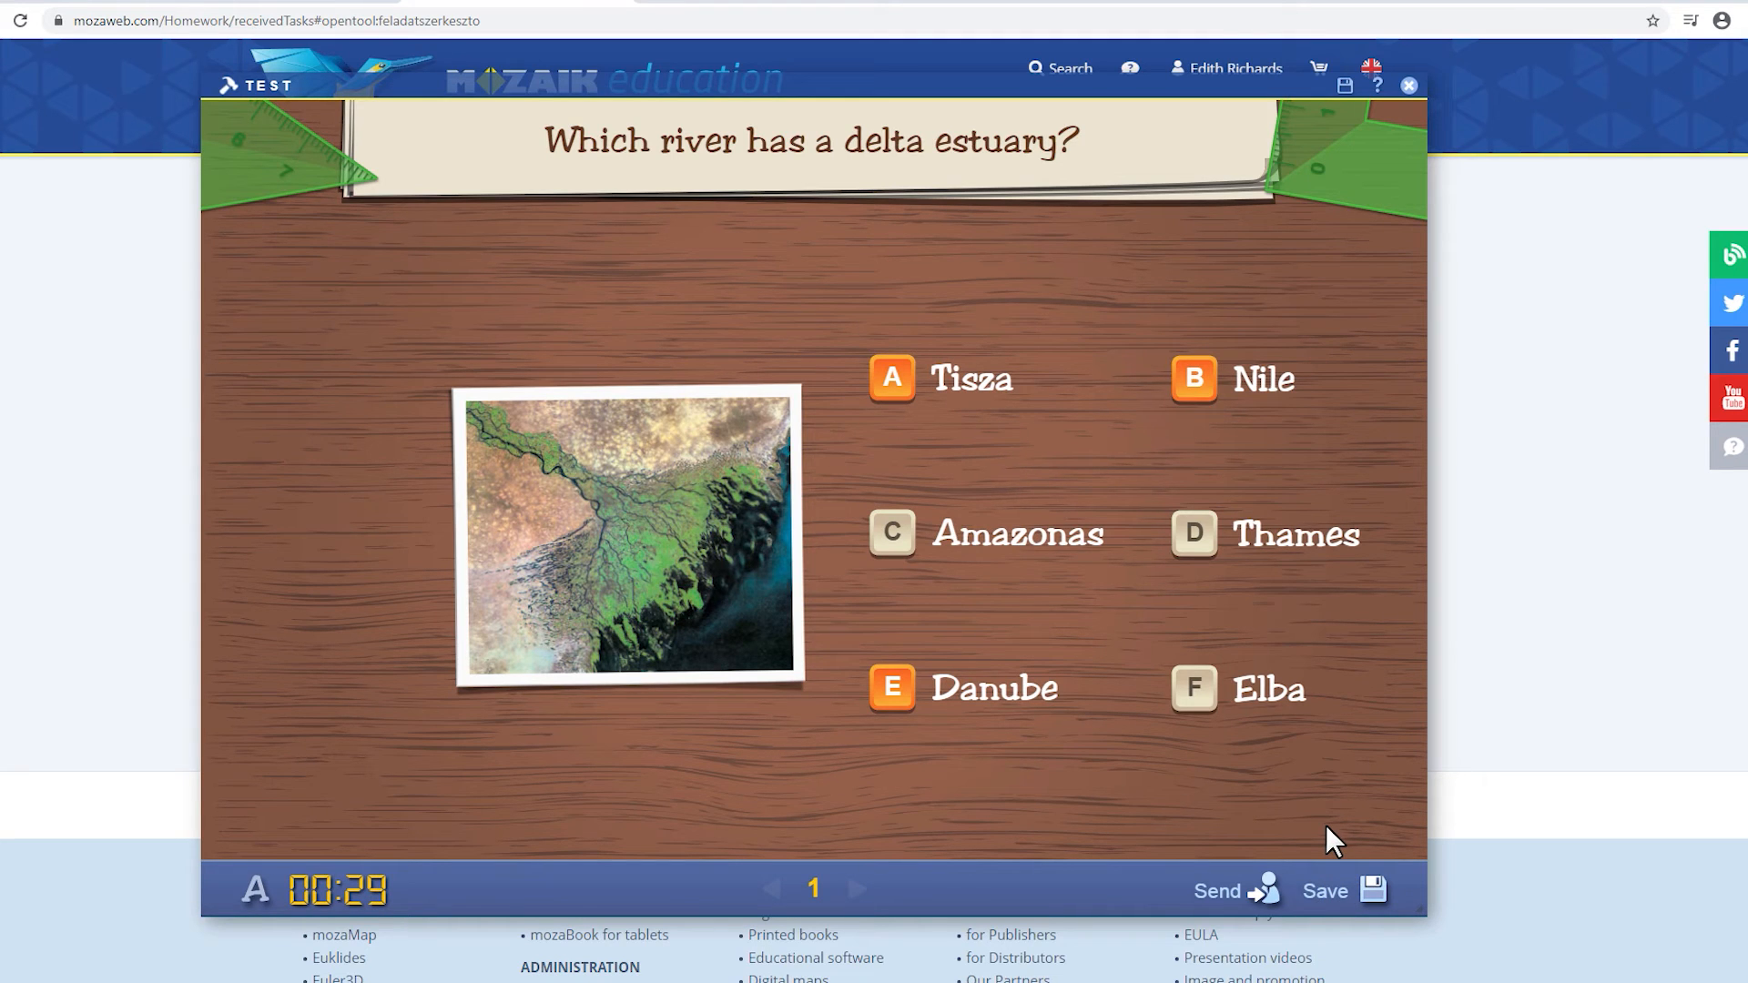
mouse_move(1240, 903)
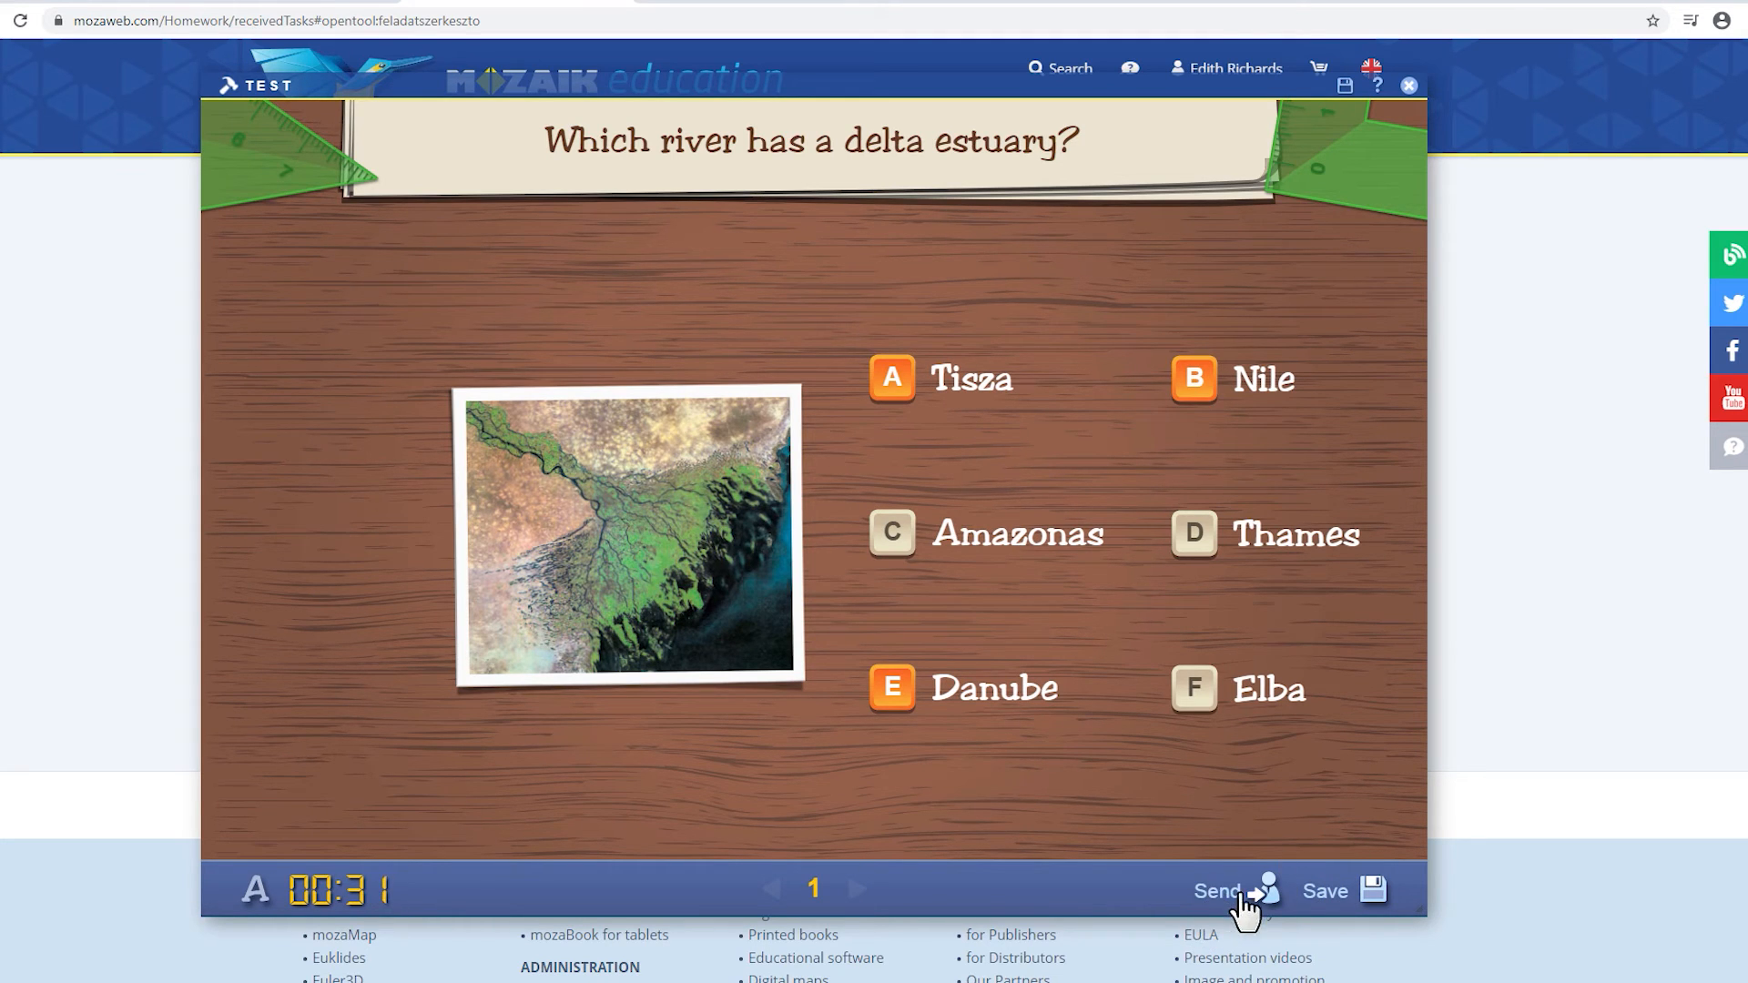
- Submit the homework, confirm with 'yes' and dismiss the Upload complete notice
click(1218, 890)
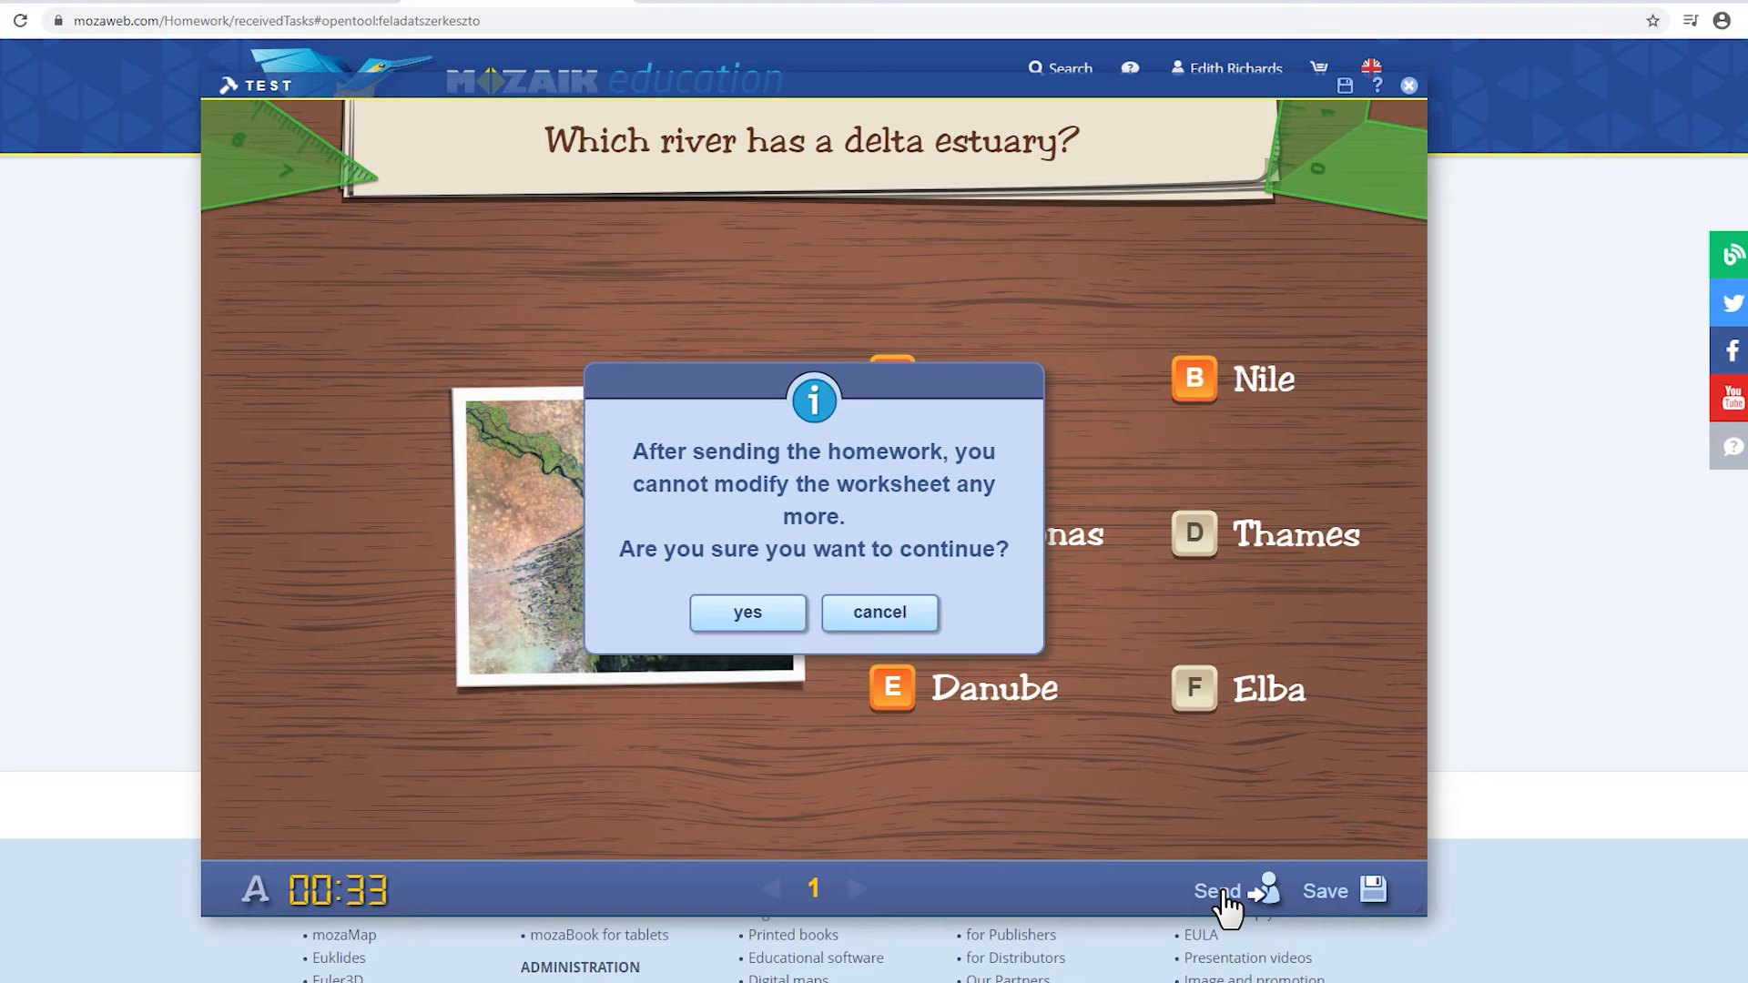
mouse_move(746, 622)
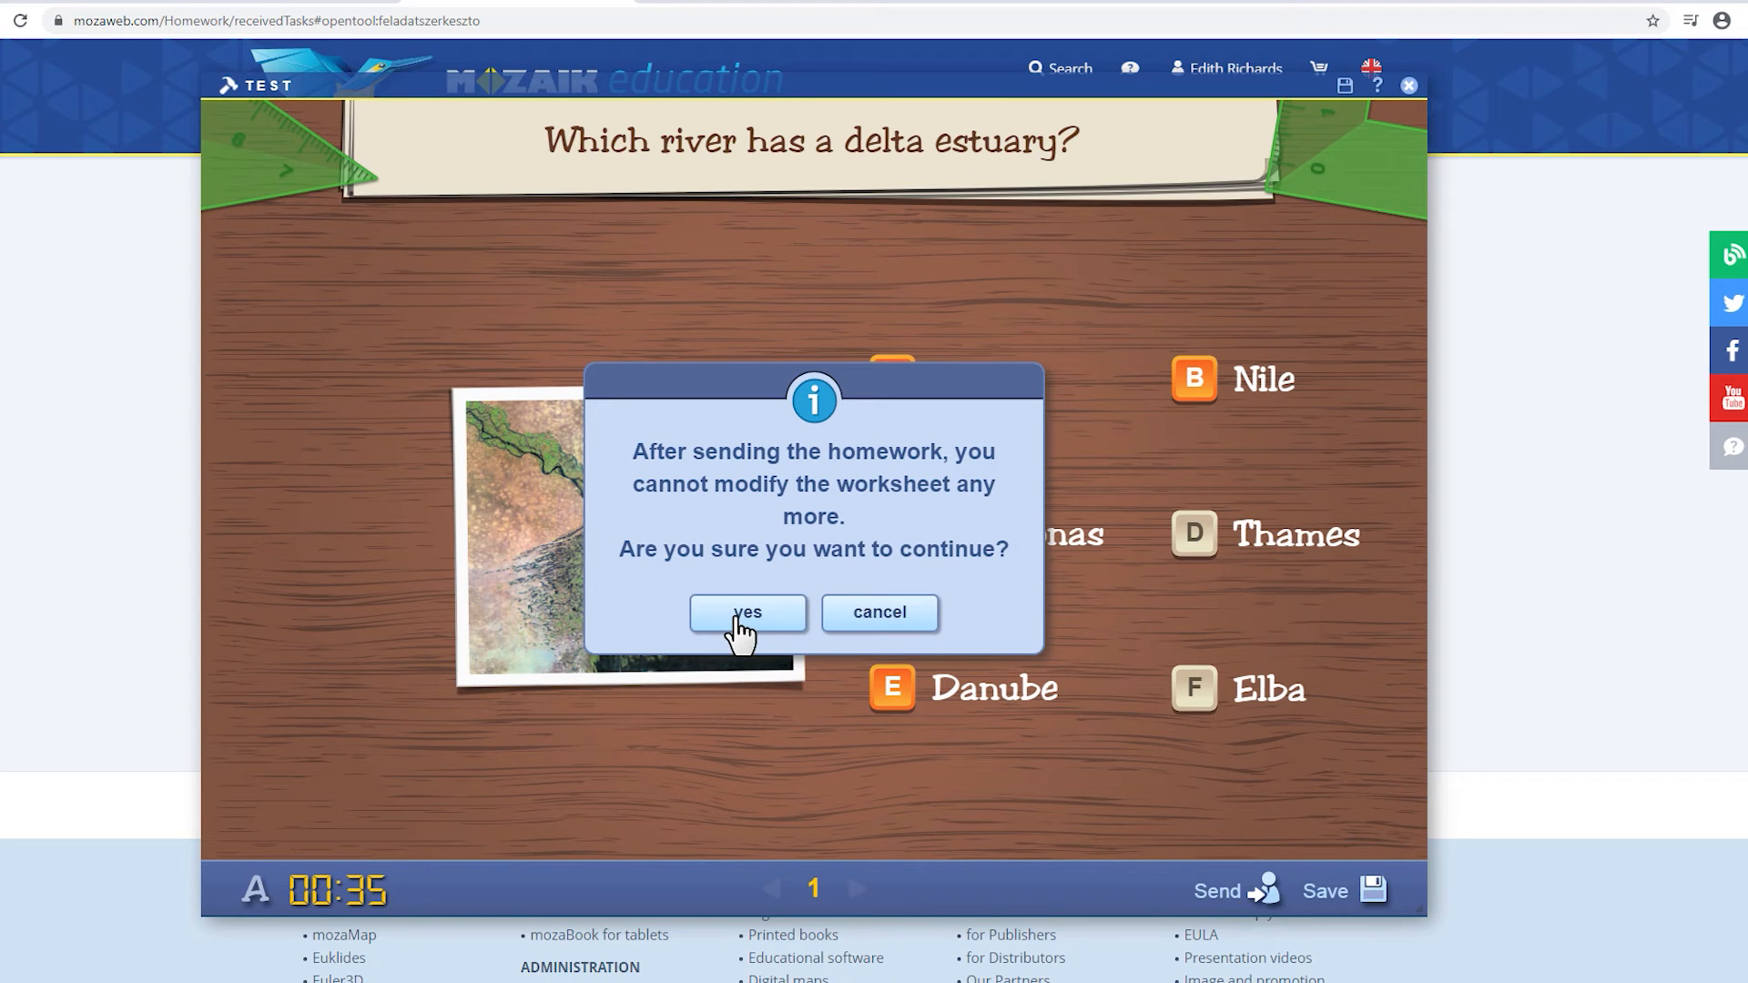
click(746, 612)
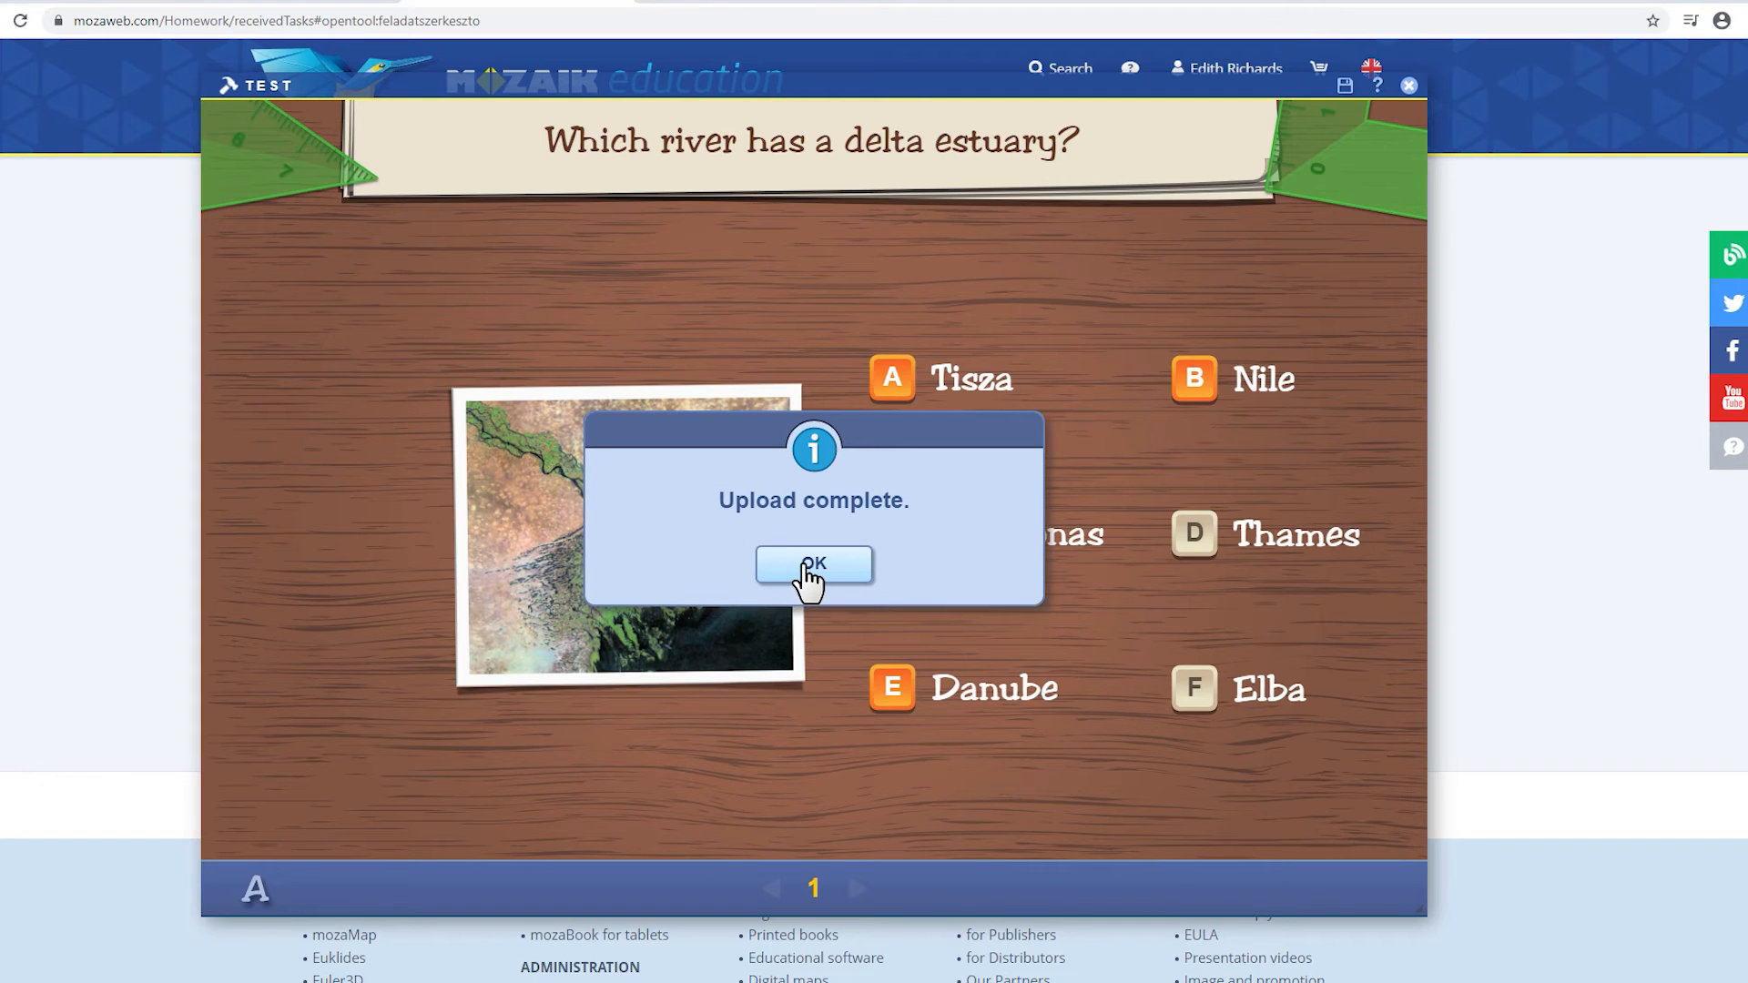
click(812, 568)
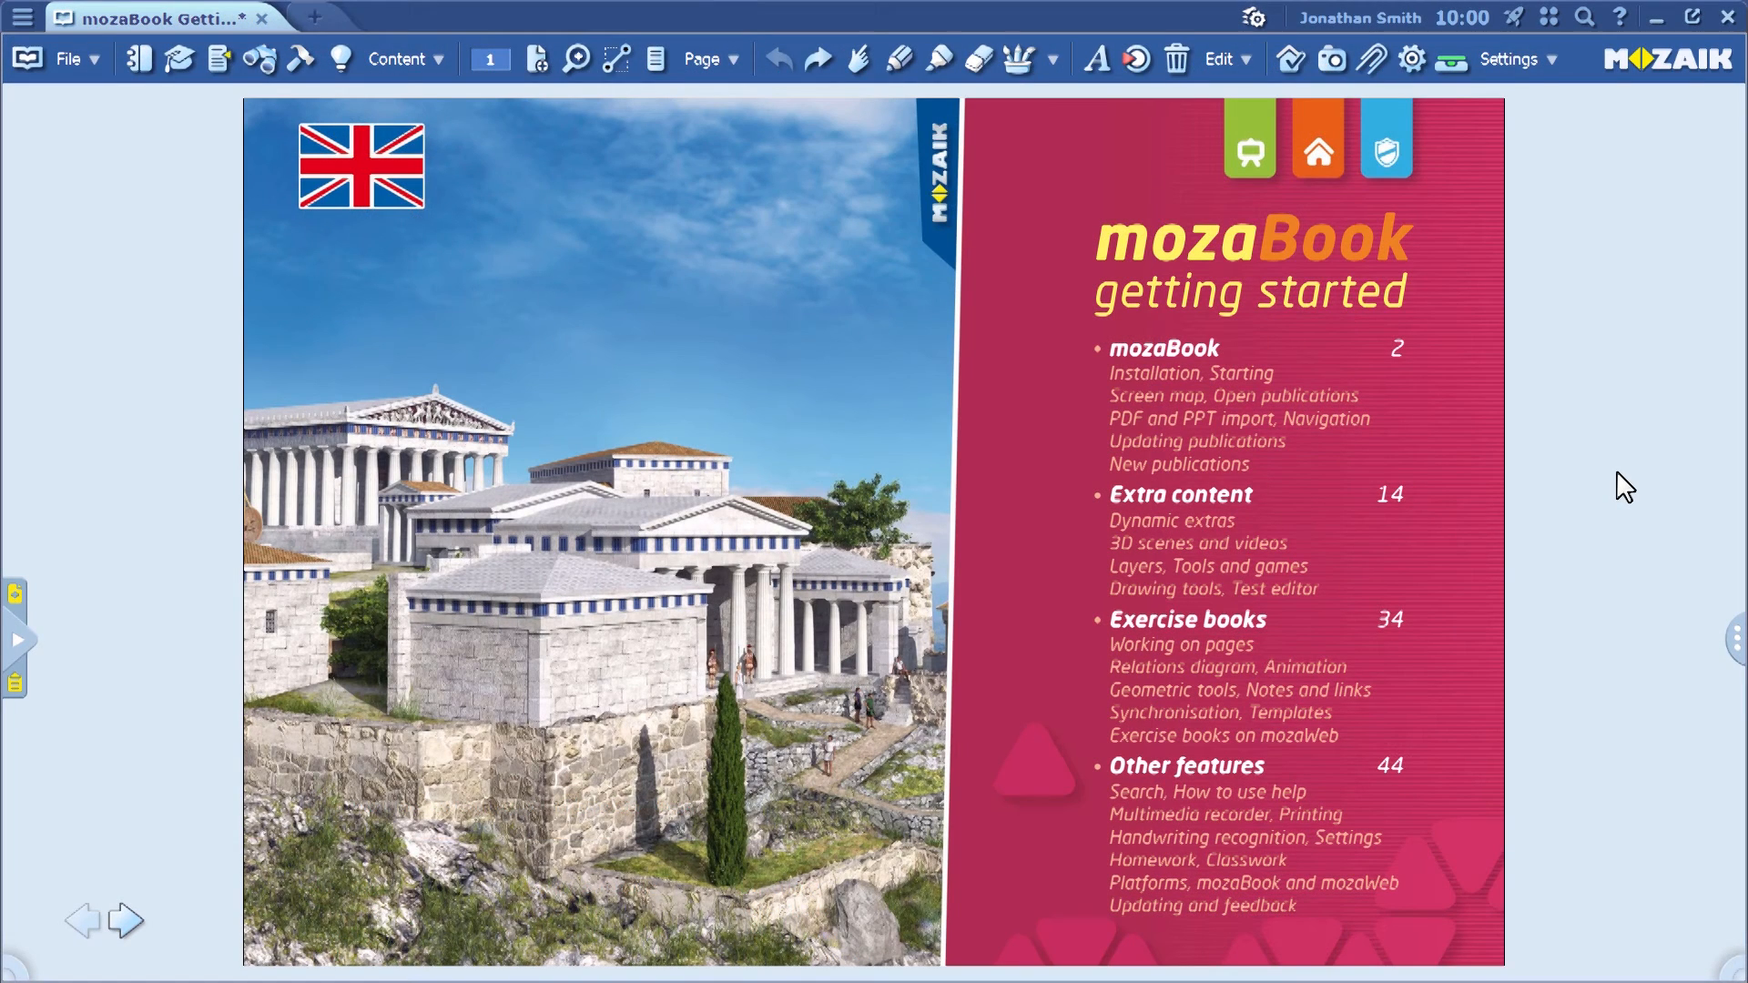
- Show the Check homework tasks list with Geography - 2020-04-27 scoring 3/2/0
click(1289, 58)
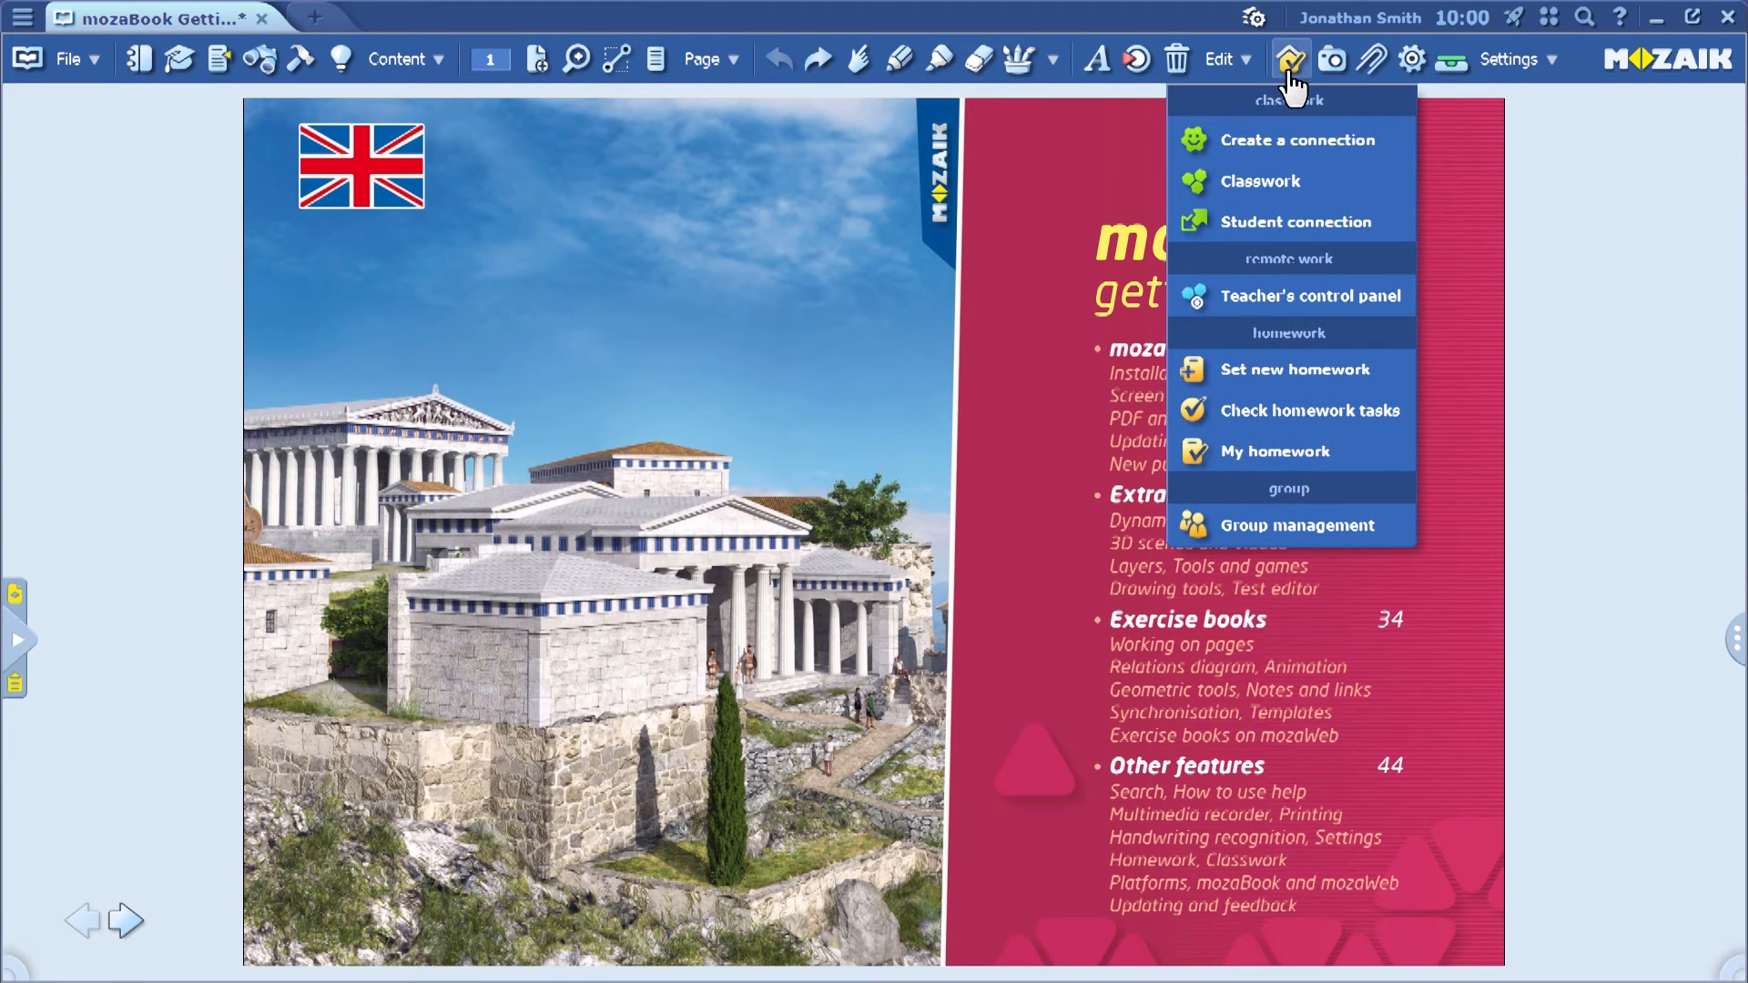
mouse_move(1329, 421)
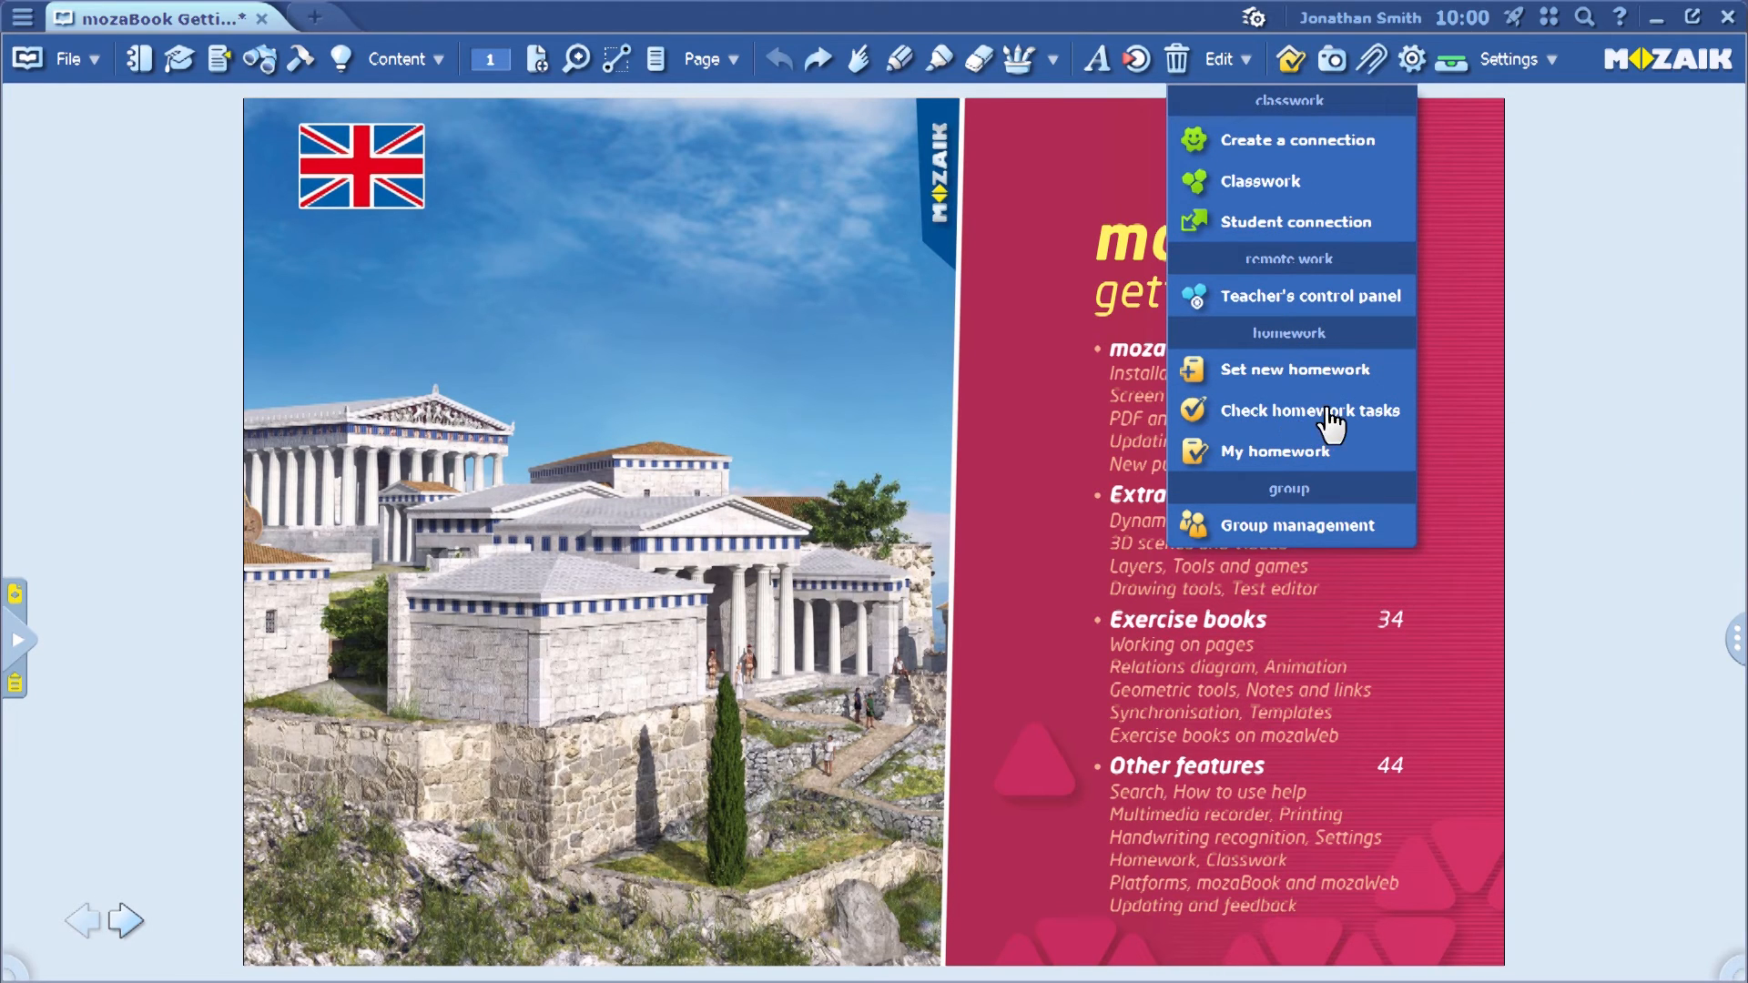
mouse_move(1293, 424)
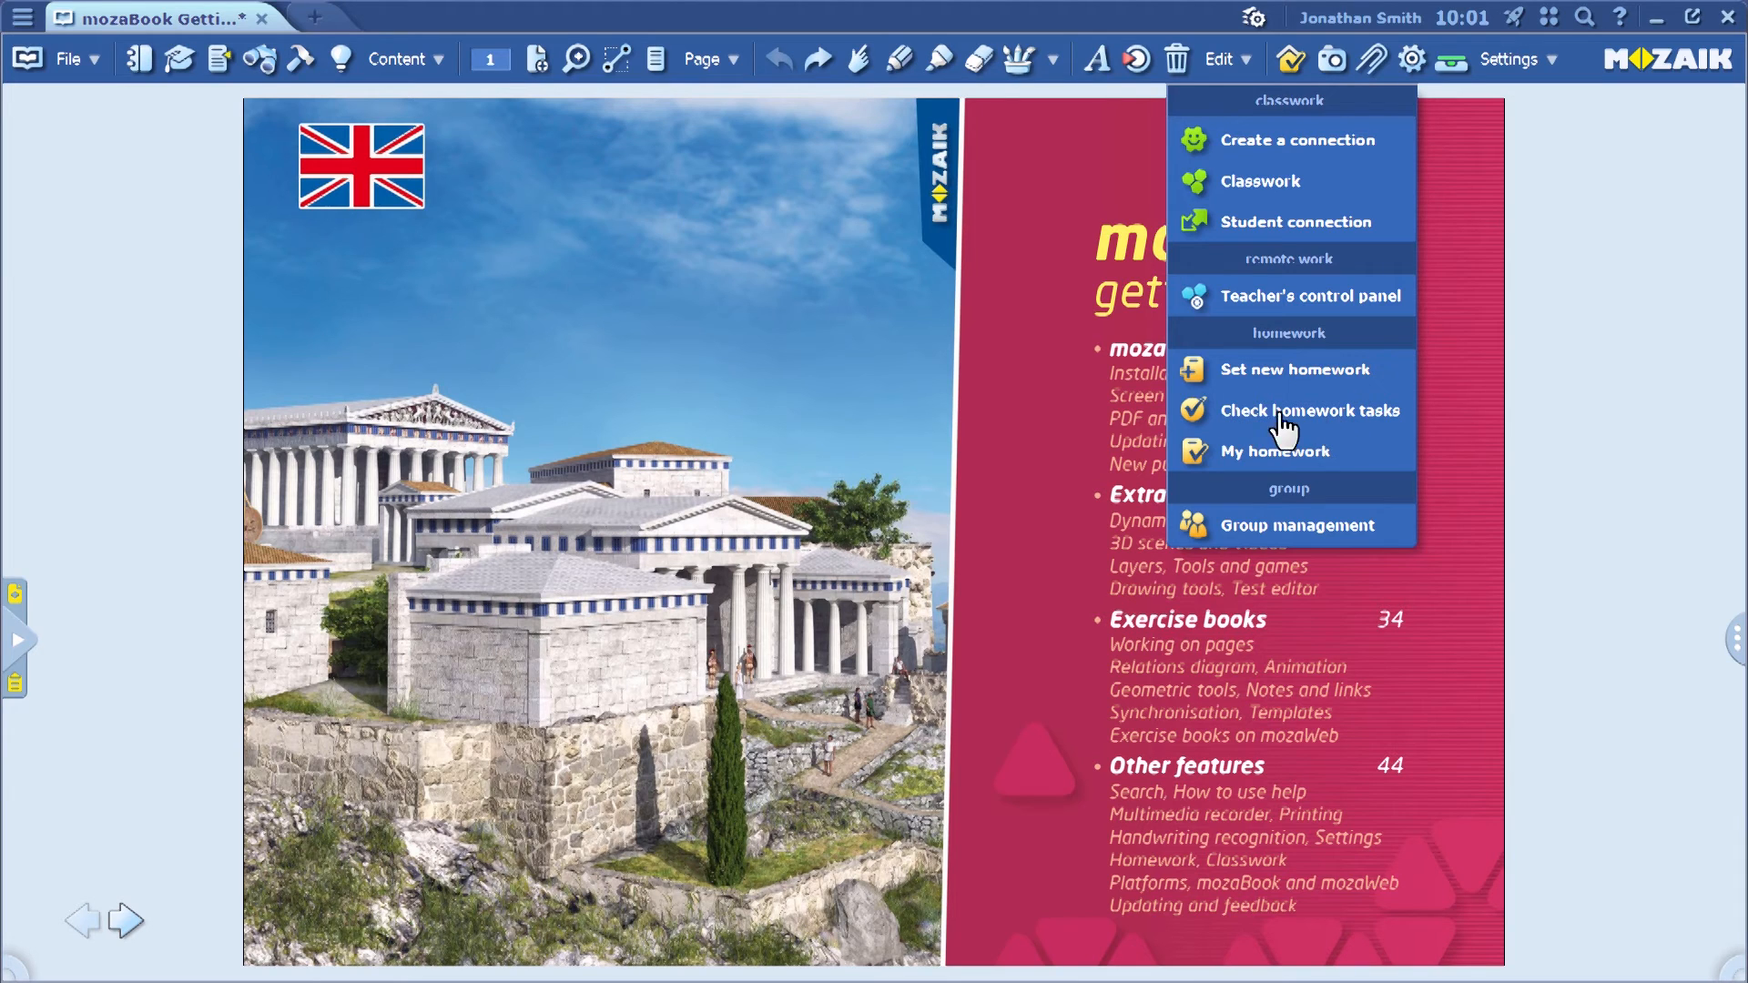
click(1312, 410)
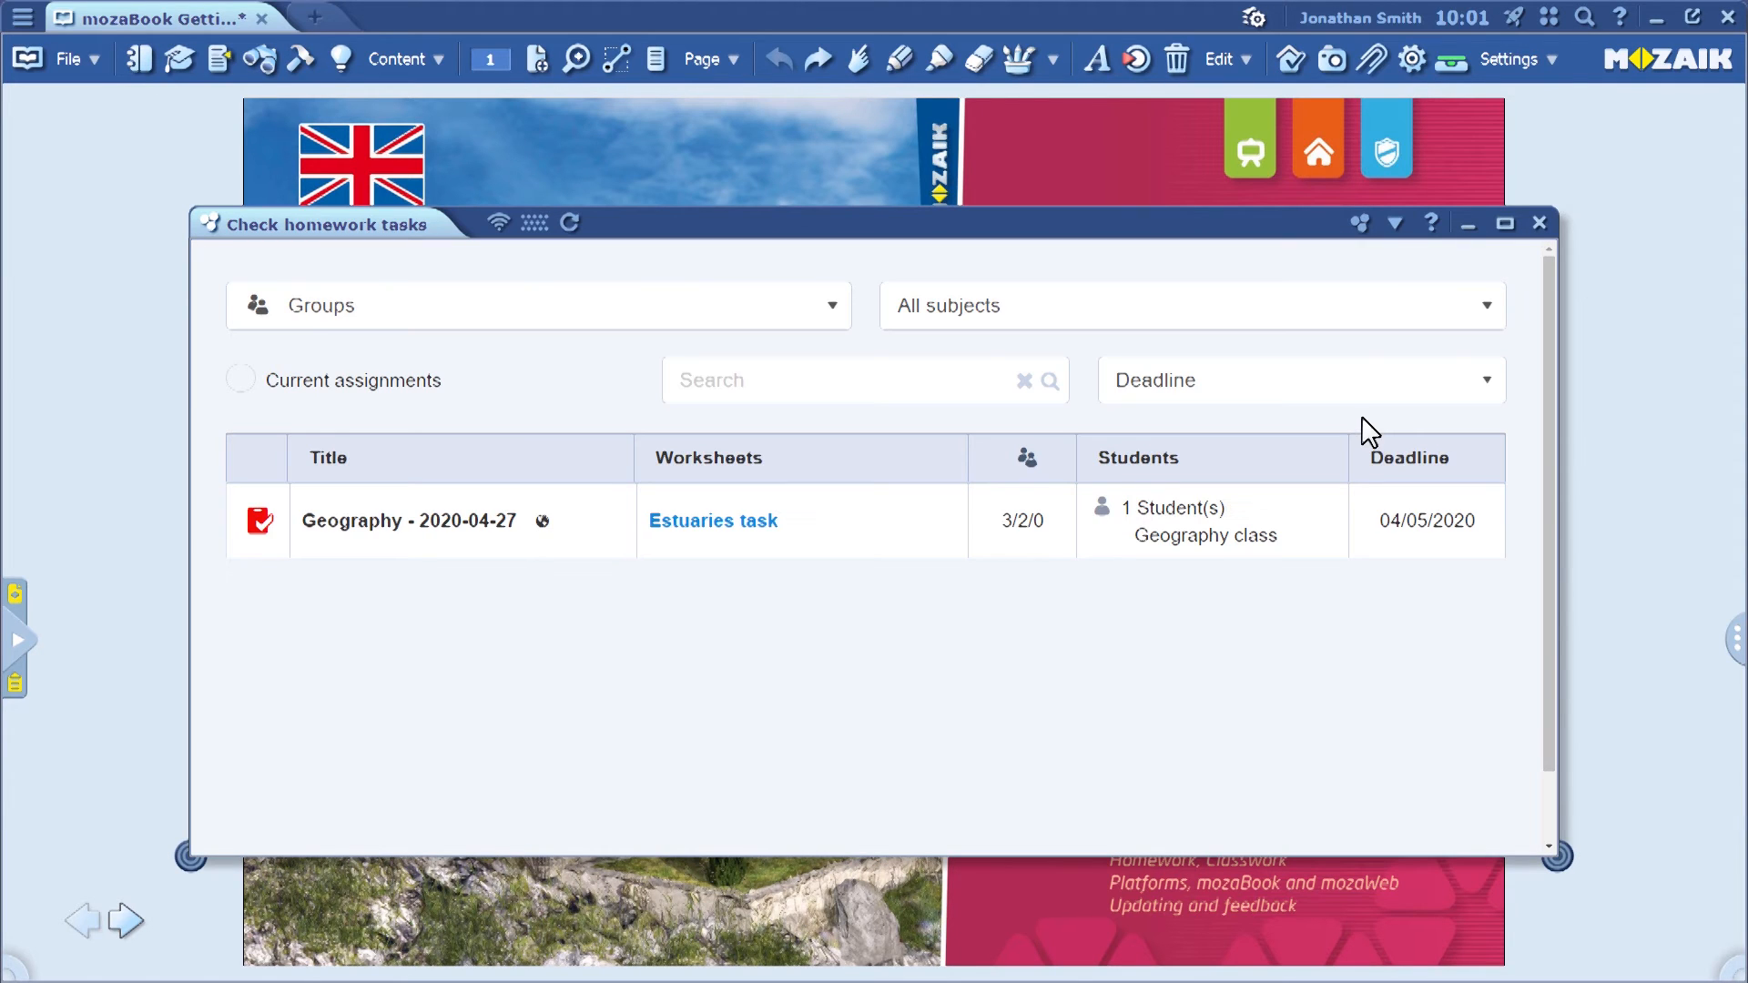
click(1566, 526)
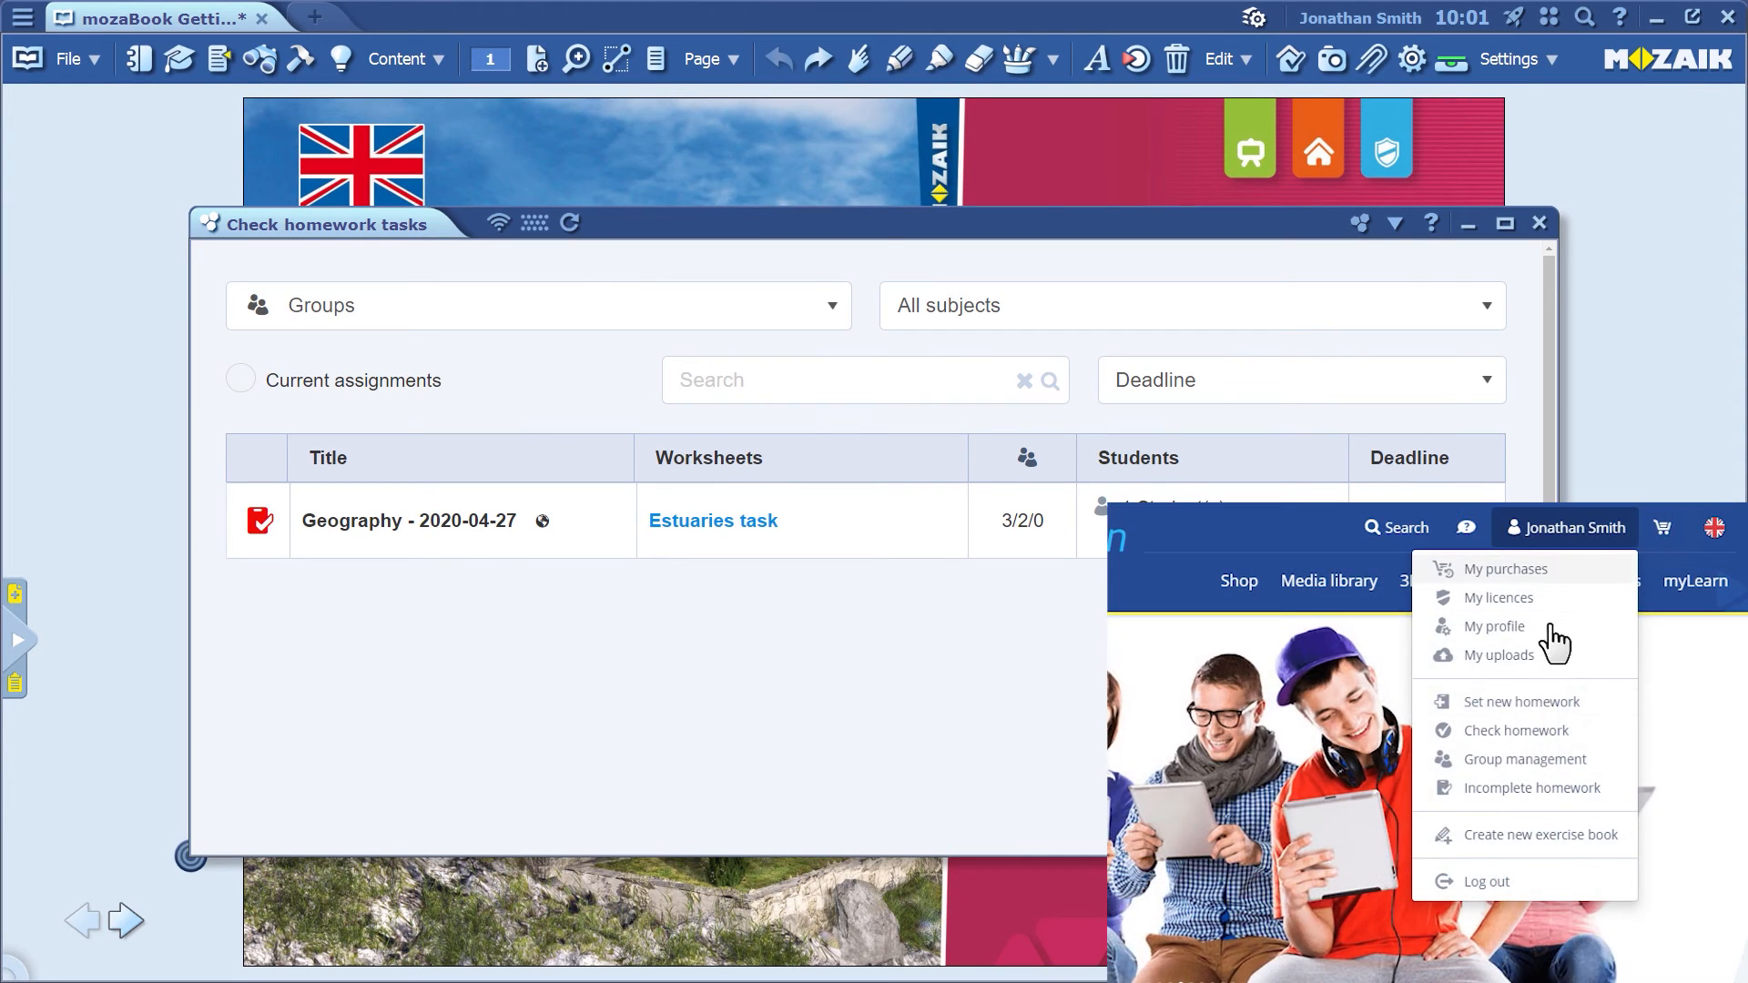
mouse_move(1516, 730)
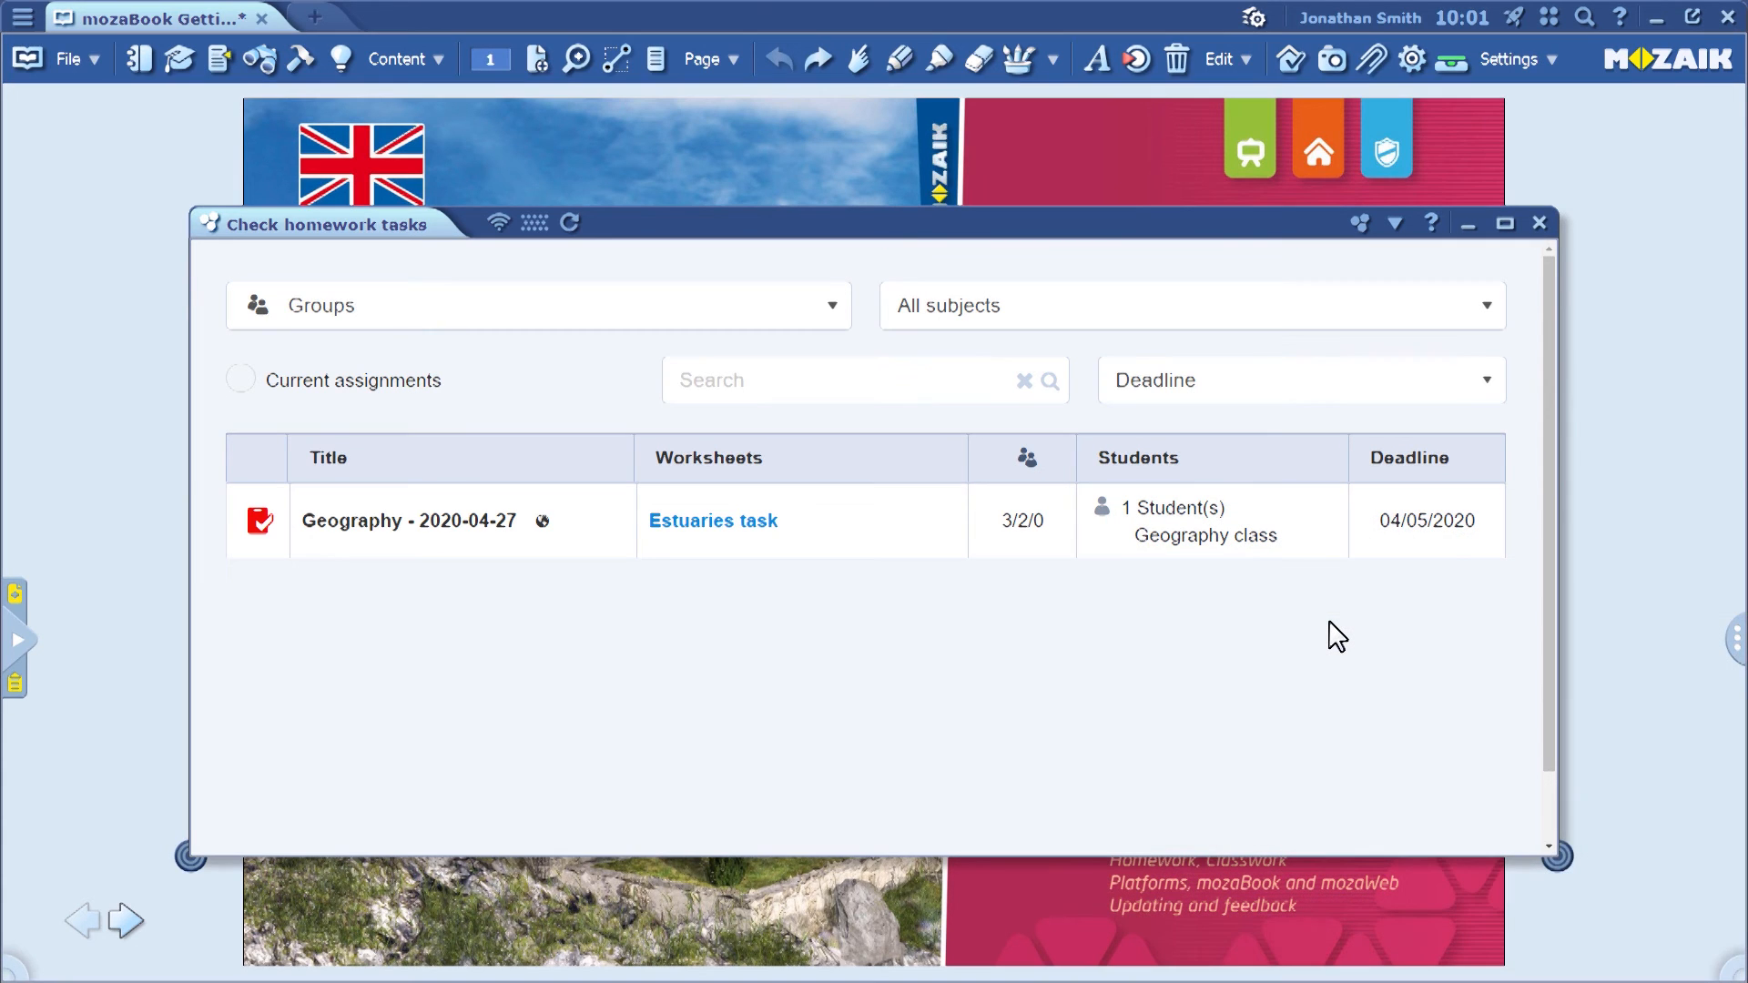
mouse_move(1232, 636)
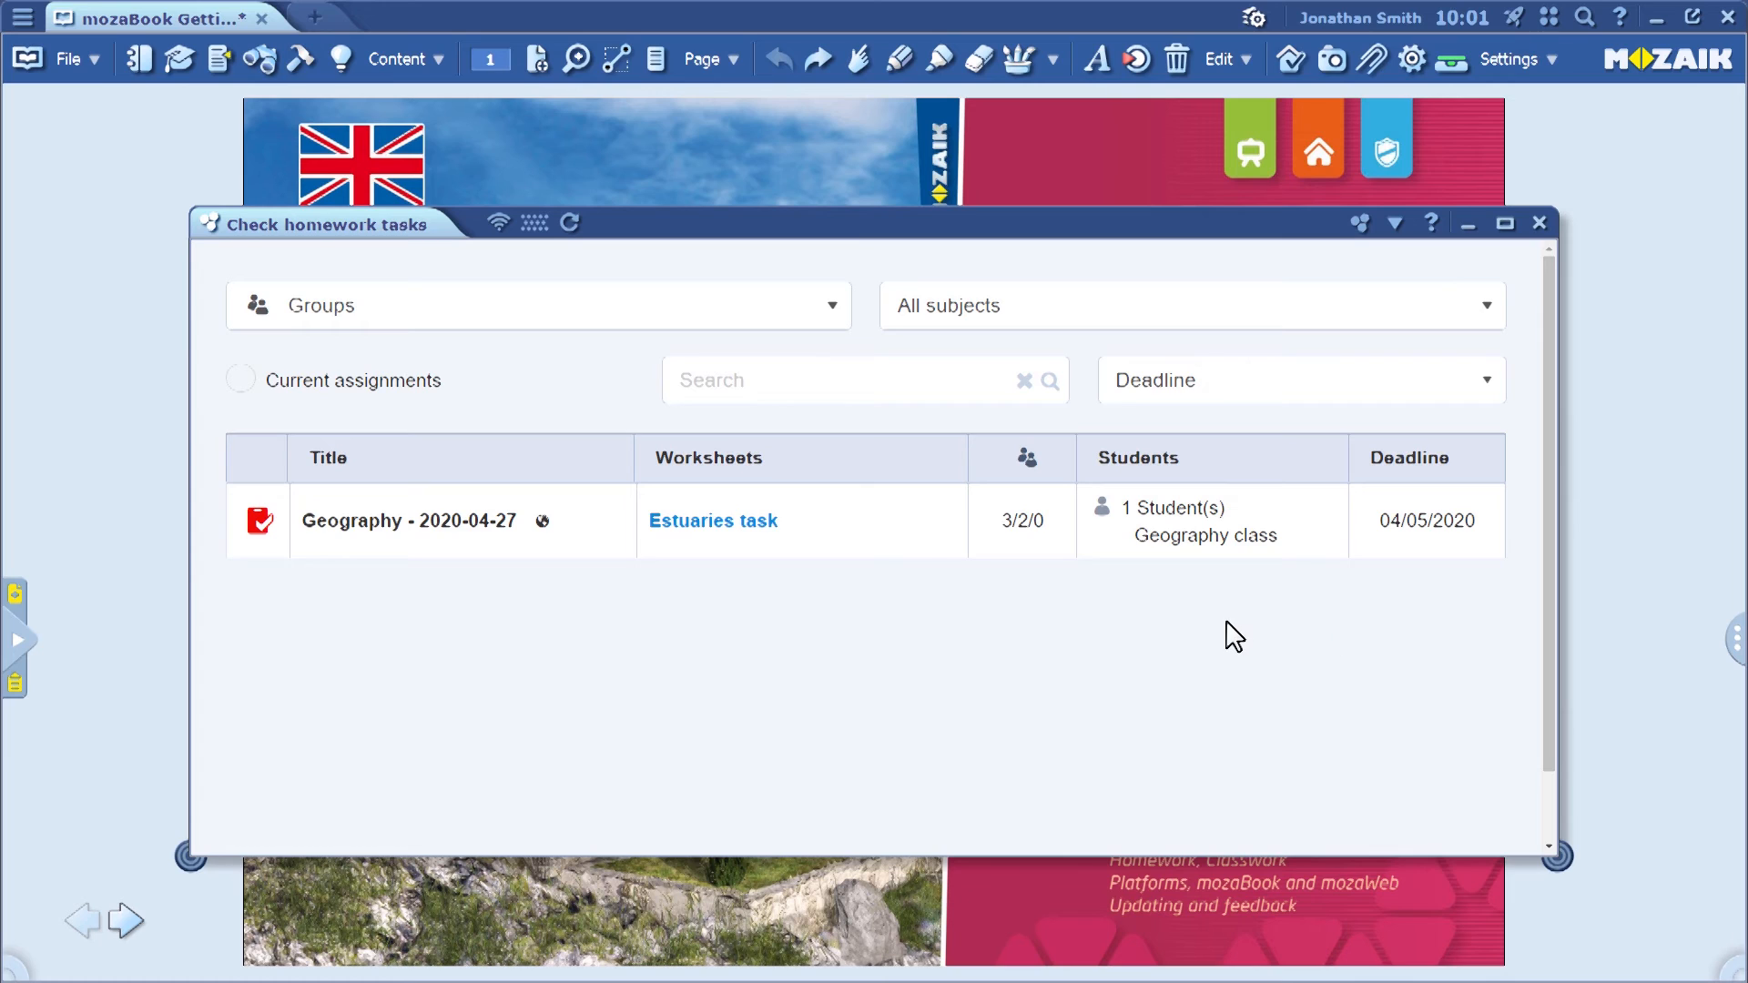
mouse_move(1021, 521)
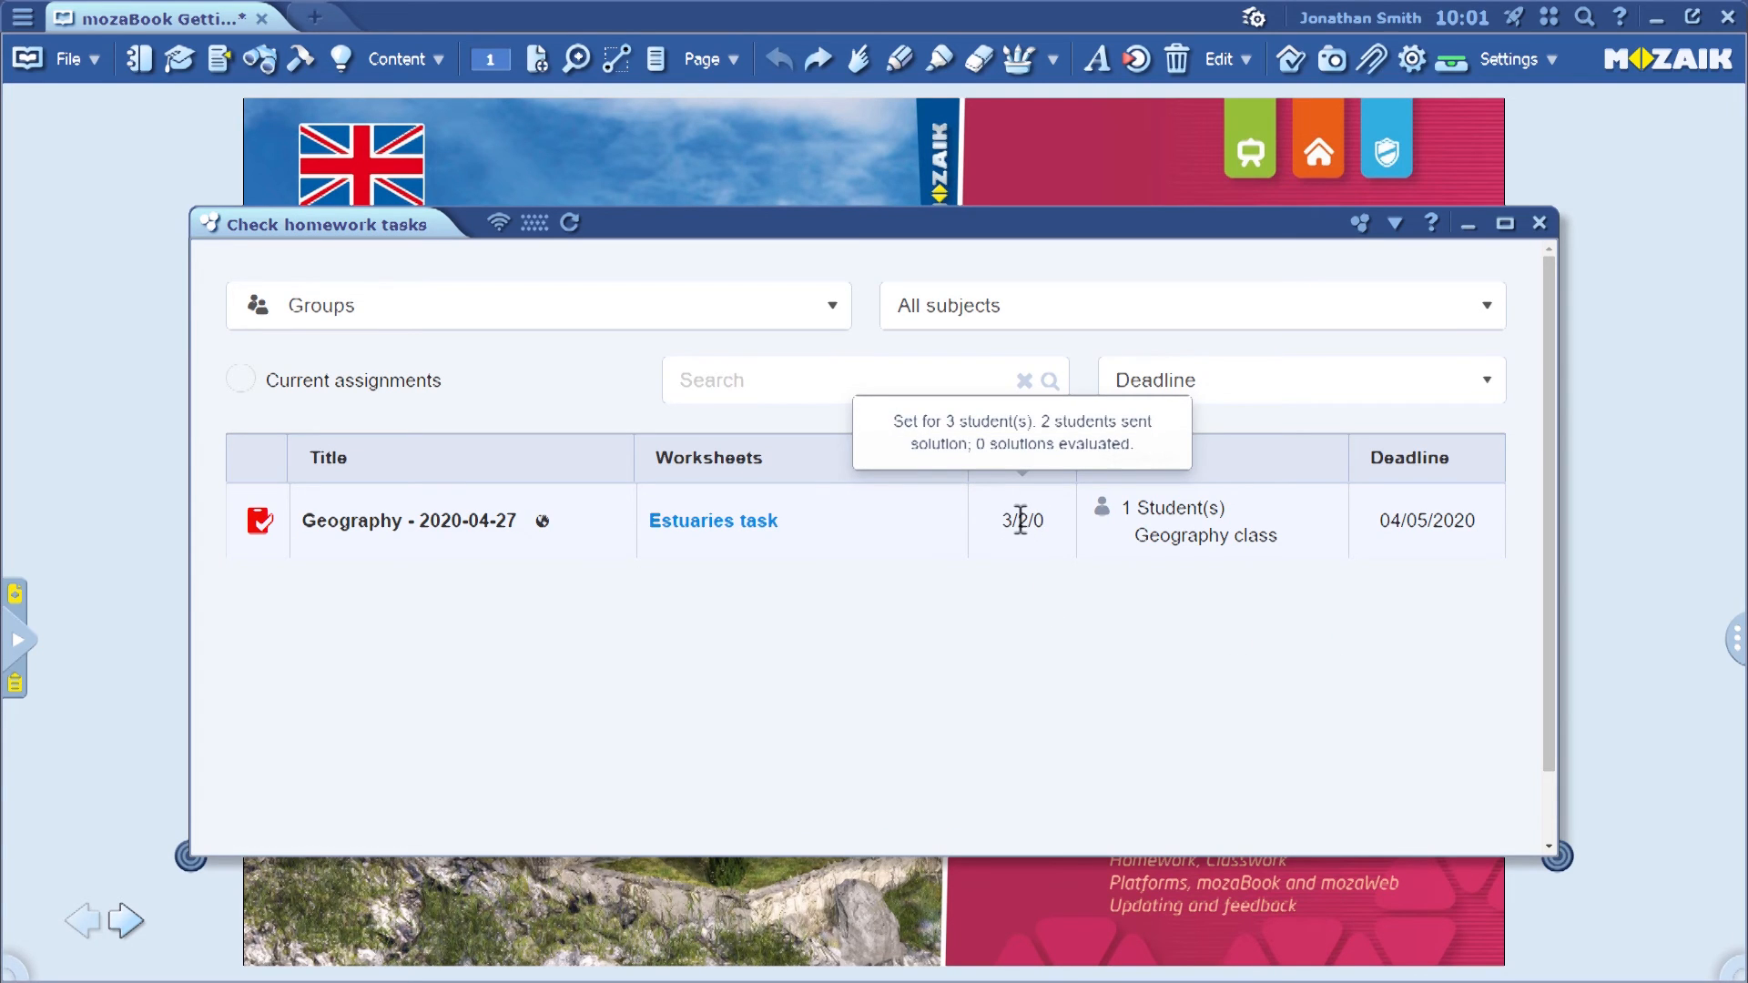
mouse_move(1018, 530)
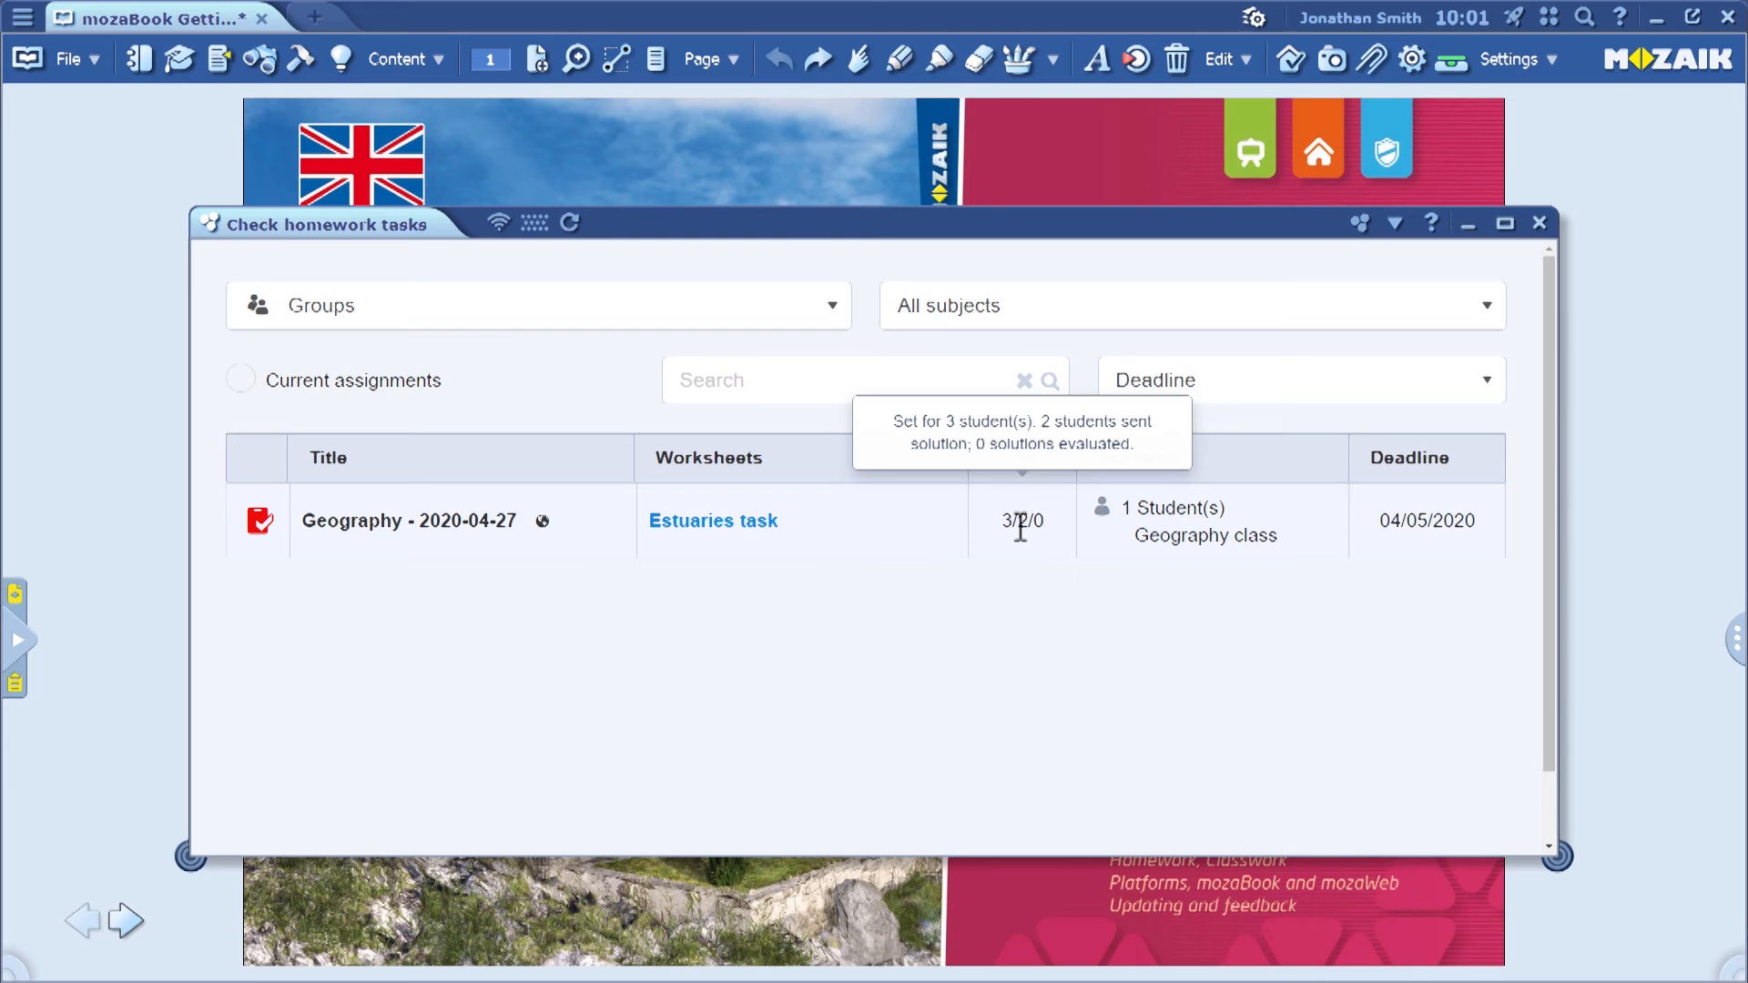
- Select the Geography - 2020-04-27 assignment and bring up its per-student evaluation table
click(410, 520)
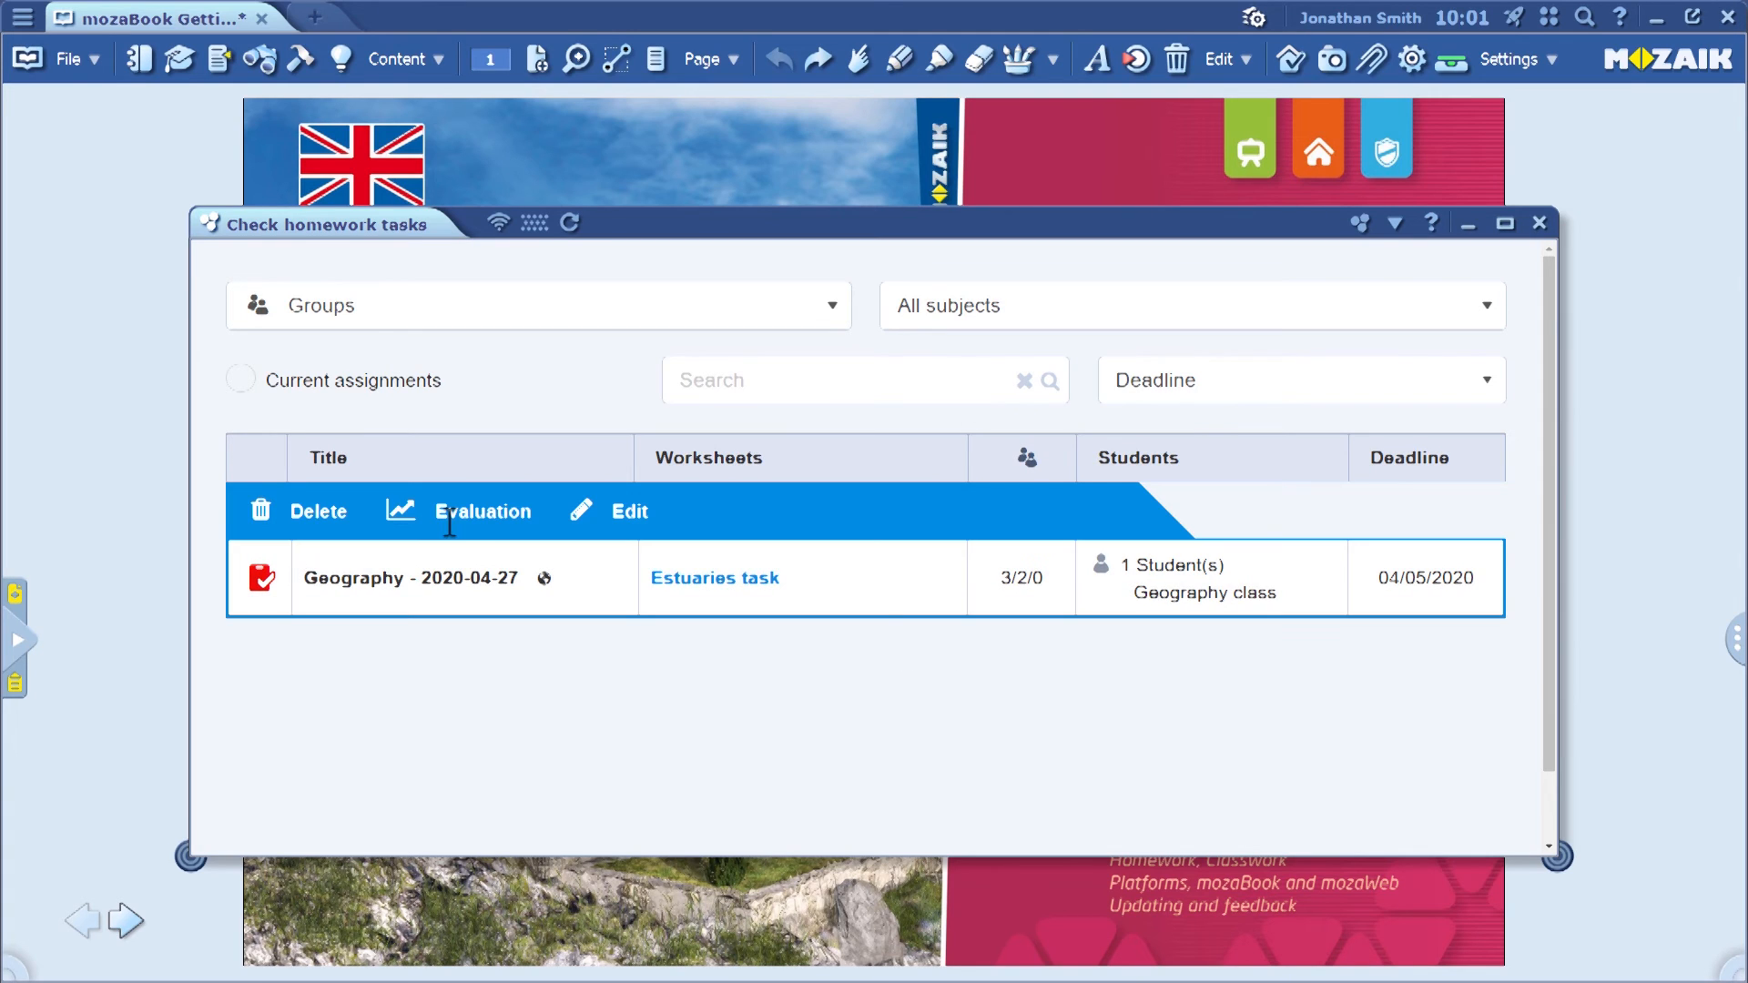
mouse_move(462, 524)
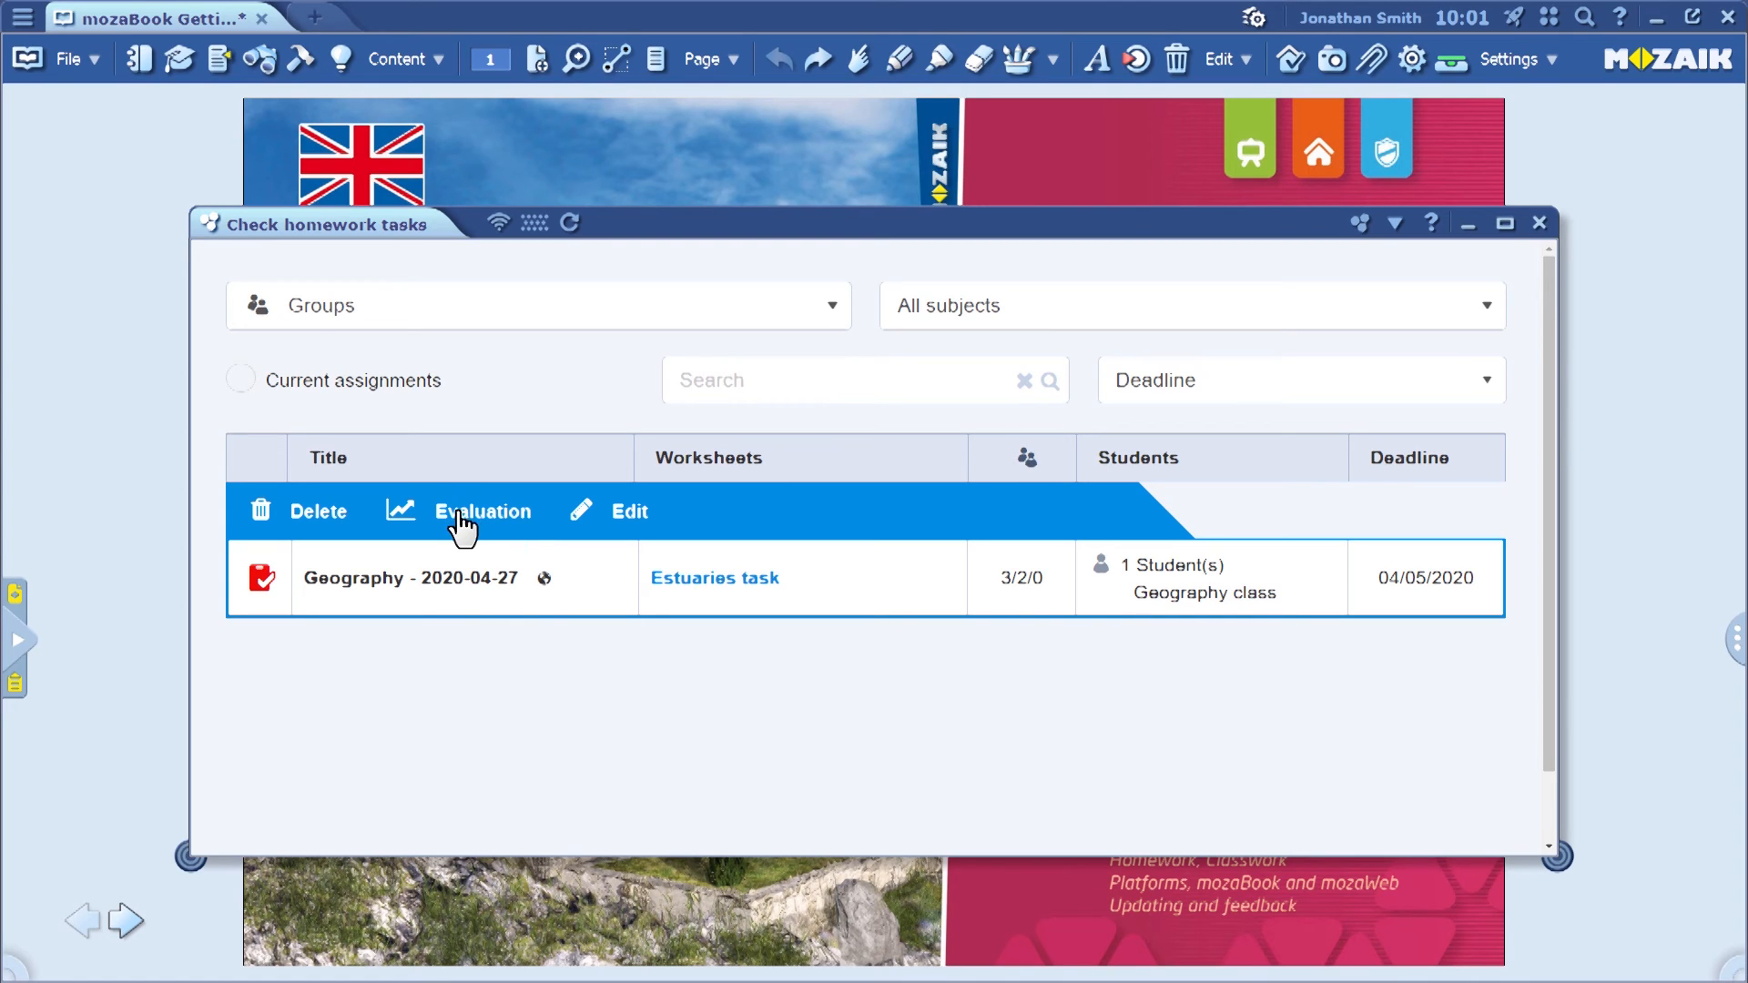
click(481, 510)
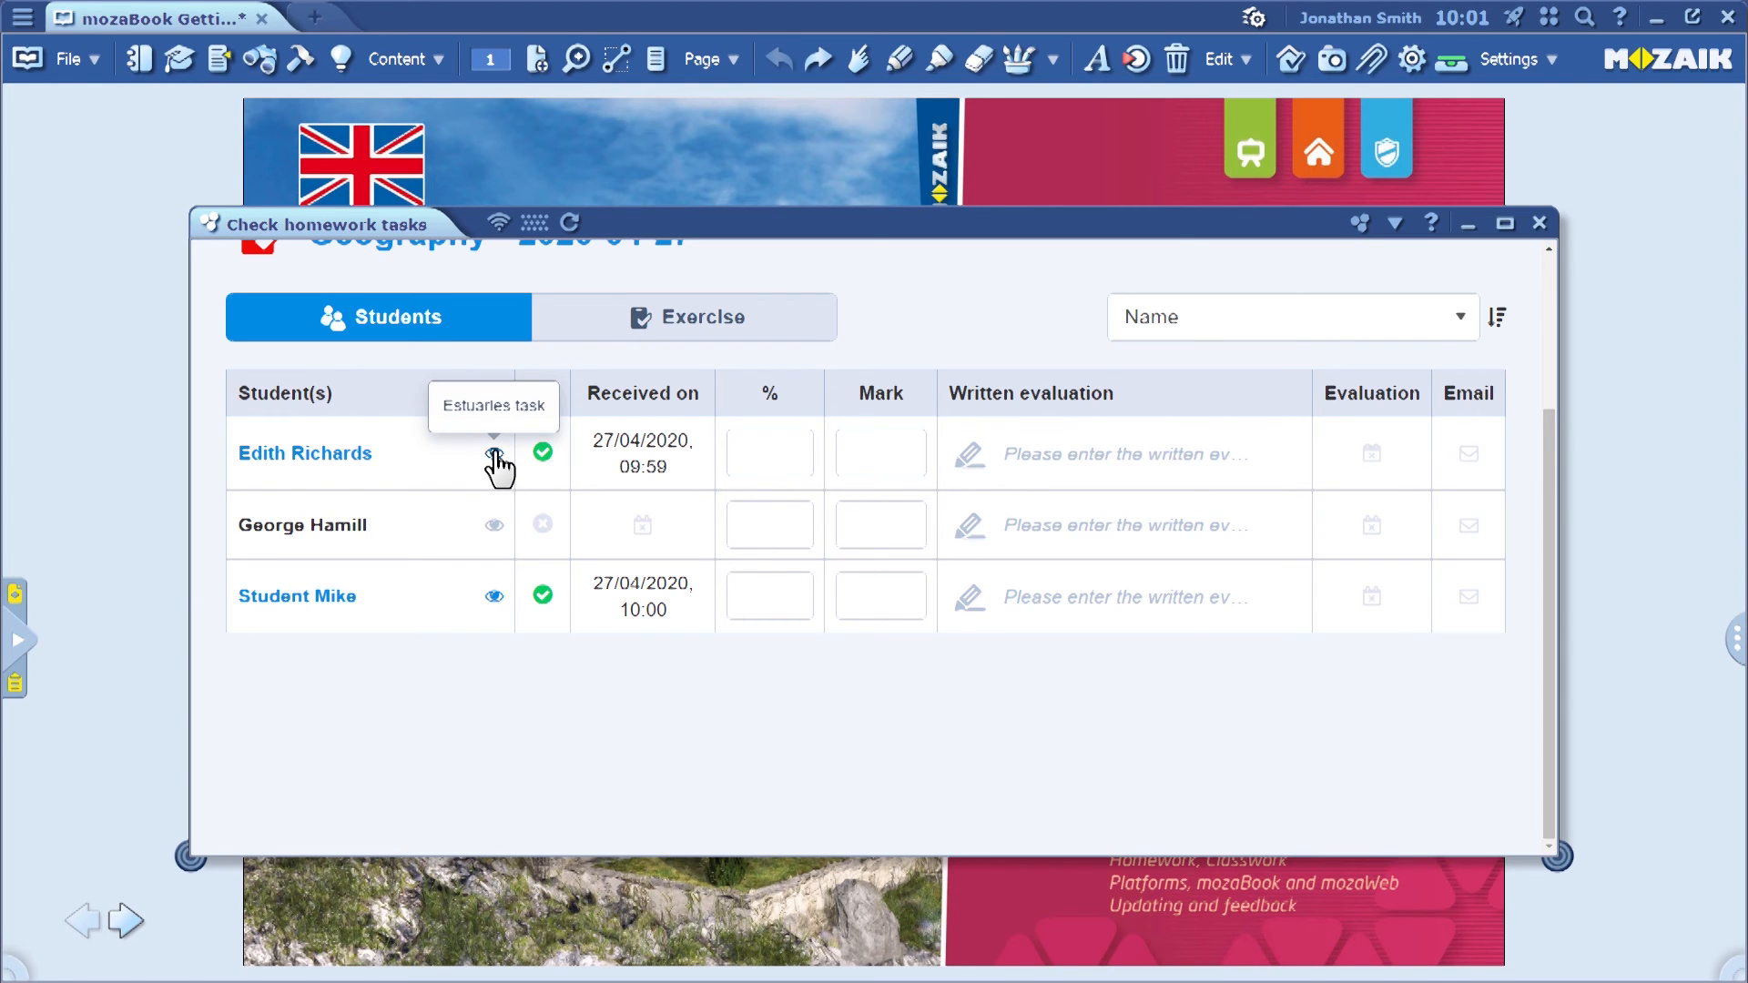
click(495, 460)
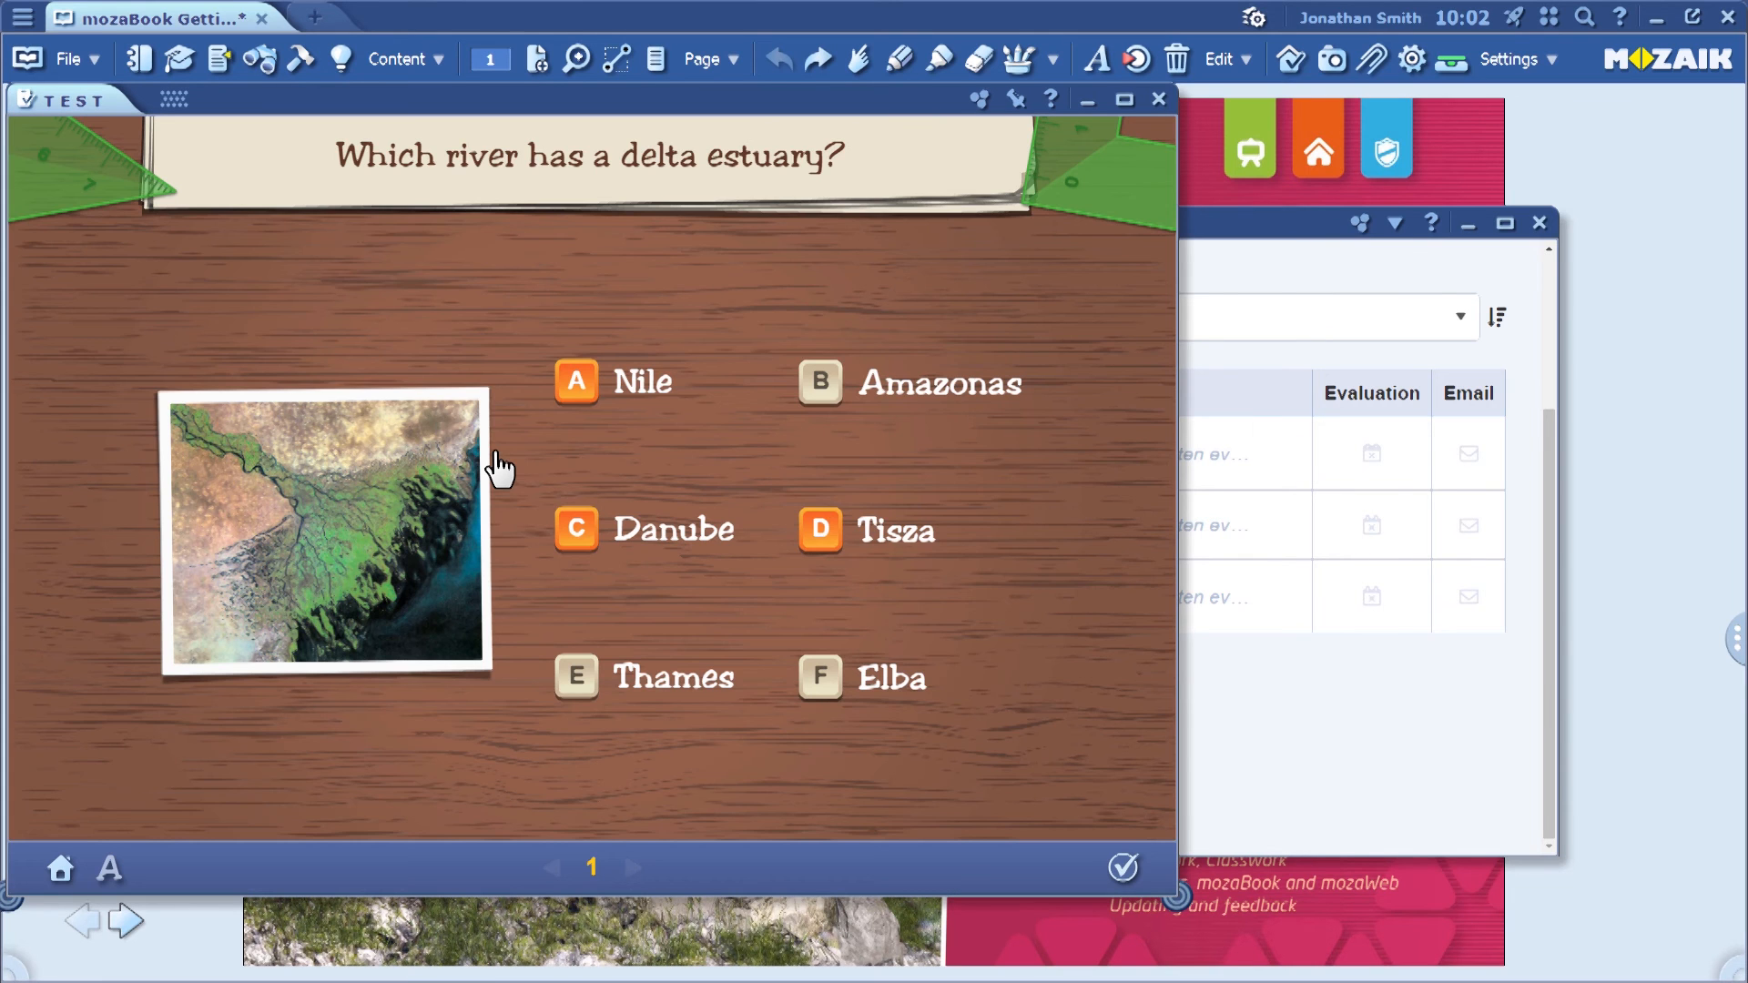
mouse_move(820, 533)
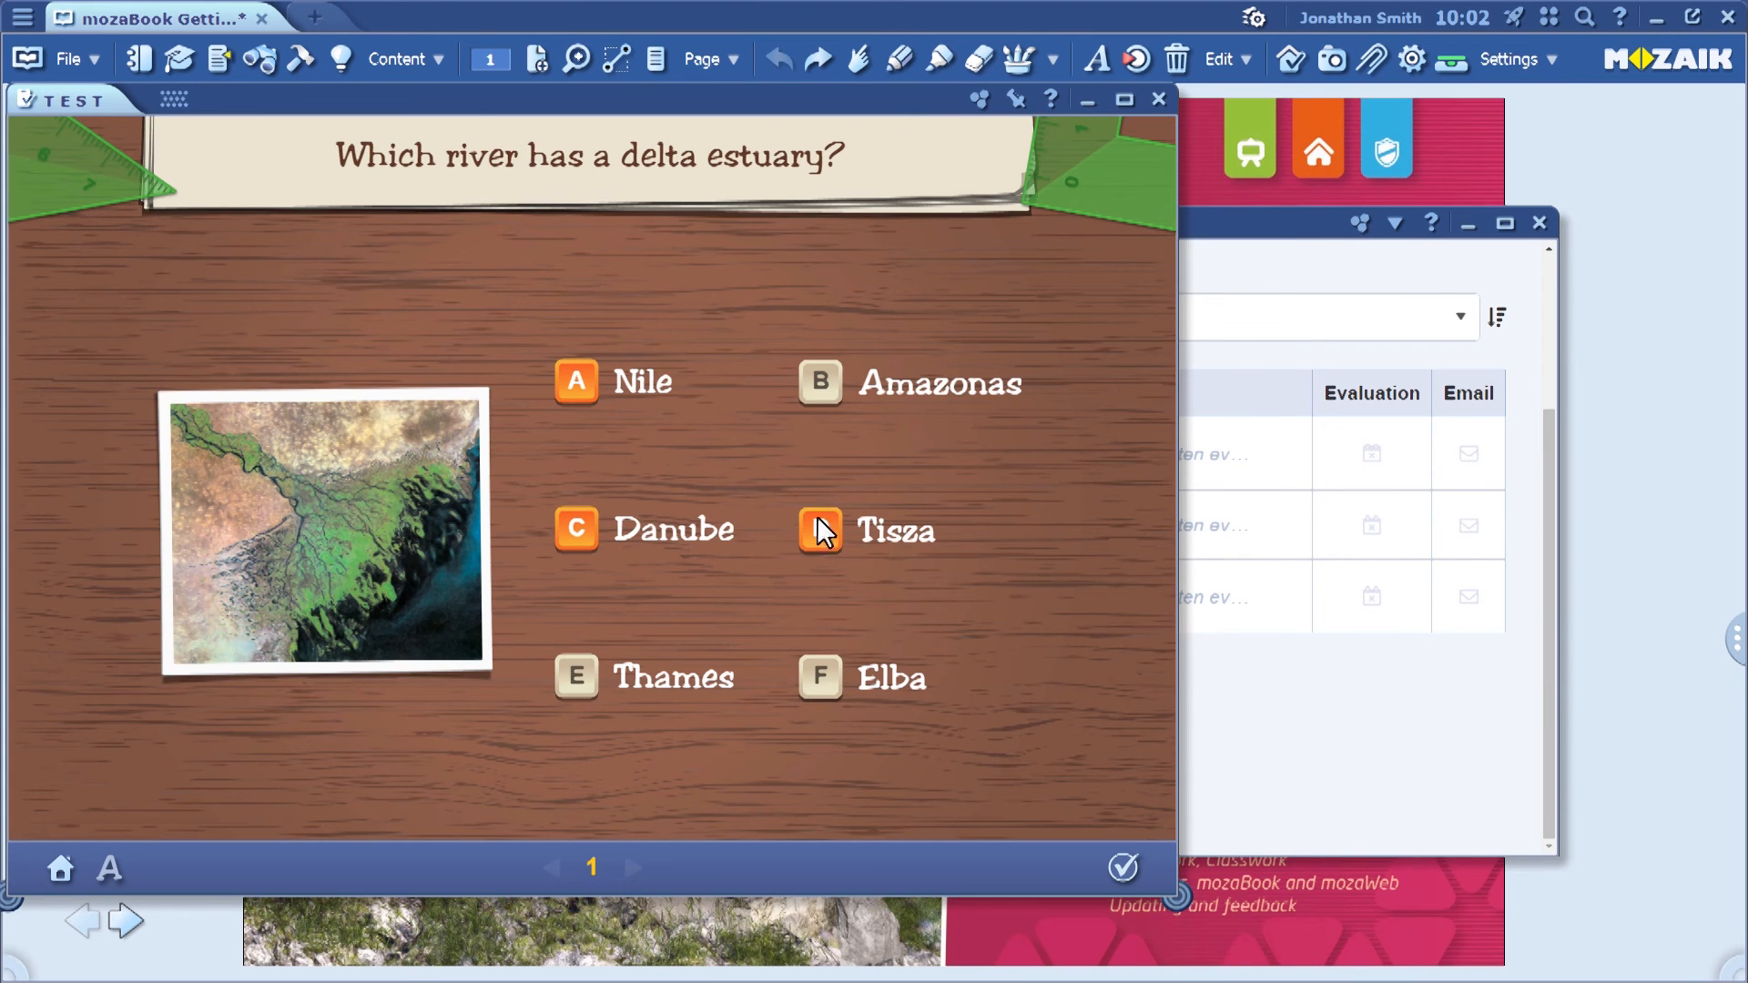
click(1123, 866)
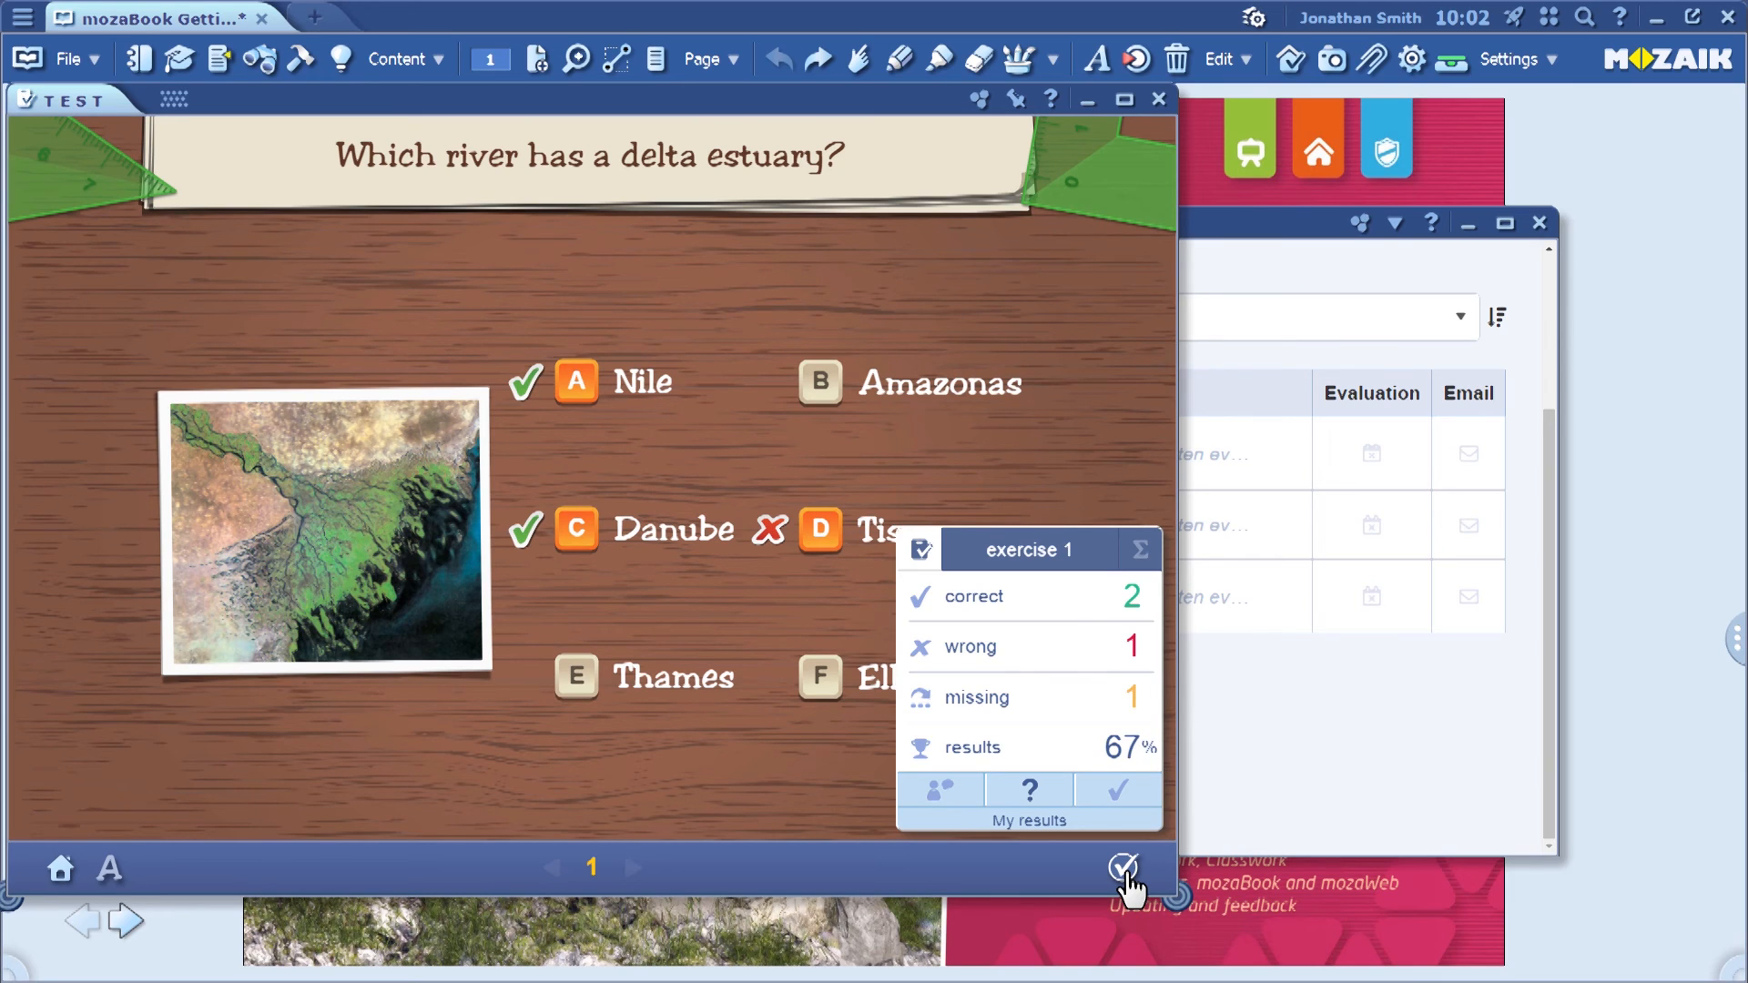
mouse_move(1136, 767)
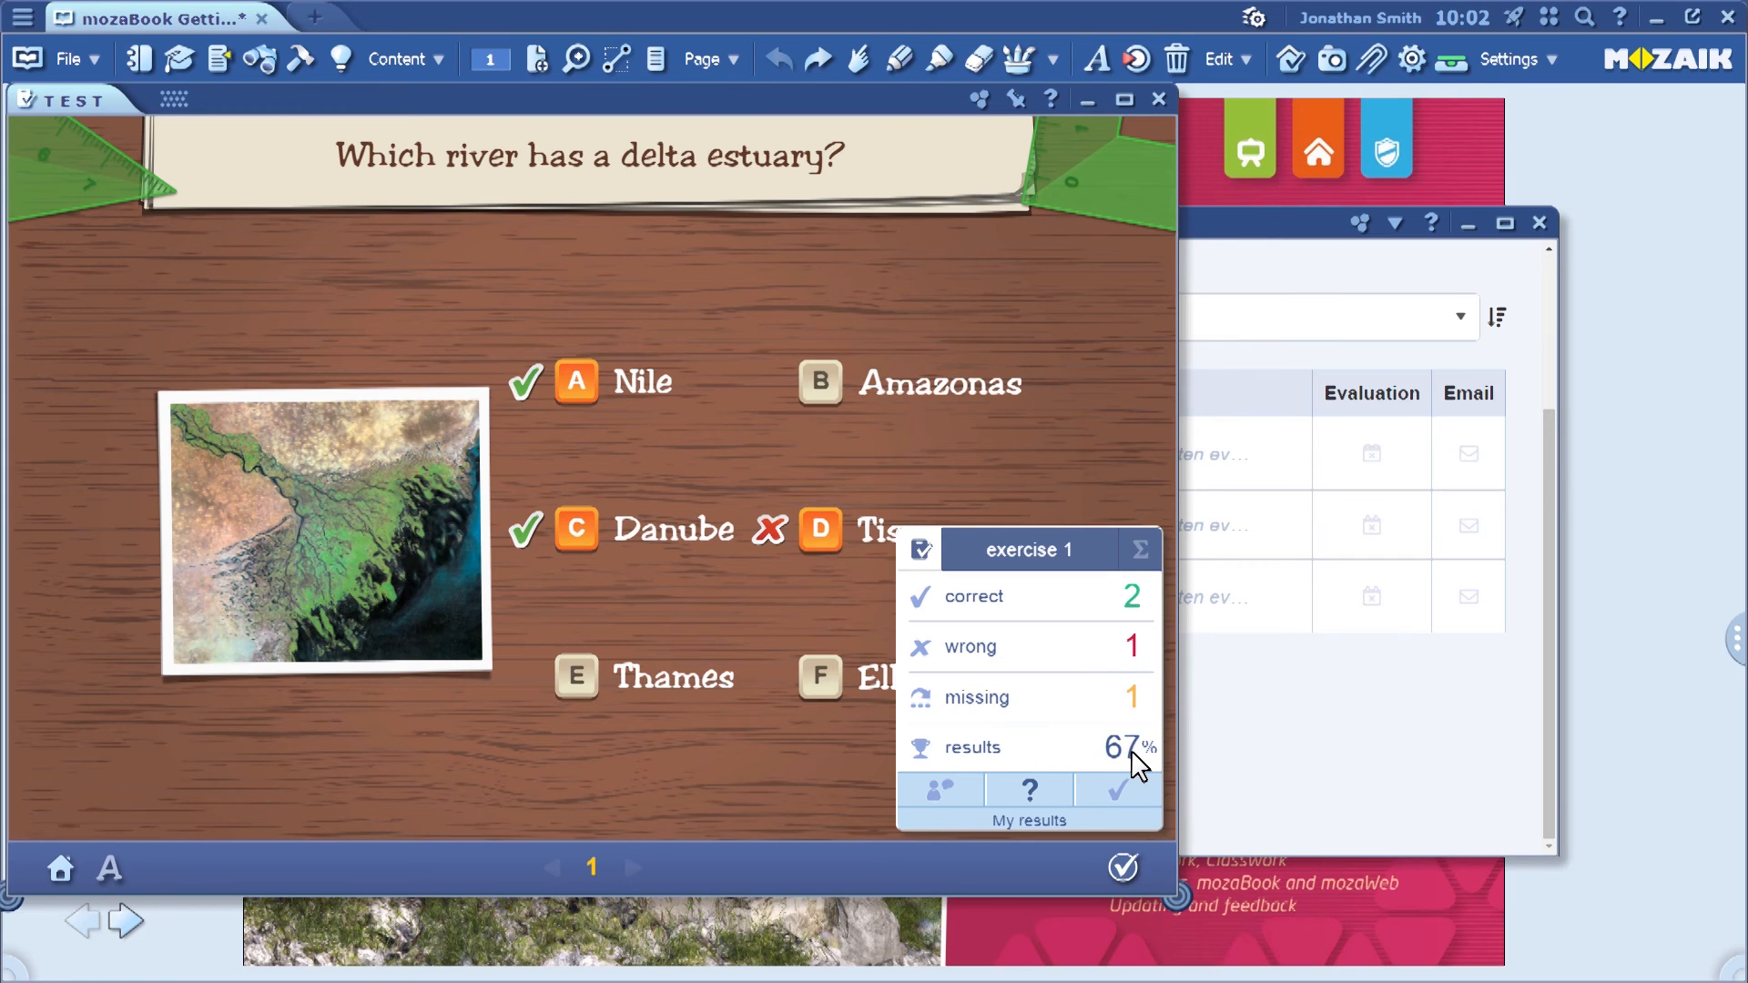
mouse_move(1159, 122)
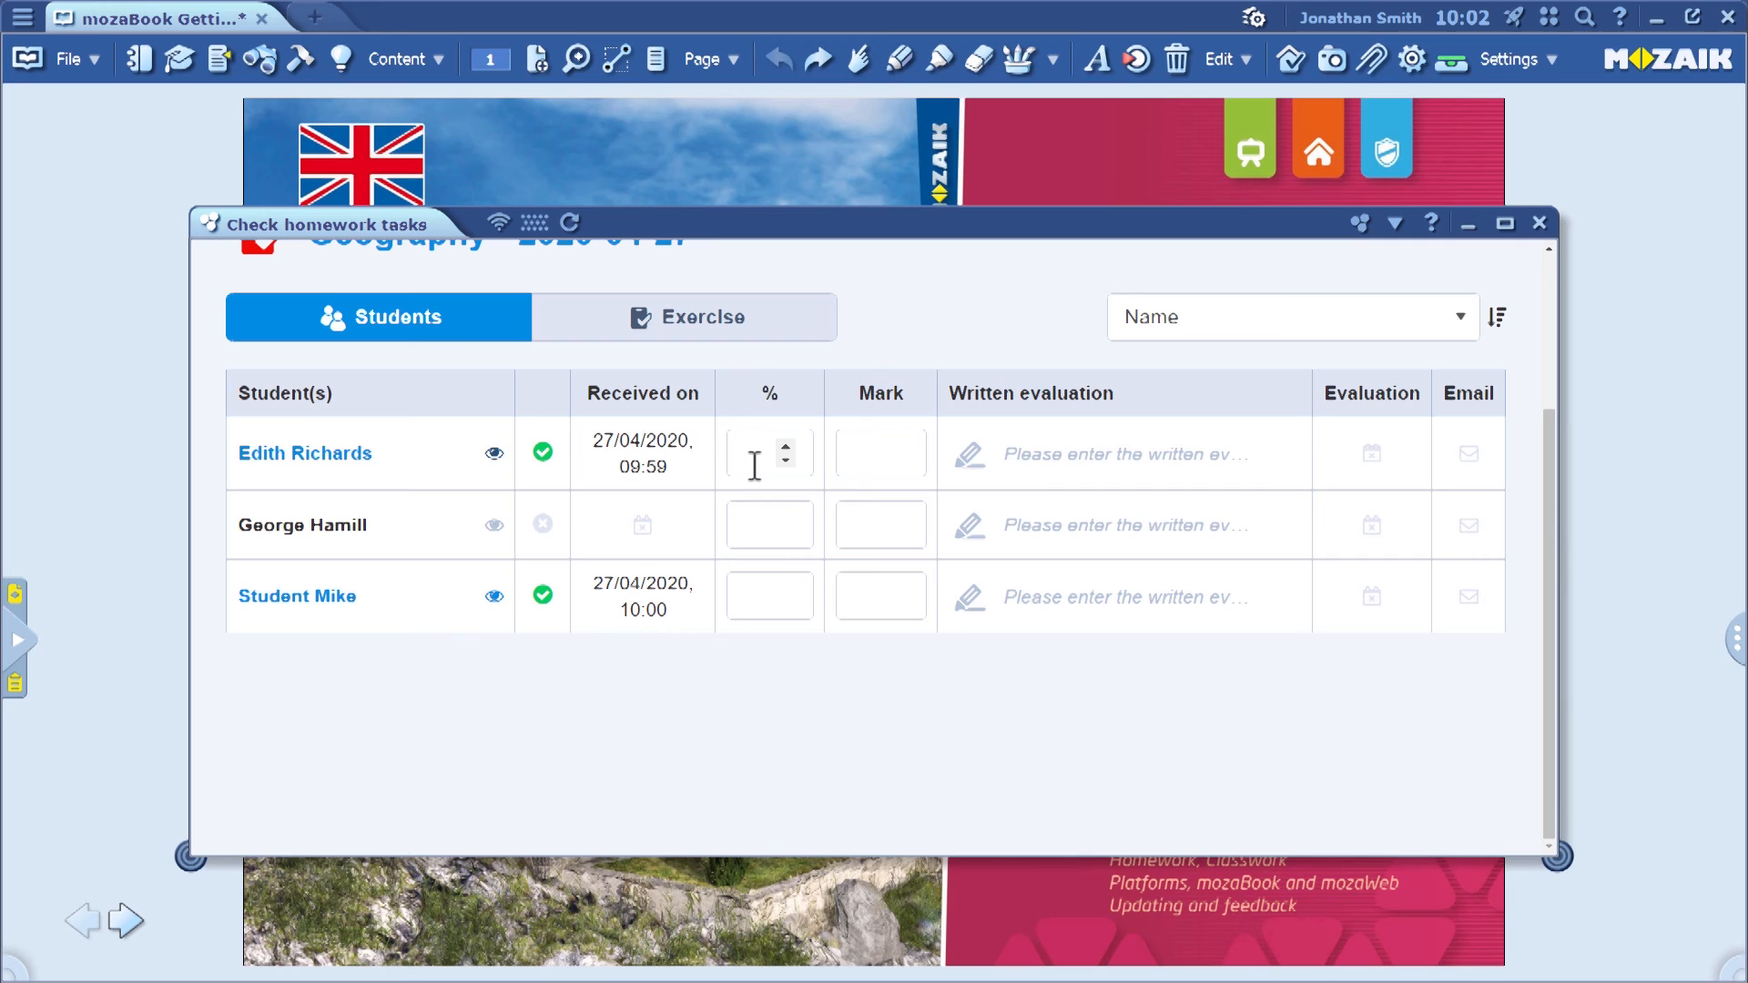
click(767, 453)
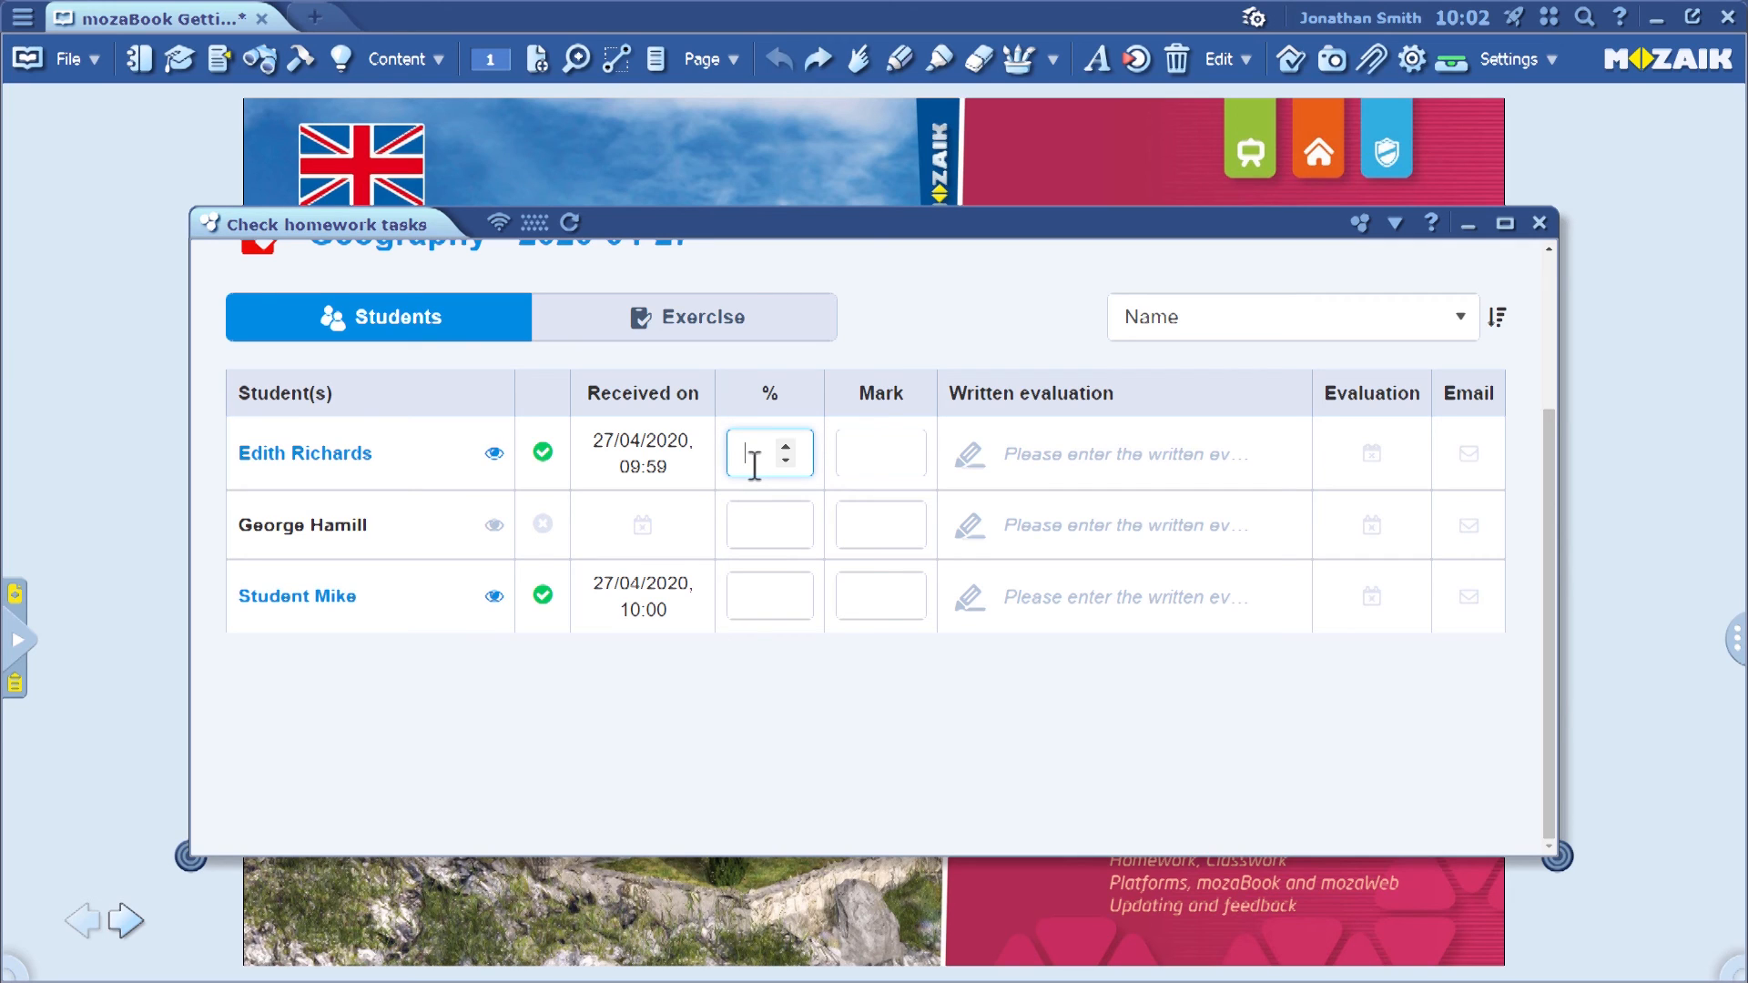
text(67)
click(879, 451)
text(B)
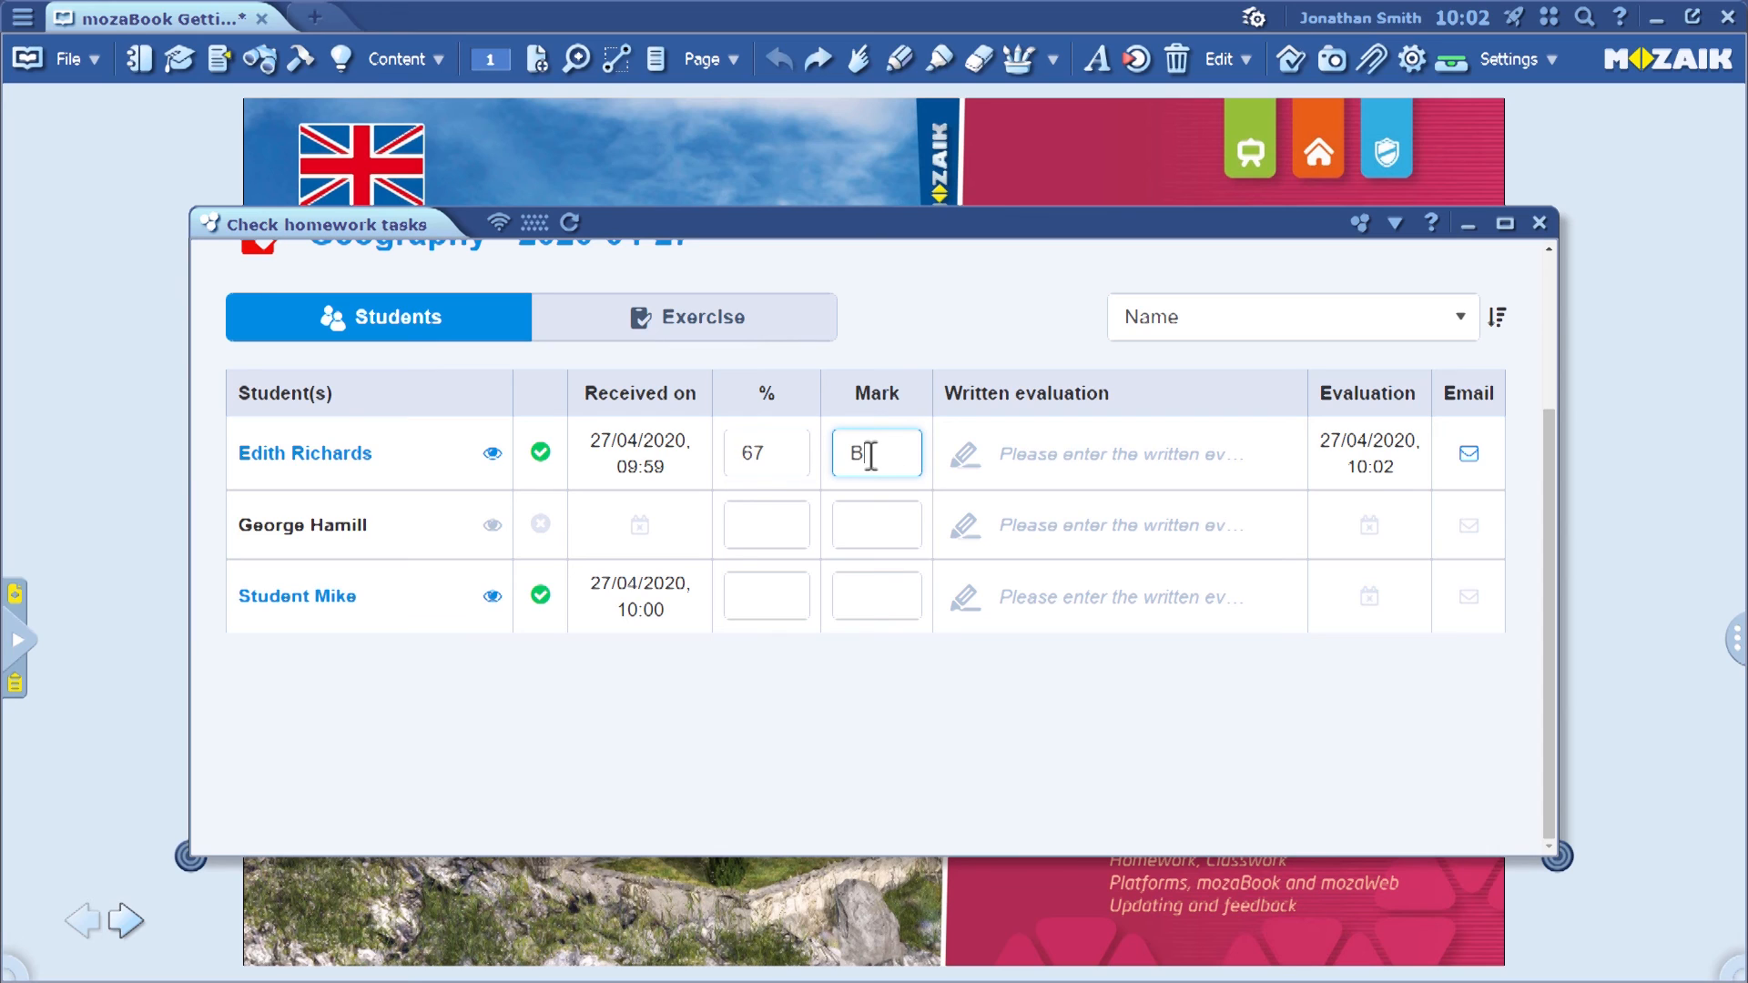
click(1034, 679)
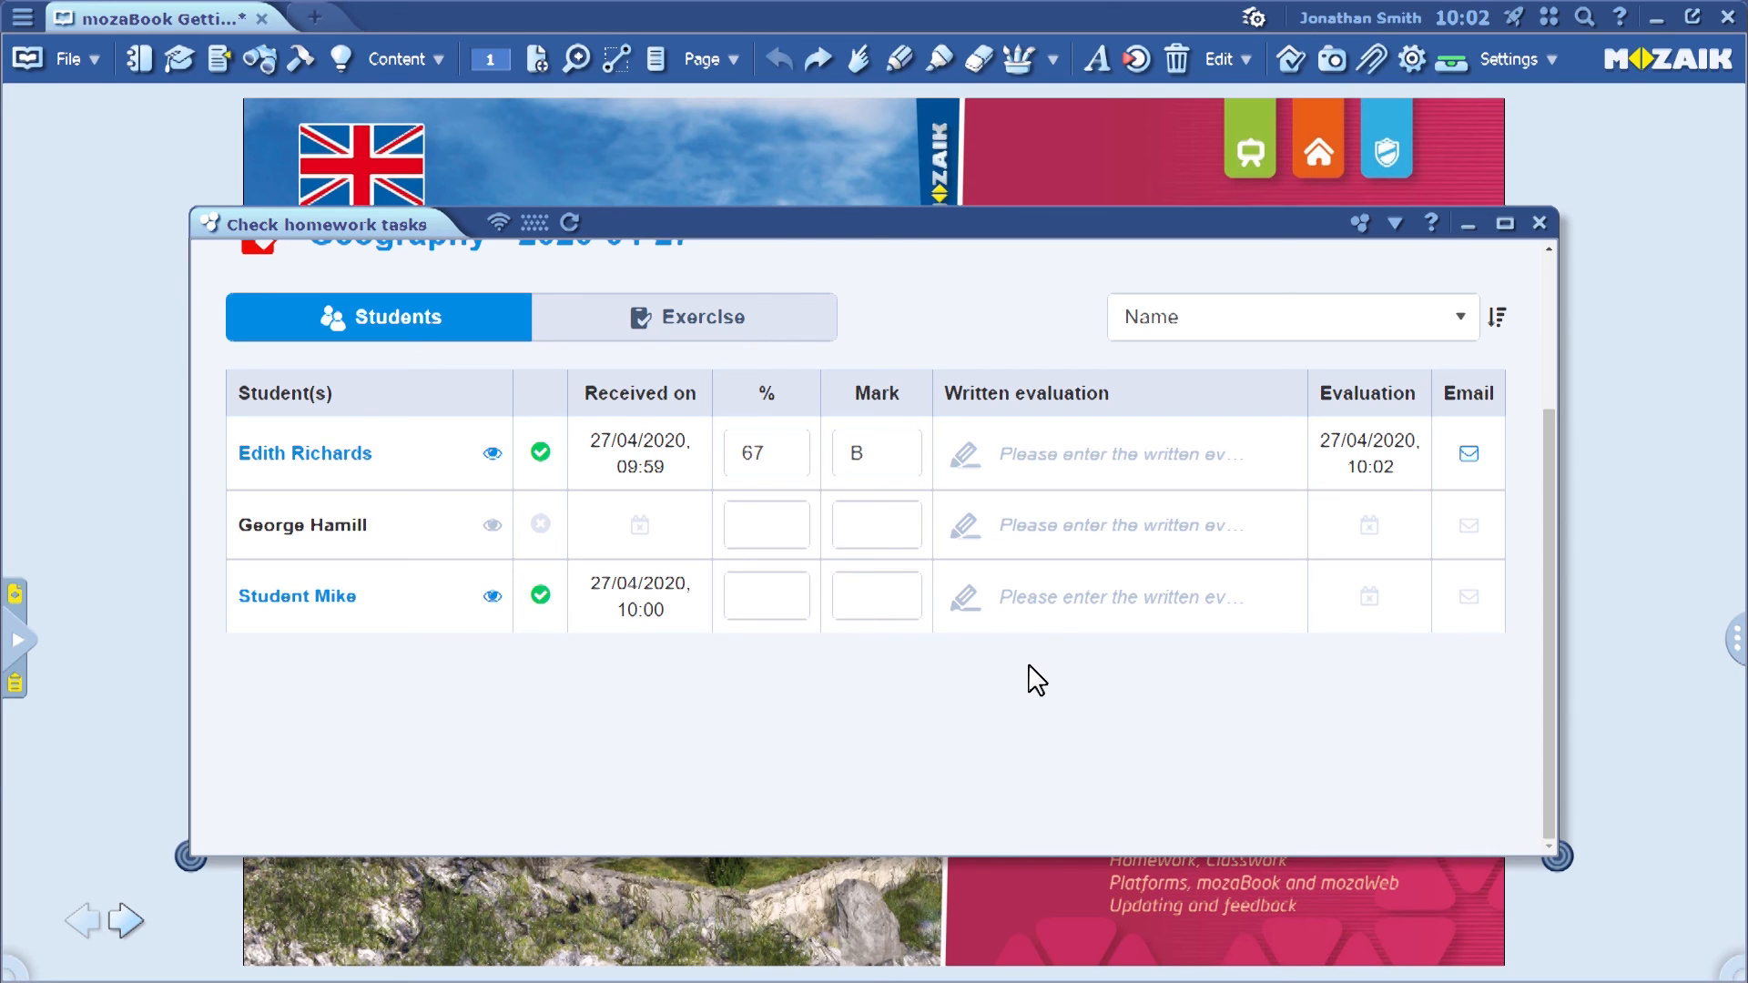
mouse_move(1129, 458)
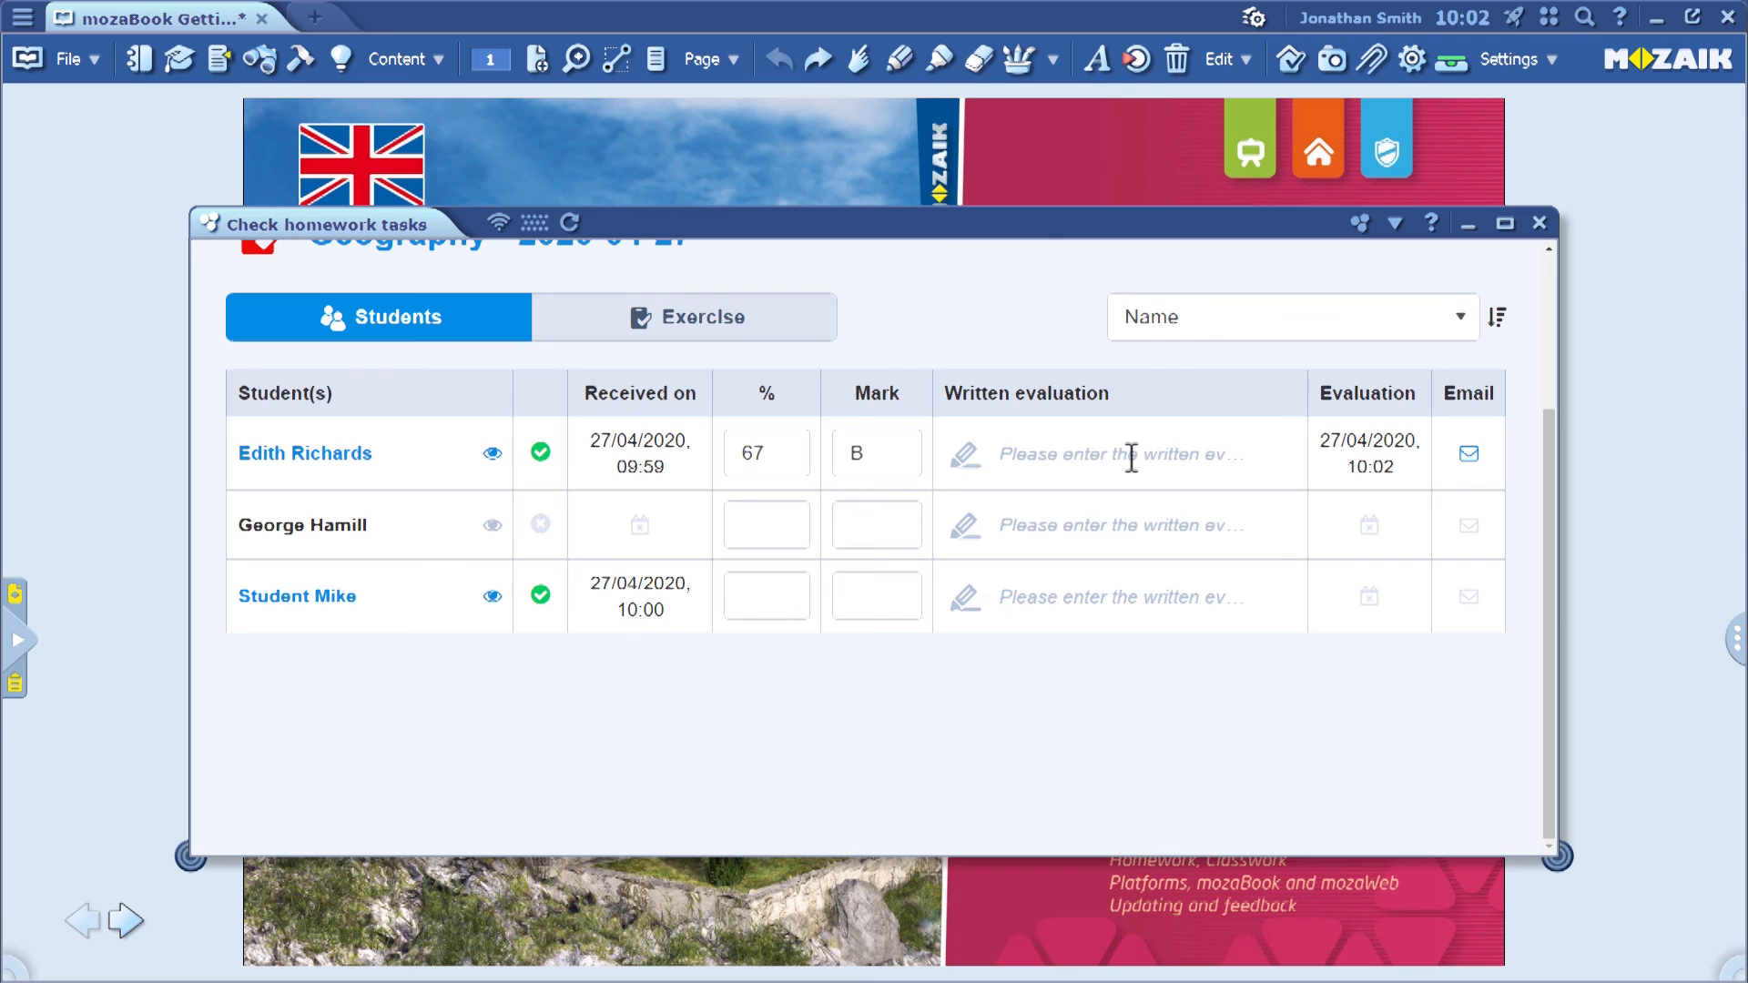
mouse_move(1468, 454)
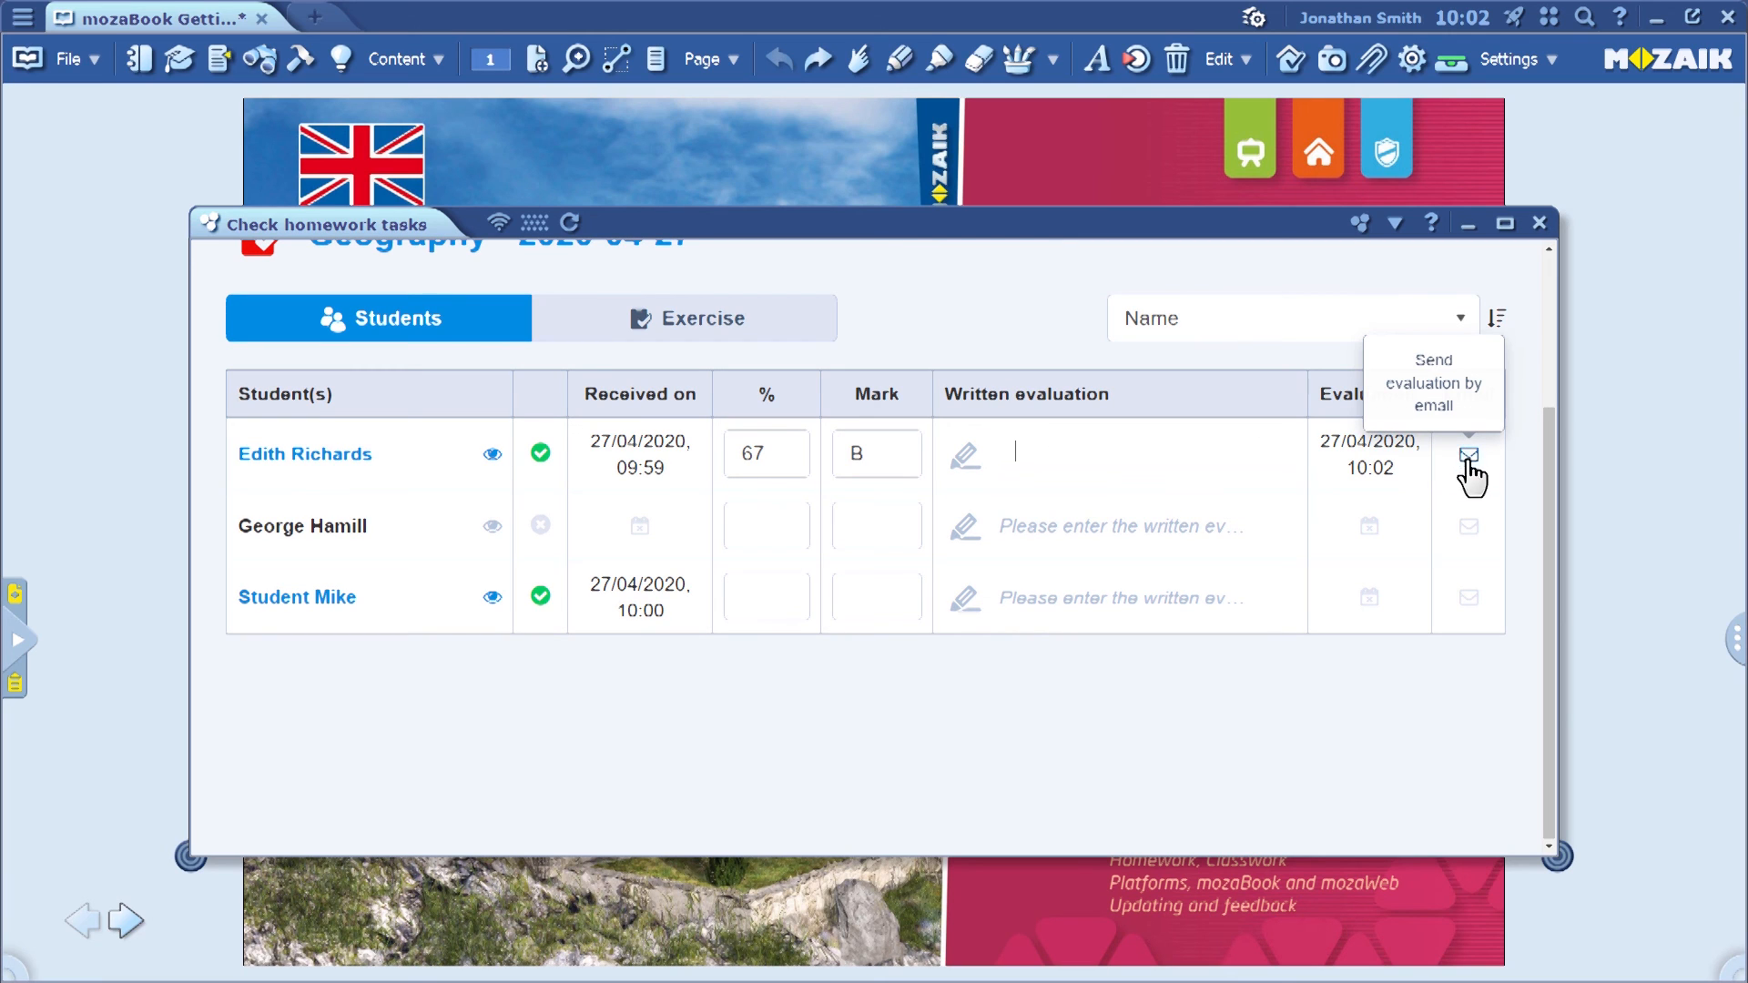
click(1469, 454)
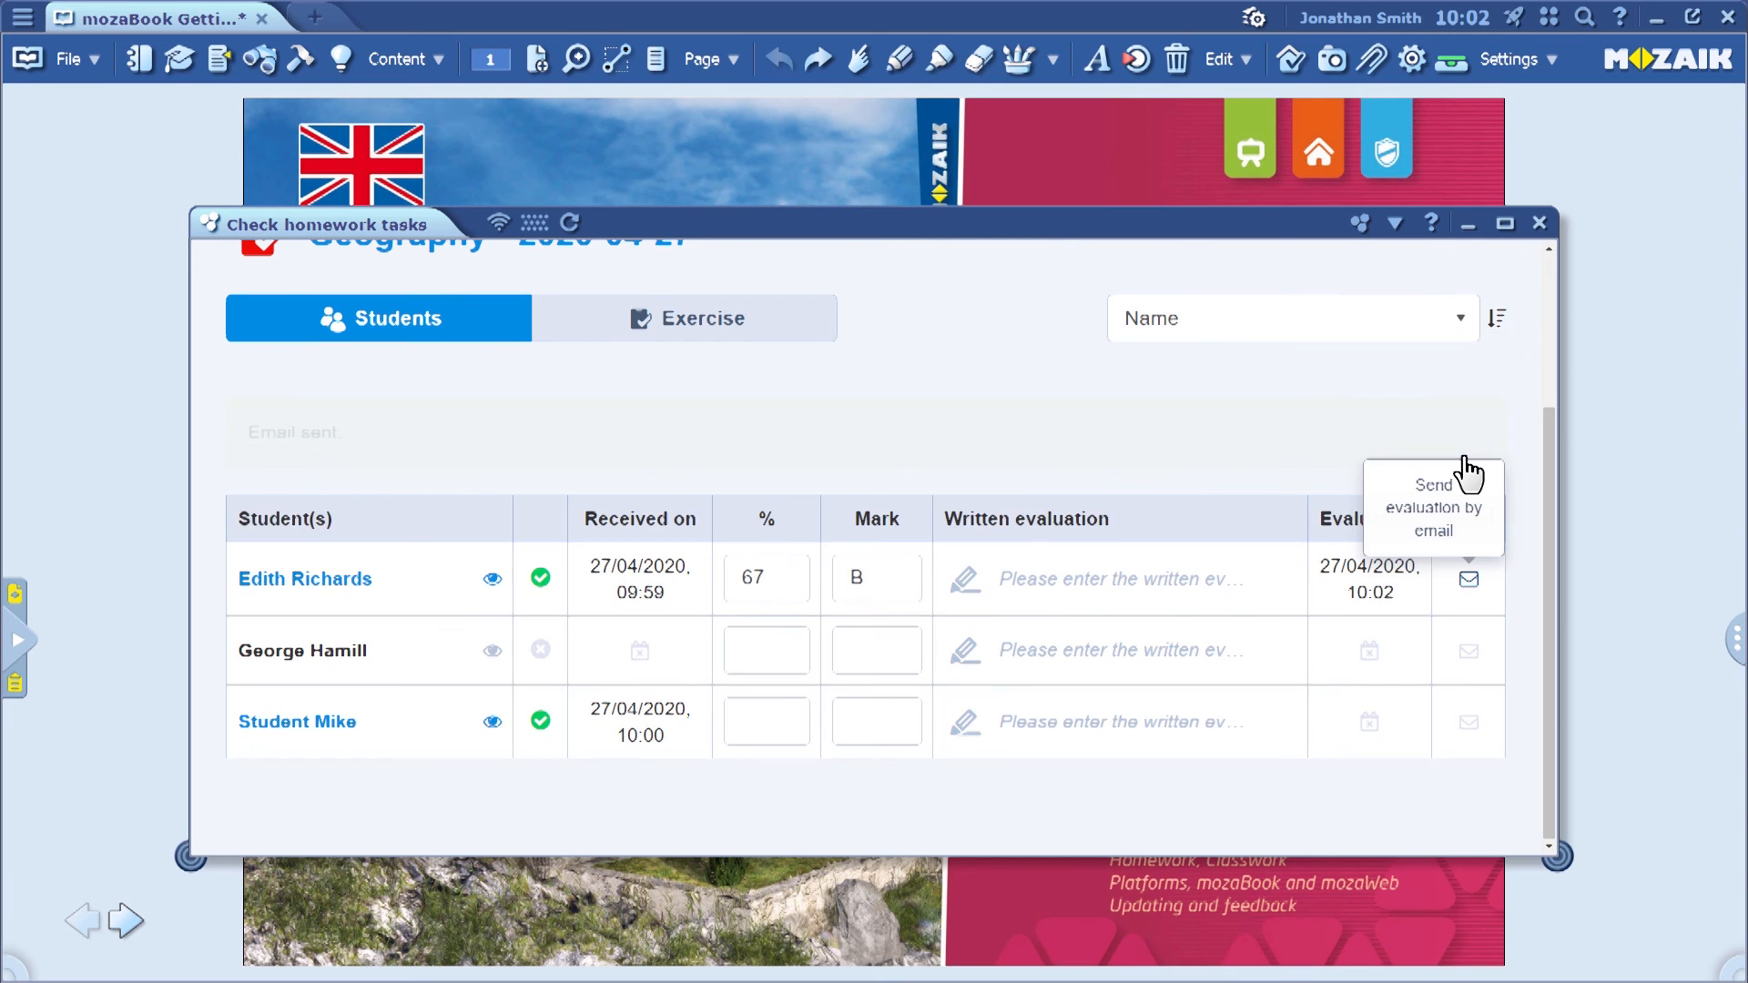
click(1469, 579)
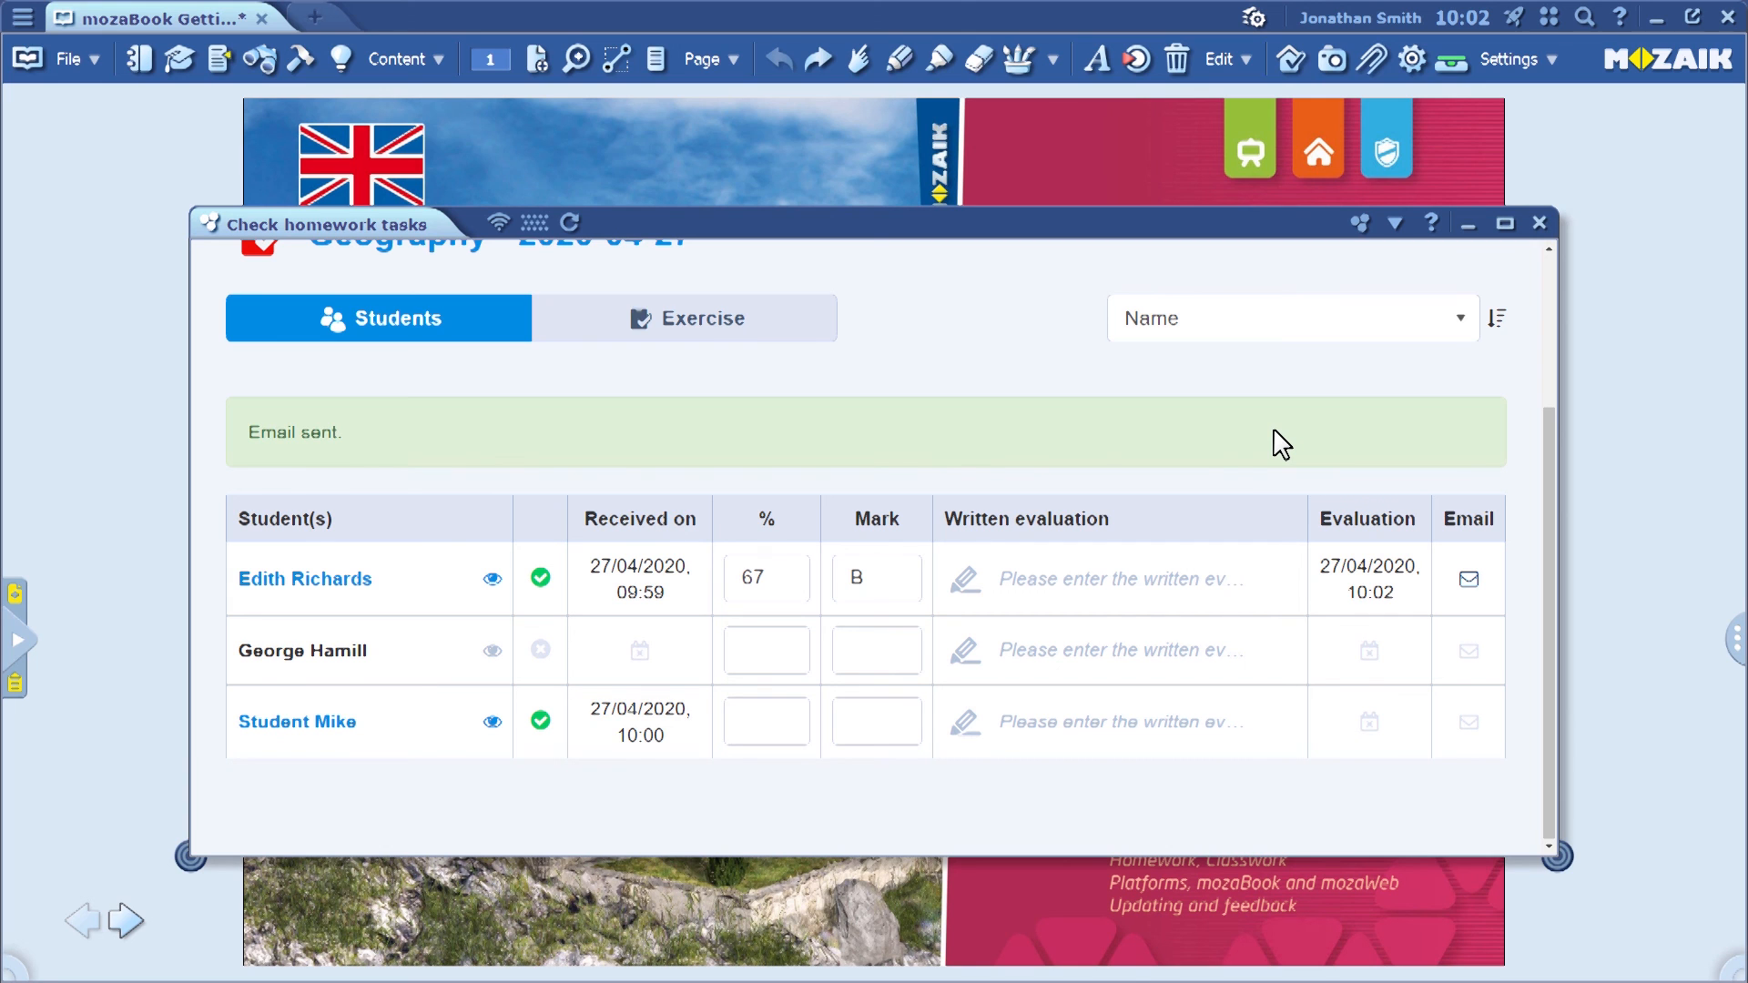